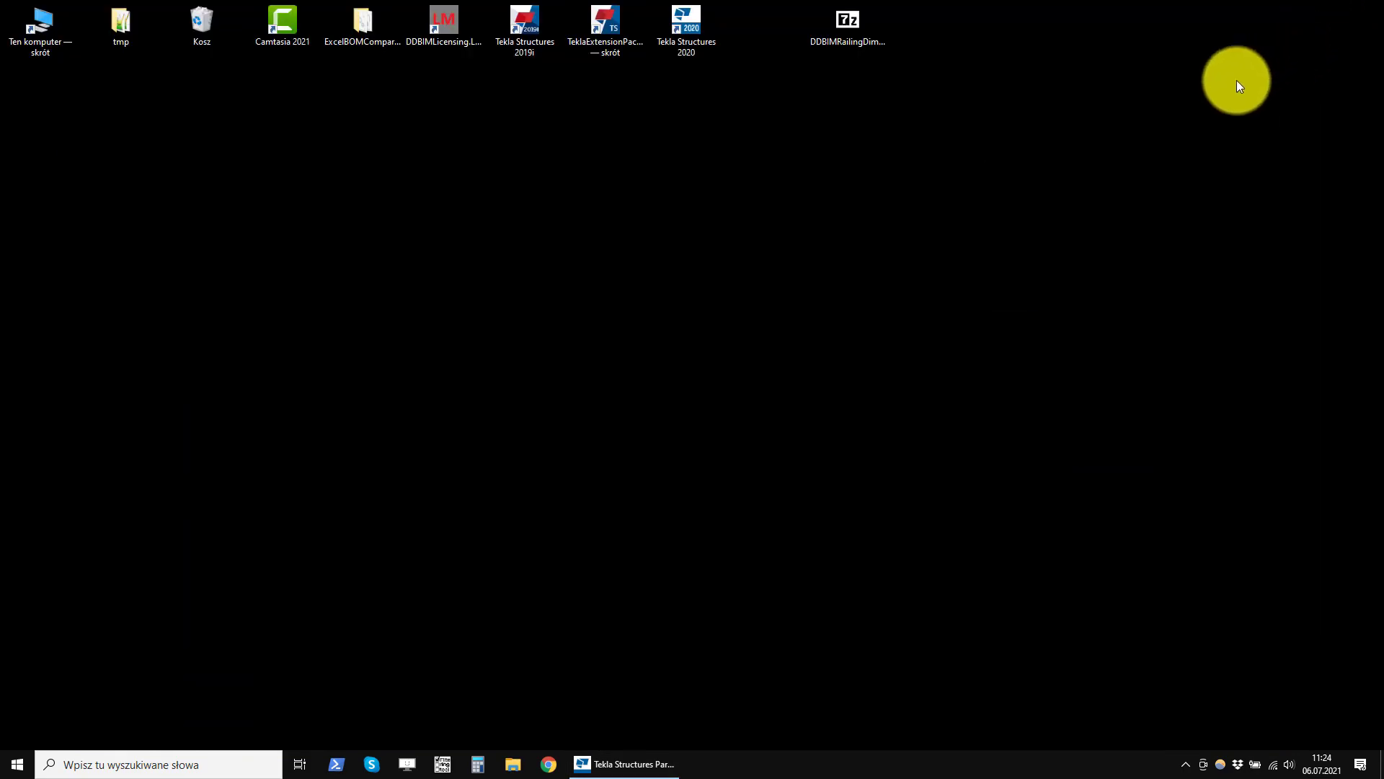
- Move DDBIMRailingDimensioning_v2.6.zip to mid-desktop and extract it into a folder beside it
drag(846, 26, 766, 249)
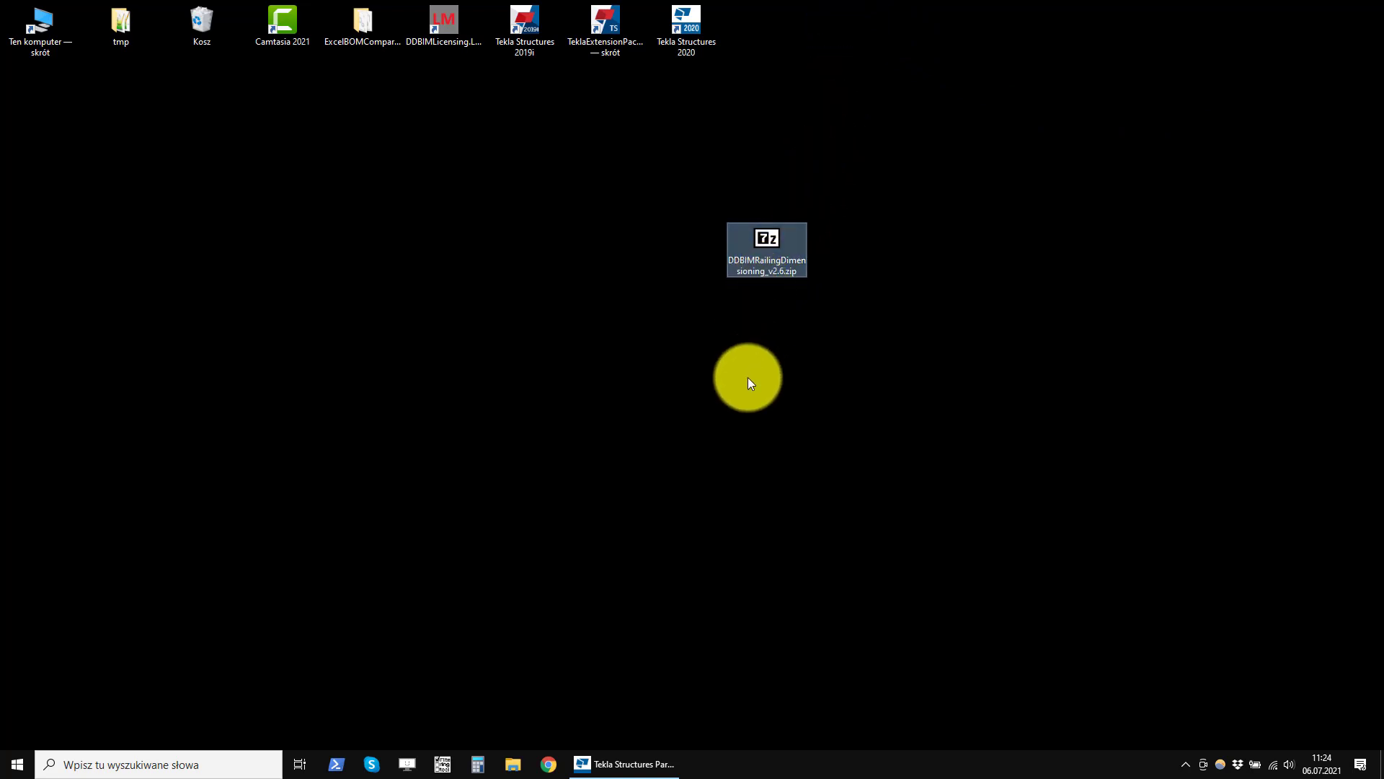
click(765, 238)
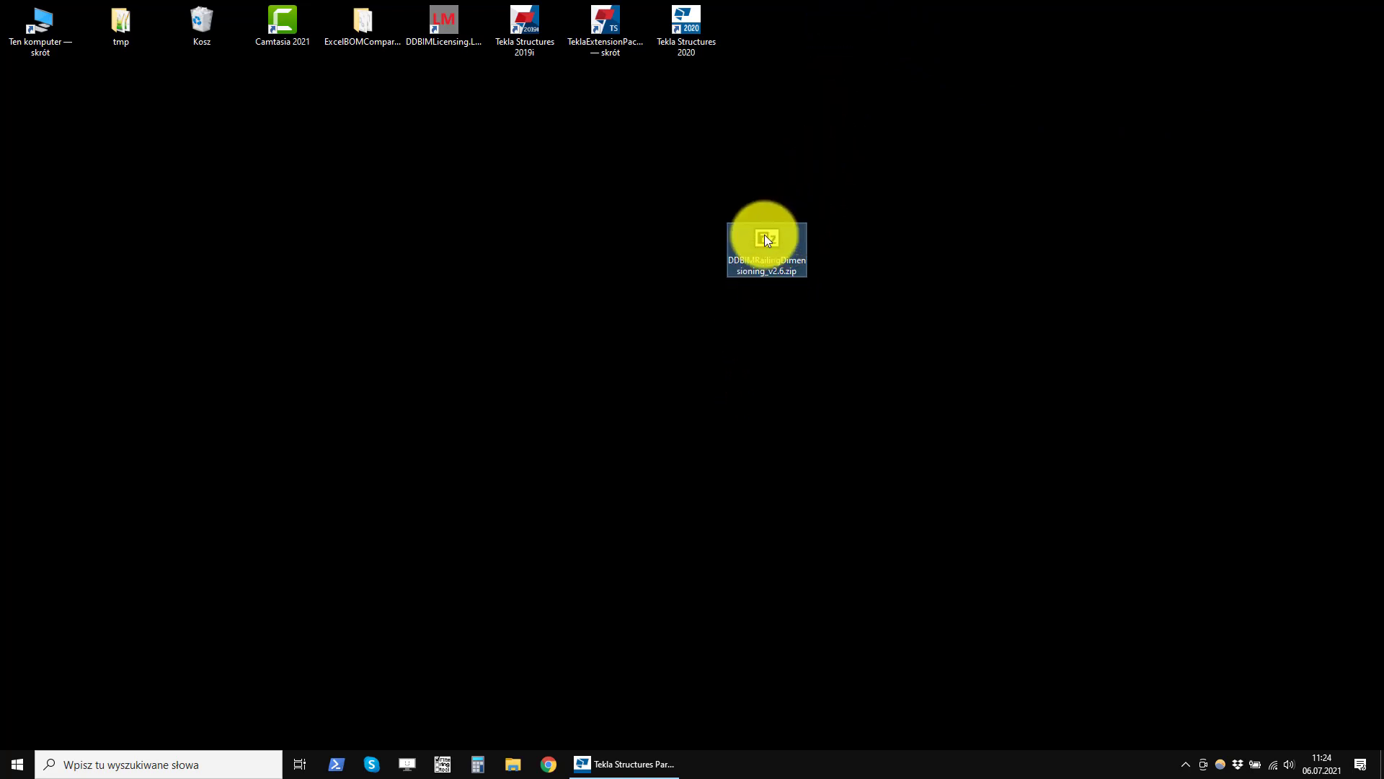
double_click(765, 238)
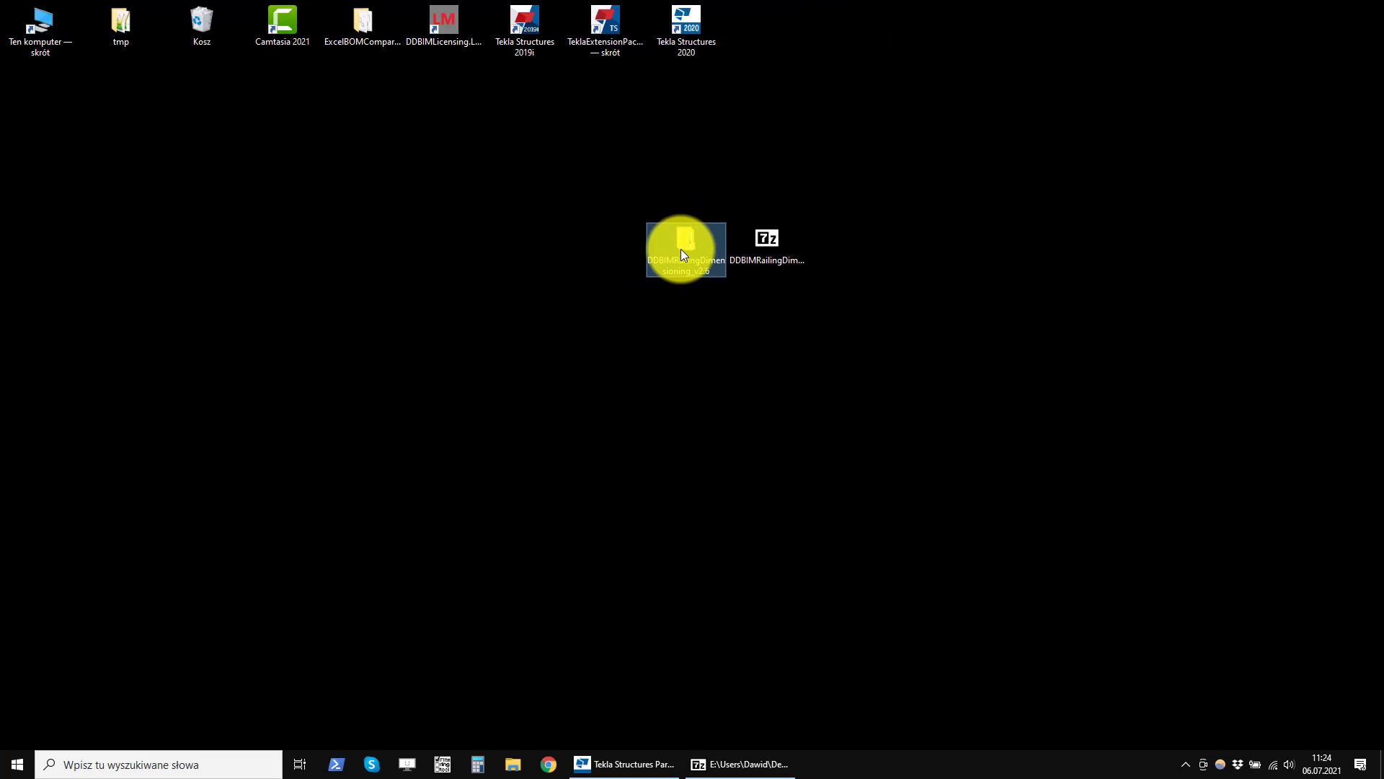
- Browse the extracted folder into Tekla 2016–2021 and select the DDBIMRailingDimensioningApplication_2.6.tsep file
double_click(687, 245)
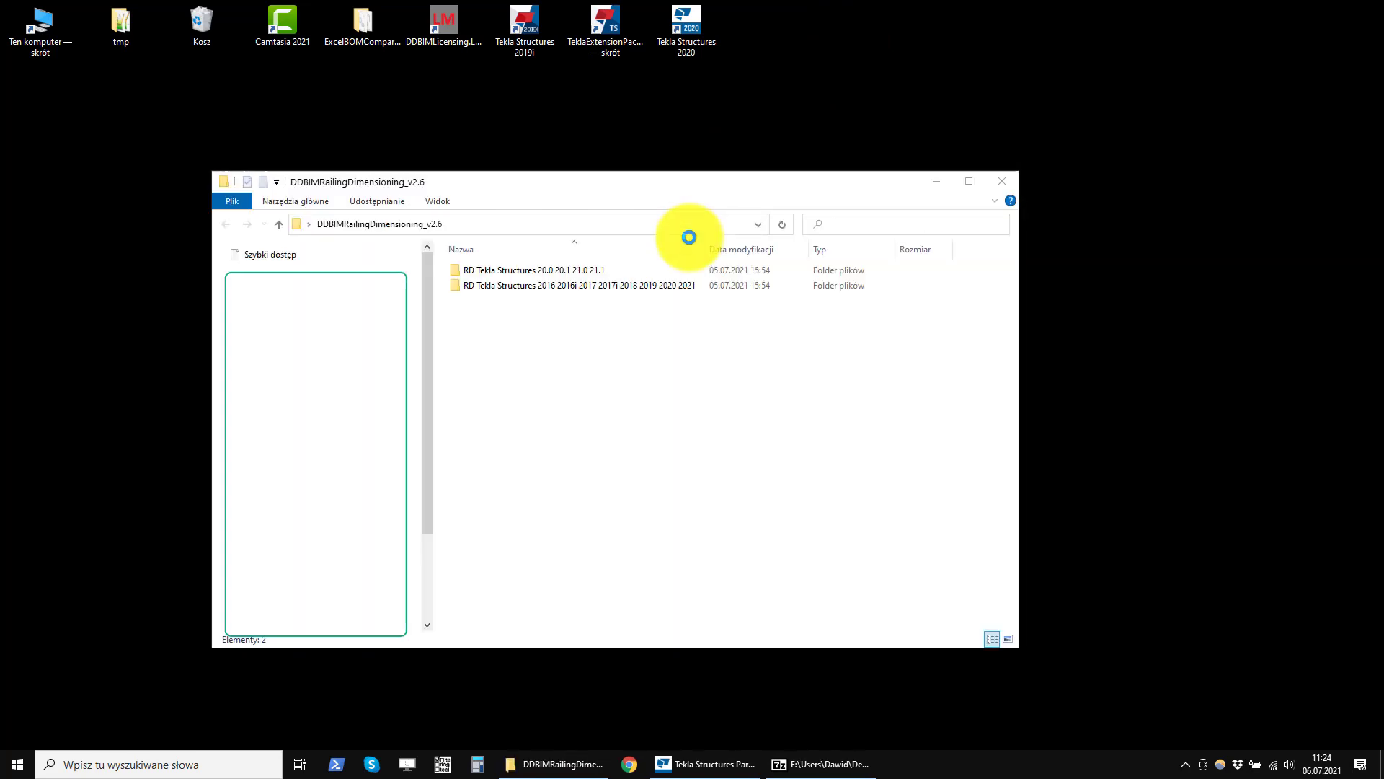
click(561, 285)
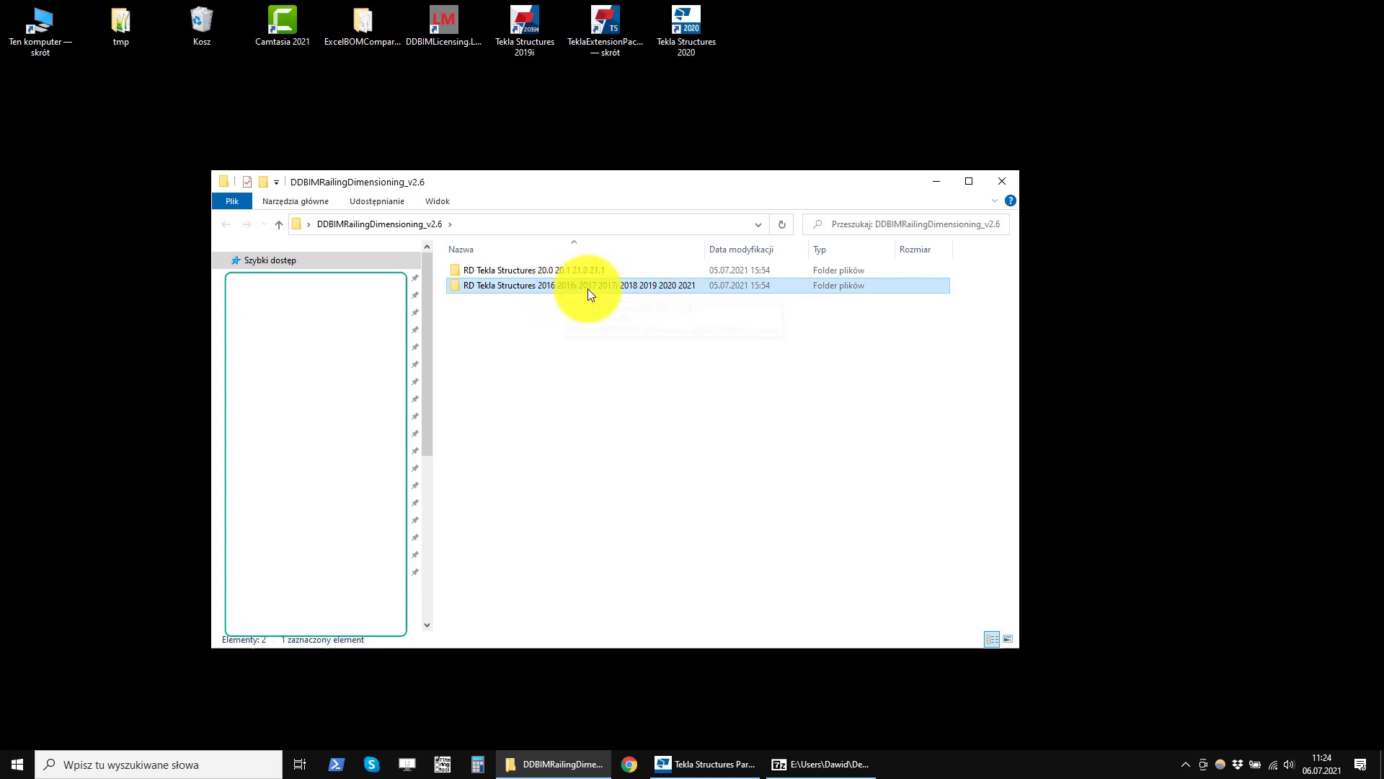
mouse_move(682, 289)
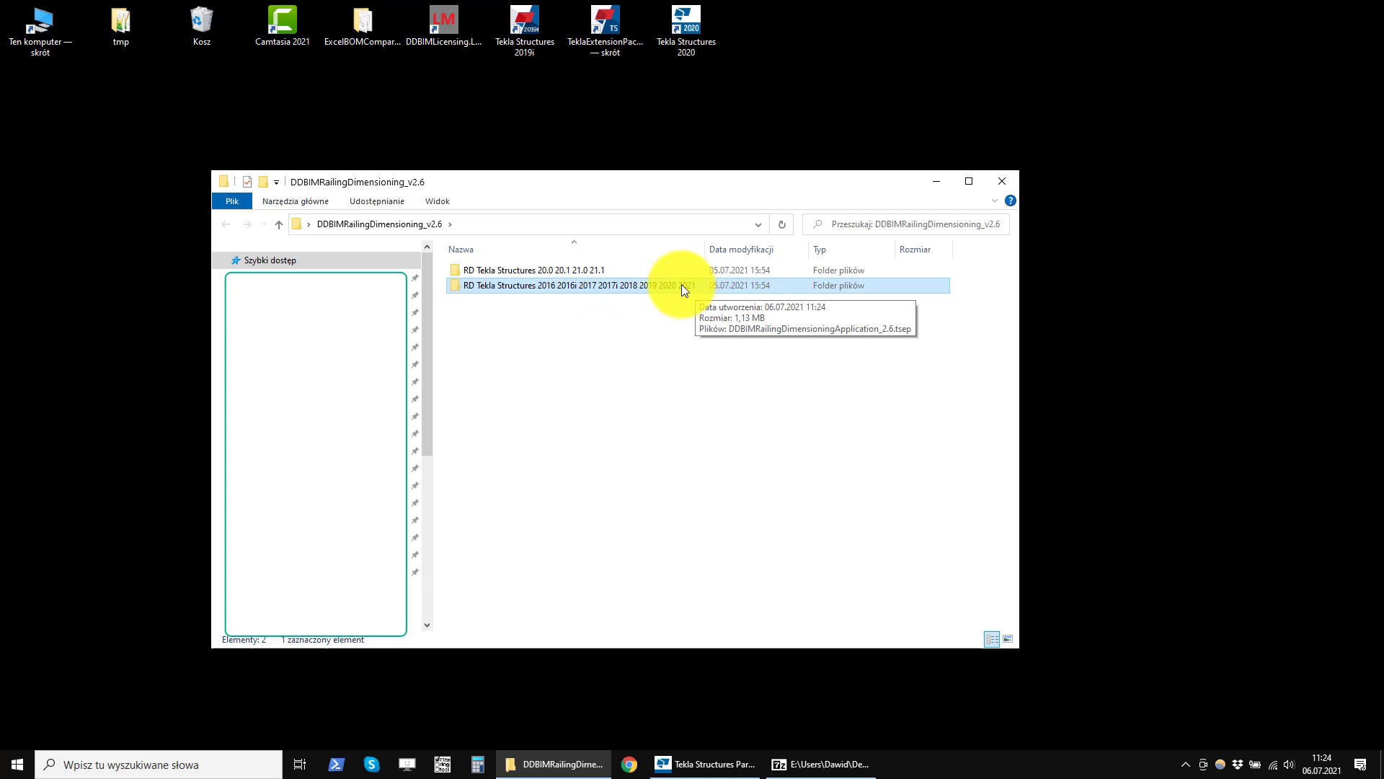
click(530, 270)
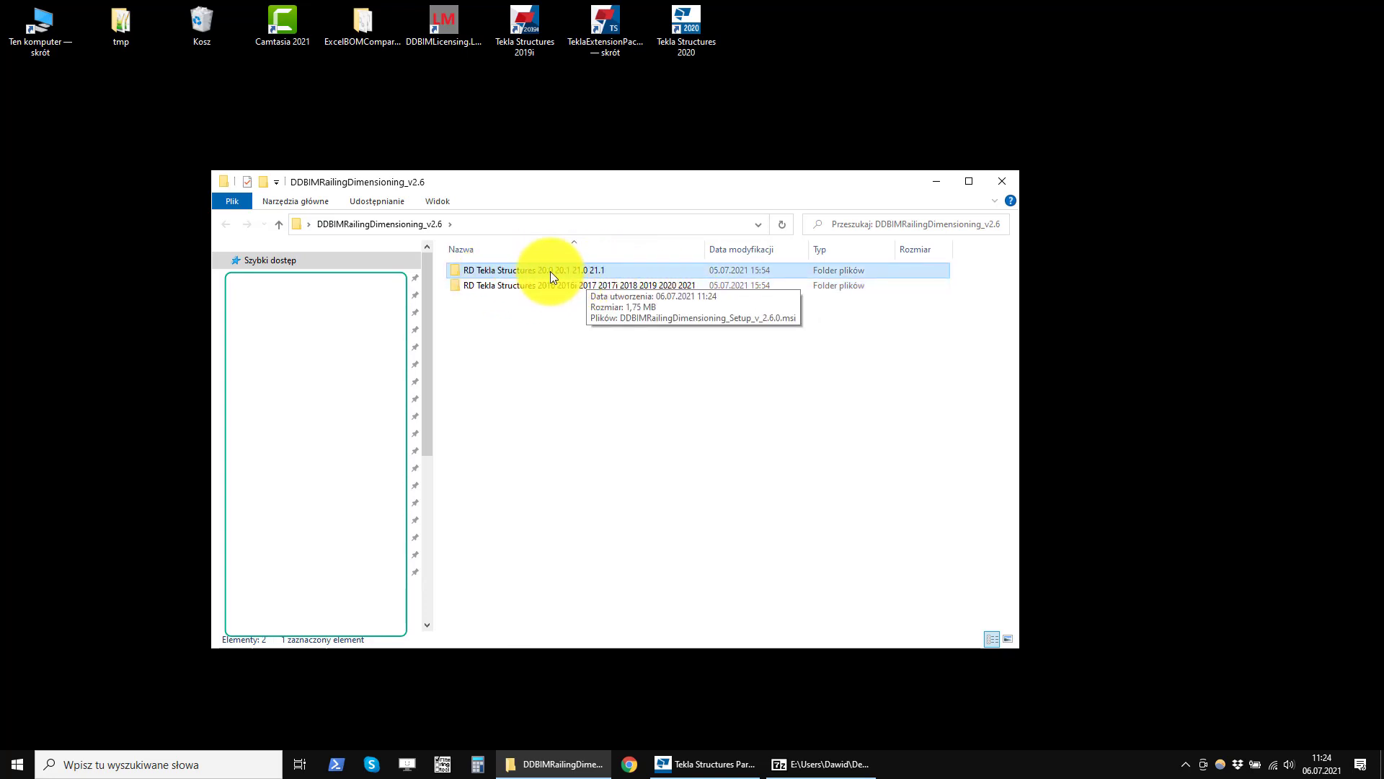
double_click(526, 270)
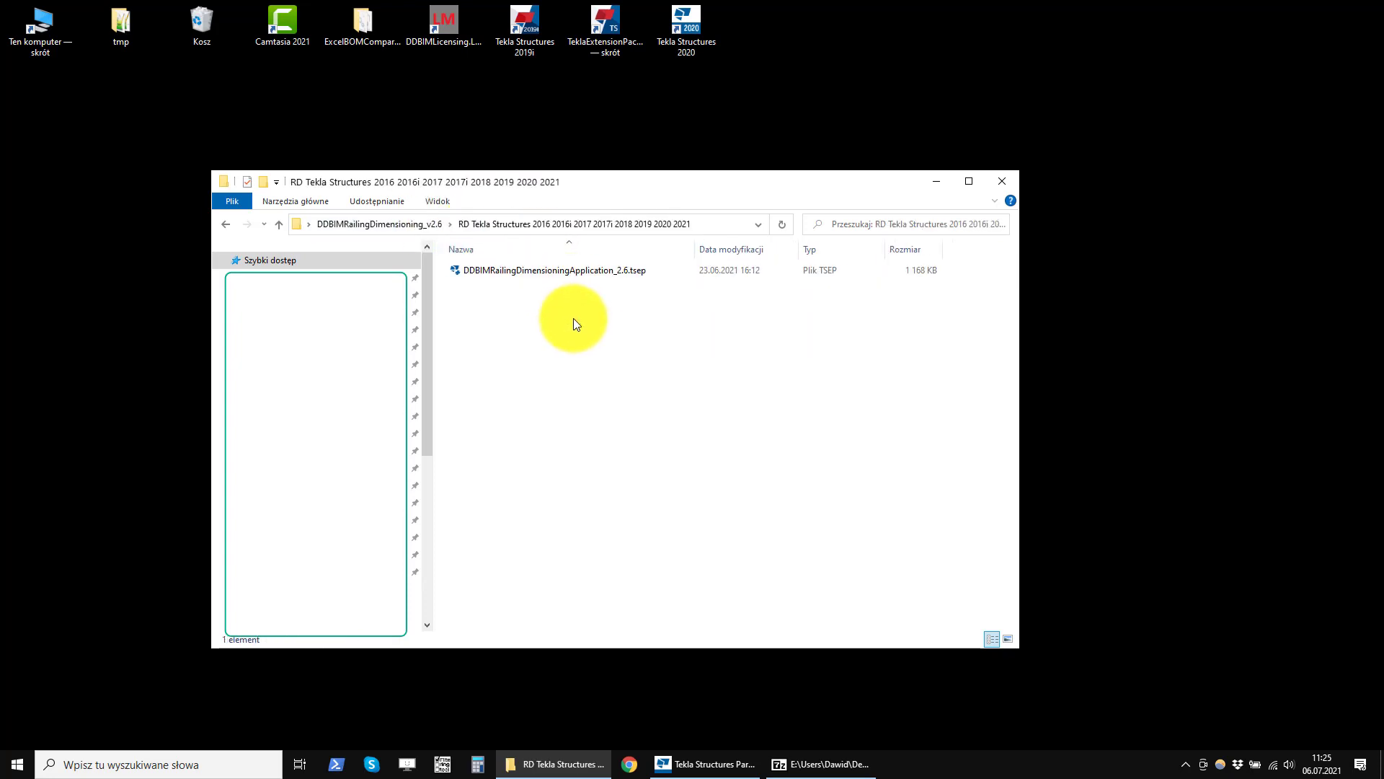
click(553, 270)
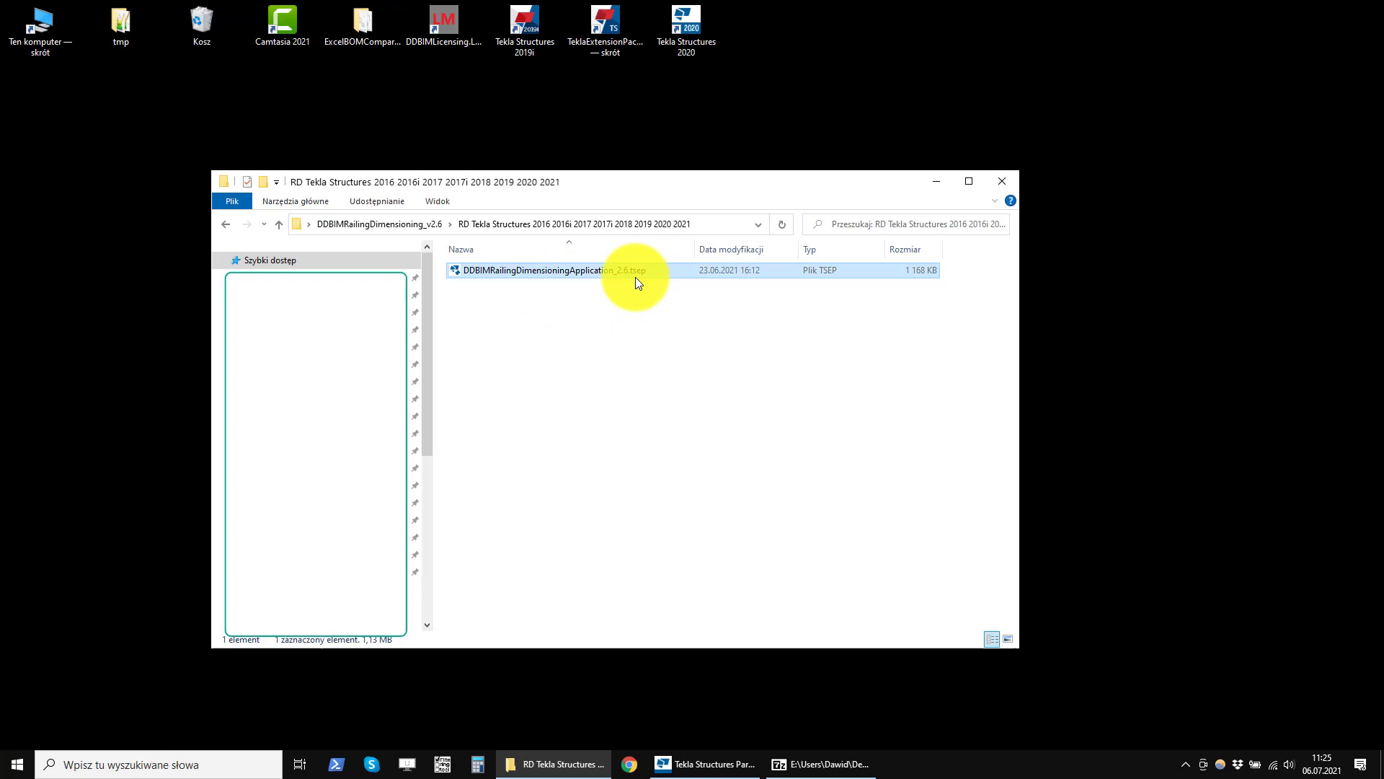
mouse_move(640, 275)
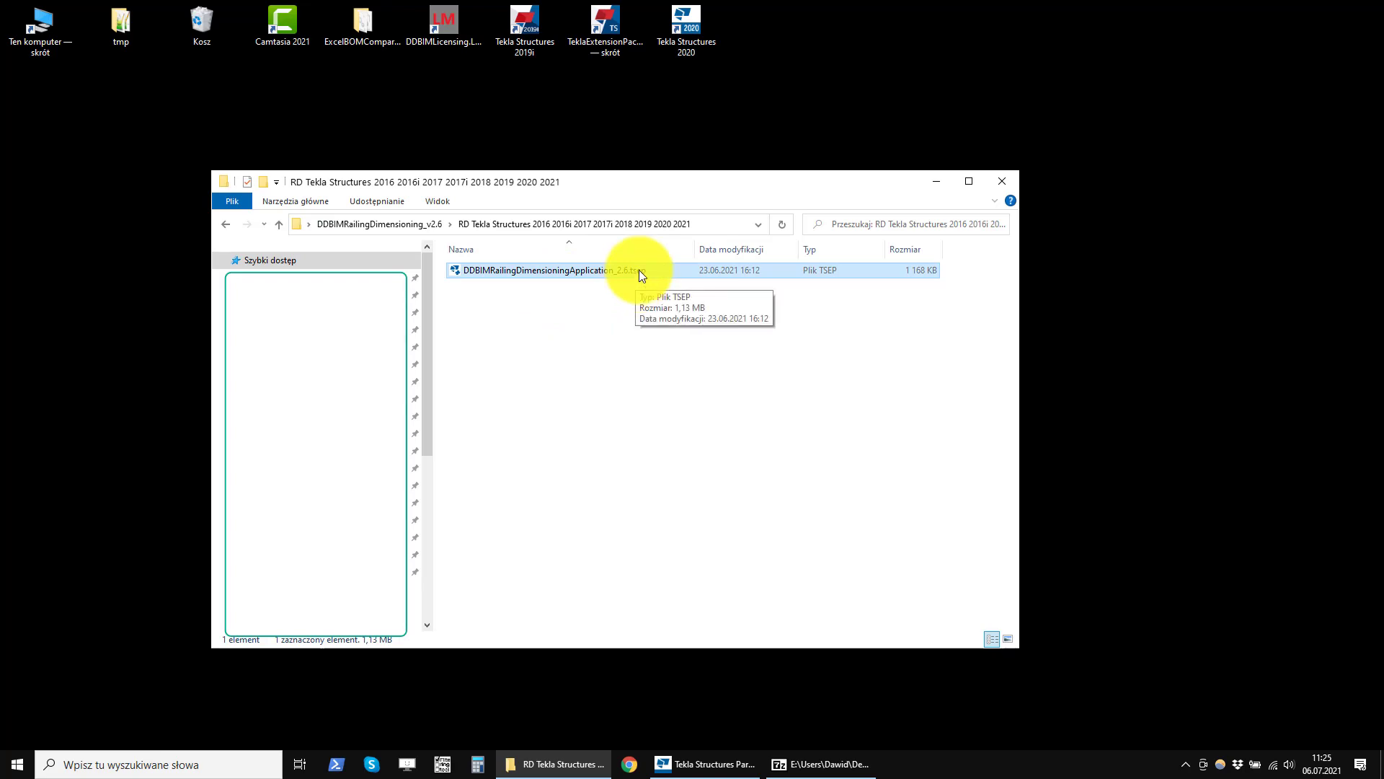
- Bring Tekla Structures forward and review Manage extensions from the Applications & components catalog
click(704, 764)
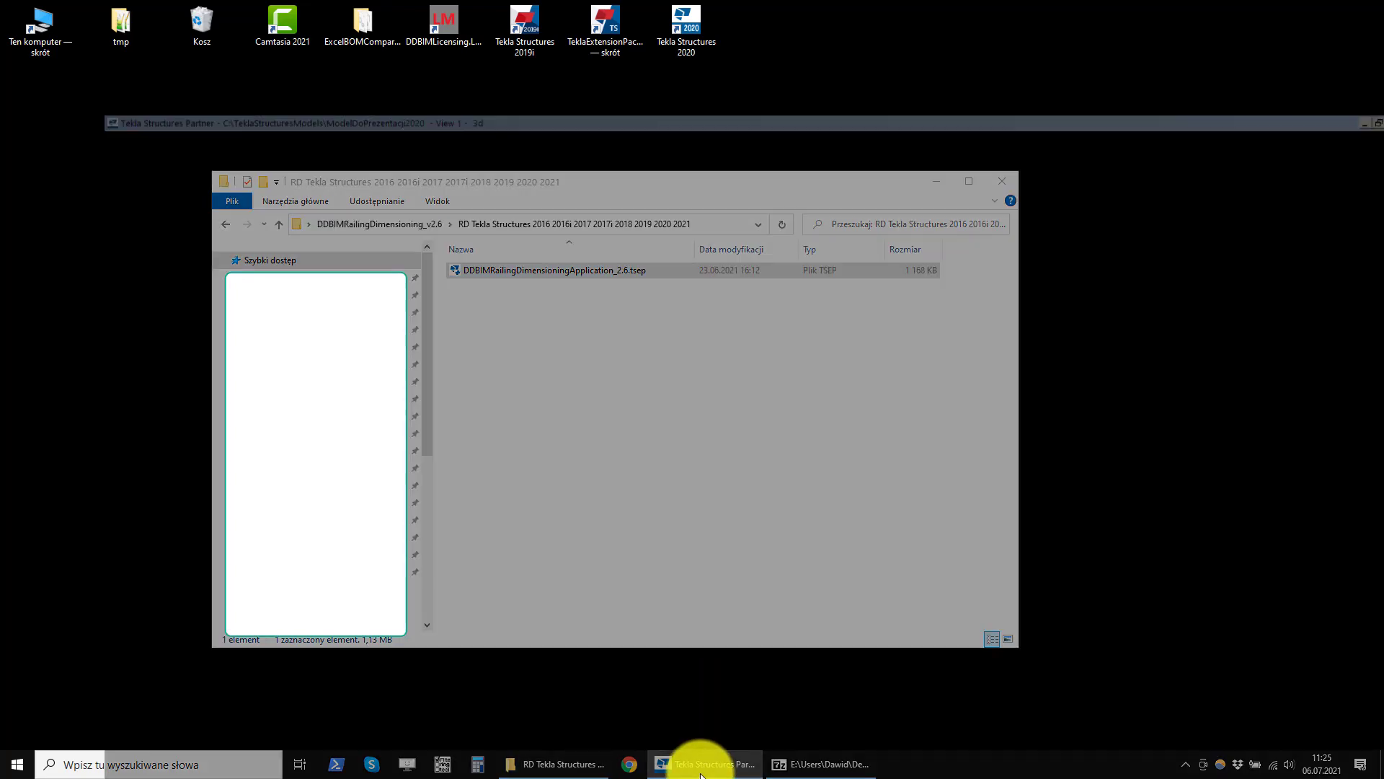
click(704, 764)
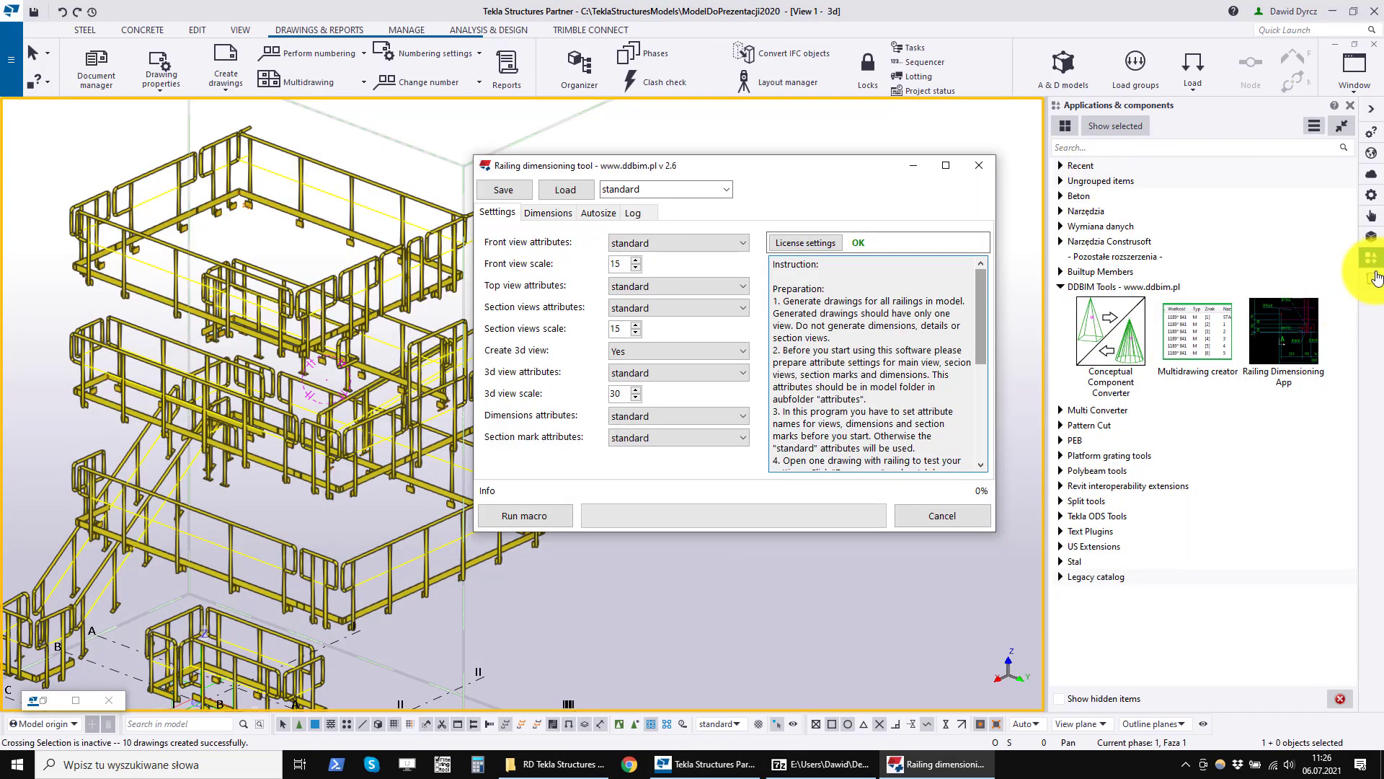
mouse_move(1371, 262)
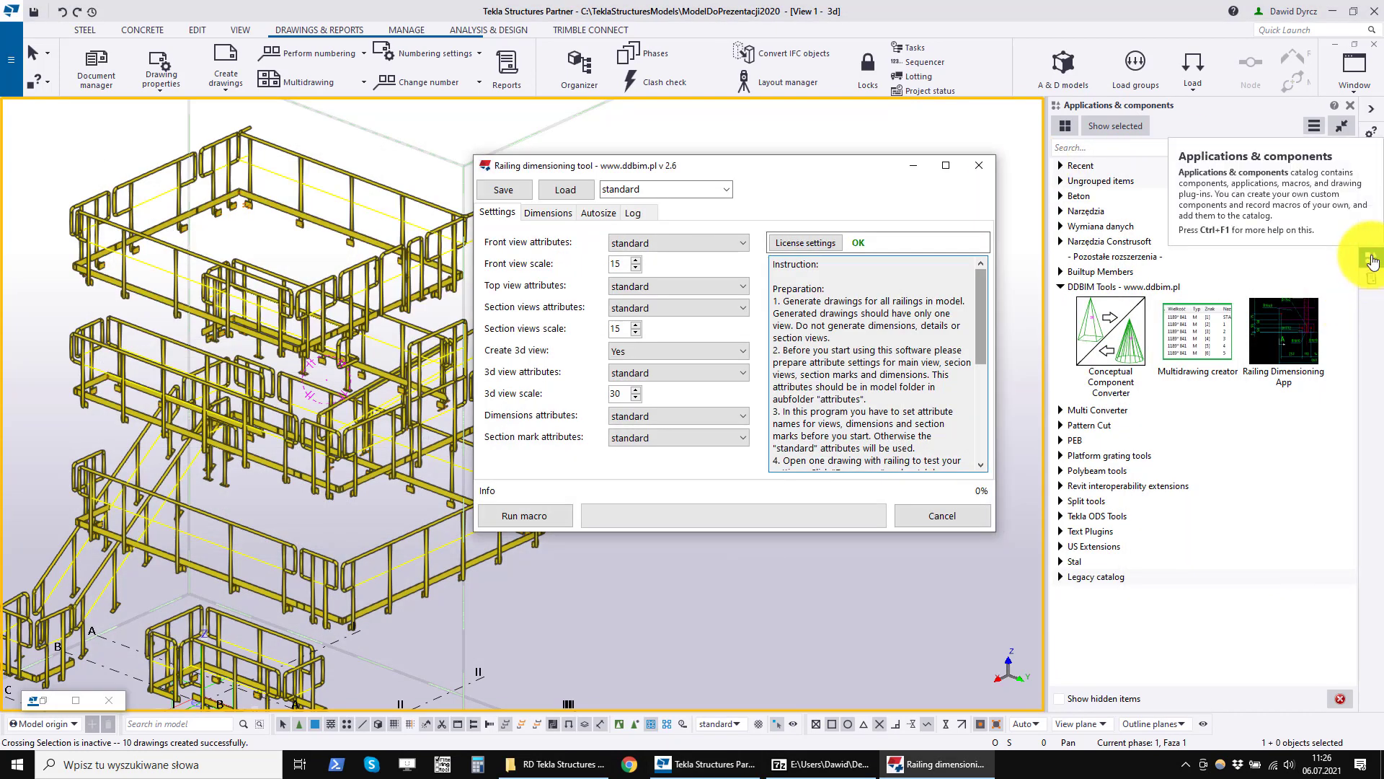
click(1313, 127)
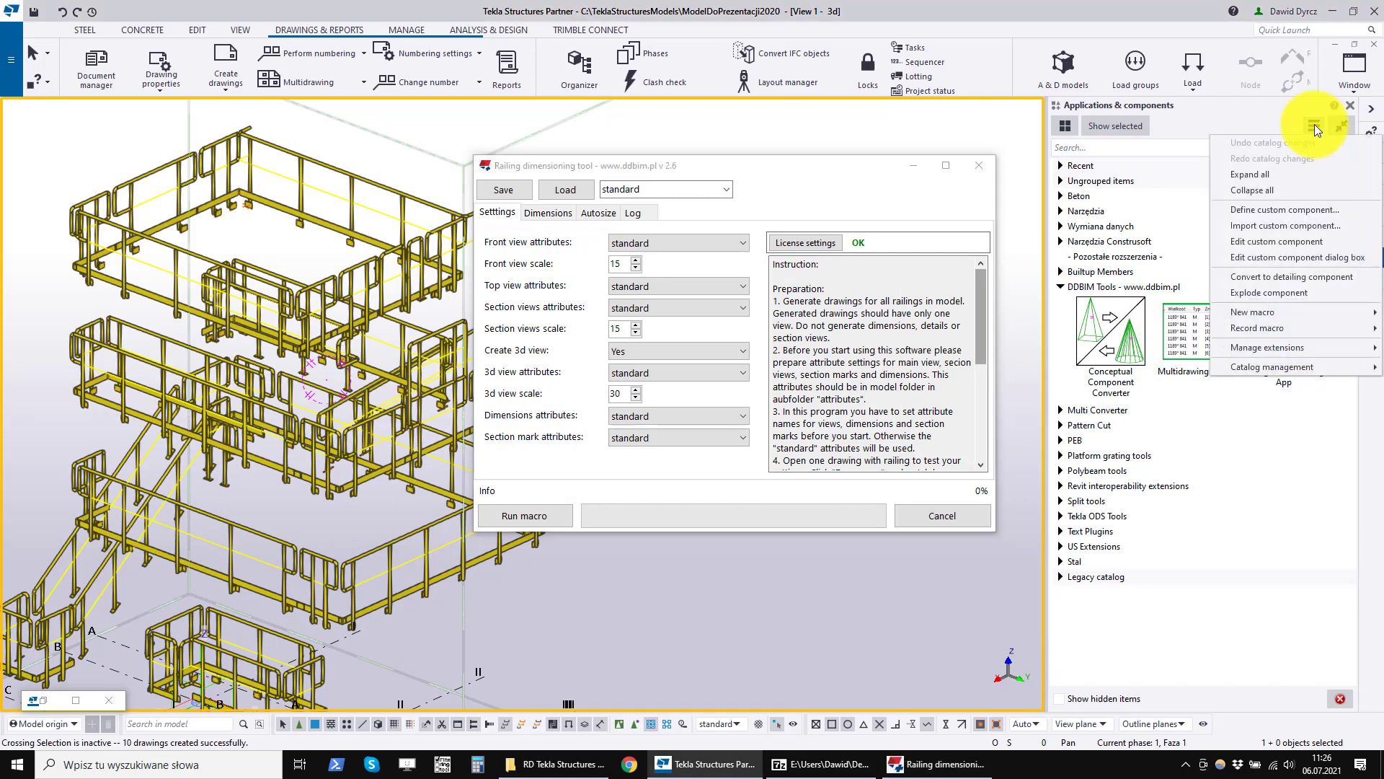
mouse_move(1264, 348)
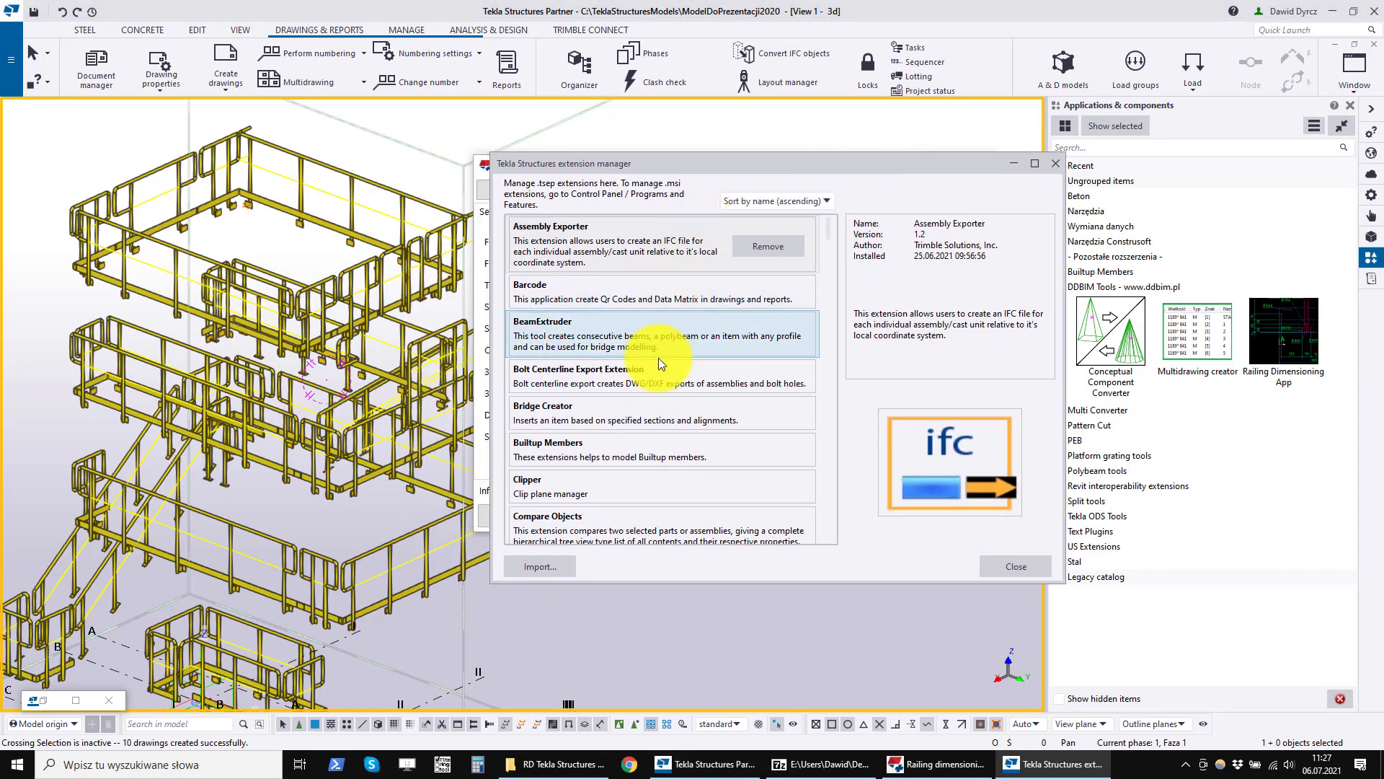
scroll(down, 3)
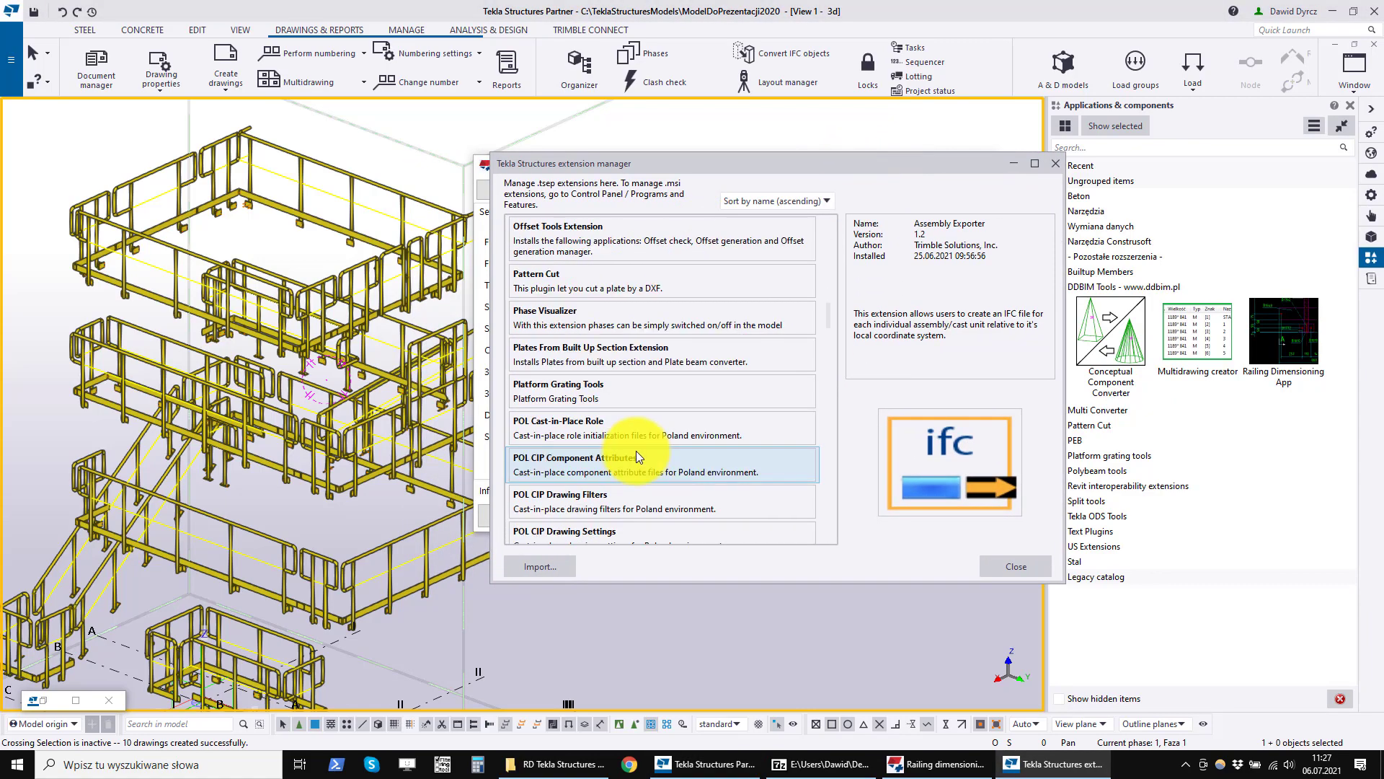
scroll(down, 3)
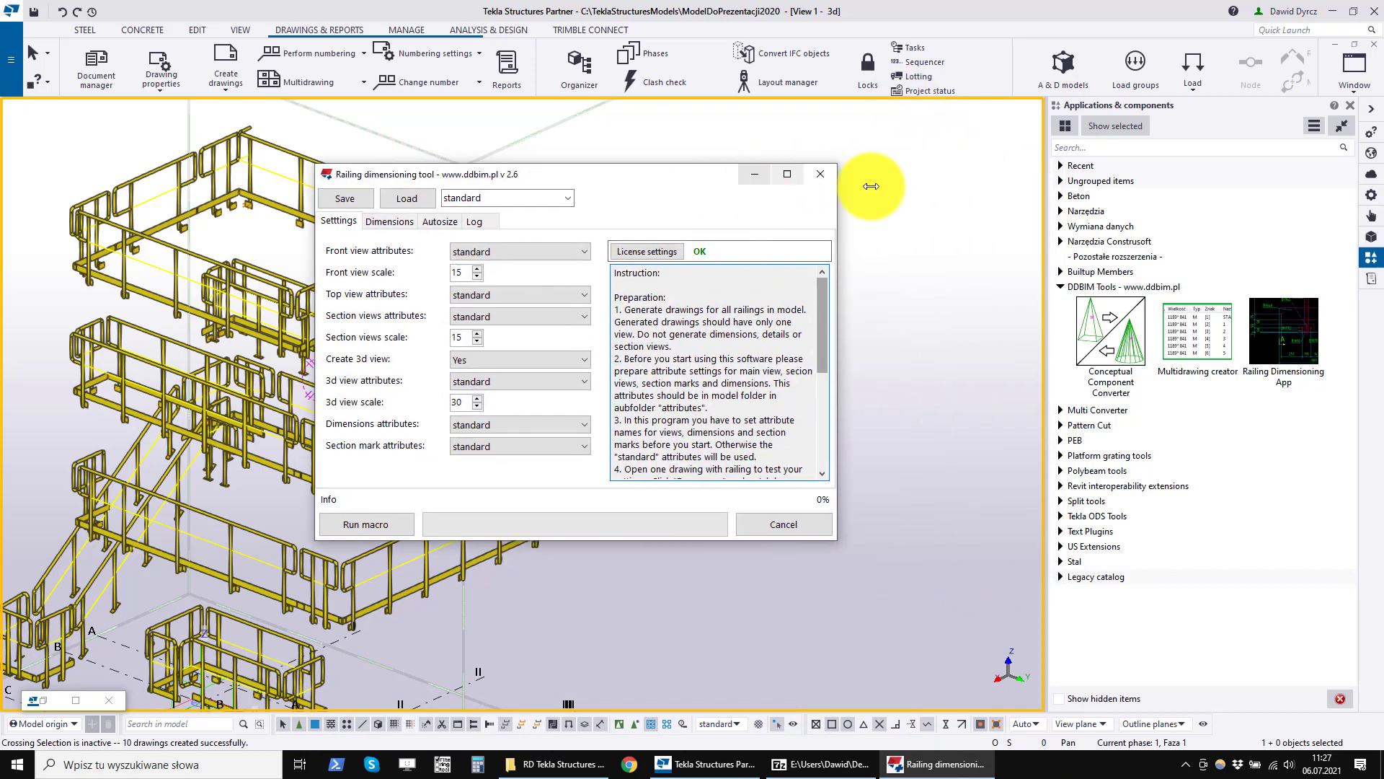
- Search the Applications & components catalog for the Railing Dimensioning App
click(1201, 147)
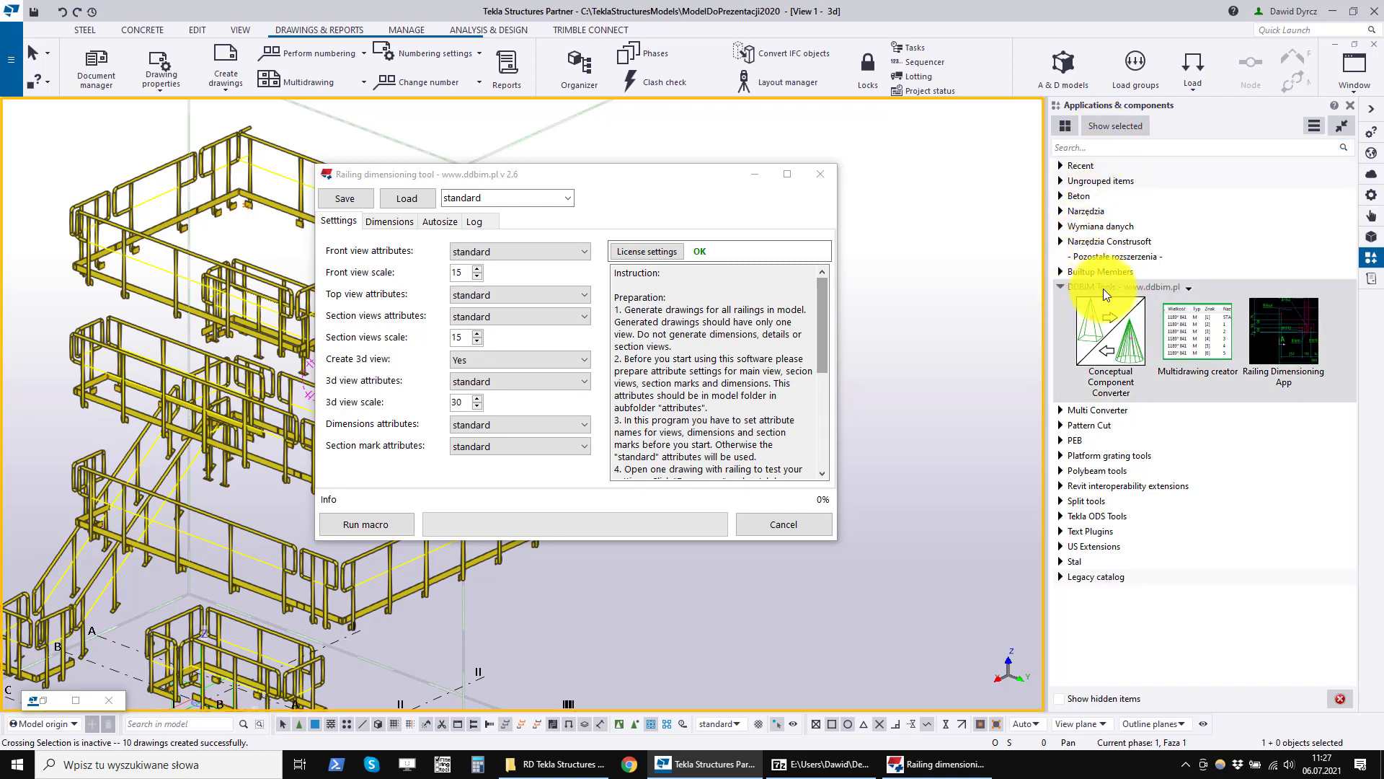
click(1201, 147)
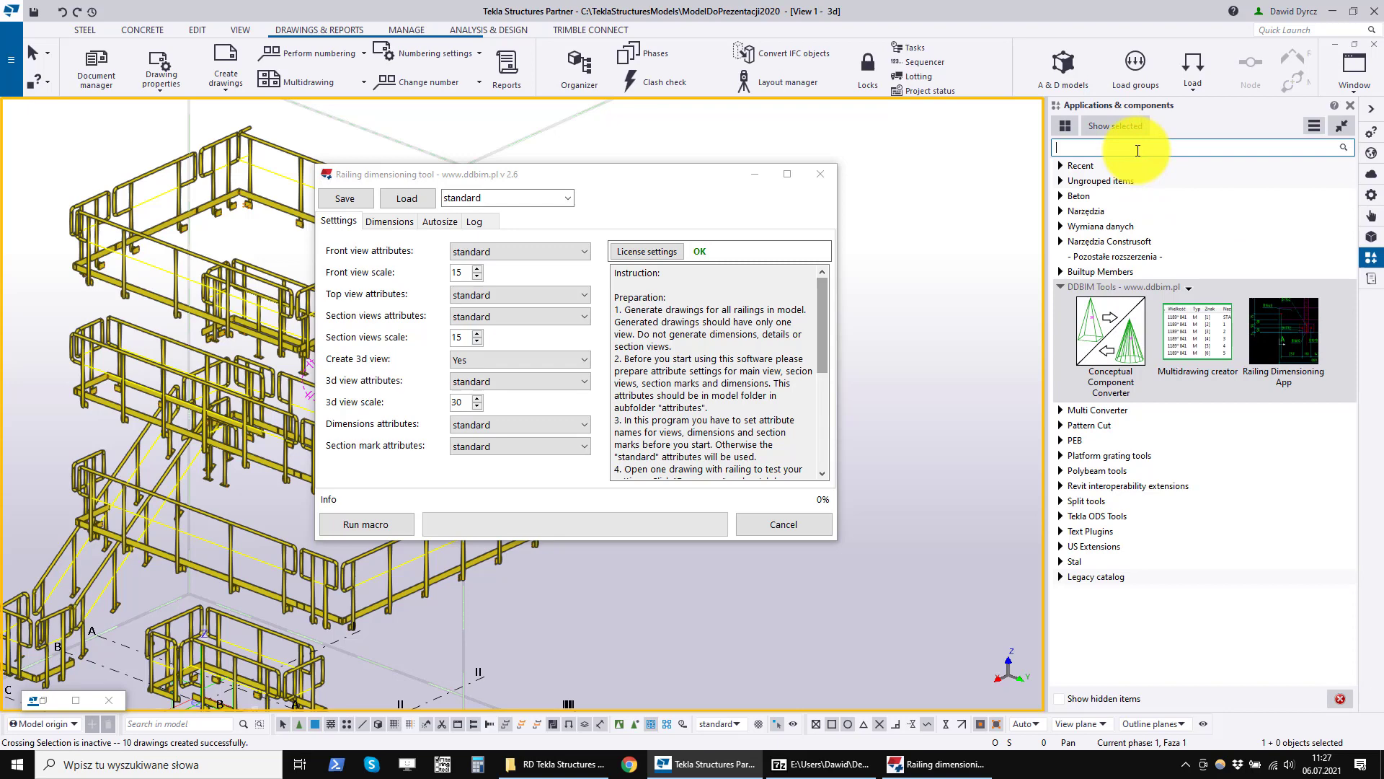
text(railing dime)
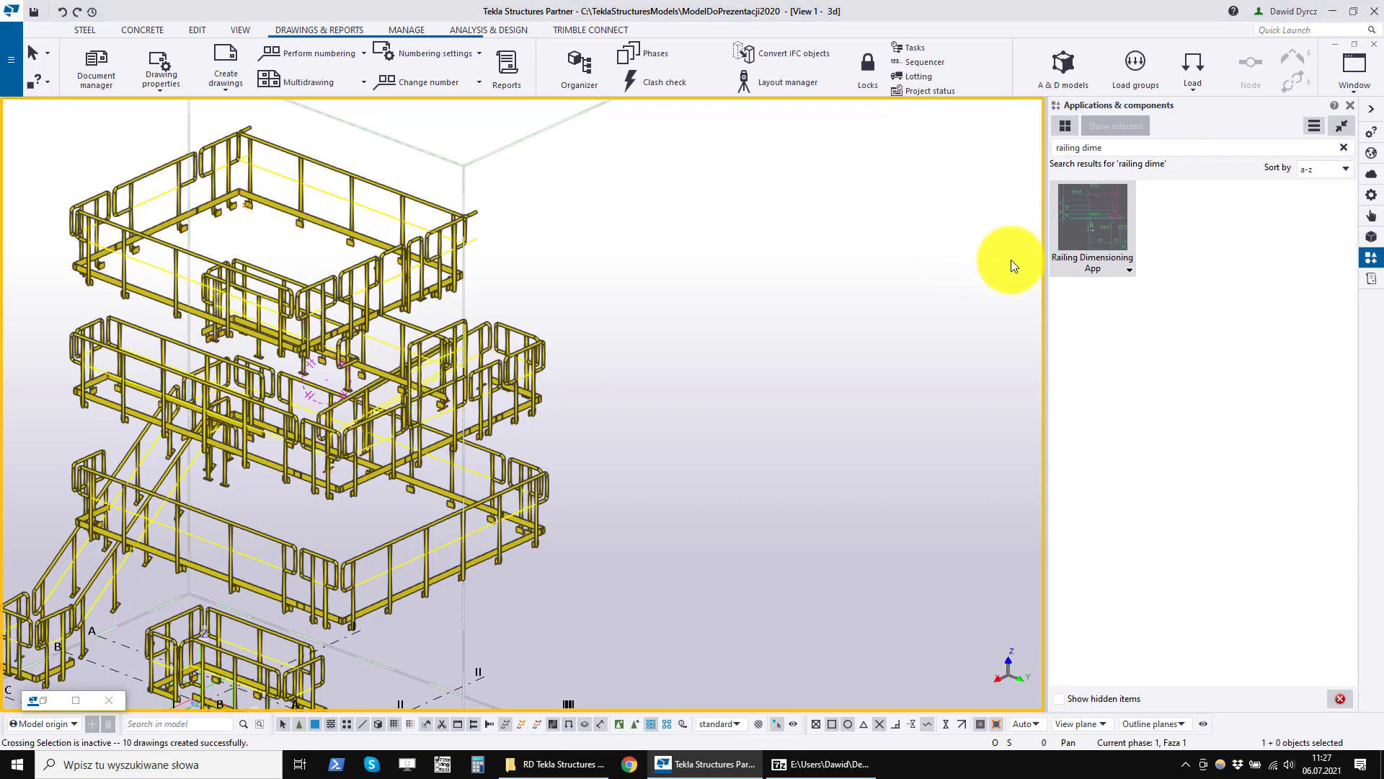
mouse_move(828, 319)
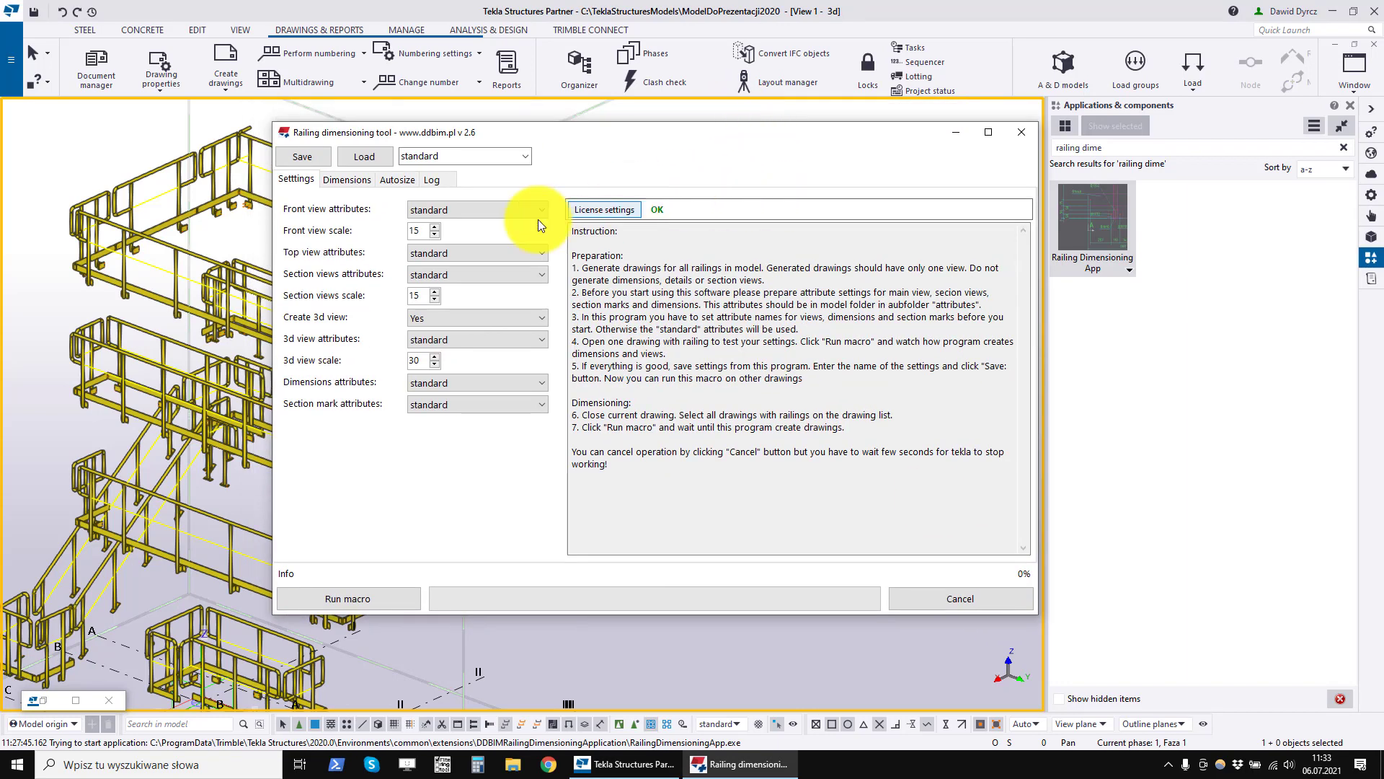
click(346, 179)
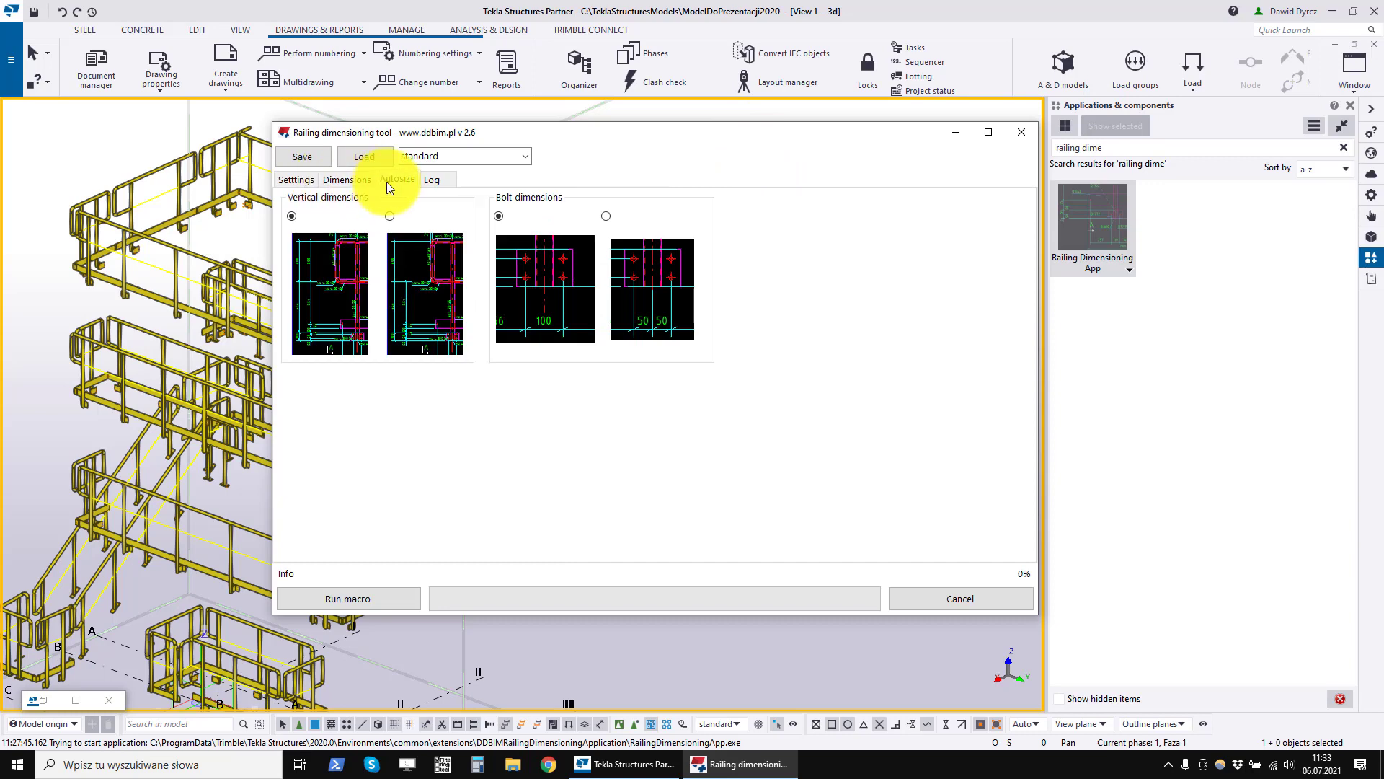
click(431, 179)
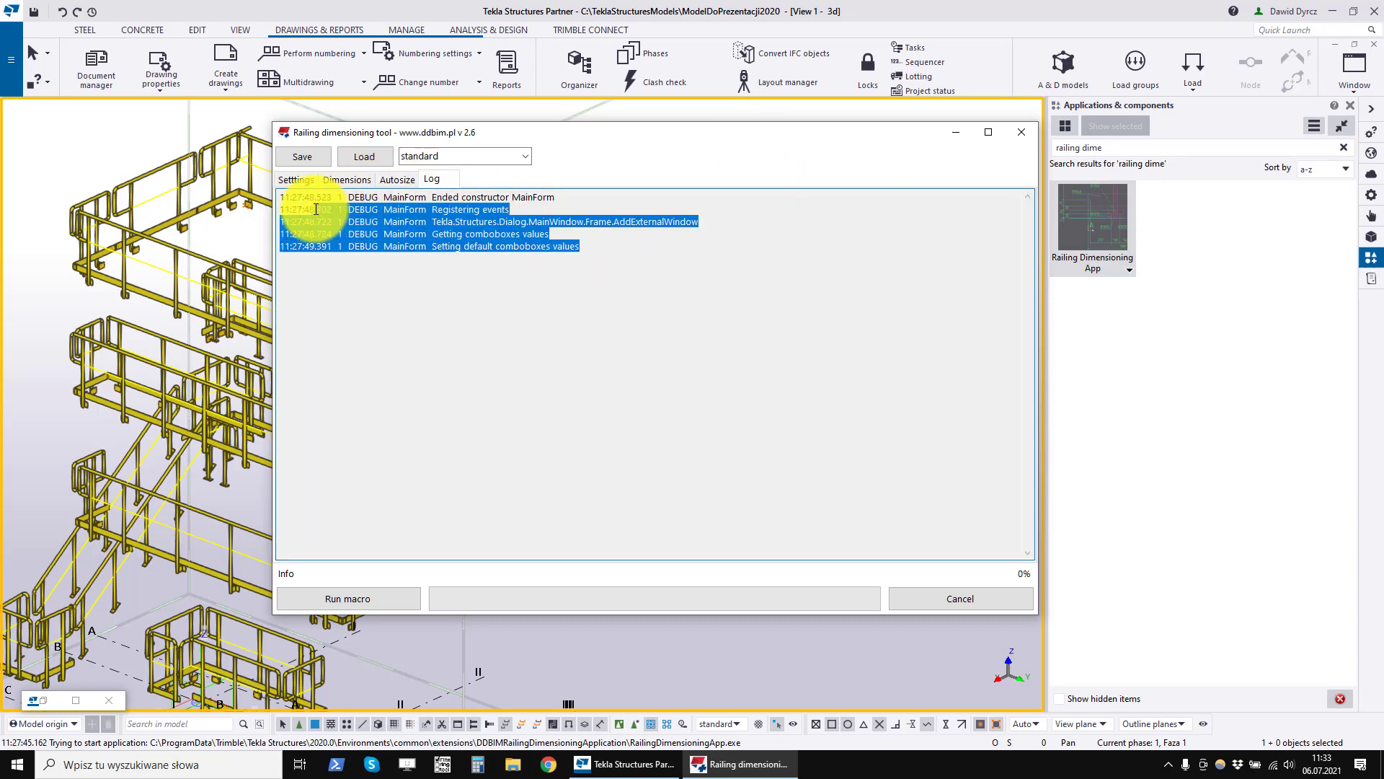
click(297, 179)
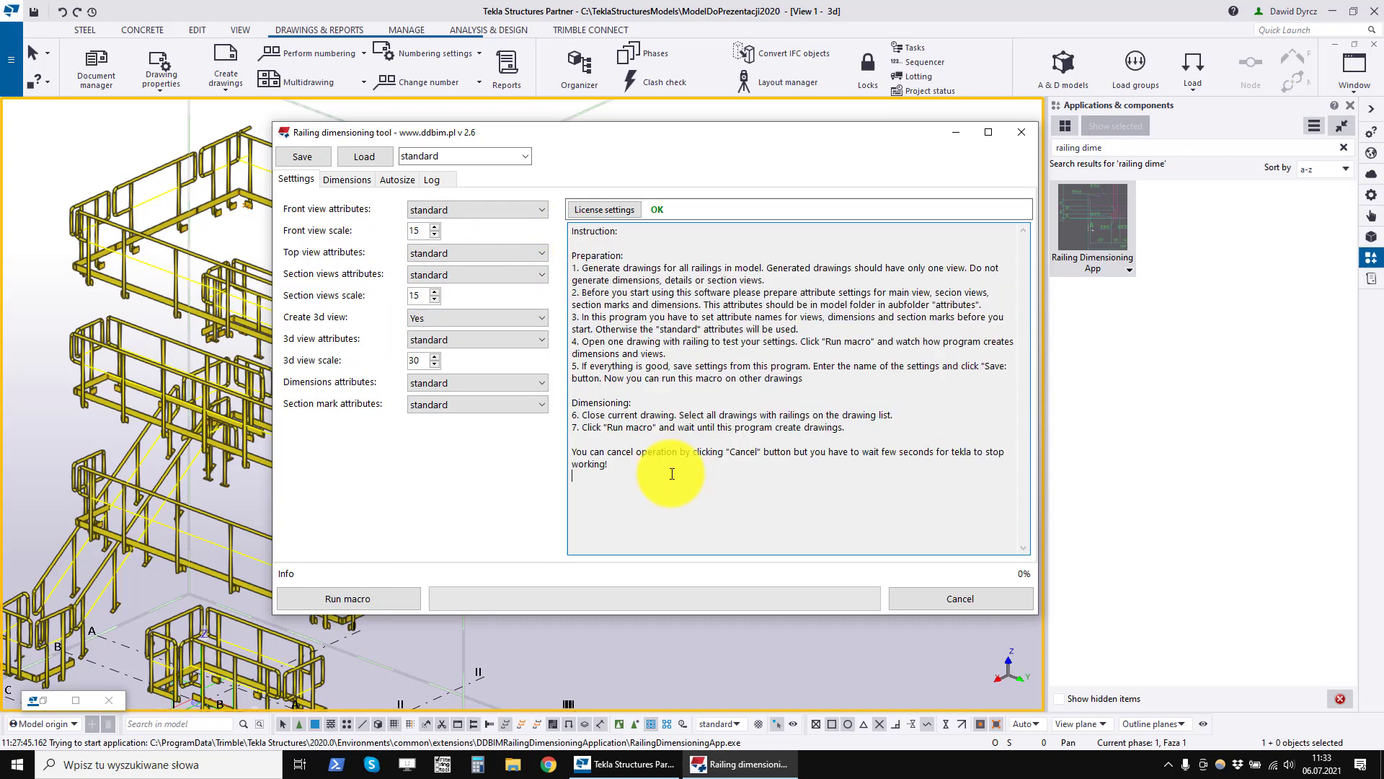
mouse_move(824, 391)
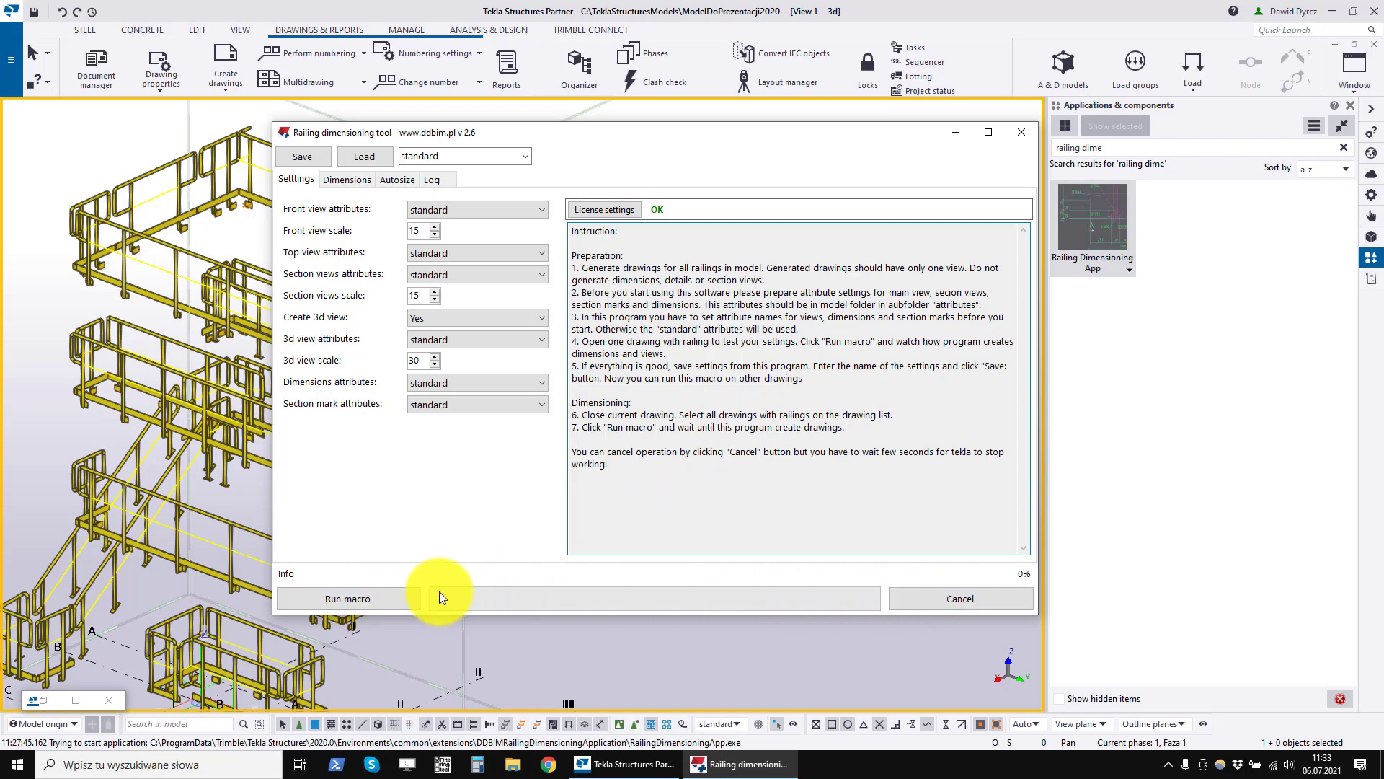
mouse_move(839, 599)
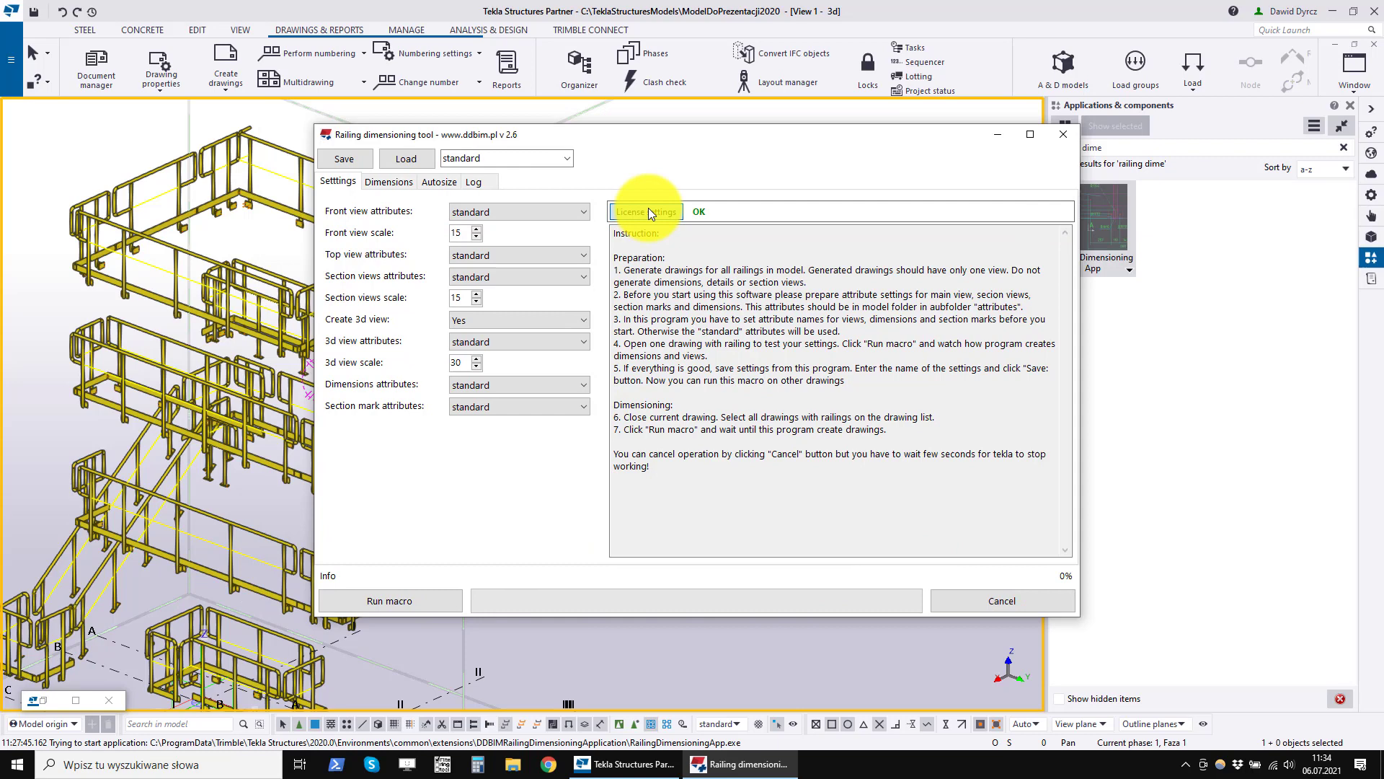
- In License settings choose From license server instead of License key and get the licence
click(645, 210)
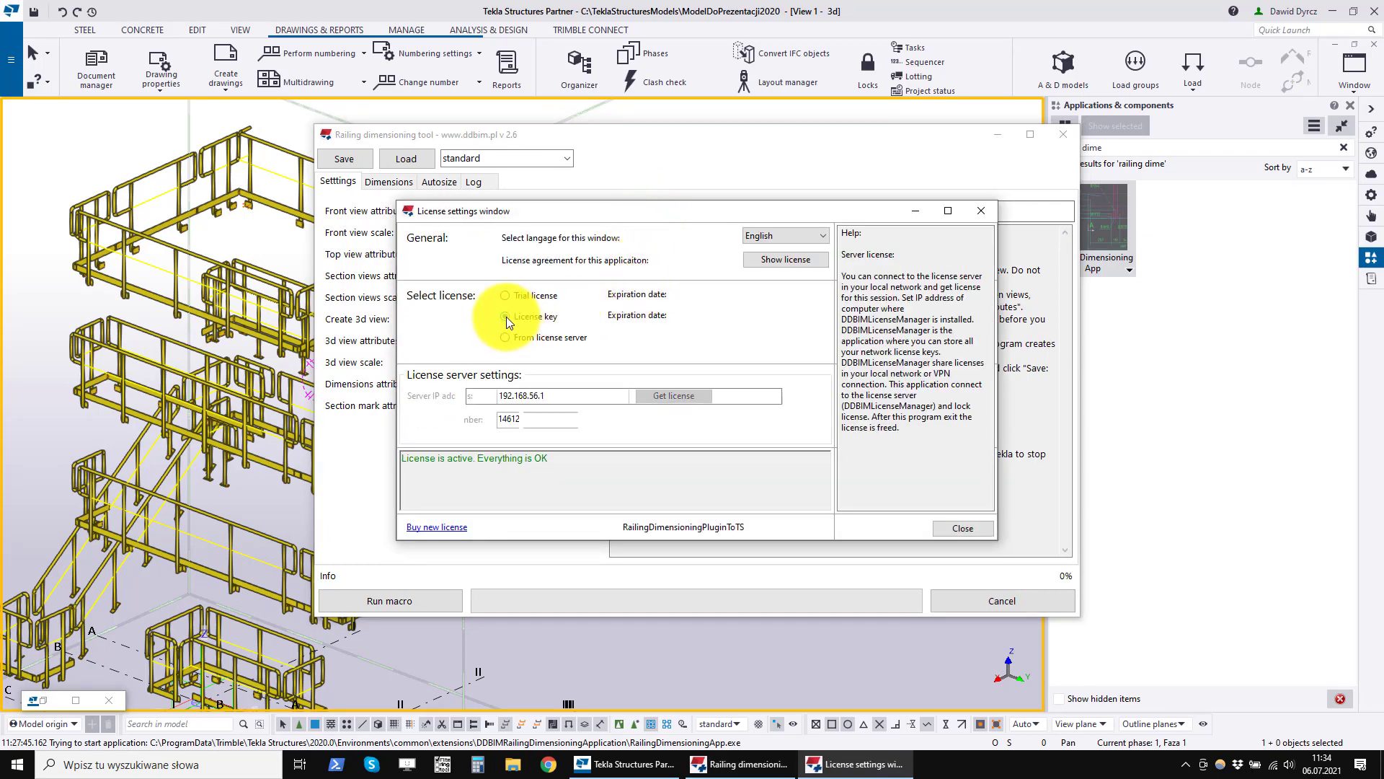
click(505, 316)
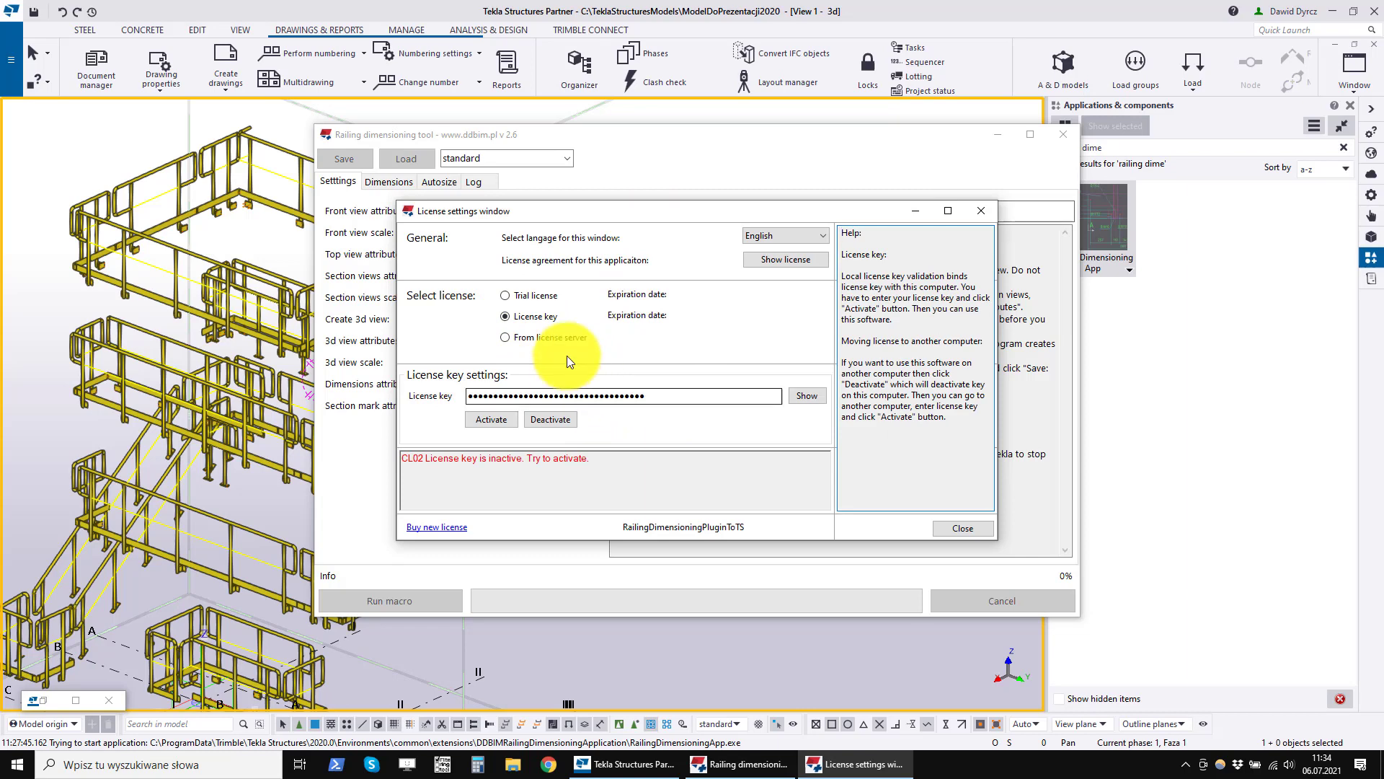
click(505, 338)
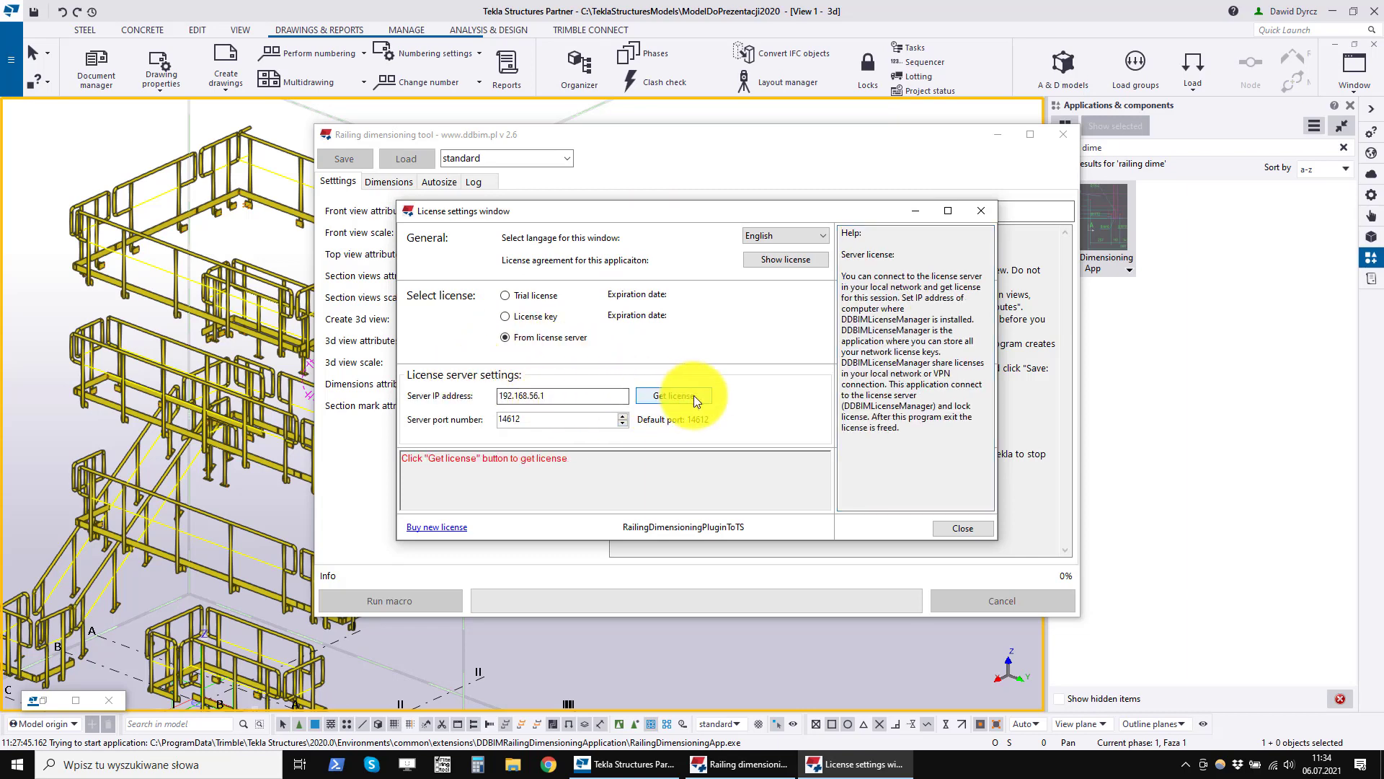
click(504, 294)
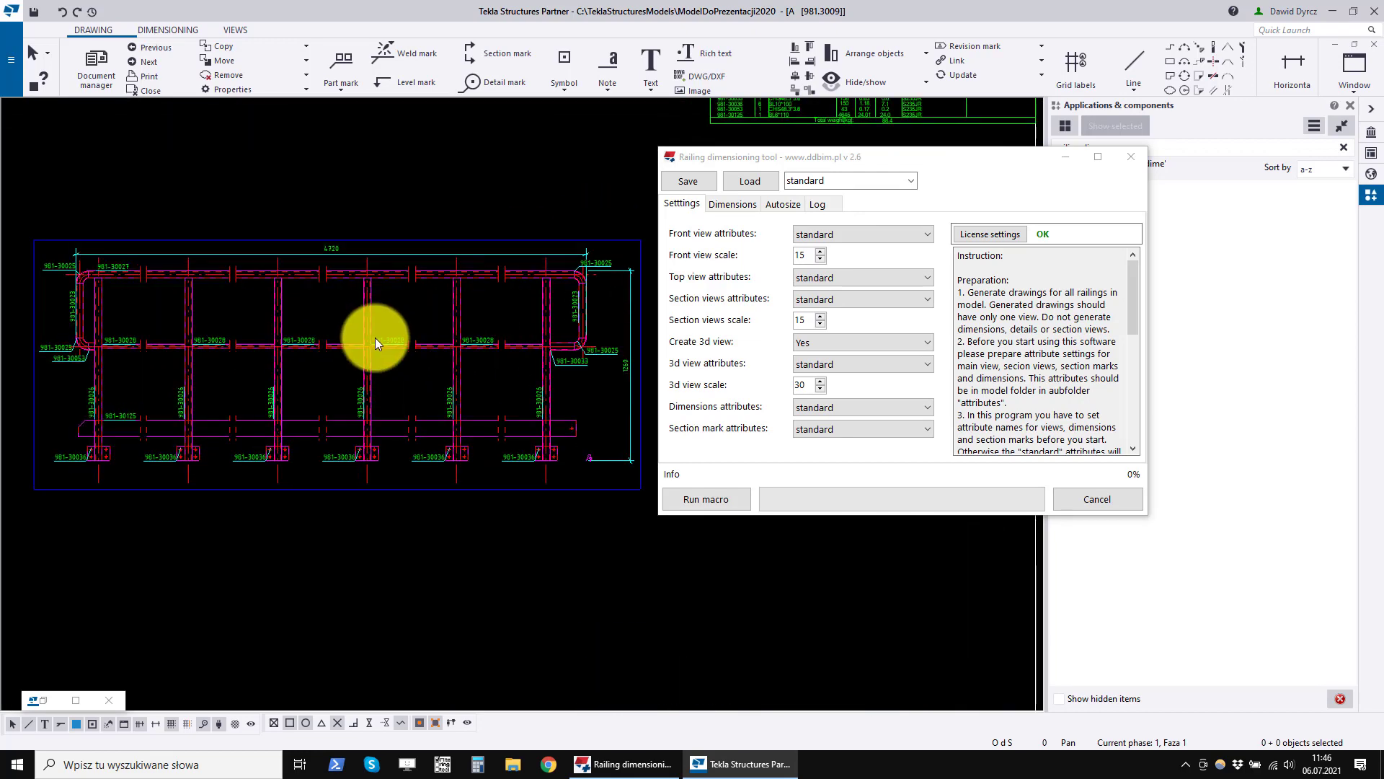
mouse_move(748, 445)
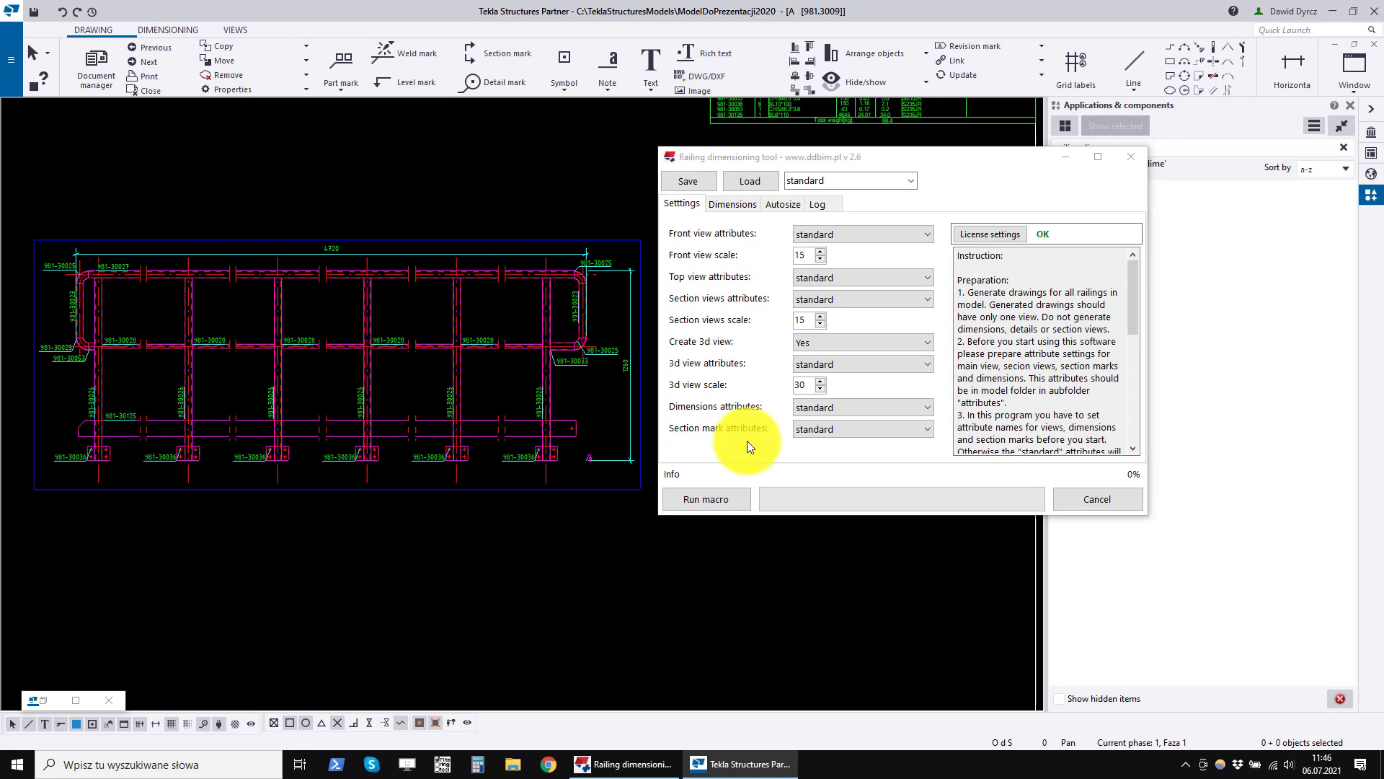
mouse_move(582, 217)
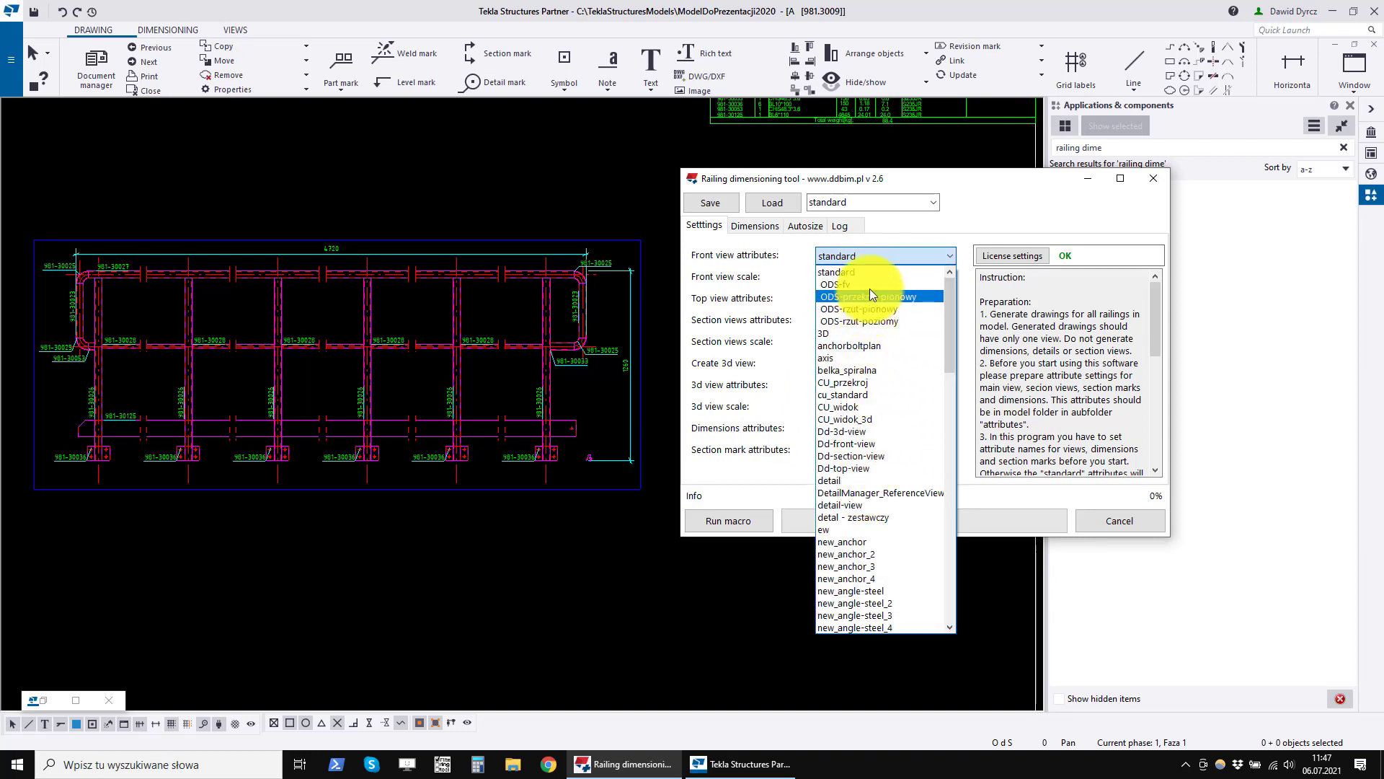
click(834, 270)
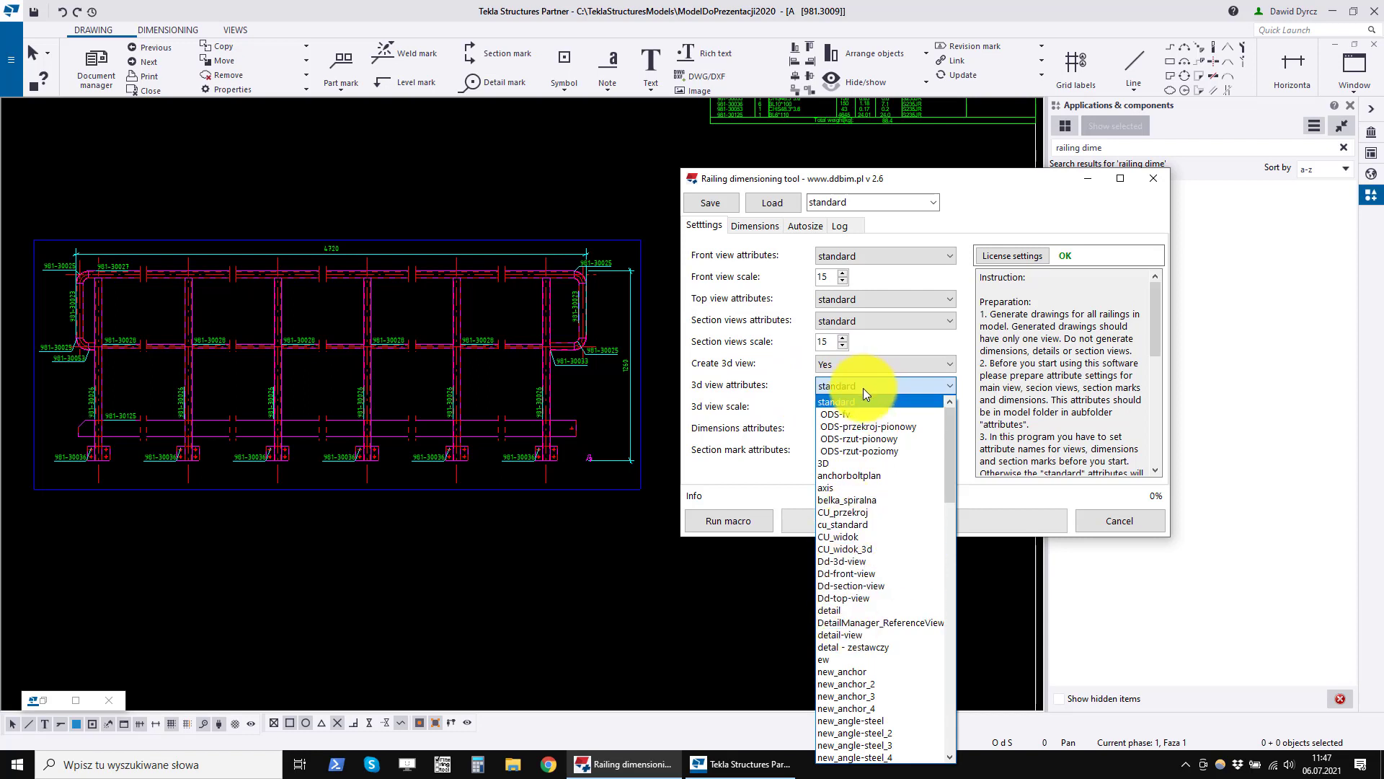
click(835, 386)
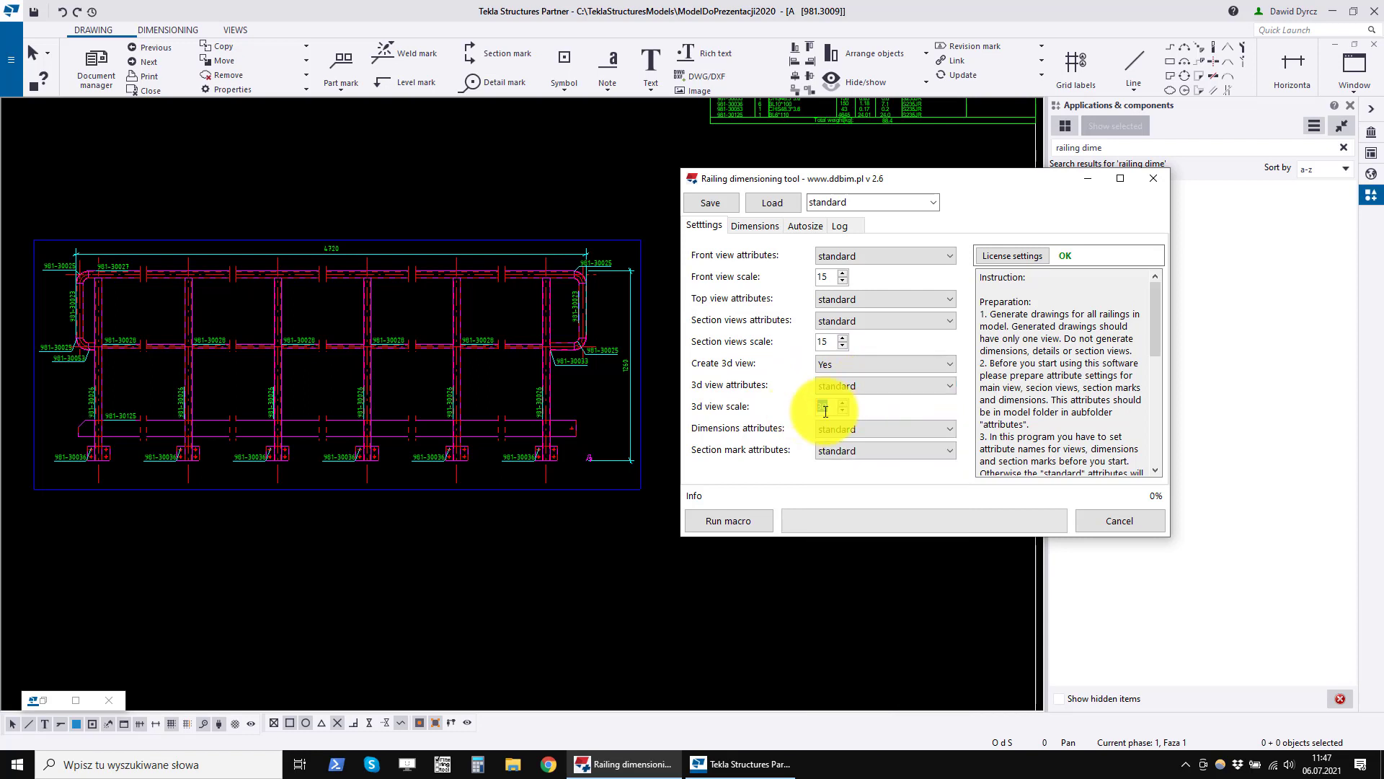
click(947, 430)
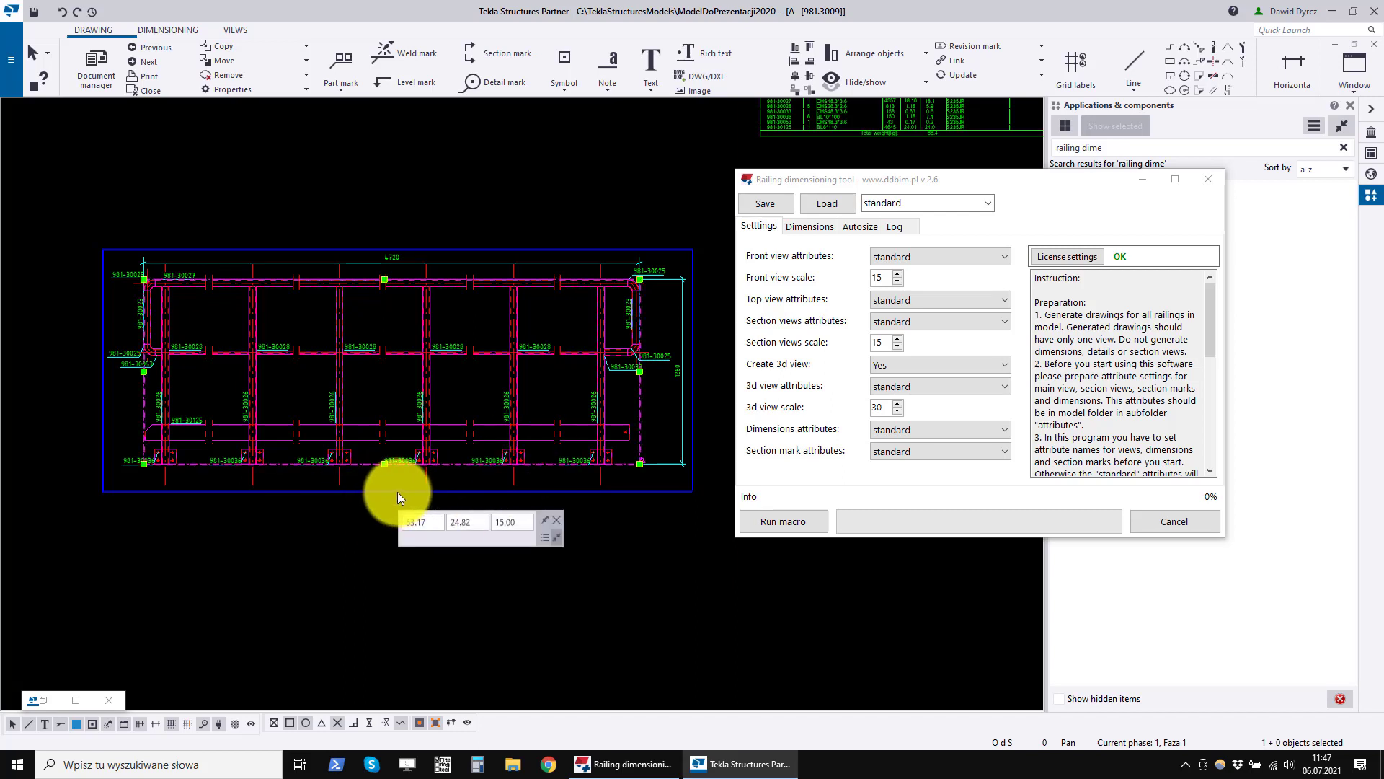
- Name the front view's property set aa-front-view in View Properties and apply it
right_click(398, 494)
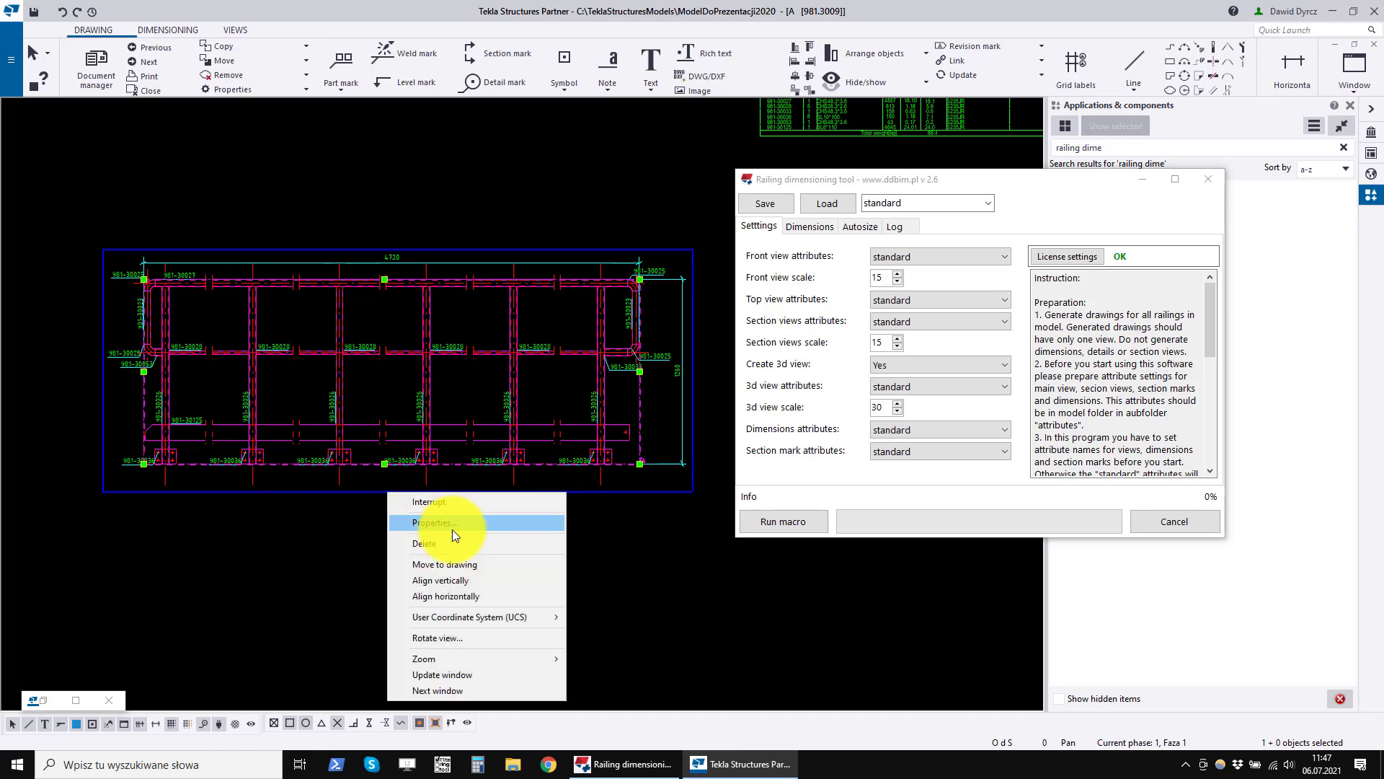
click(431, 522)
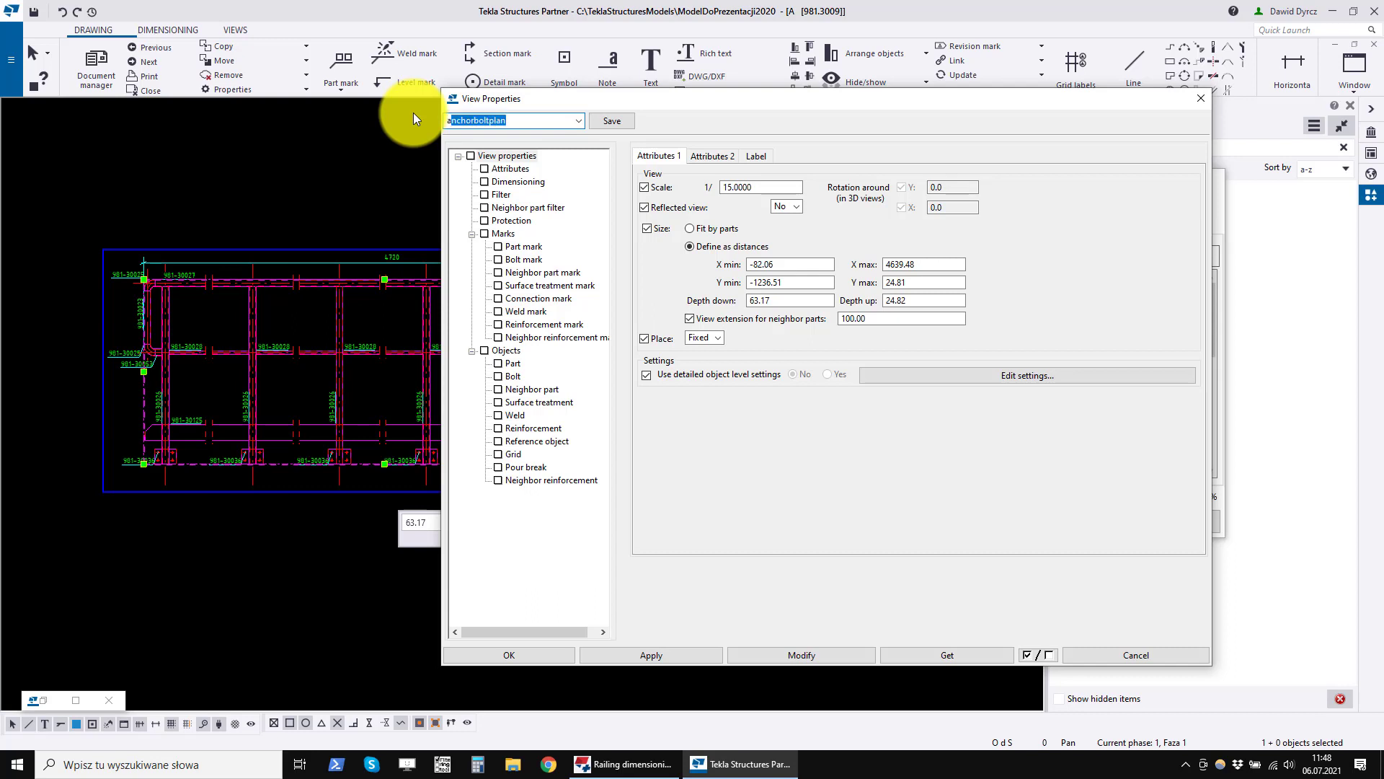
text(aa-front)
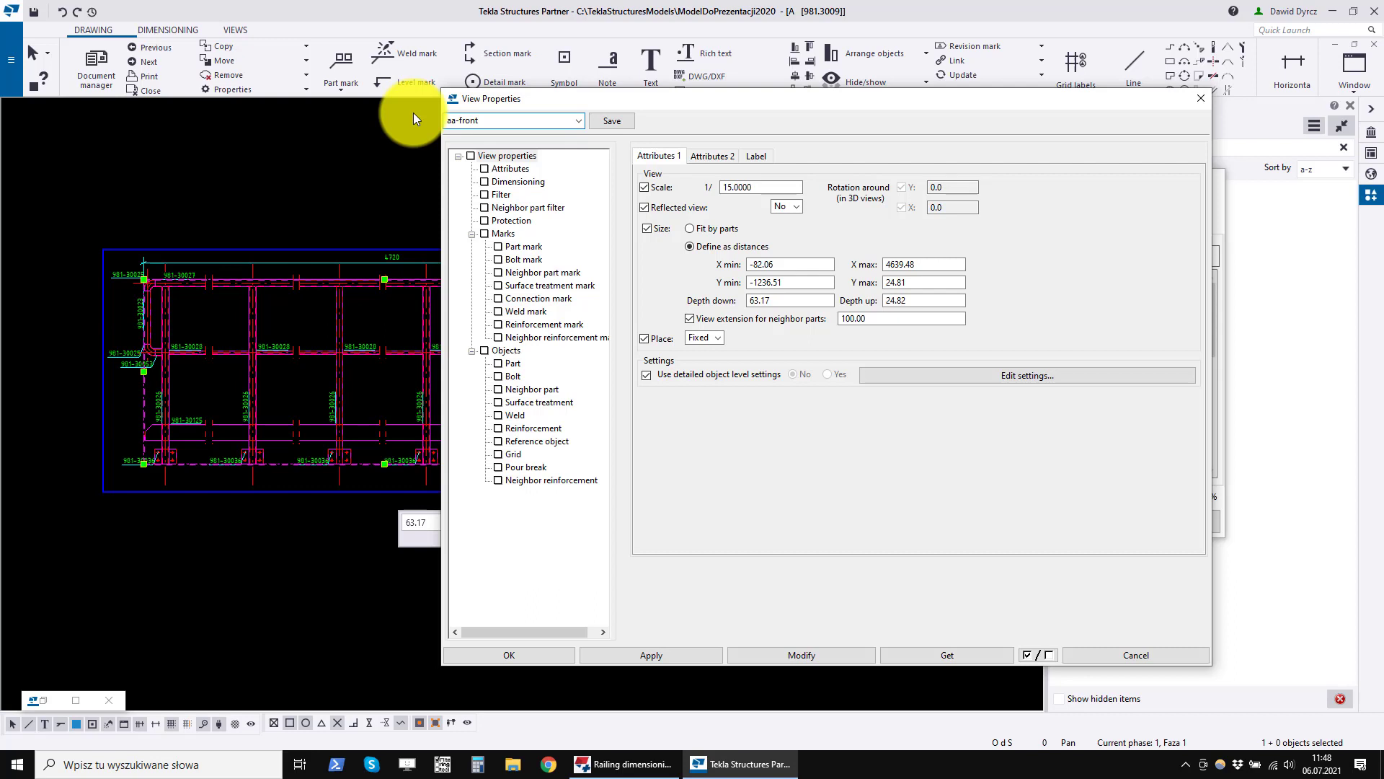
text(-)
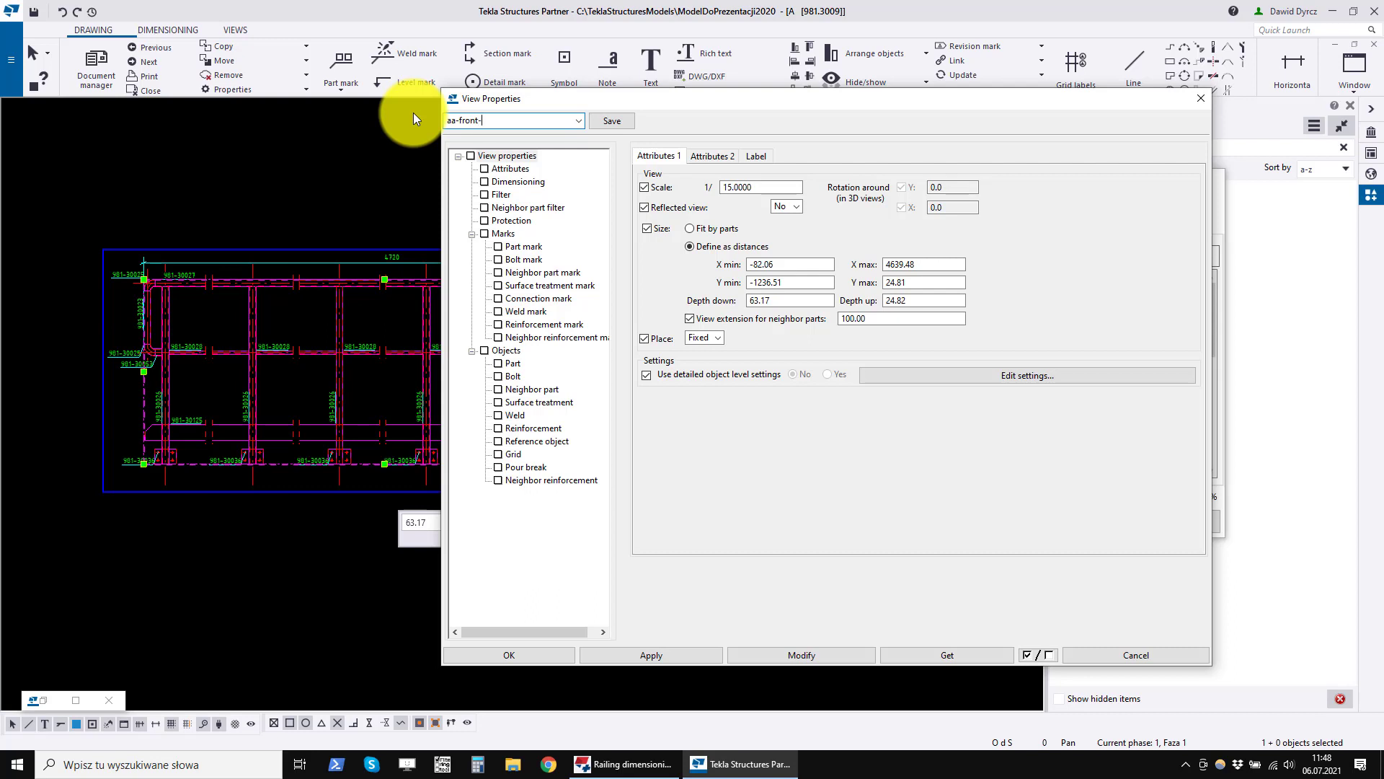
text(view)
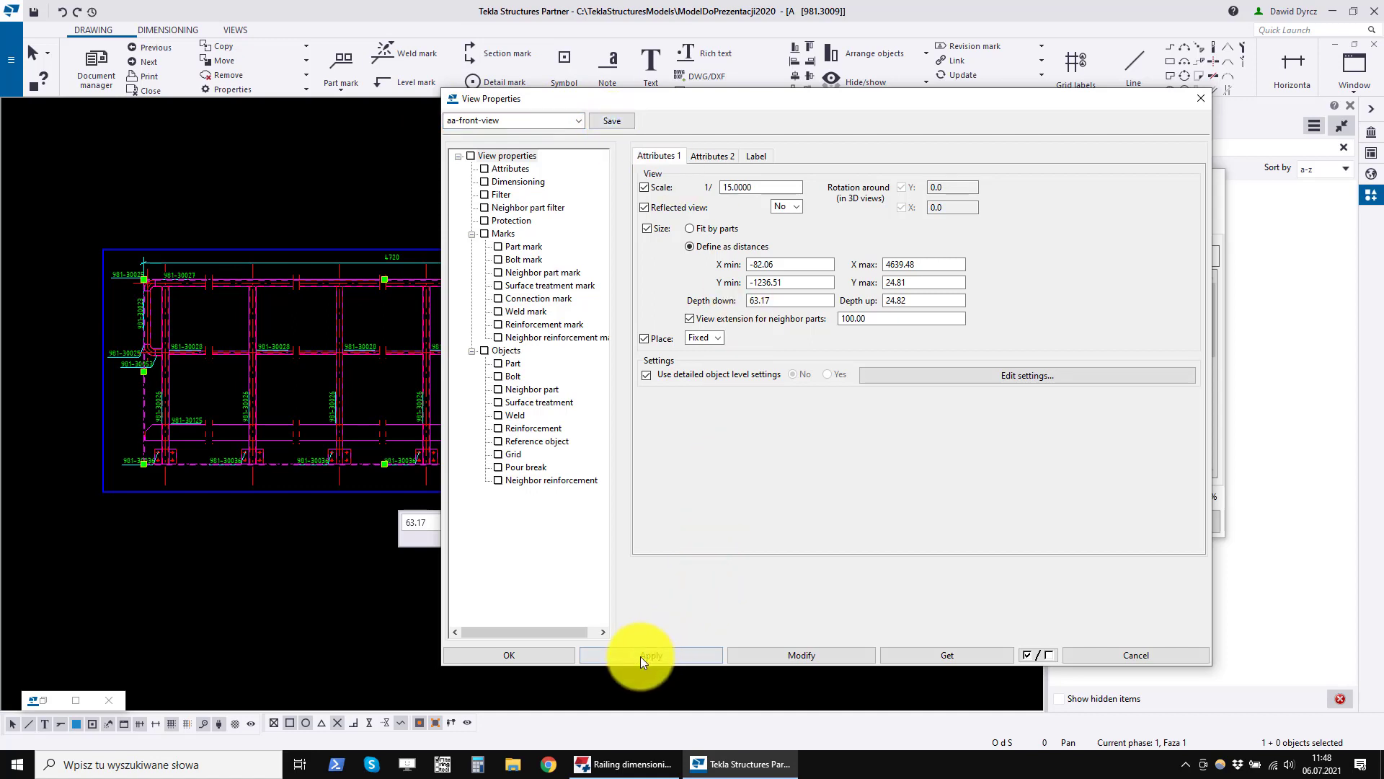
click(650, 655)
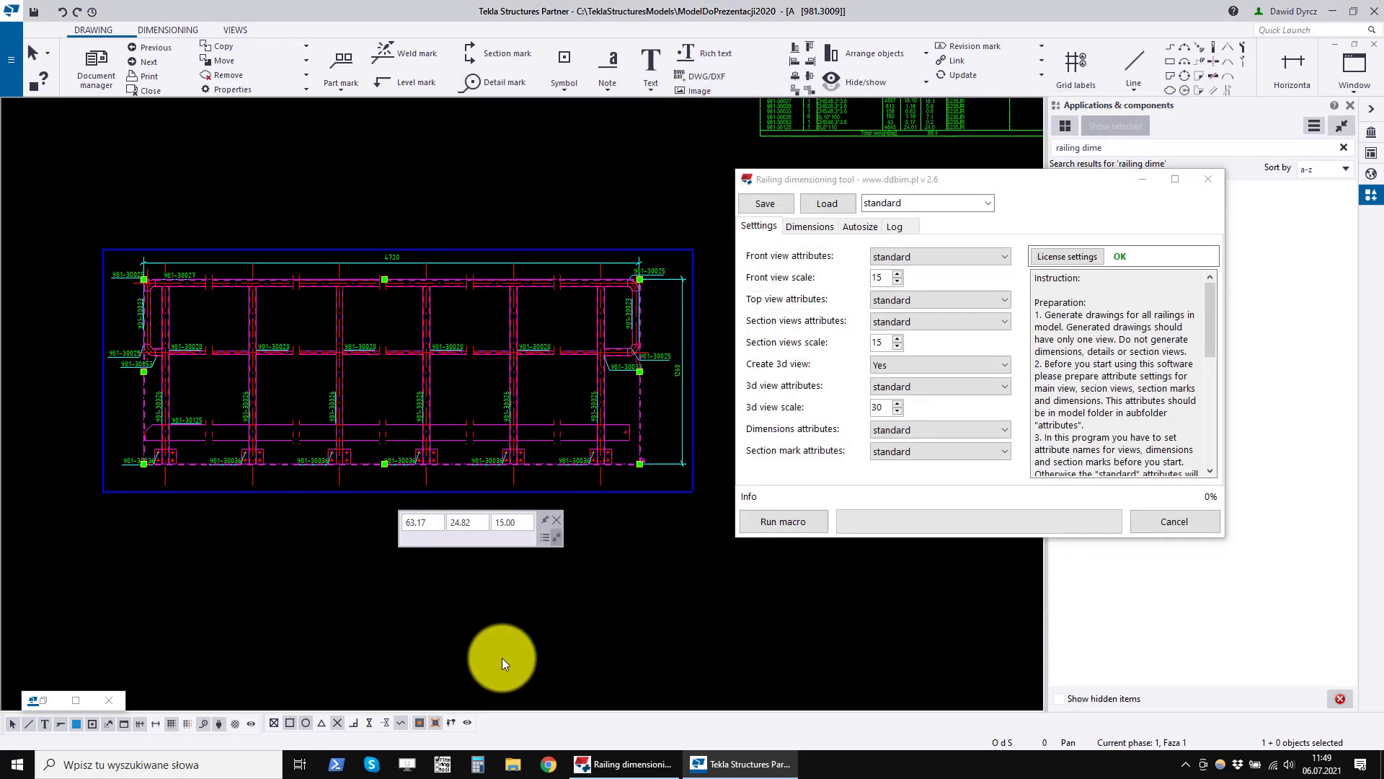
- Create section view A-A cut through the railing front view
click(235, 29)
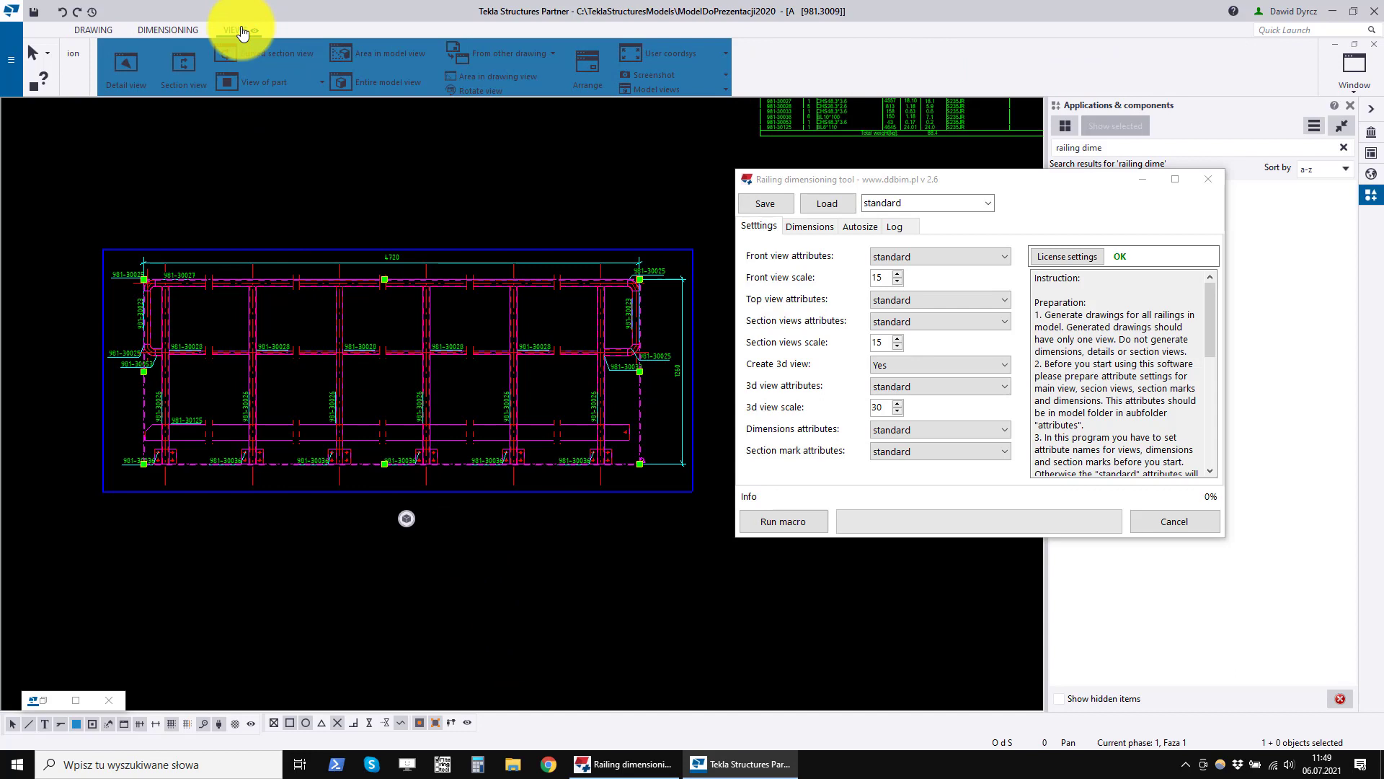
mouse_move(153, 62)
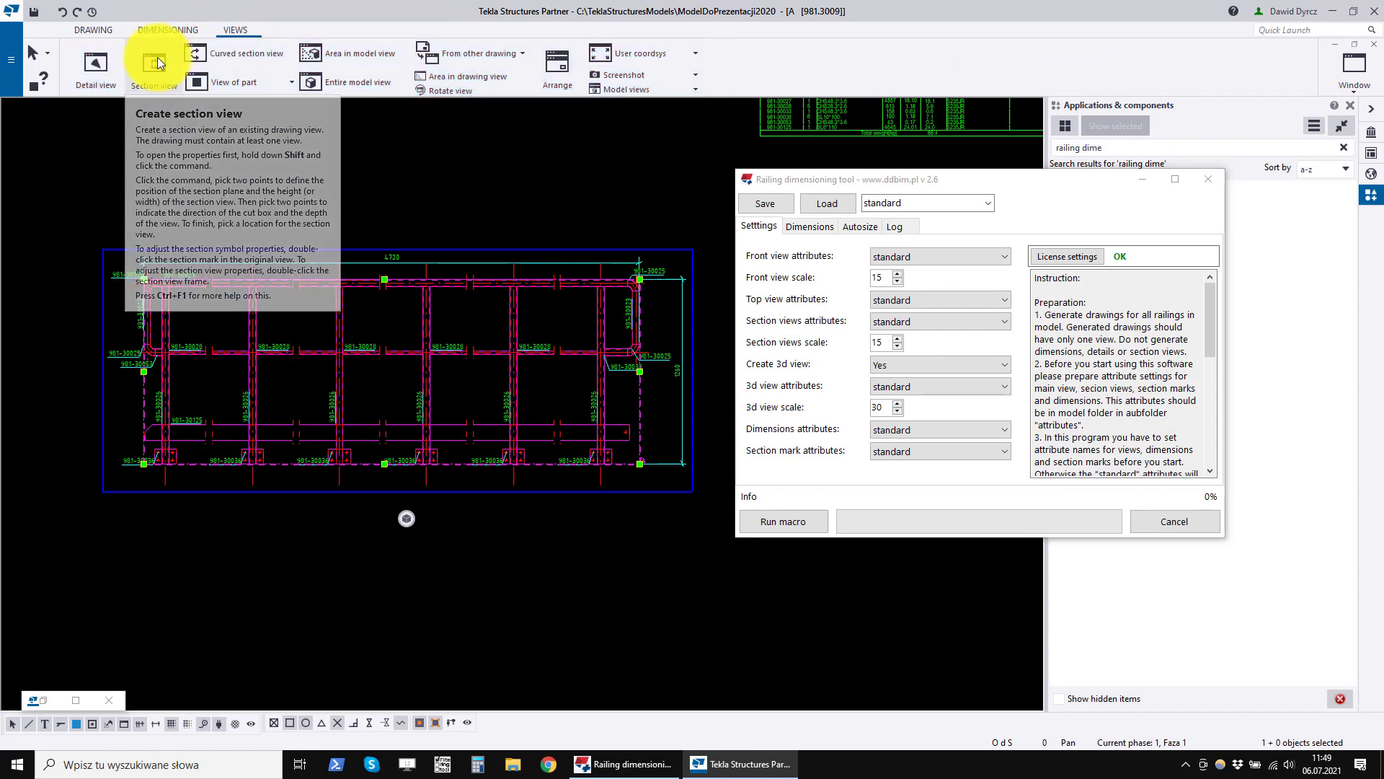
click(153, 66)
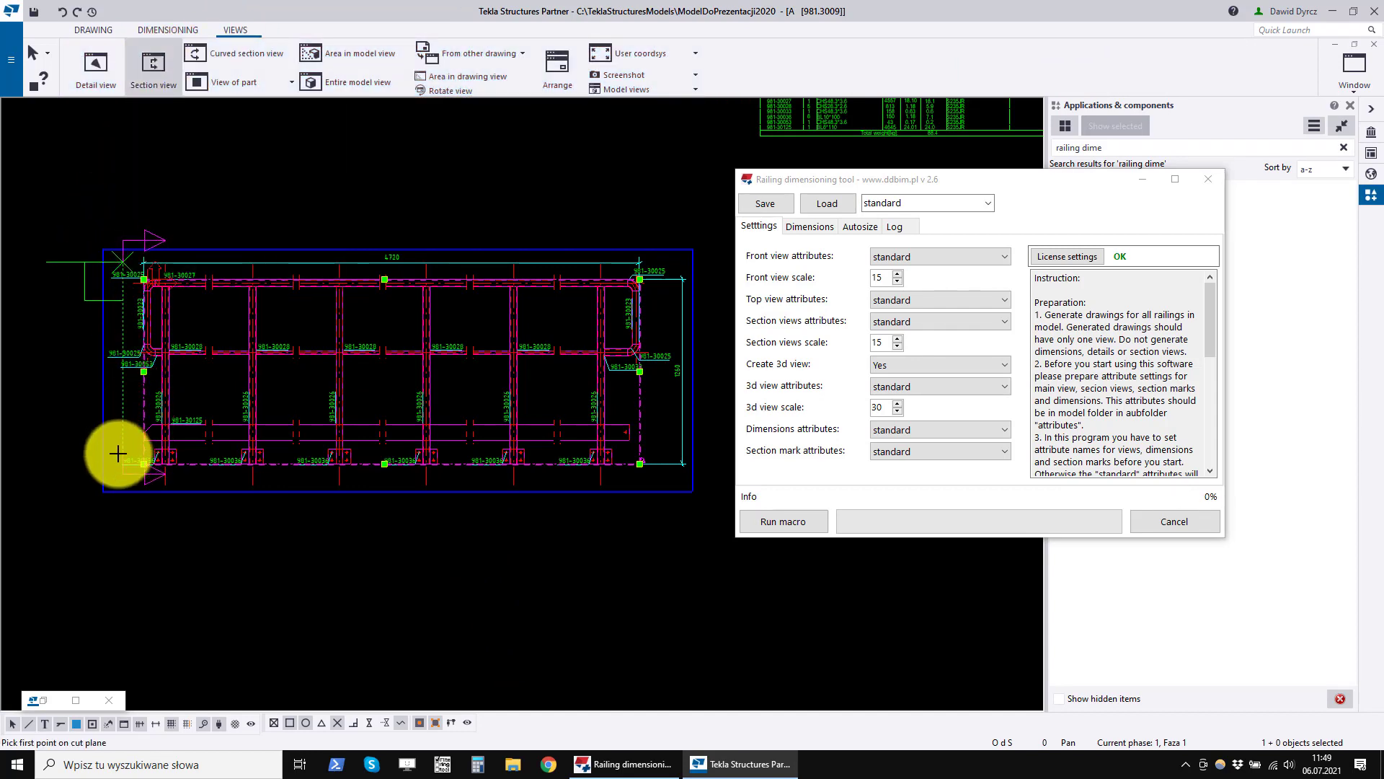
click(117, 453)
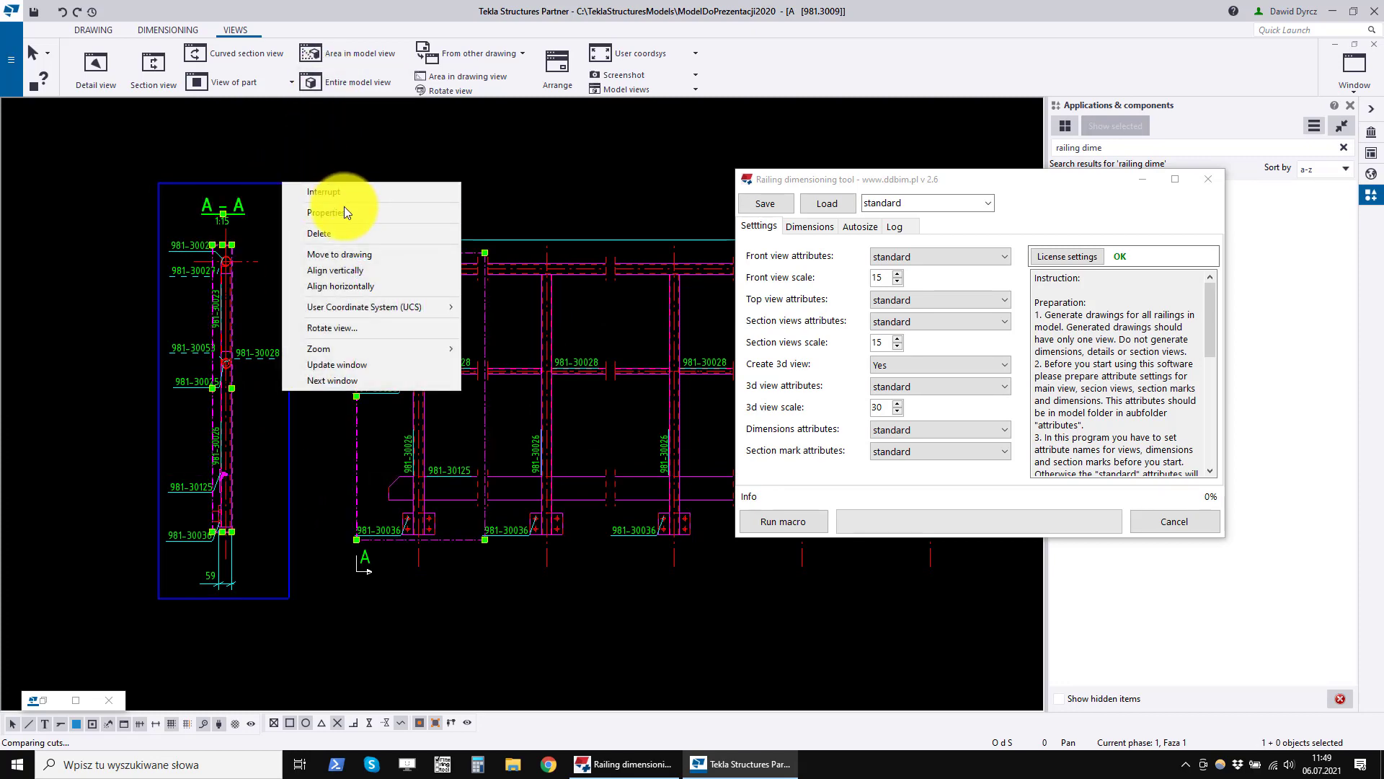
- Name the new section view's property set aa-section-view and close its properties
click(325, 212)
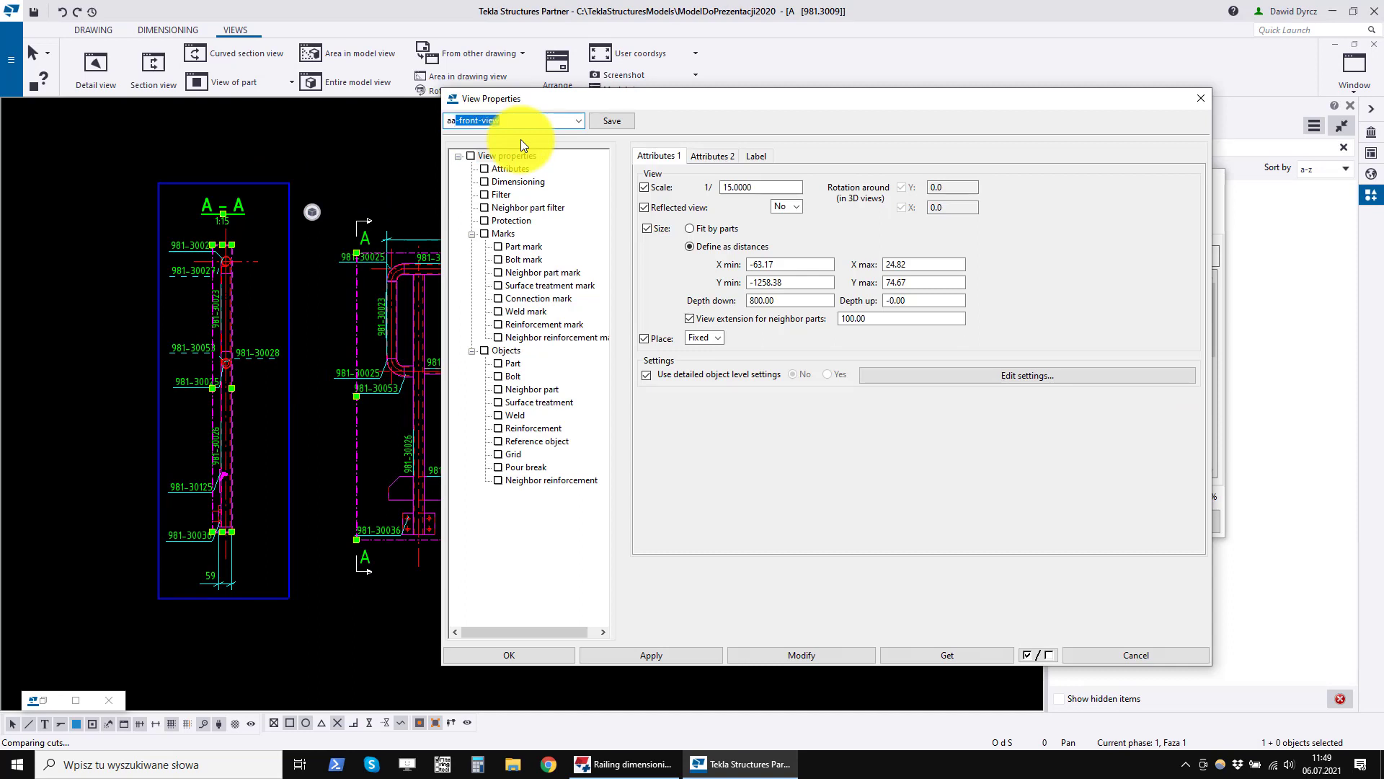
text(aa-section)
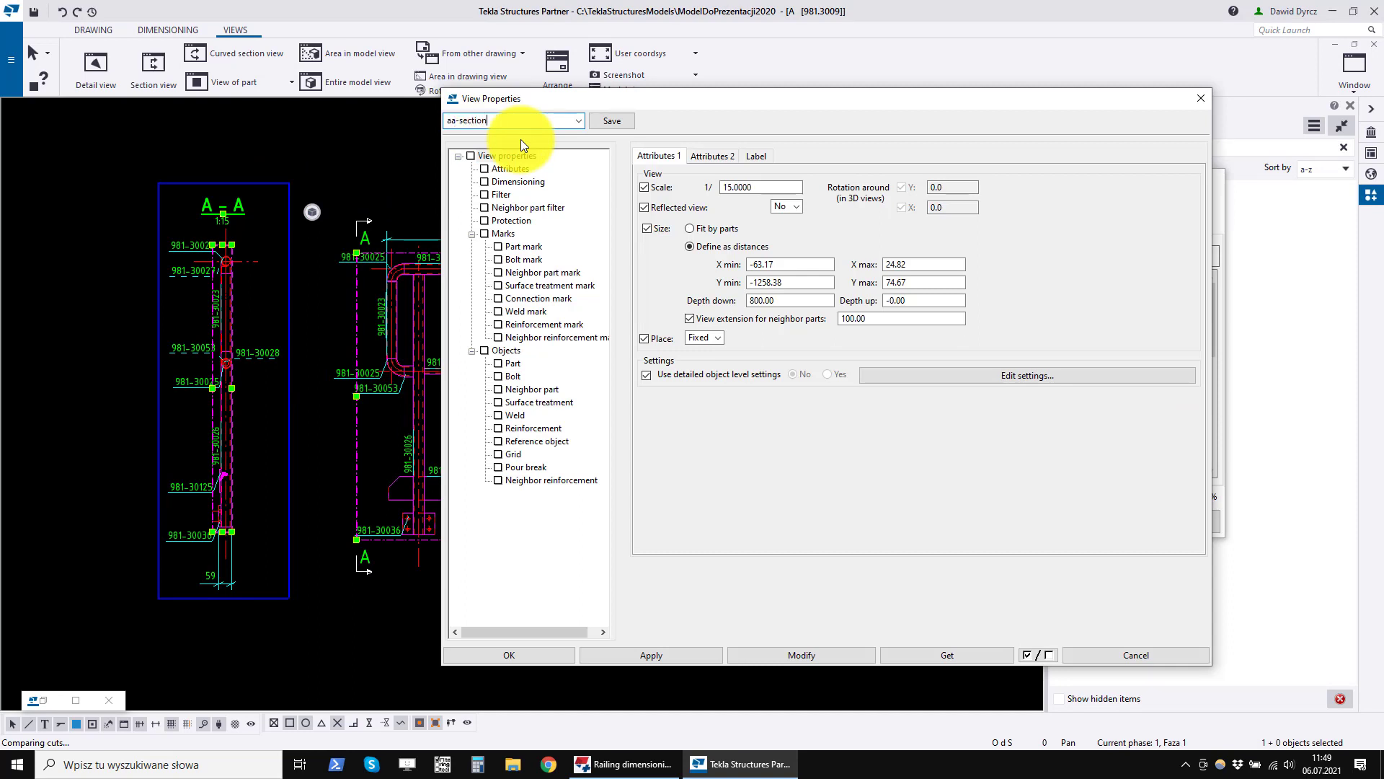
text(-view)
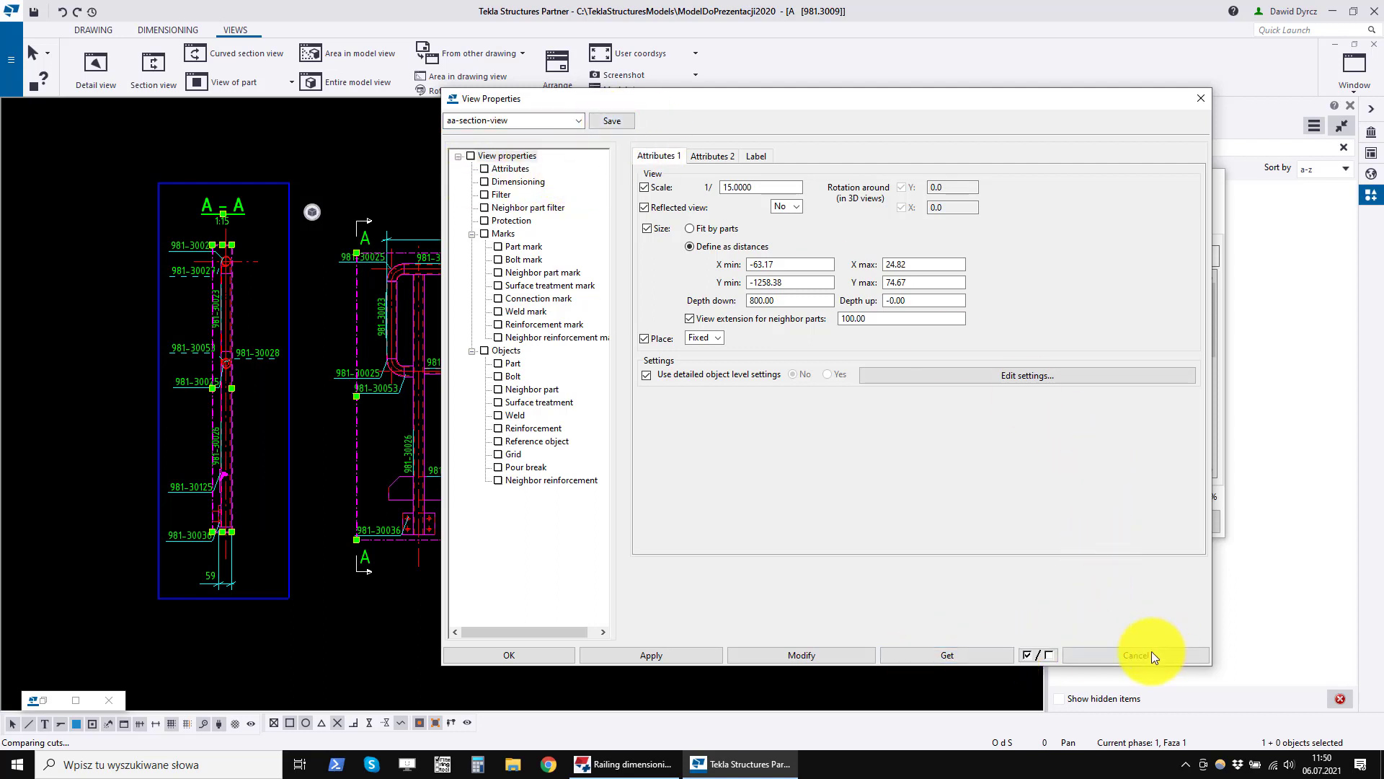
click(1136, 654)
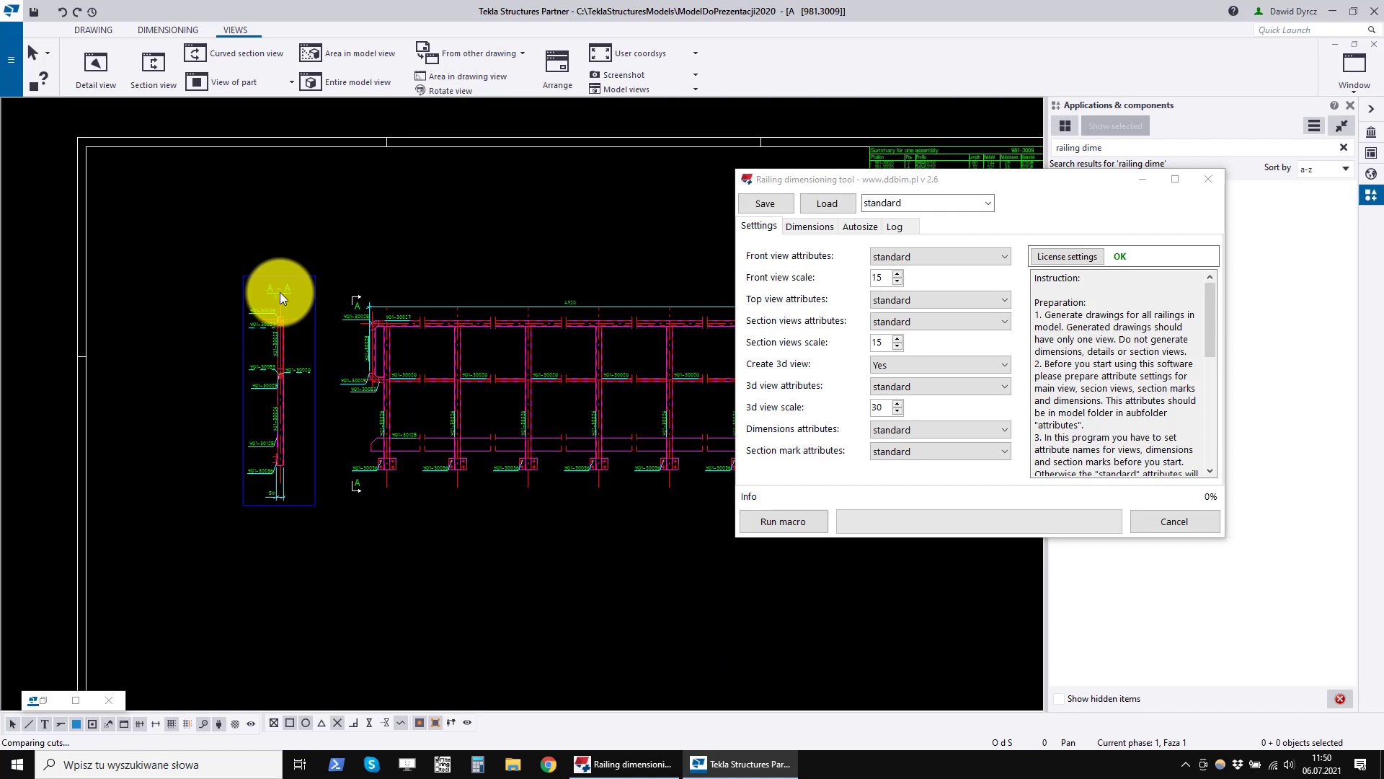
- Create the B-B top view and save its properties under the aa-top-view name
click(568, 325)
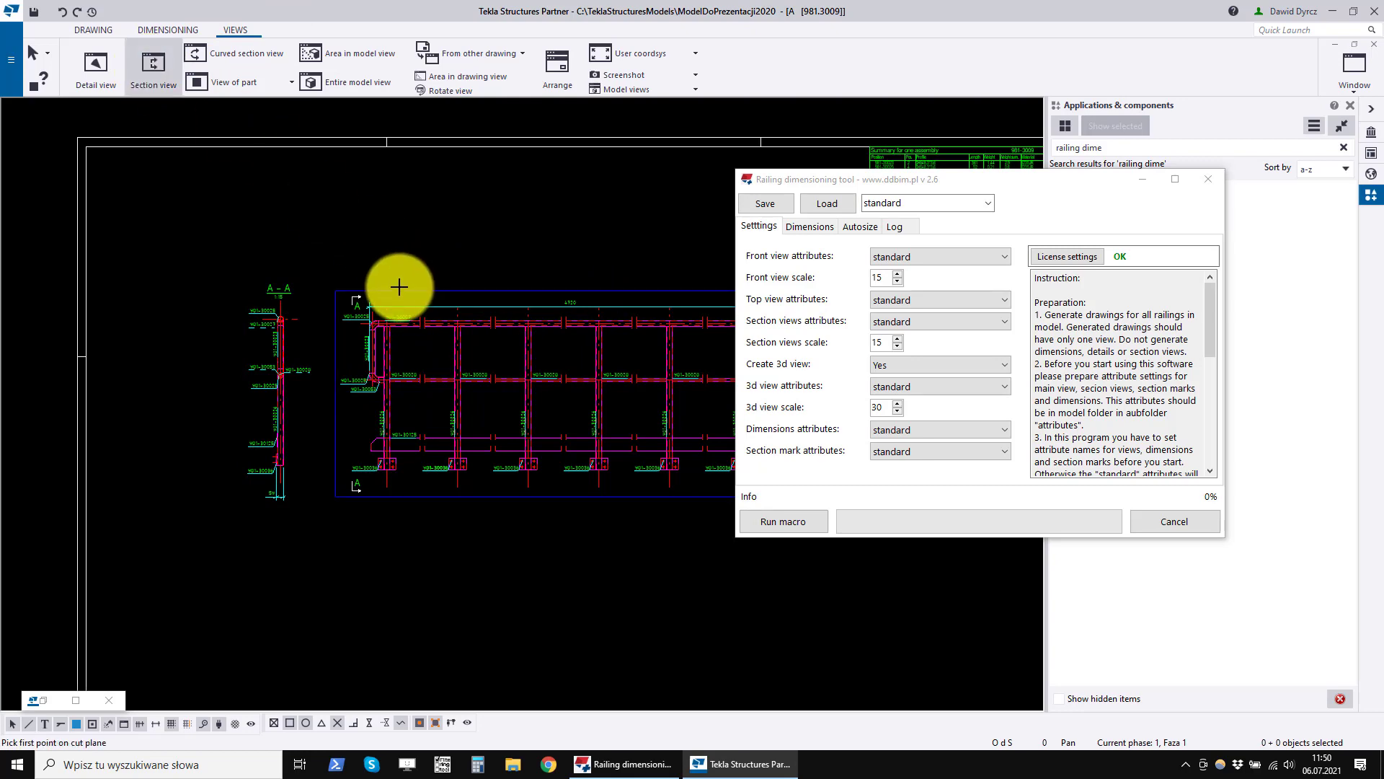
mouse_move(367, 292)
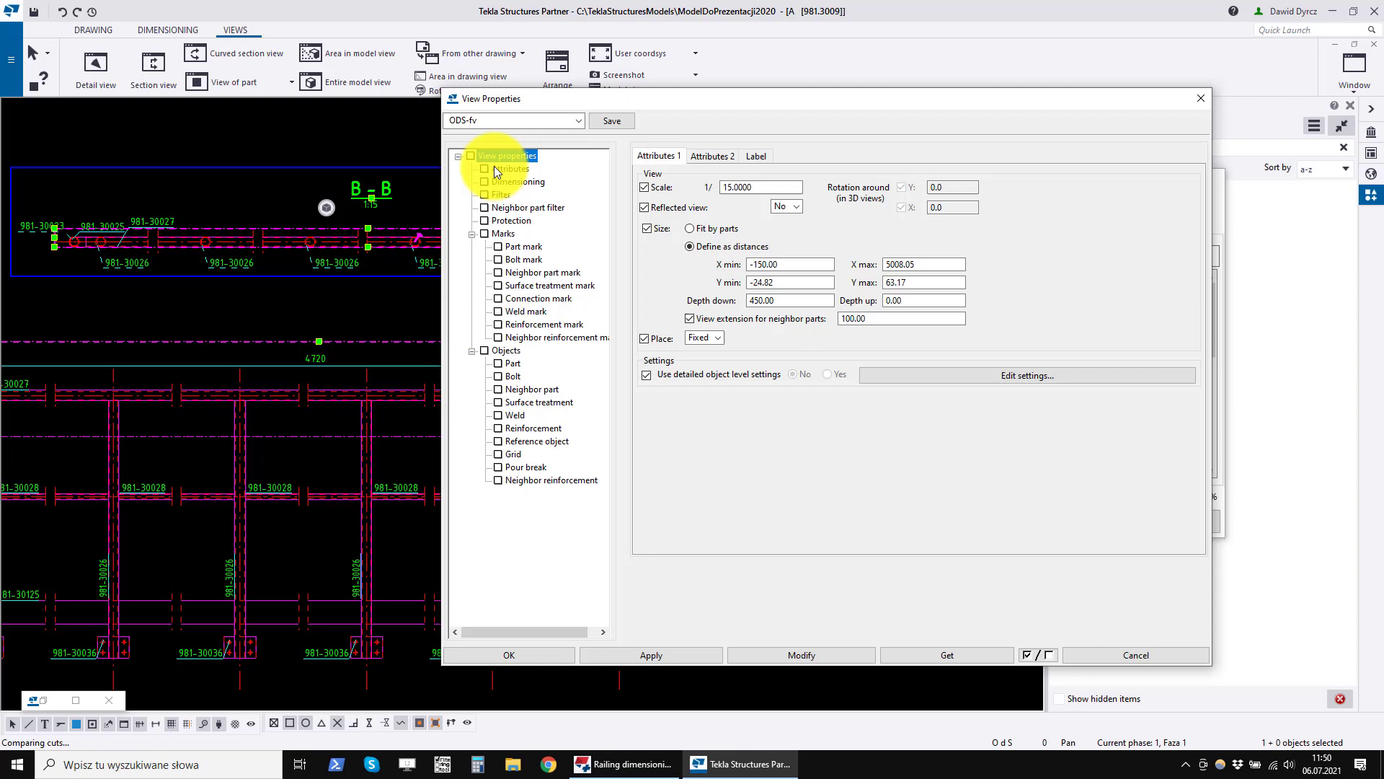
click(507, 121)
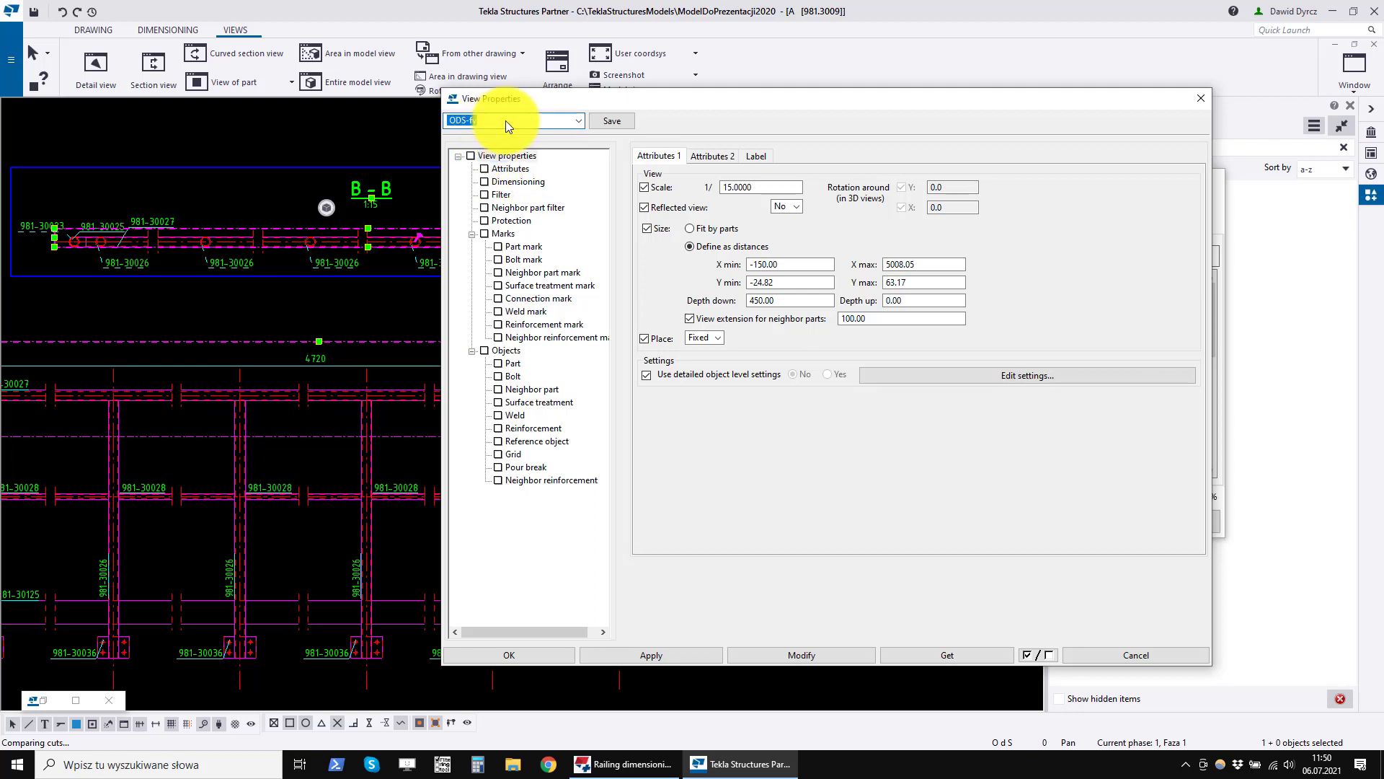
text(aaa-top-view)
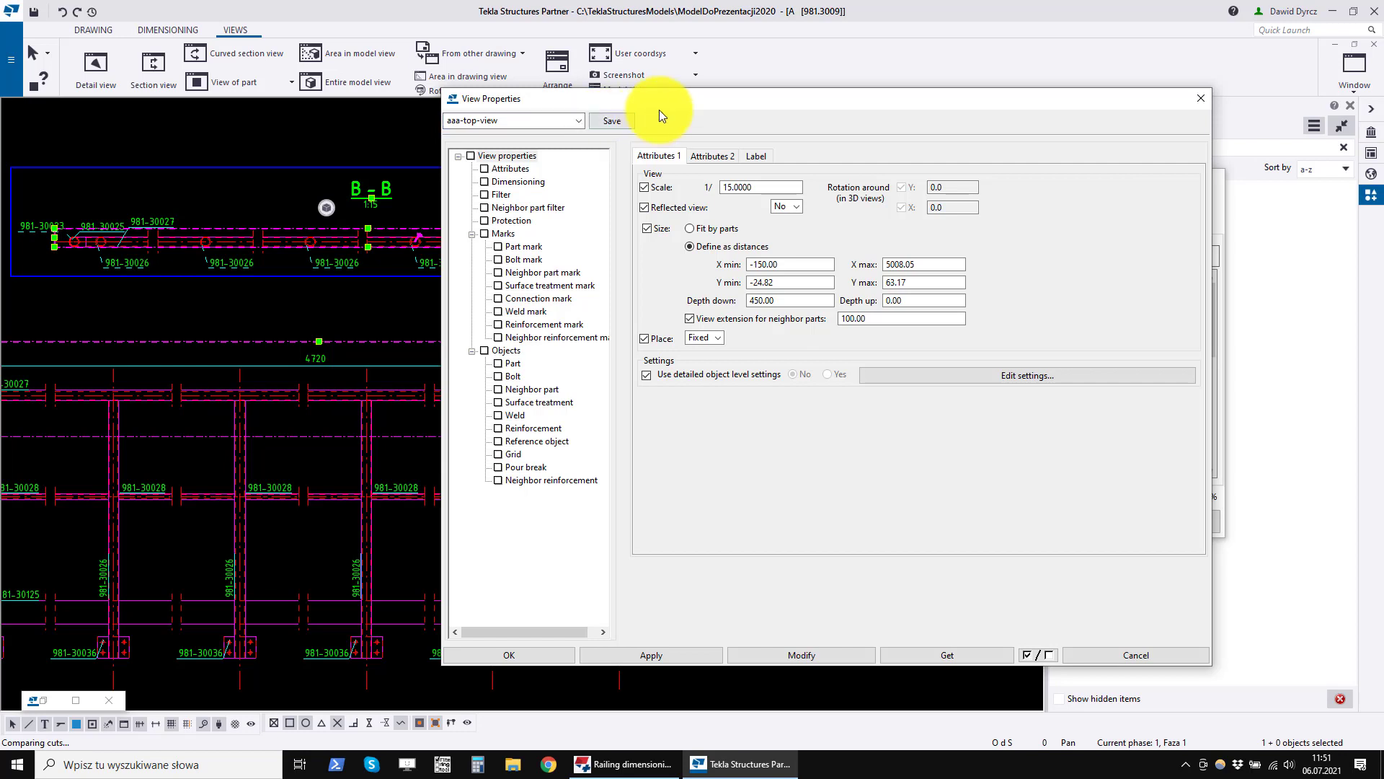
drag(662, 100, 760, 104)
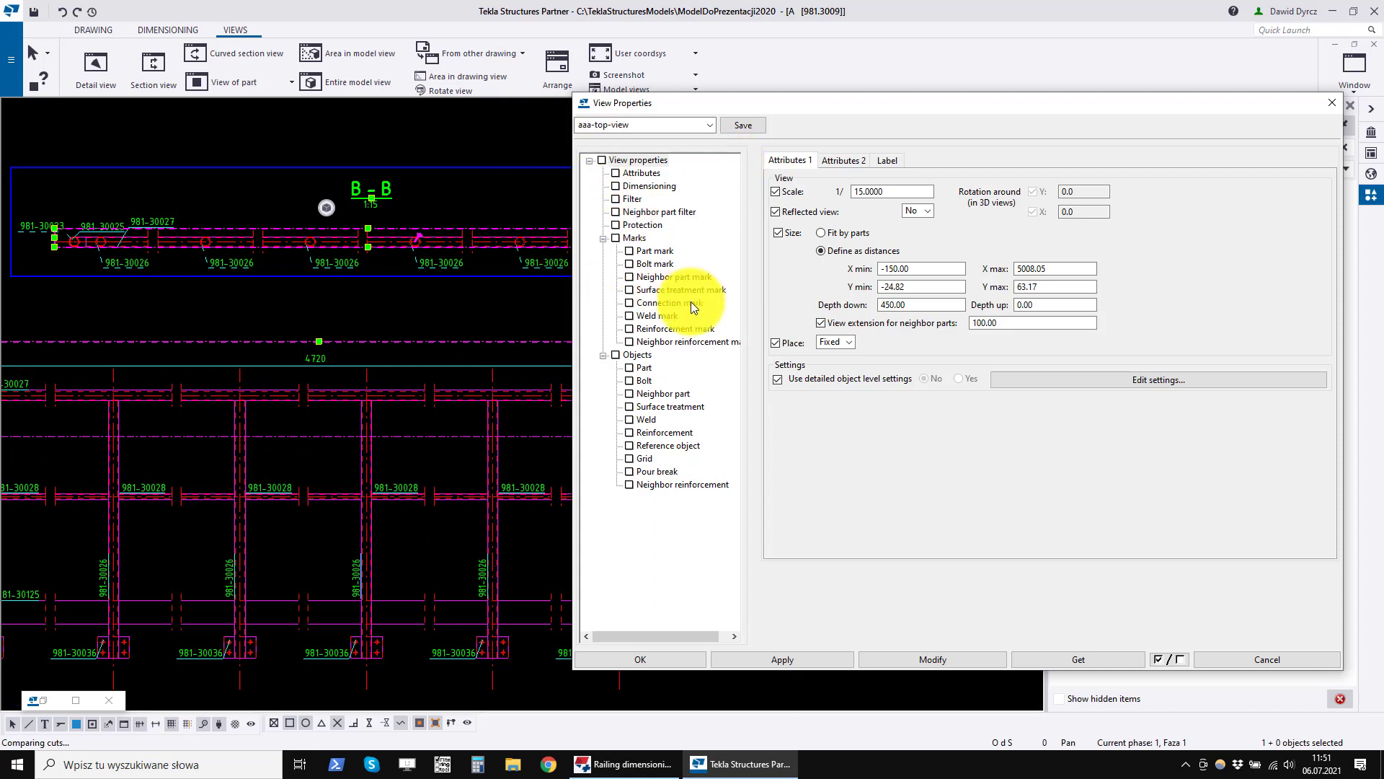
- Enable part marks, remove Part position from Secondary part marks and modify the top view
click(653, 251)
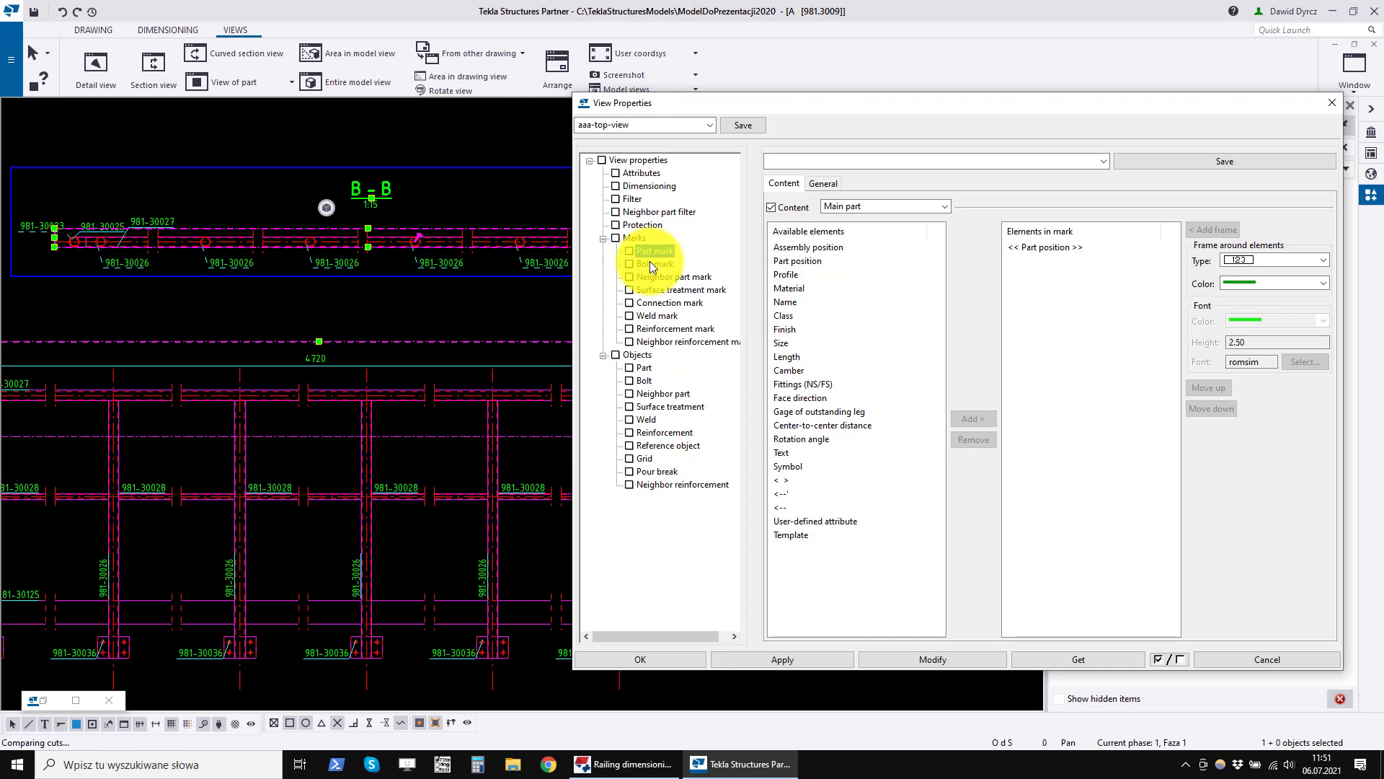
click(797, 261)
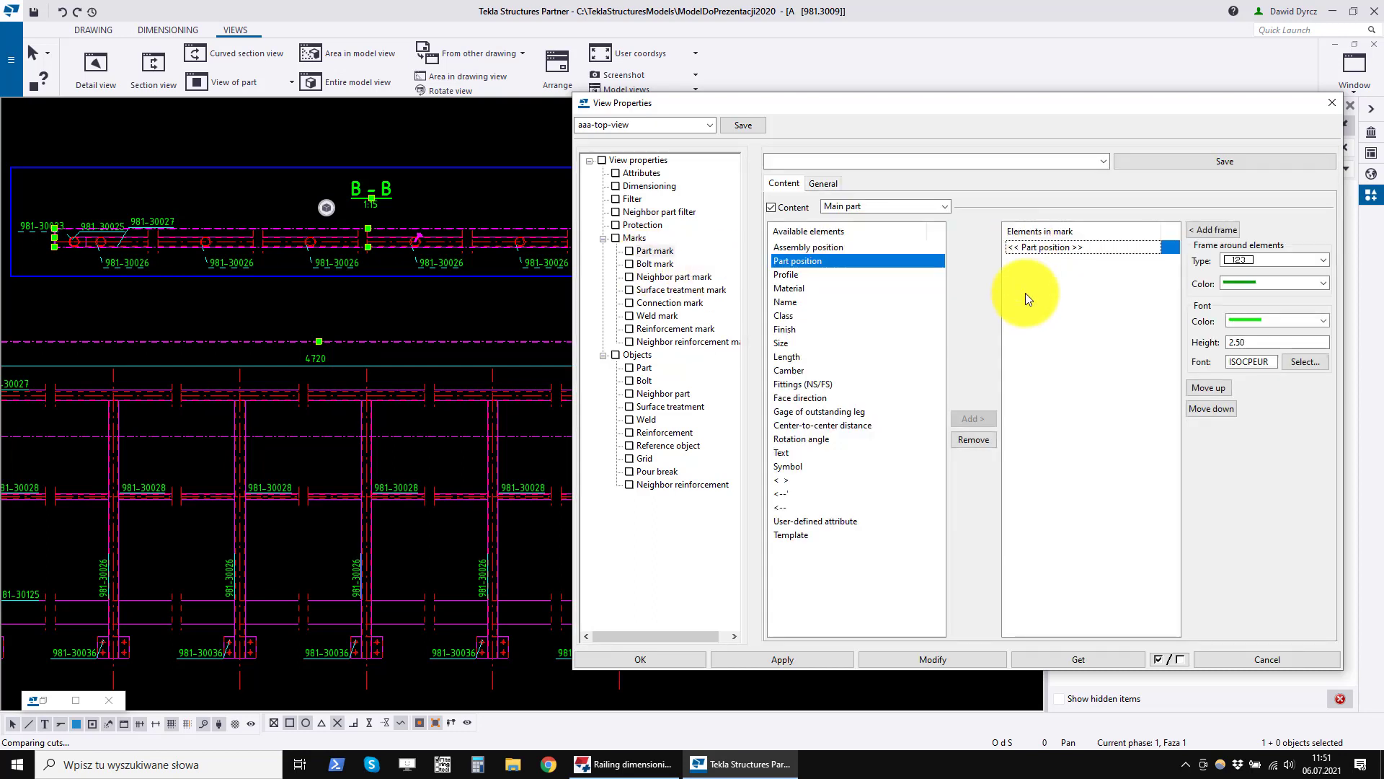
click(945, 206)
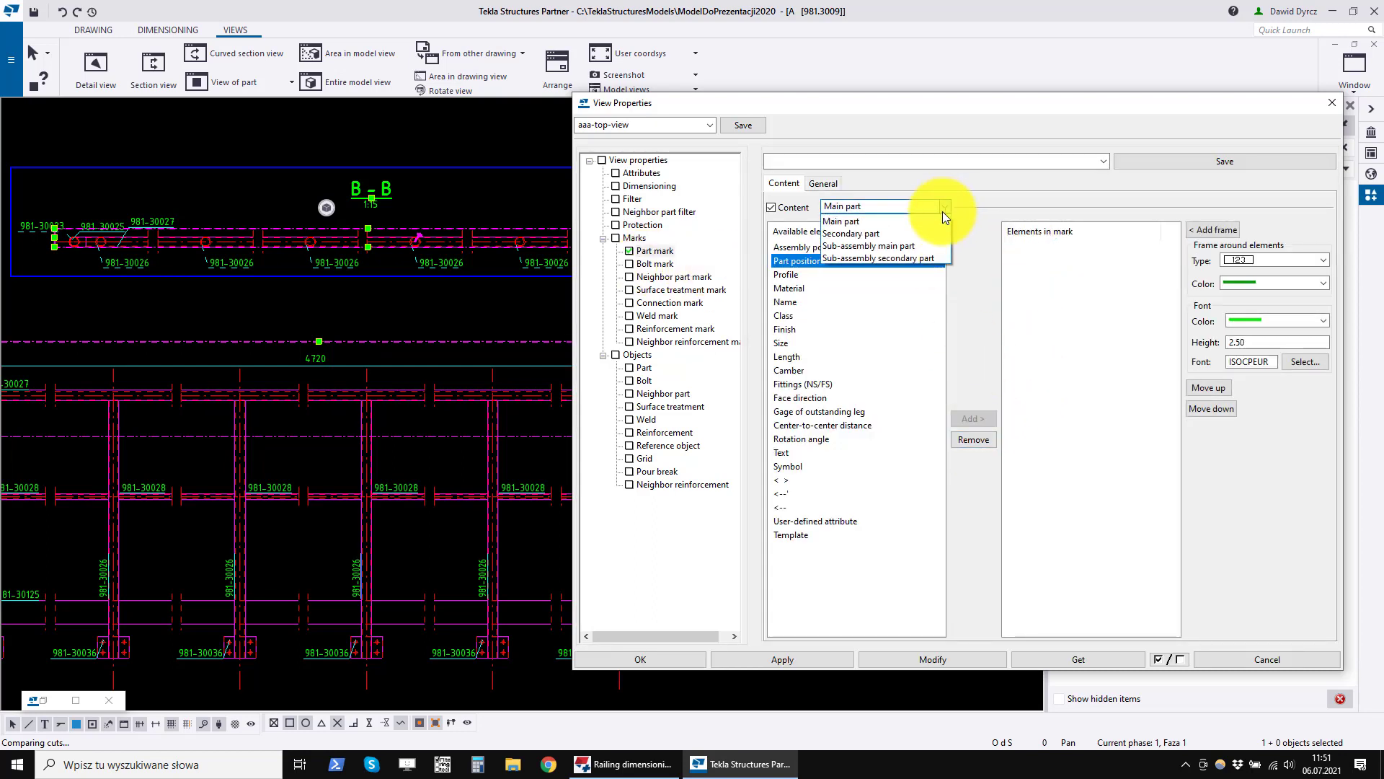
click(850, 233)
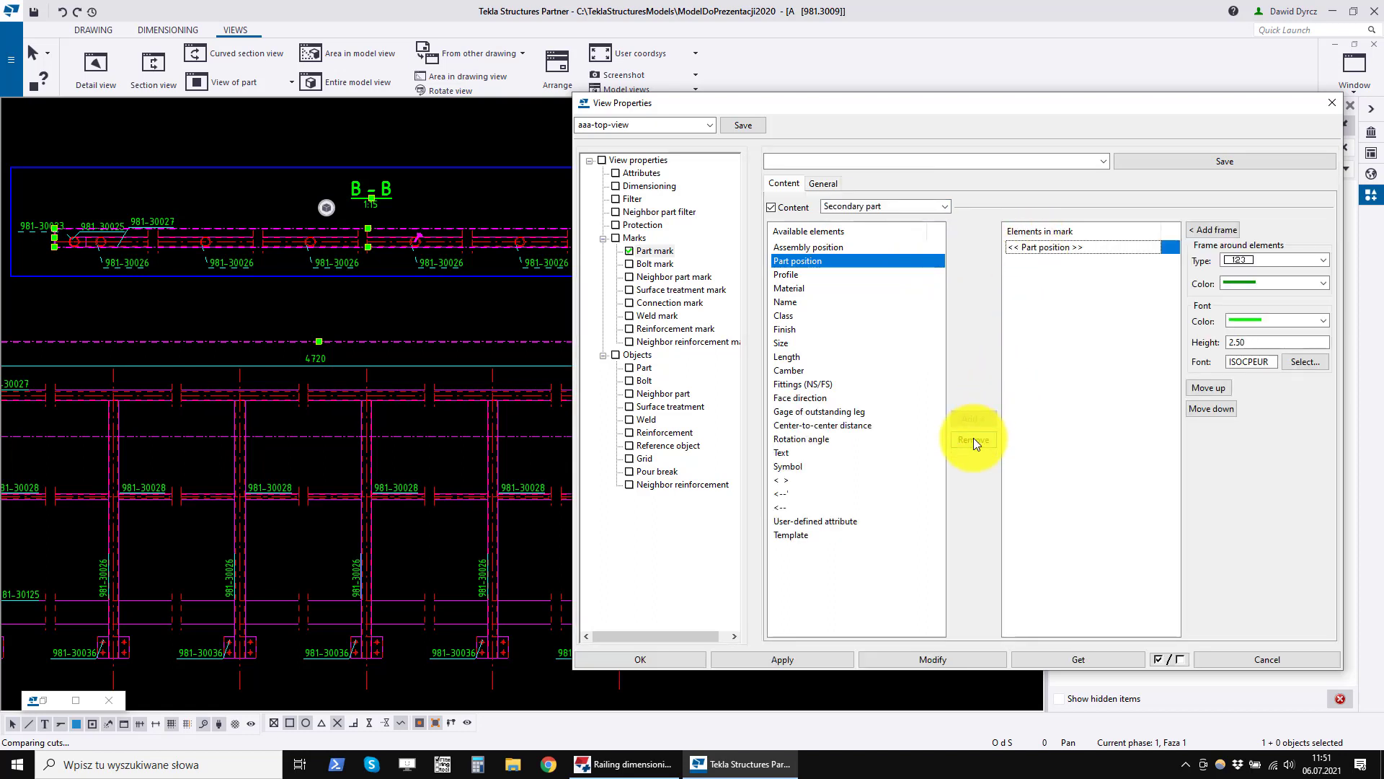
click(973, 440)
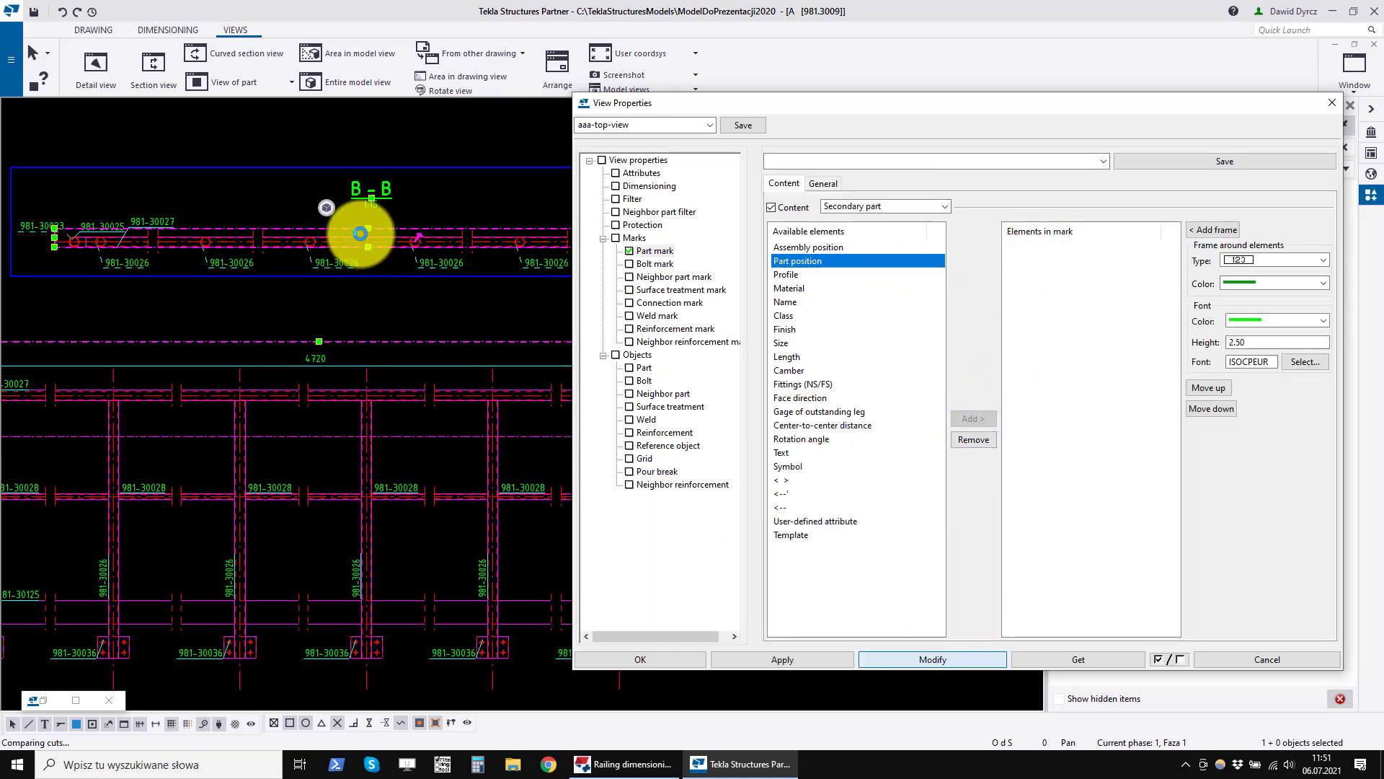
click(933, 659)
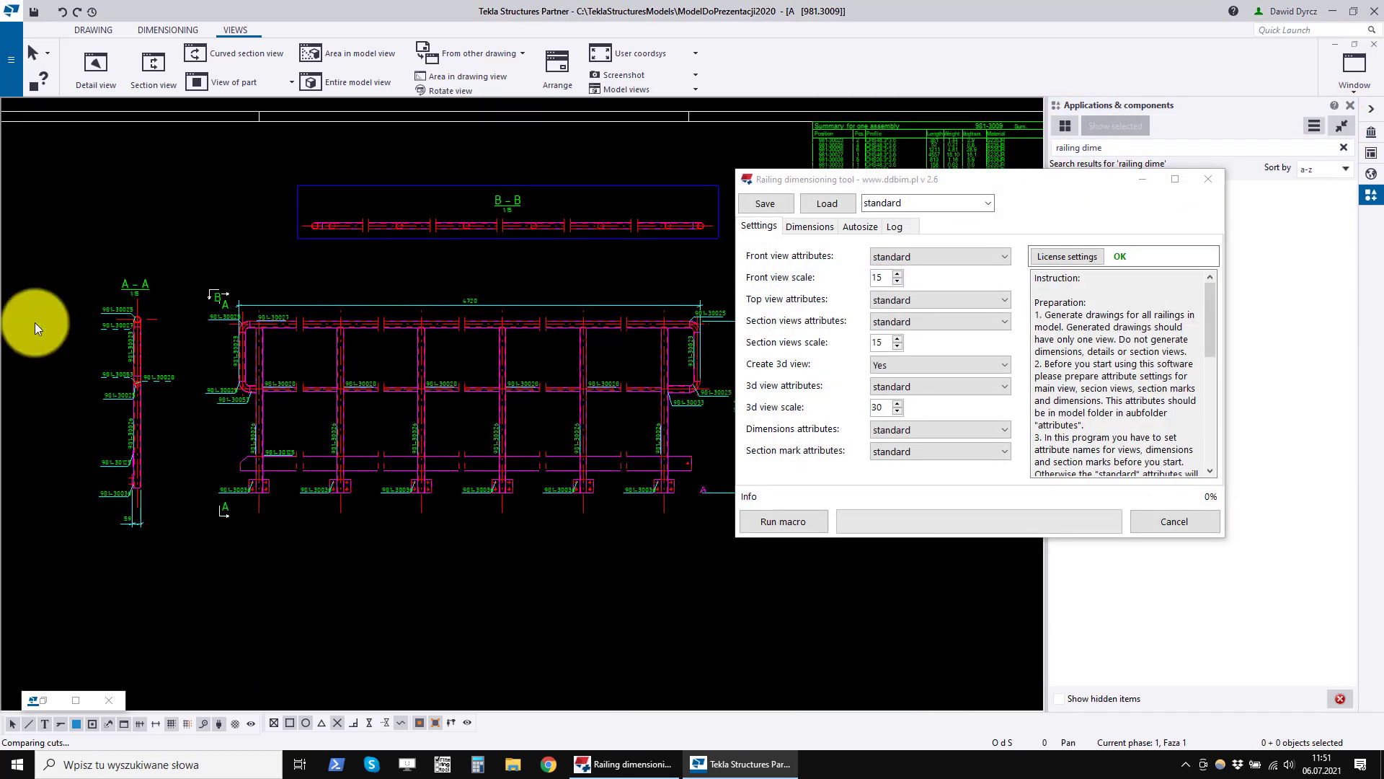
- Save the selected dimension's properties as the aa-dimension preset
click(167, 29)
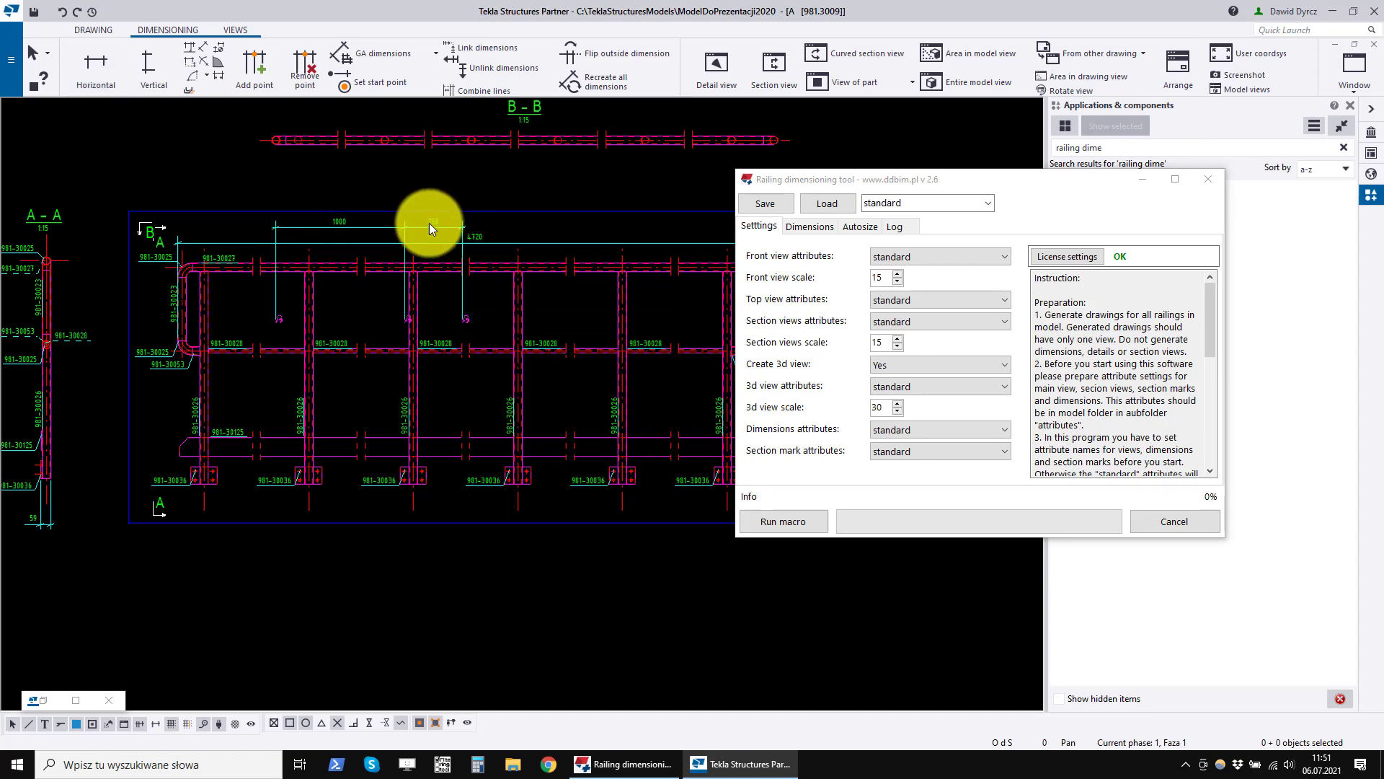
click(430, 226)
text(ex-dimension)
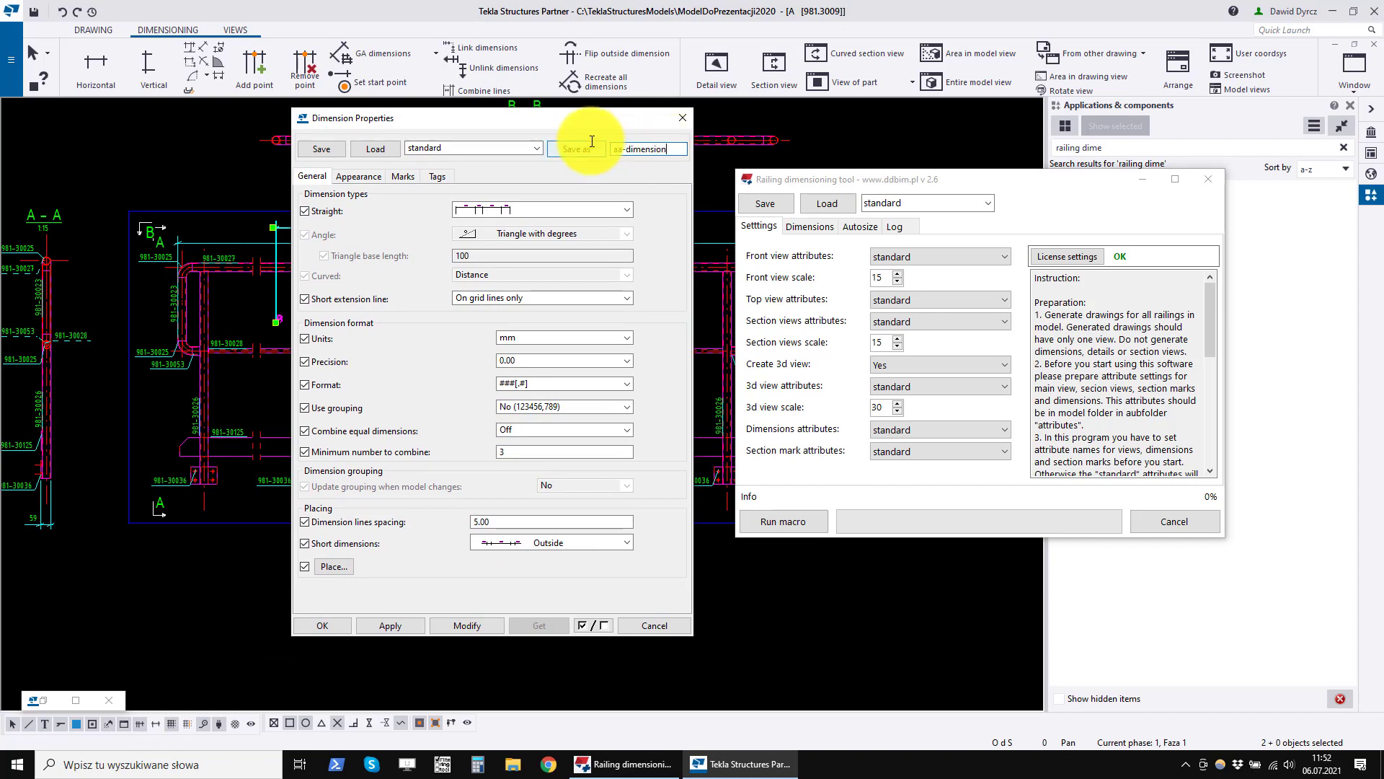
click(577, 147)
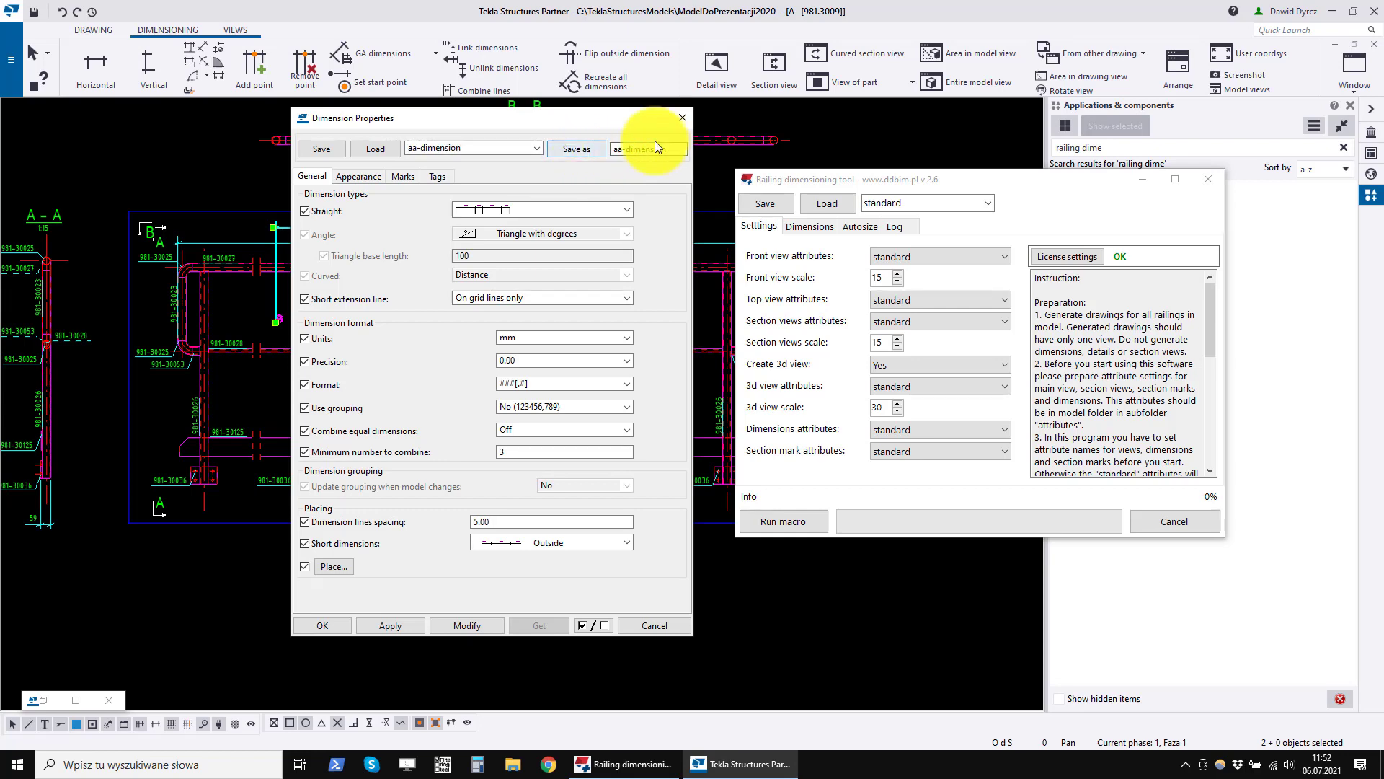
click(682, 117)
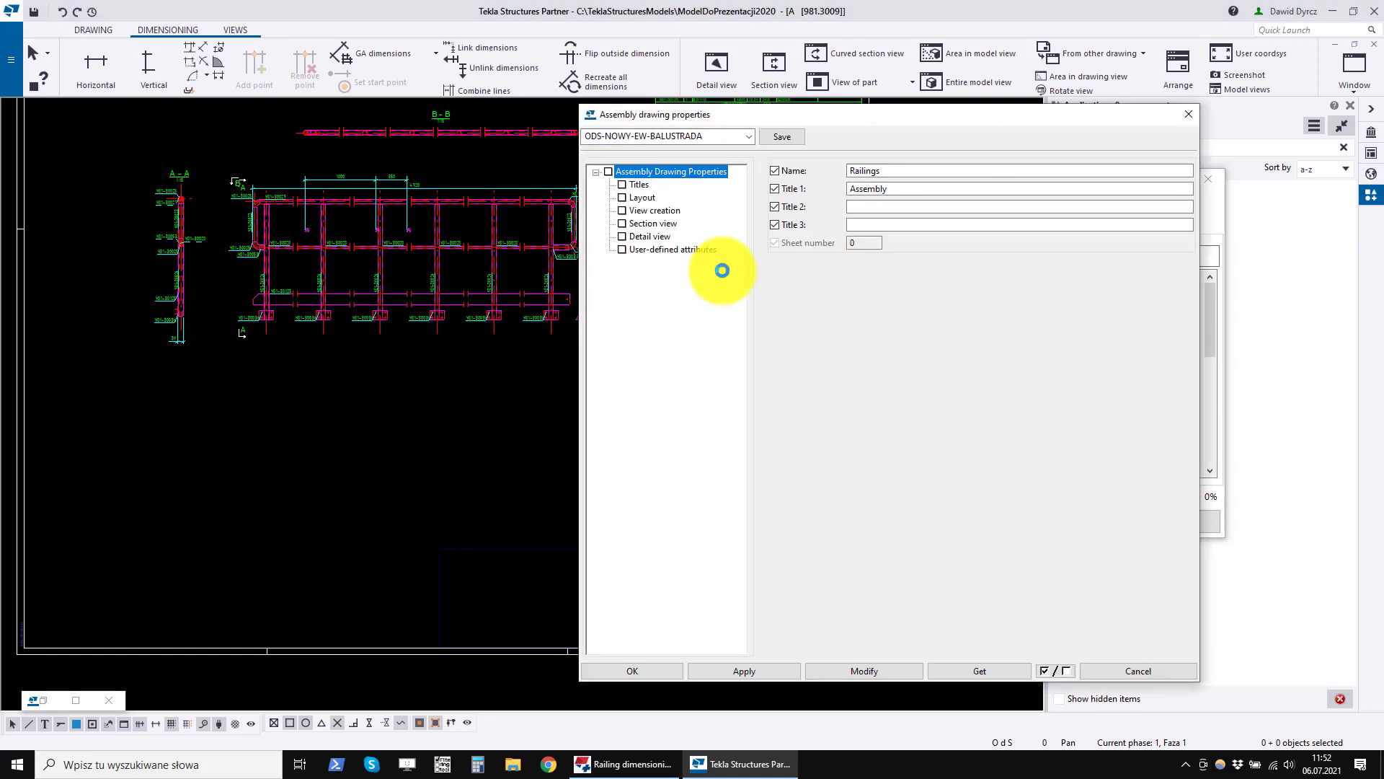
- Turn 3D view creation On and set its rotation around Y to -40.0
click(654, 211)
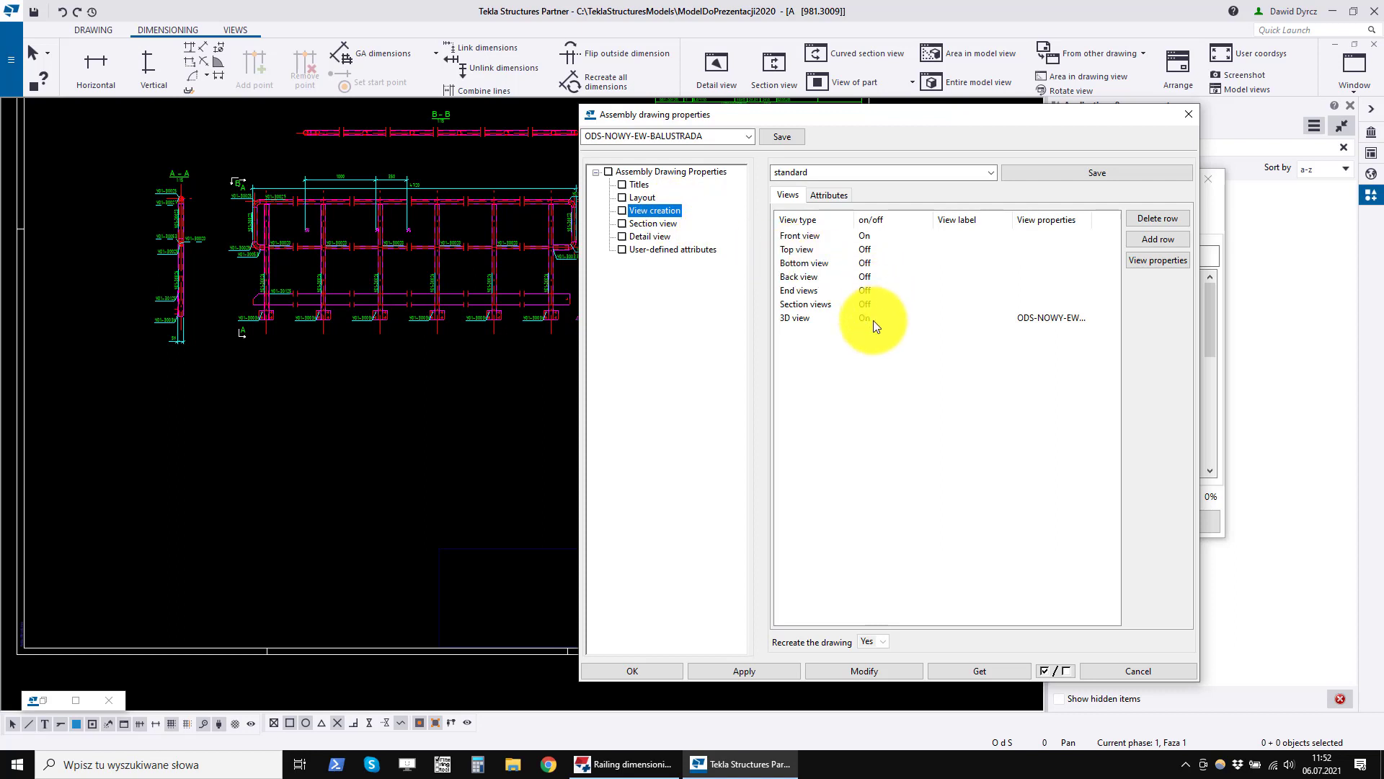
click(891, 317)
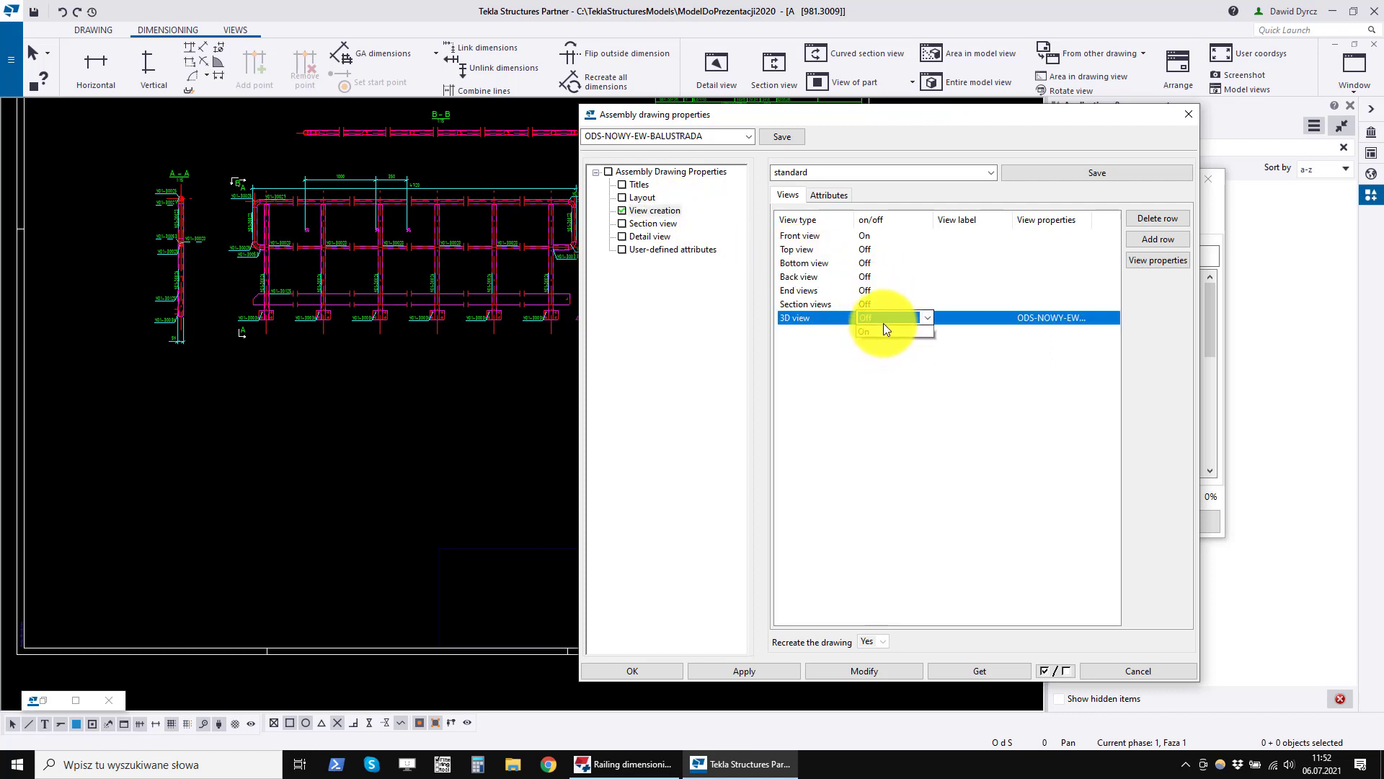
click(869, 332)
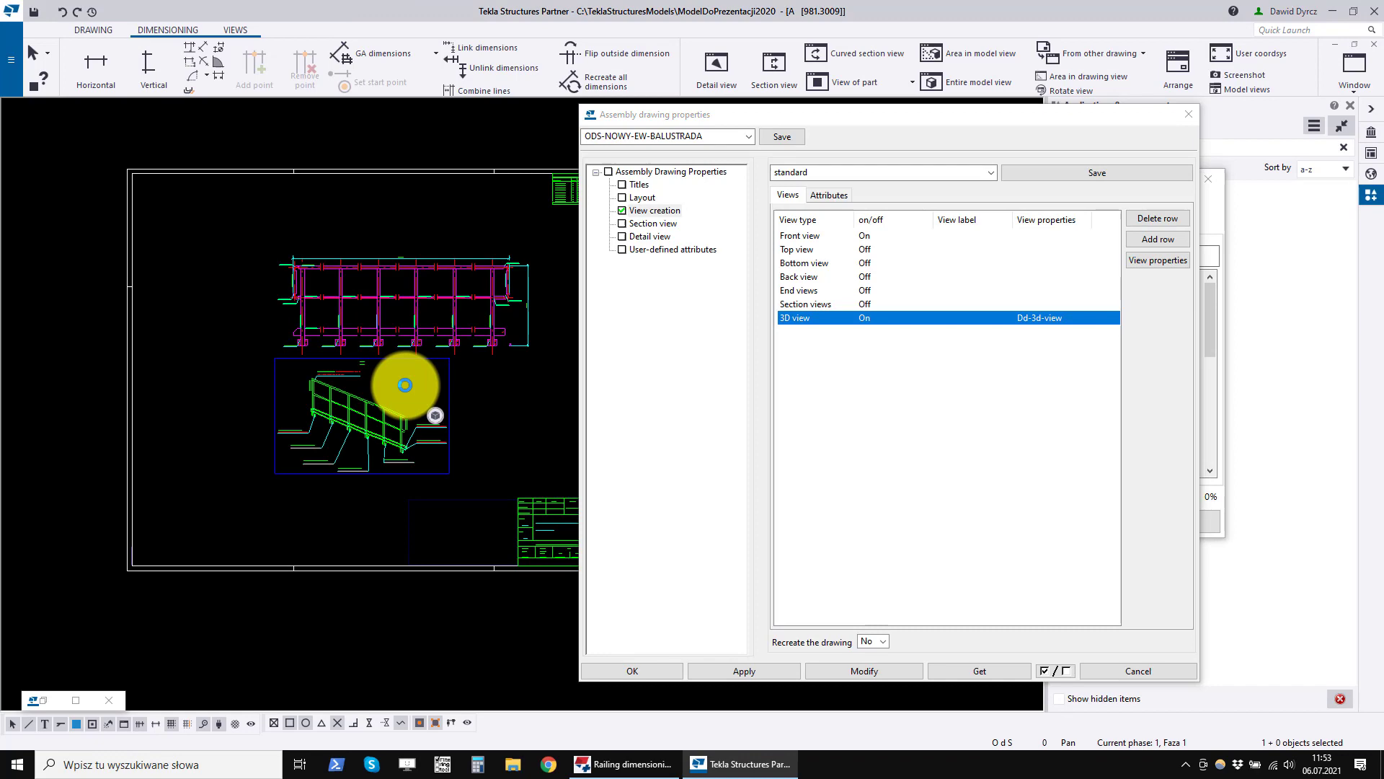
mouse_move(470, 384)
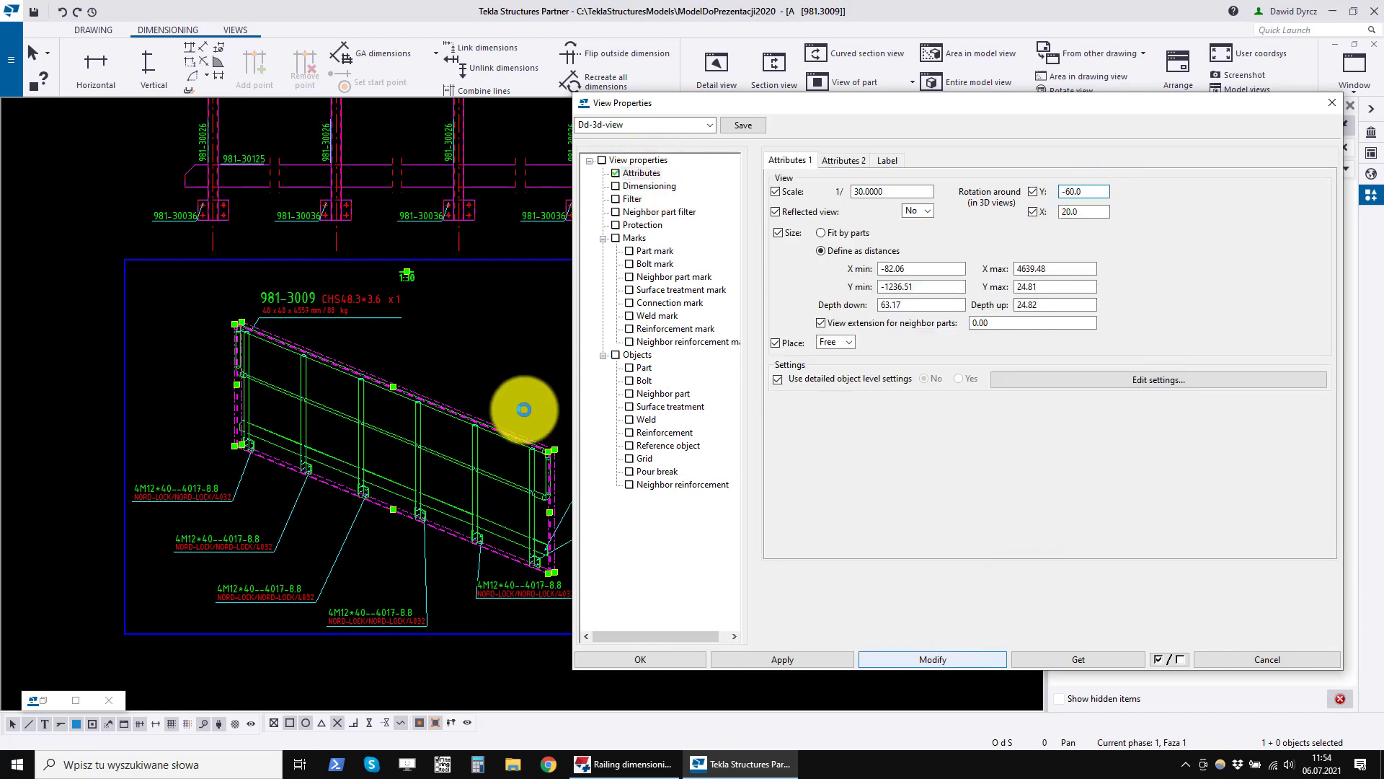
text(-40.0)
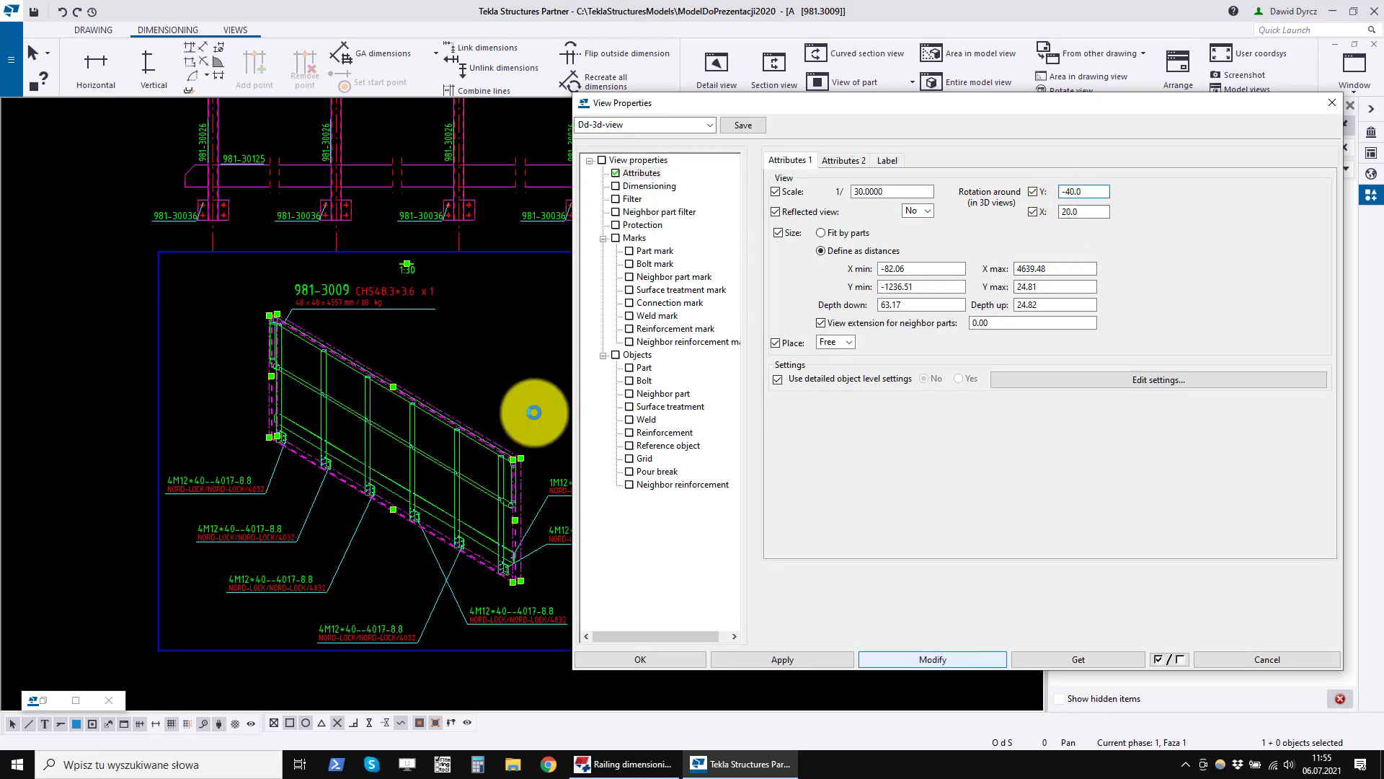
click(640, 124)
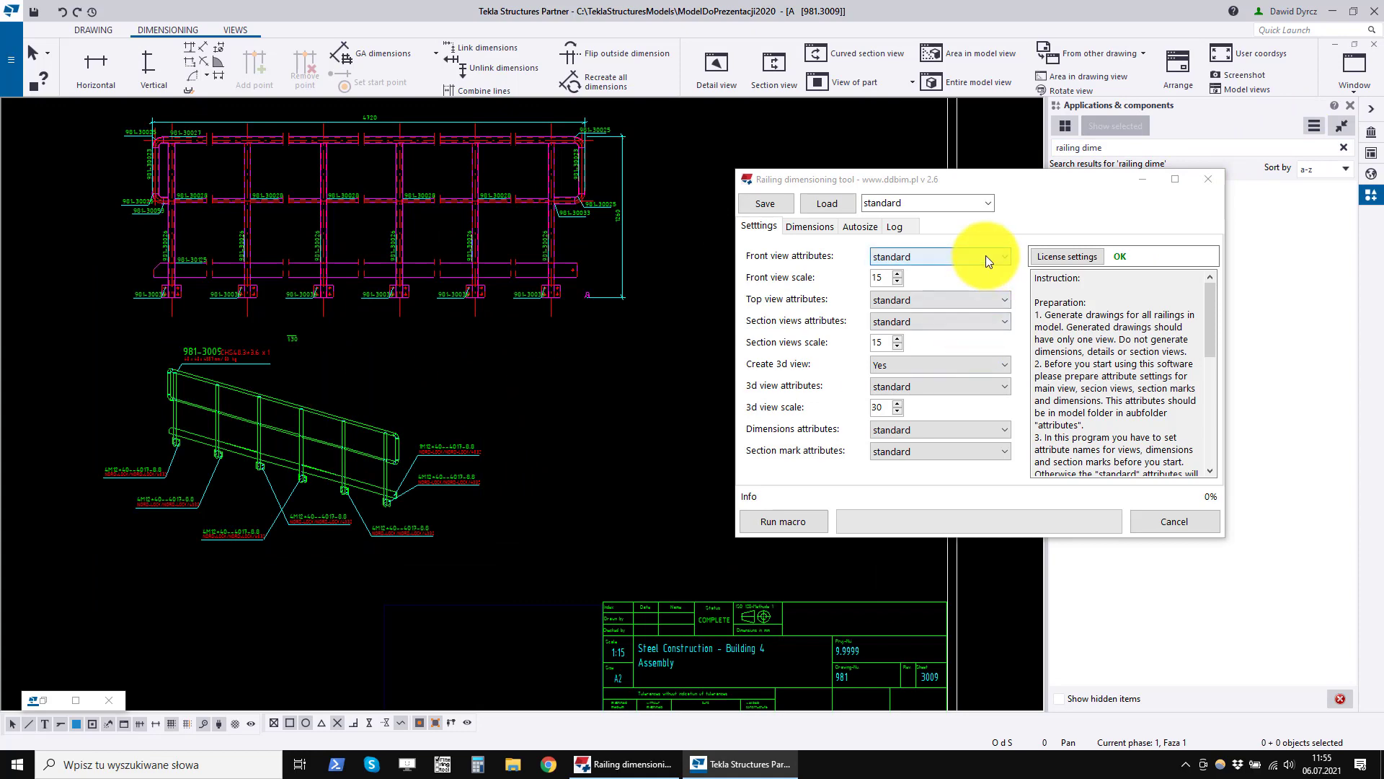
- Restart Railing Dimensioning and set front views to the aa-front-view preset
click(1002, 257)
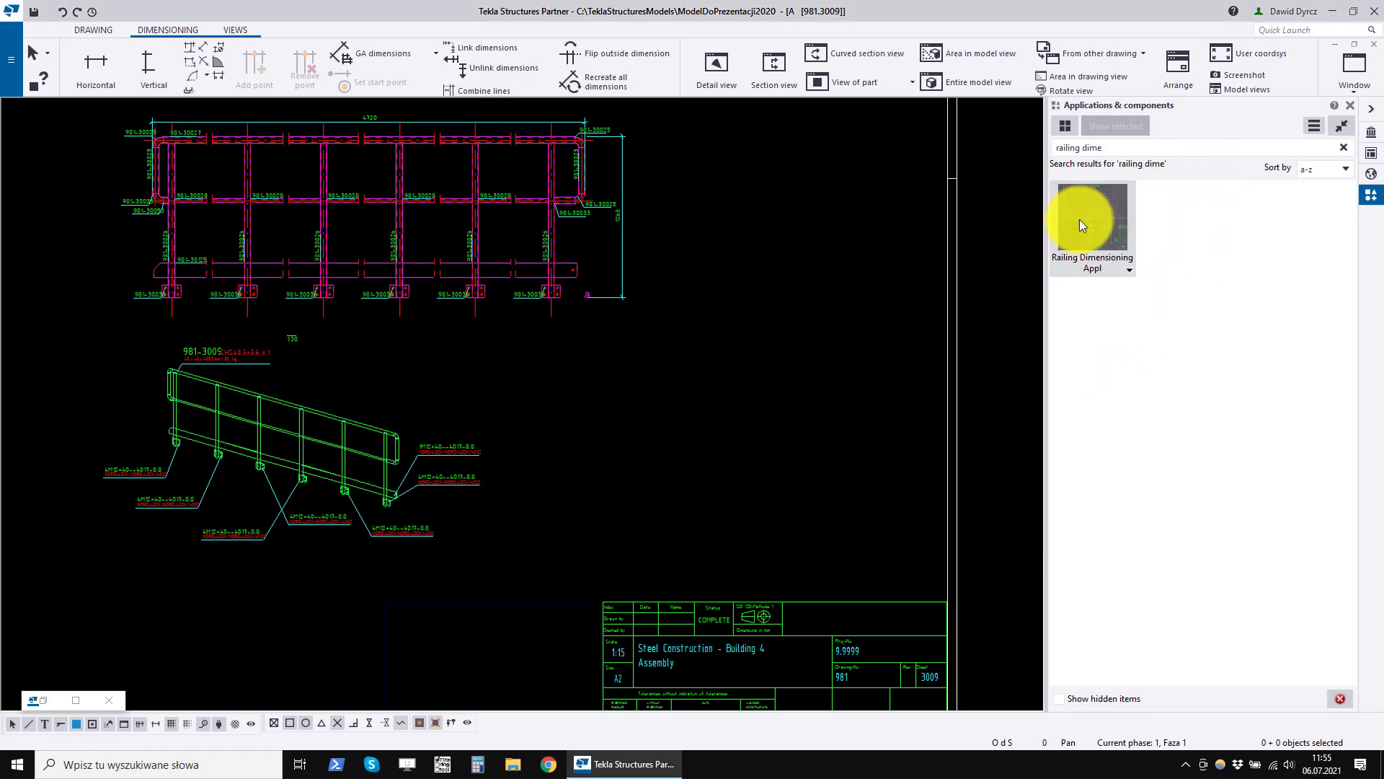
double_click(1091, 216)
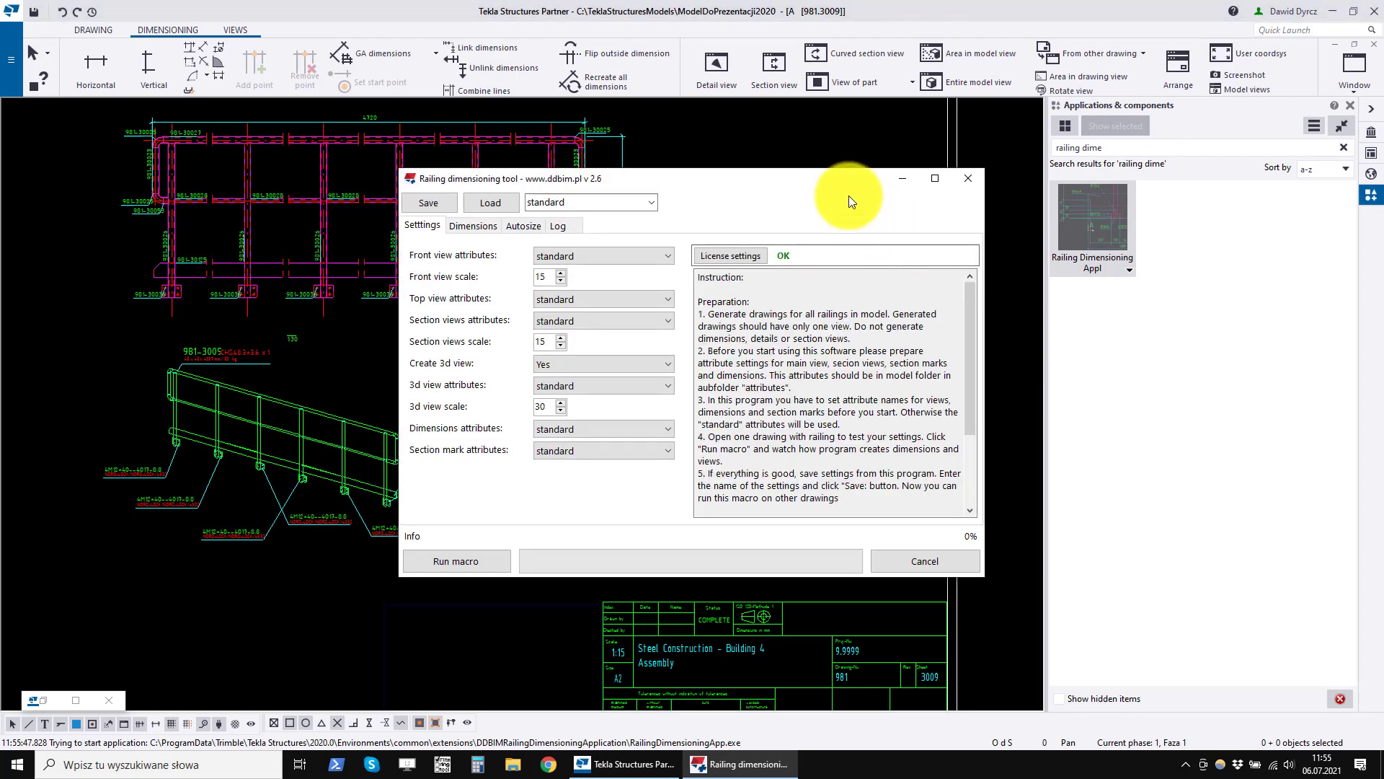
click(851, 238)
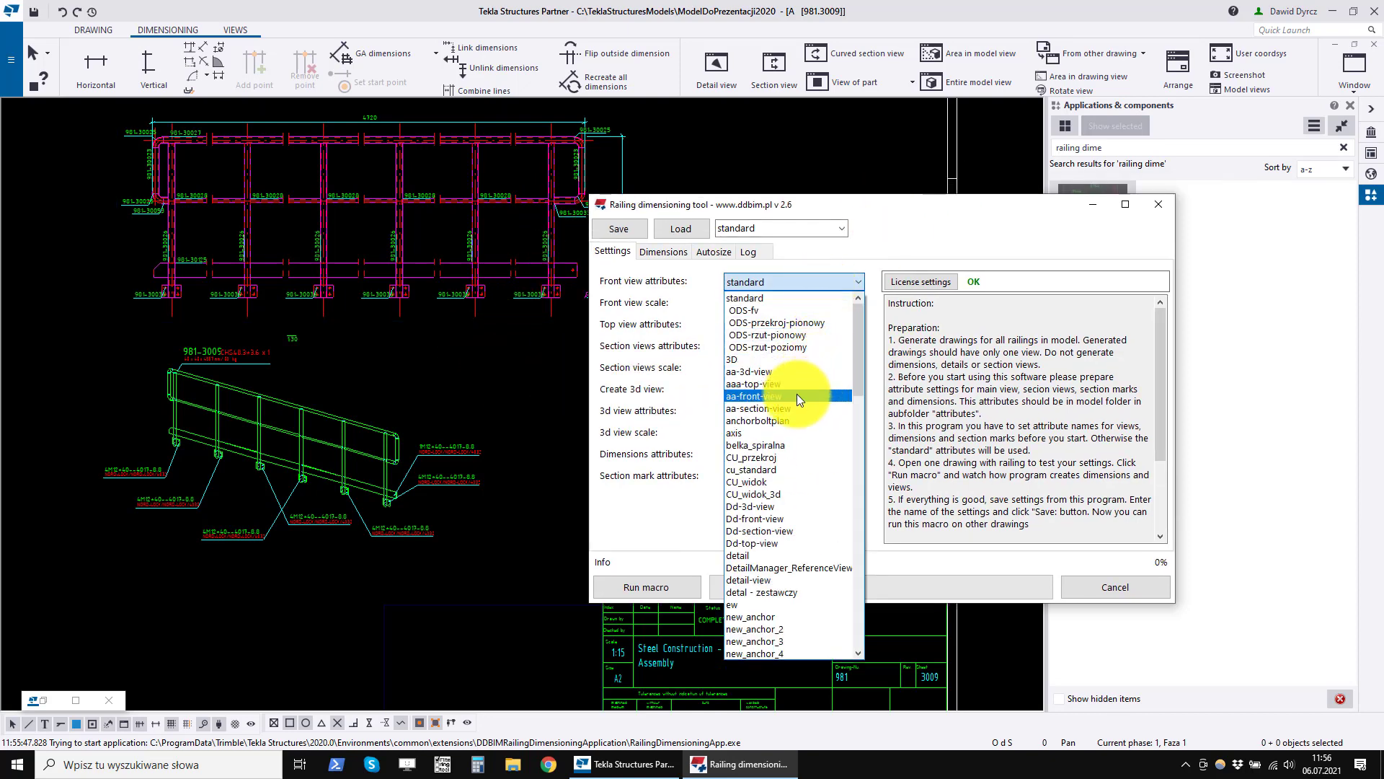
click(754, 395)
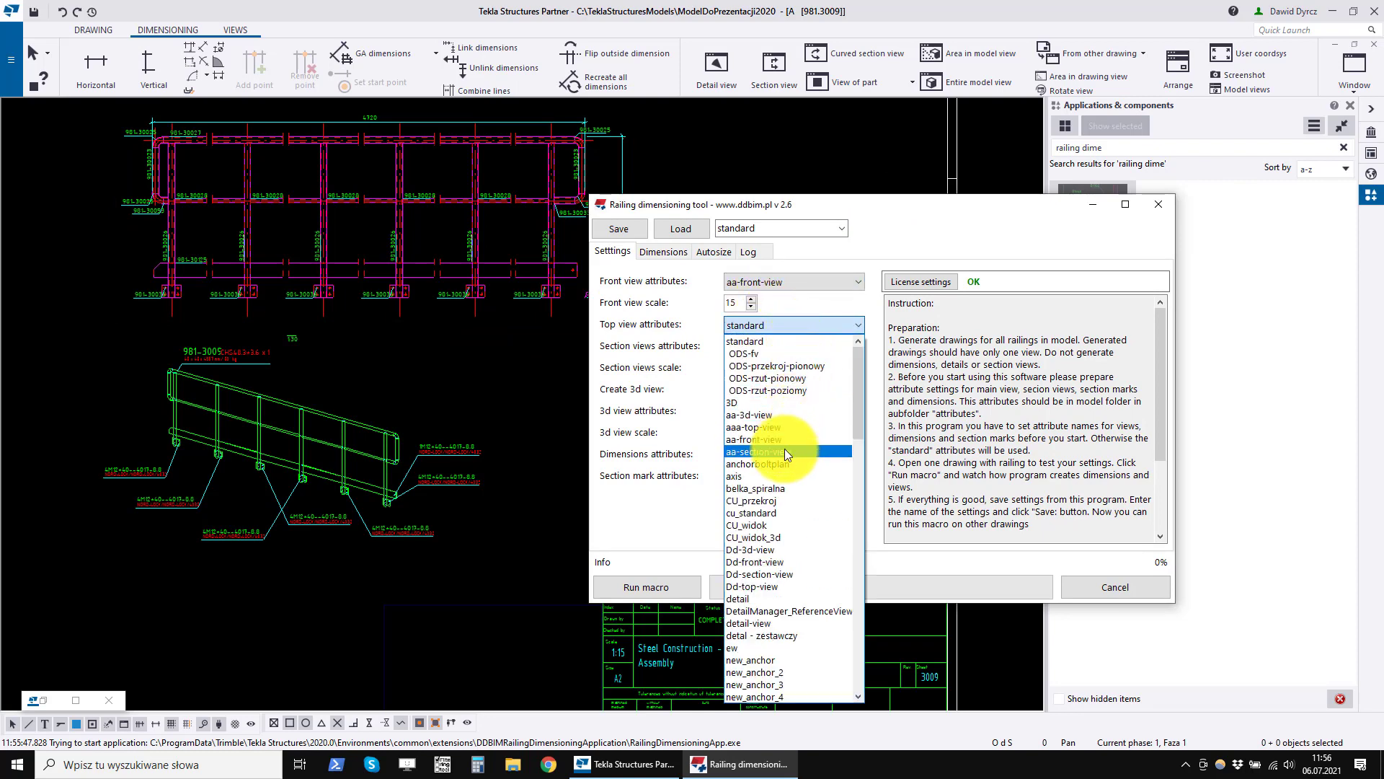
- Set aaa-top-view, aa-section-view, aa-dimension and aa-section-mark for the remaining attributes
click(750, 427)
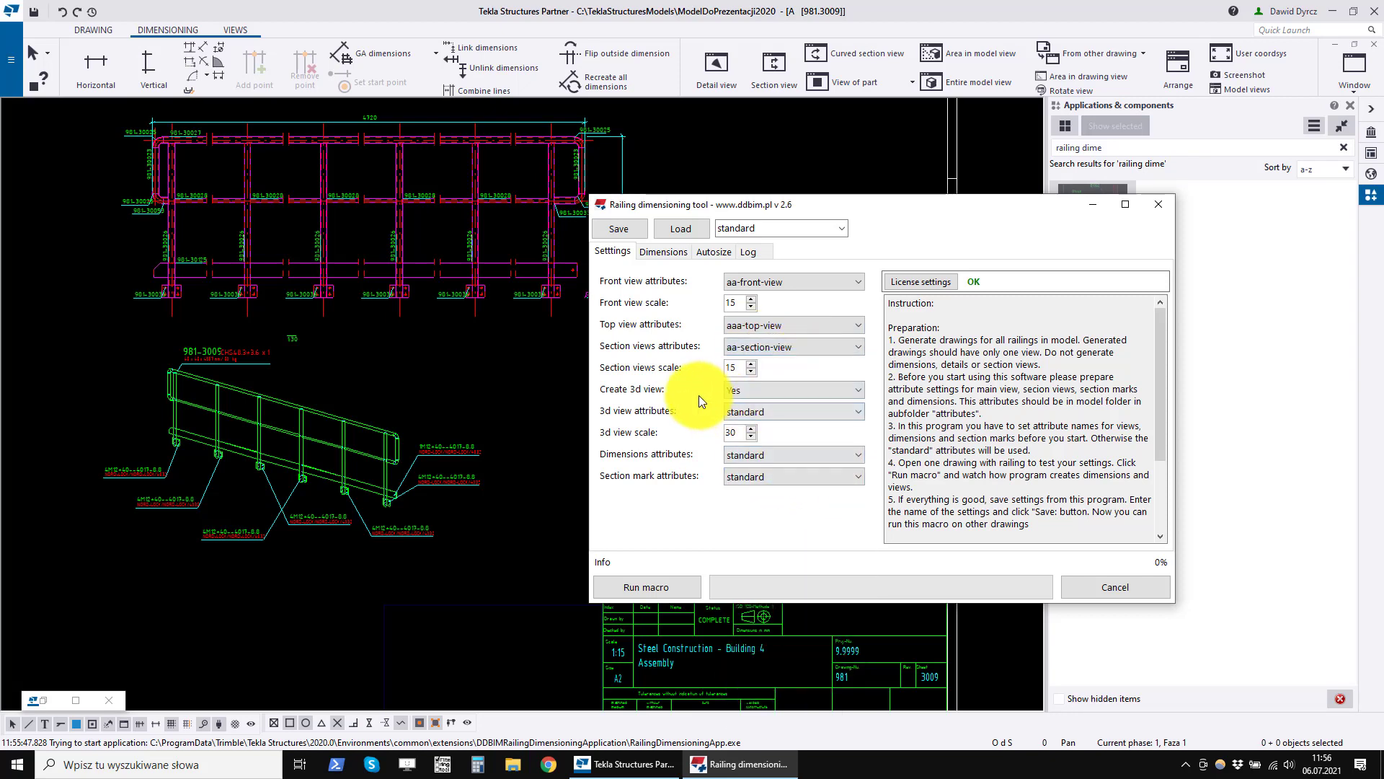
click(855, 411)
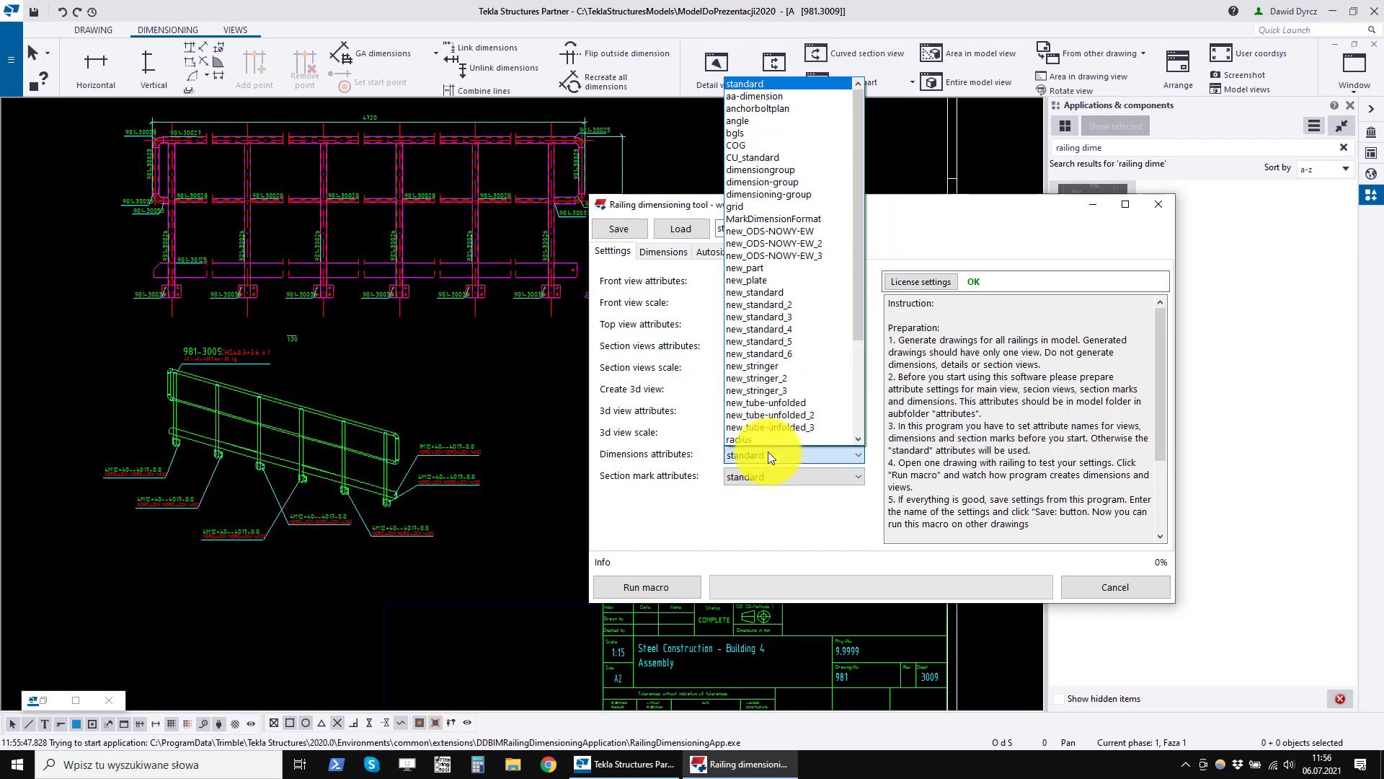
click(749, 454)
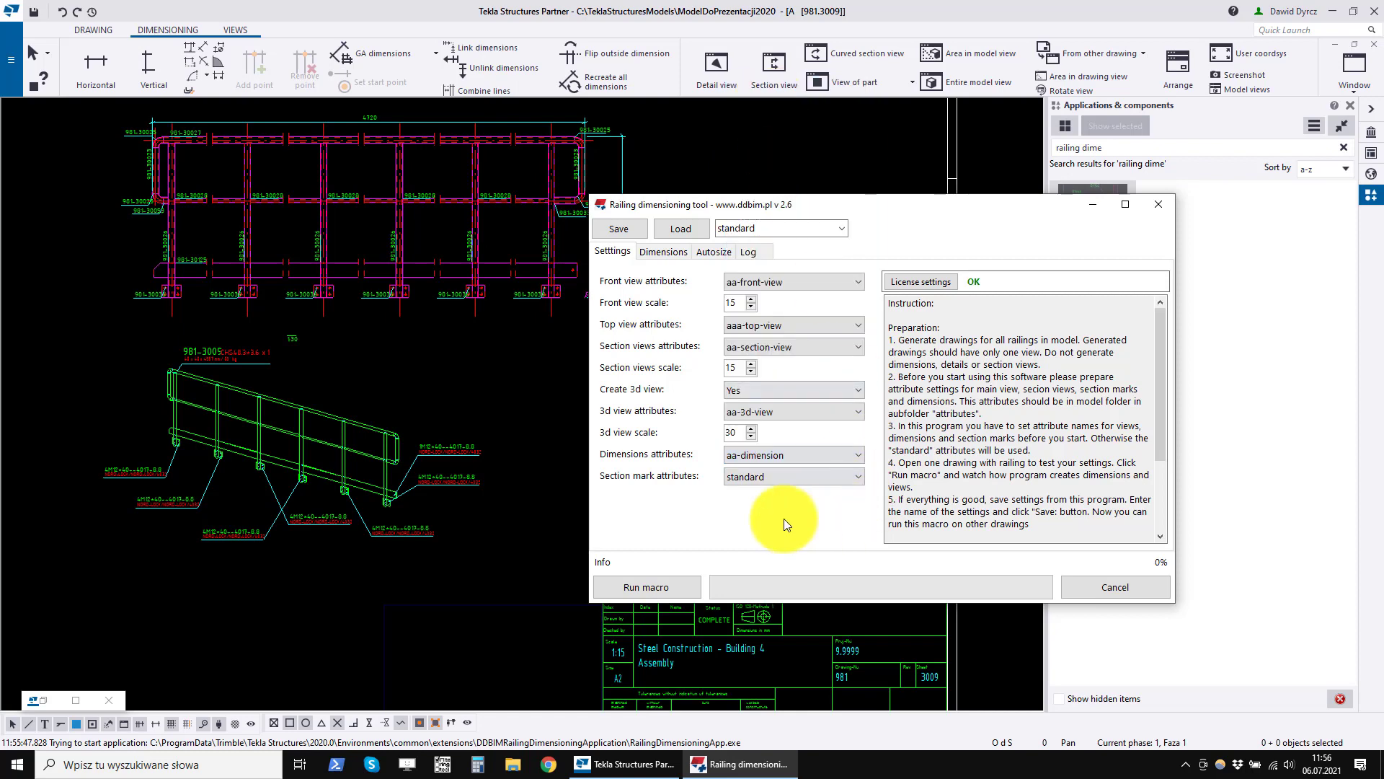
click(791, 476)
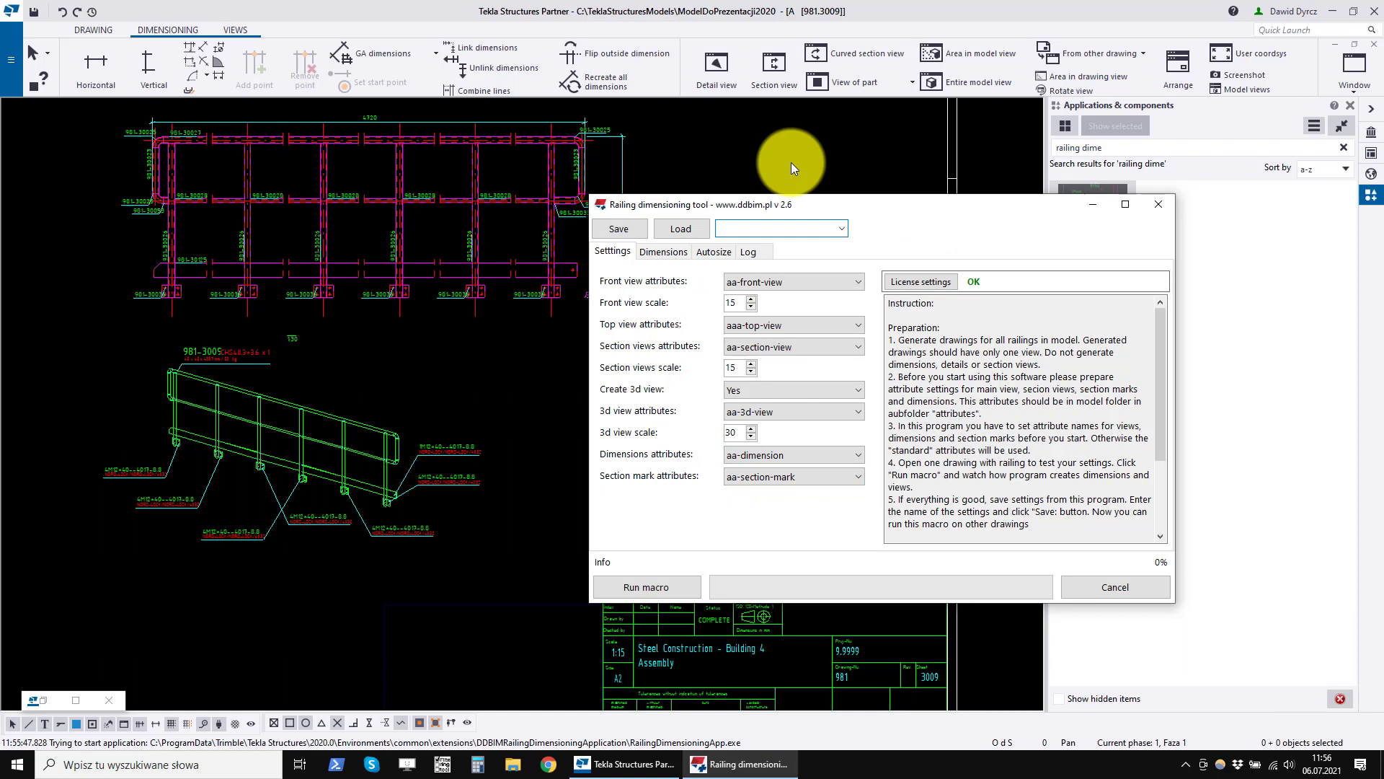
- Save the current tool settings as the 'aa-settings' preset and dismiss the confirmation
text(a)
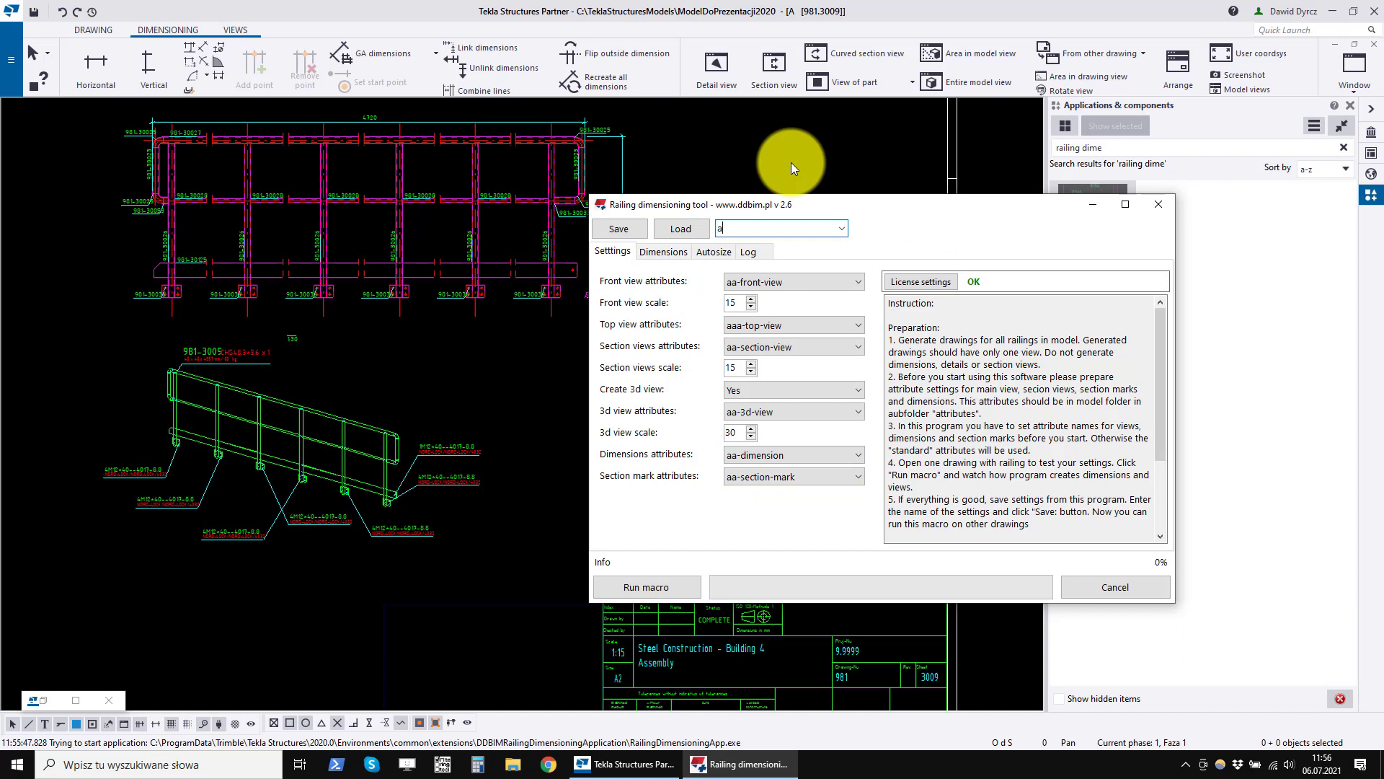
text(a-settings)
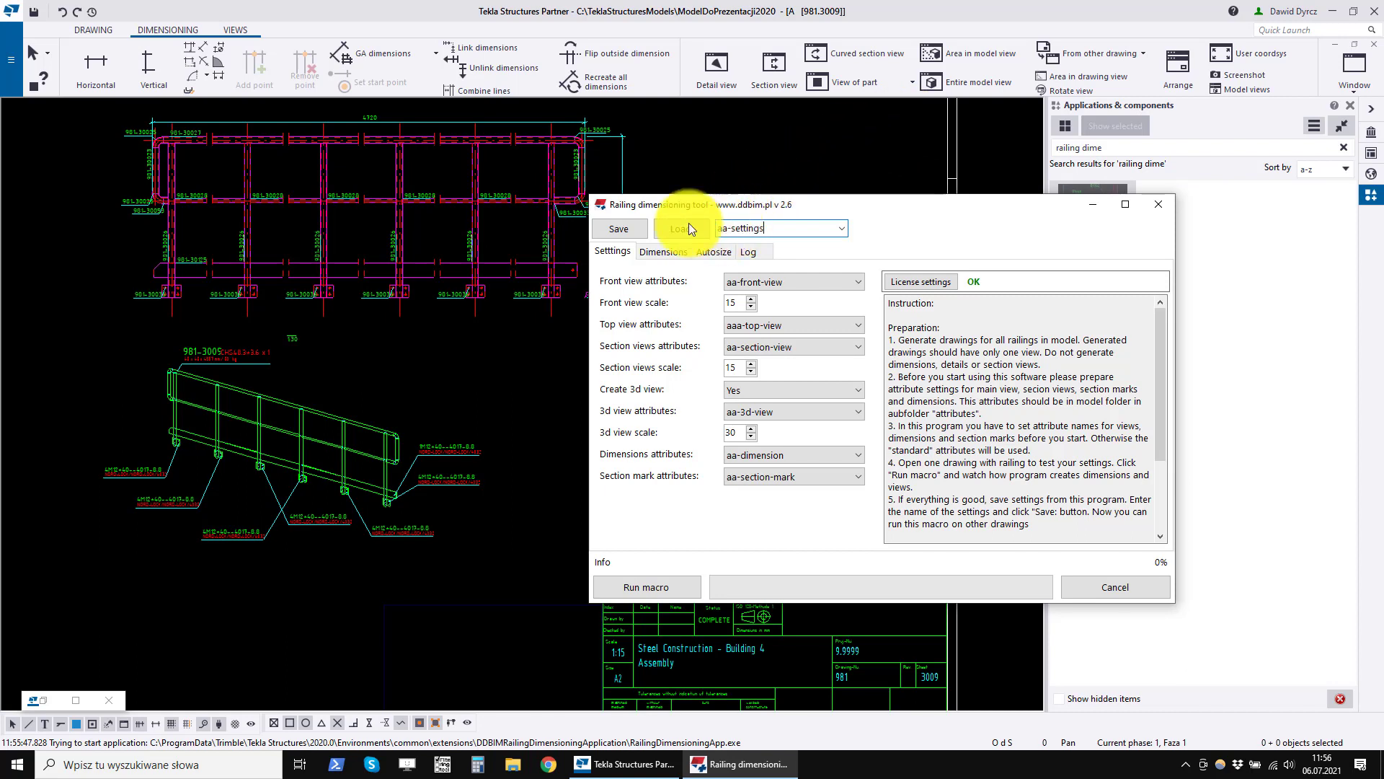
click(618, 228)
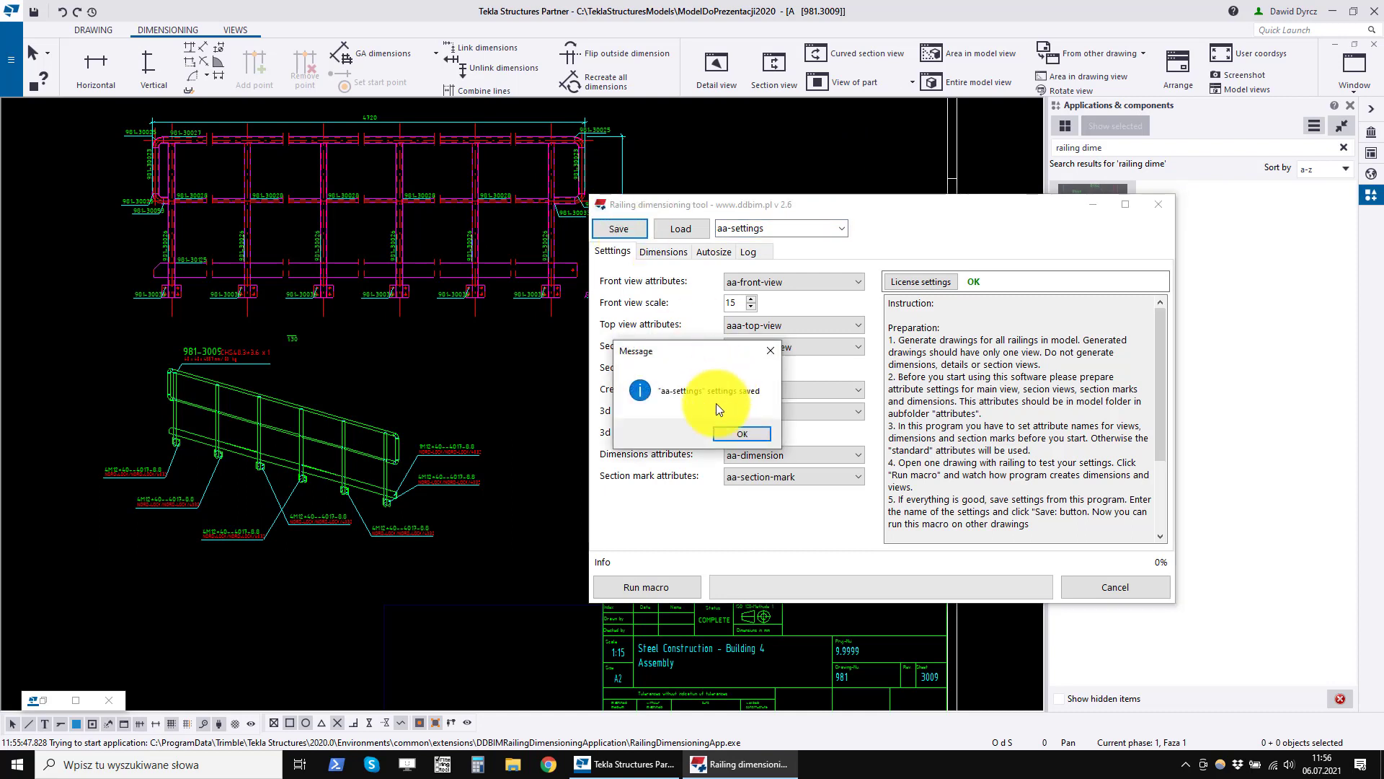
click(740, 434)
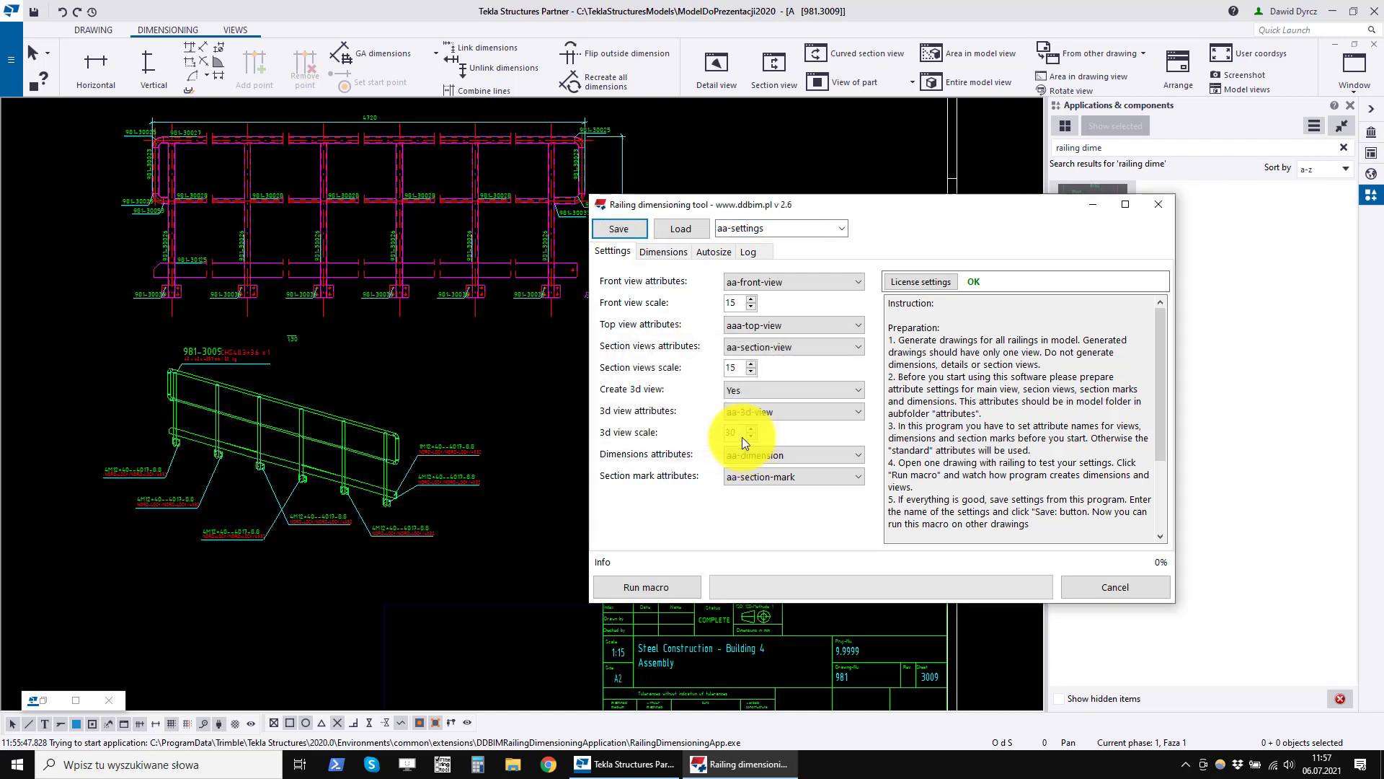
click(777, 228)
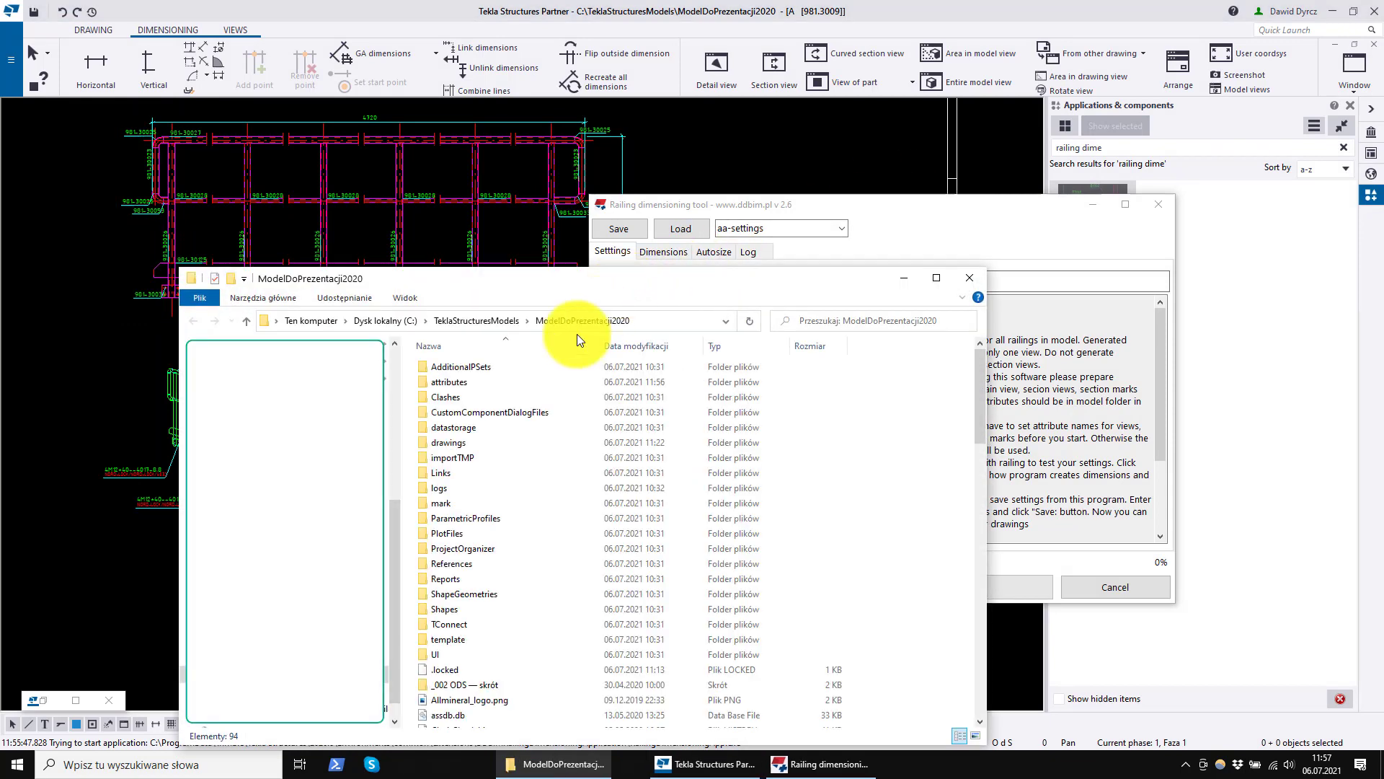
- Browse the model's attributes folder sorted newest first and select the aa-settings file
click(448, 380)
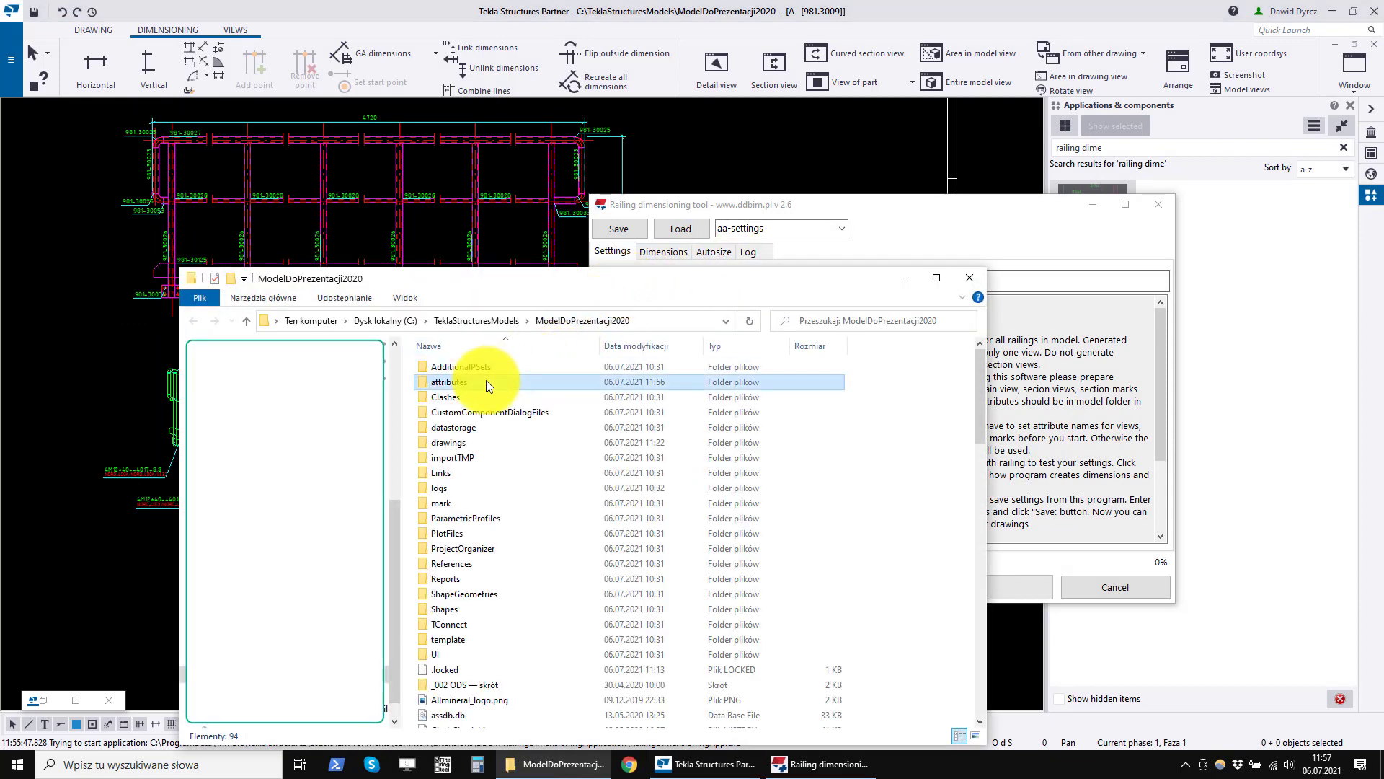
click(450, 381)
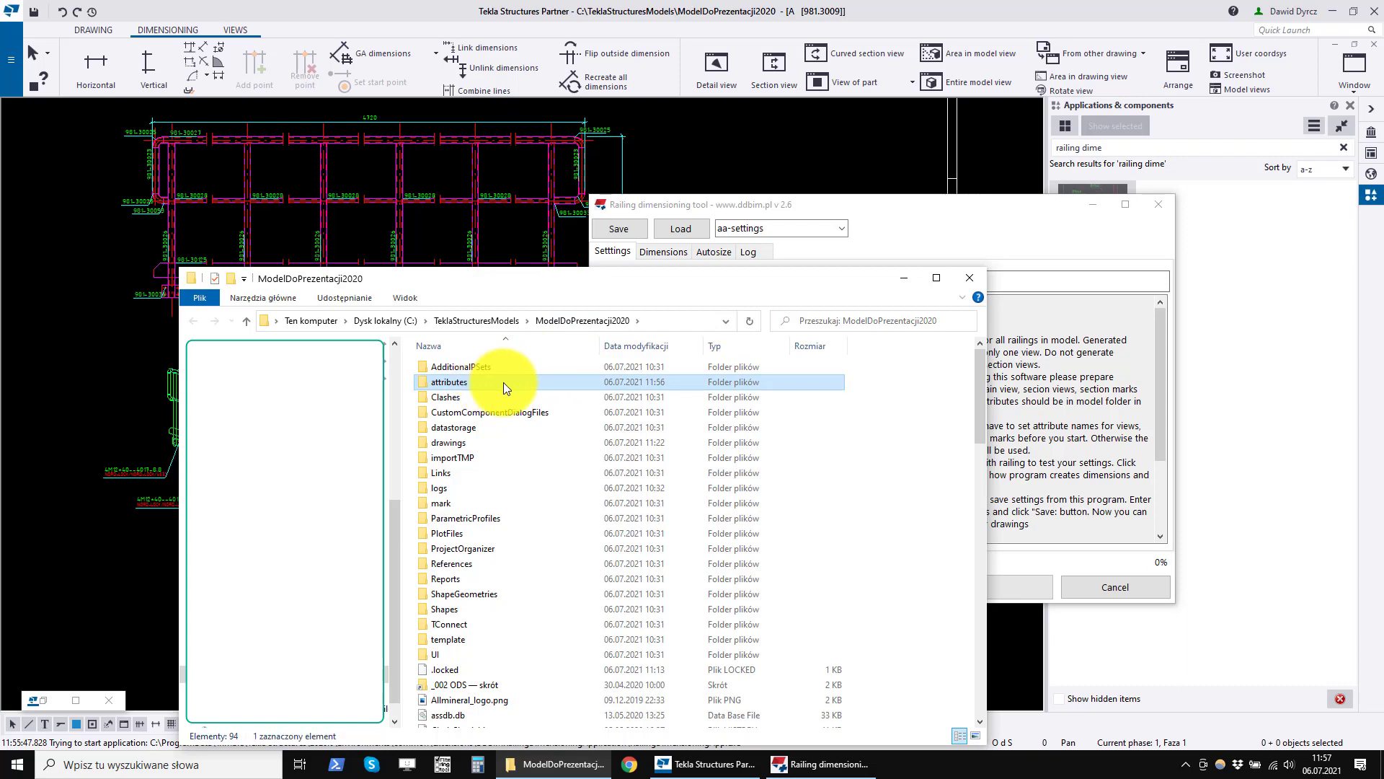
double_click(449, 381)
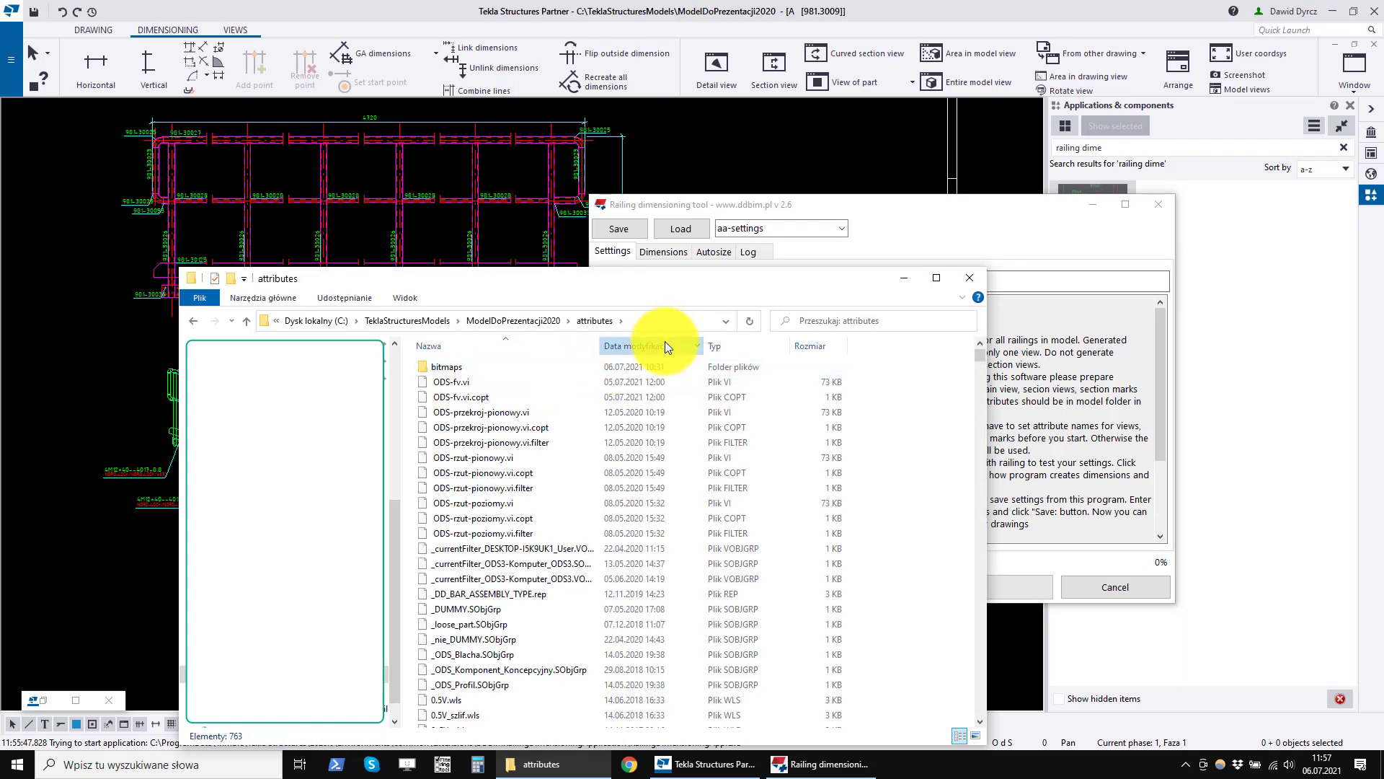
click(631, 345)
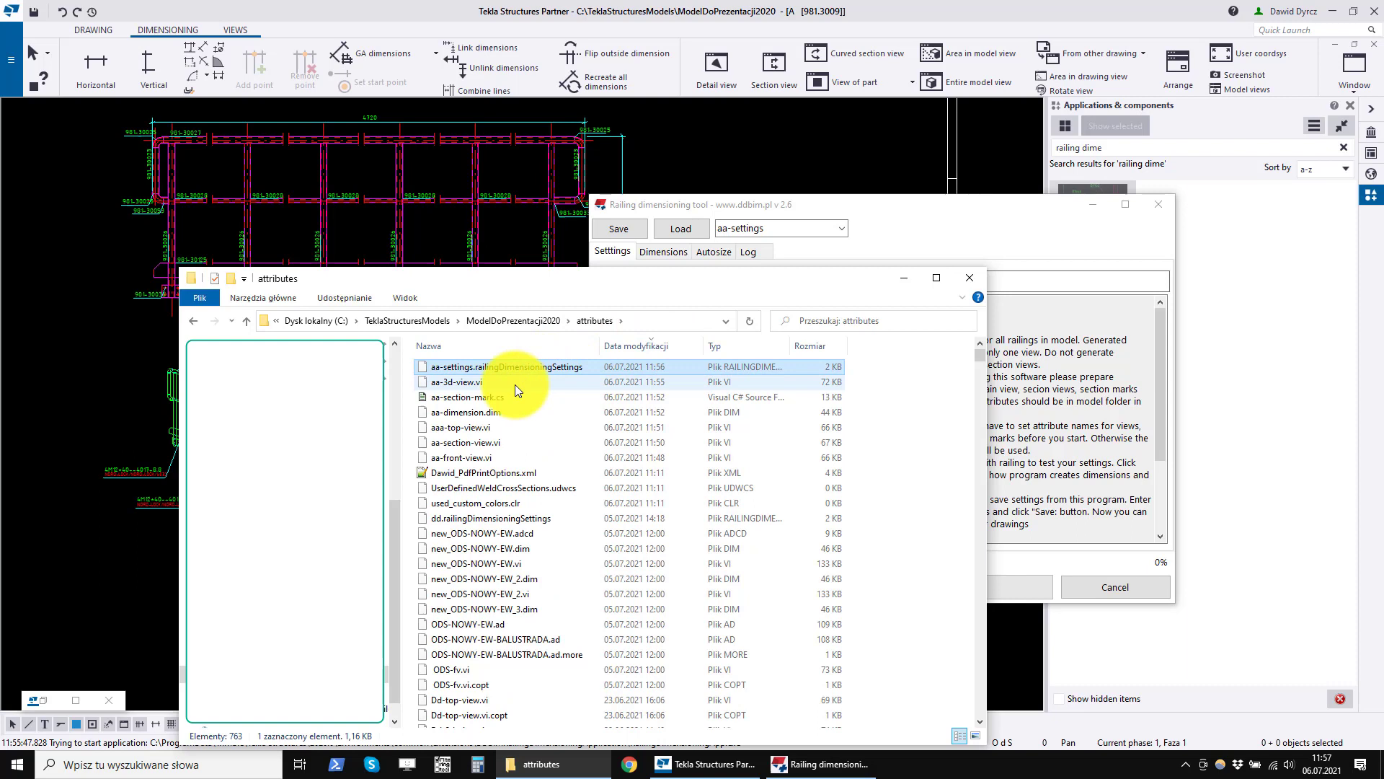
click(458, 457)
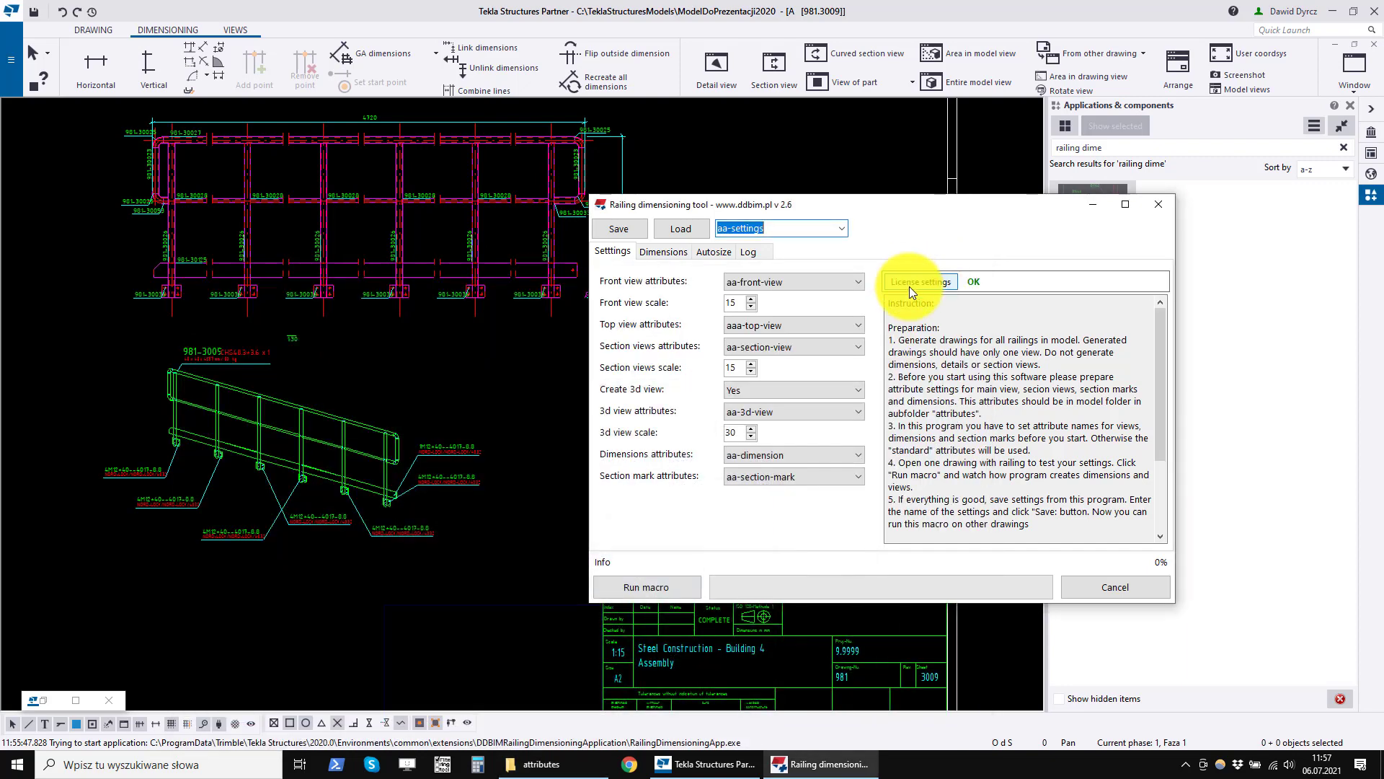
- Load the standard preset, then switch back and load aa-settings into the form
click(816, 228)
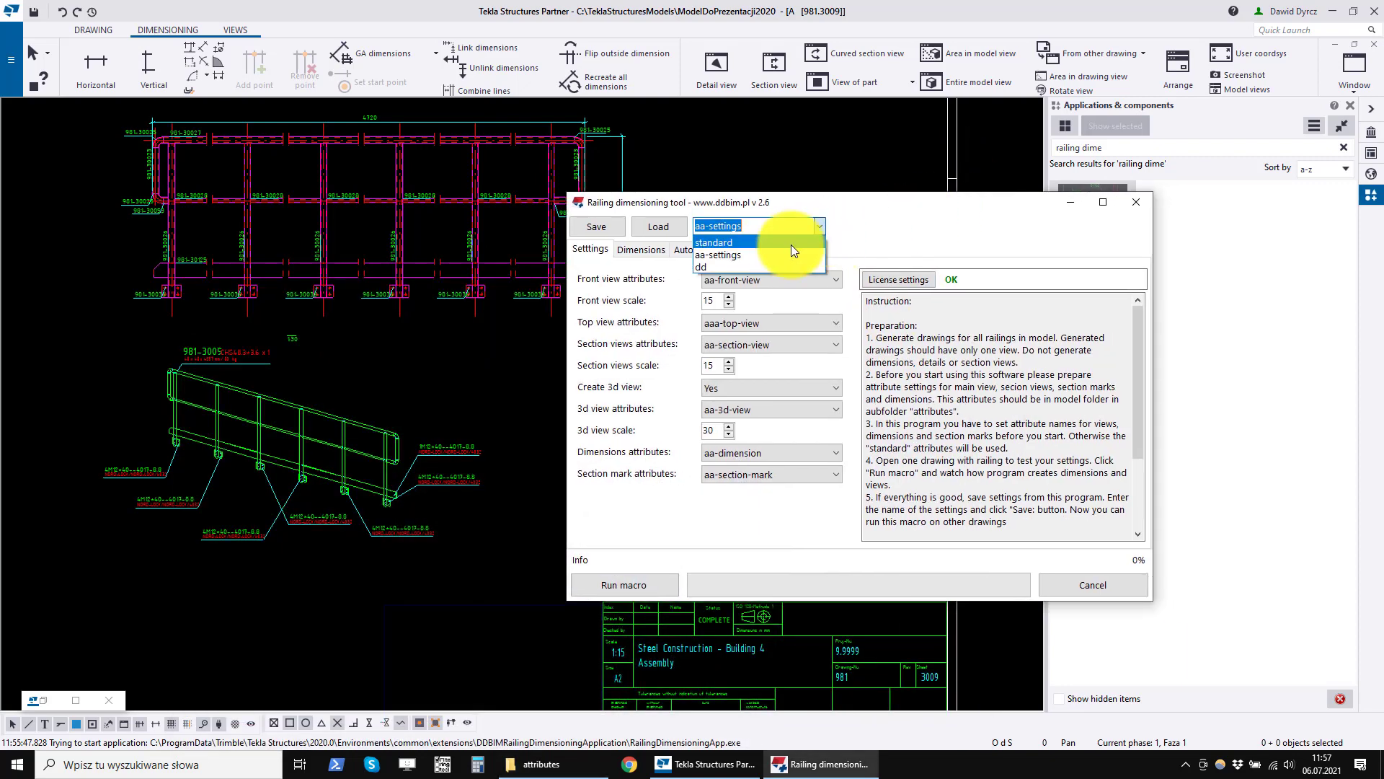
click(713, 243)
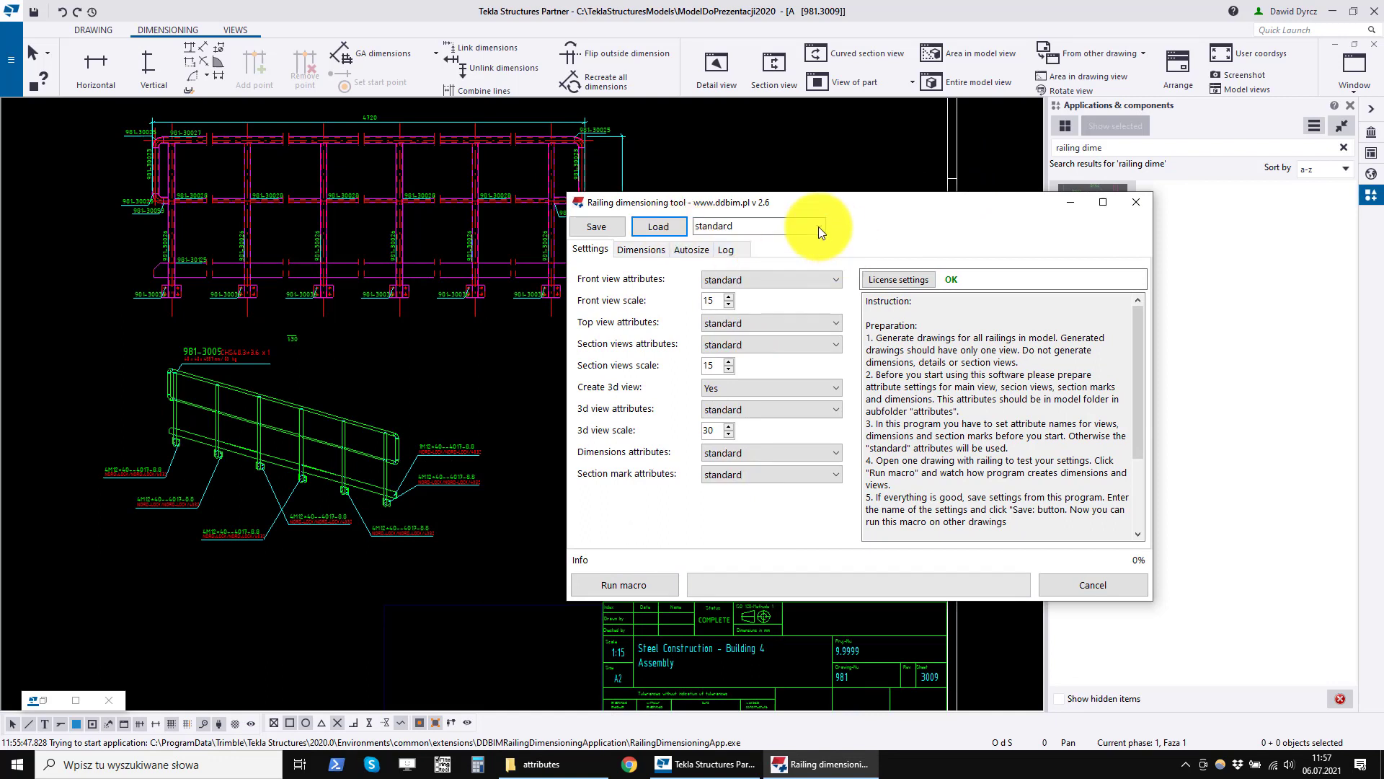
click(657, 227)
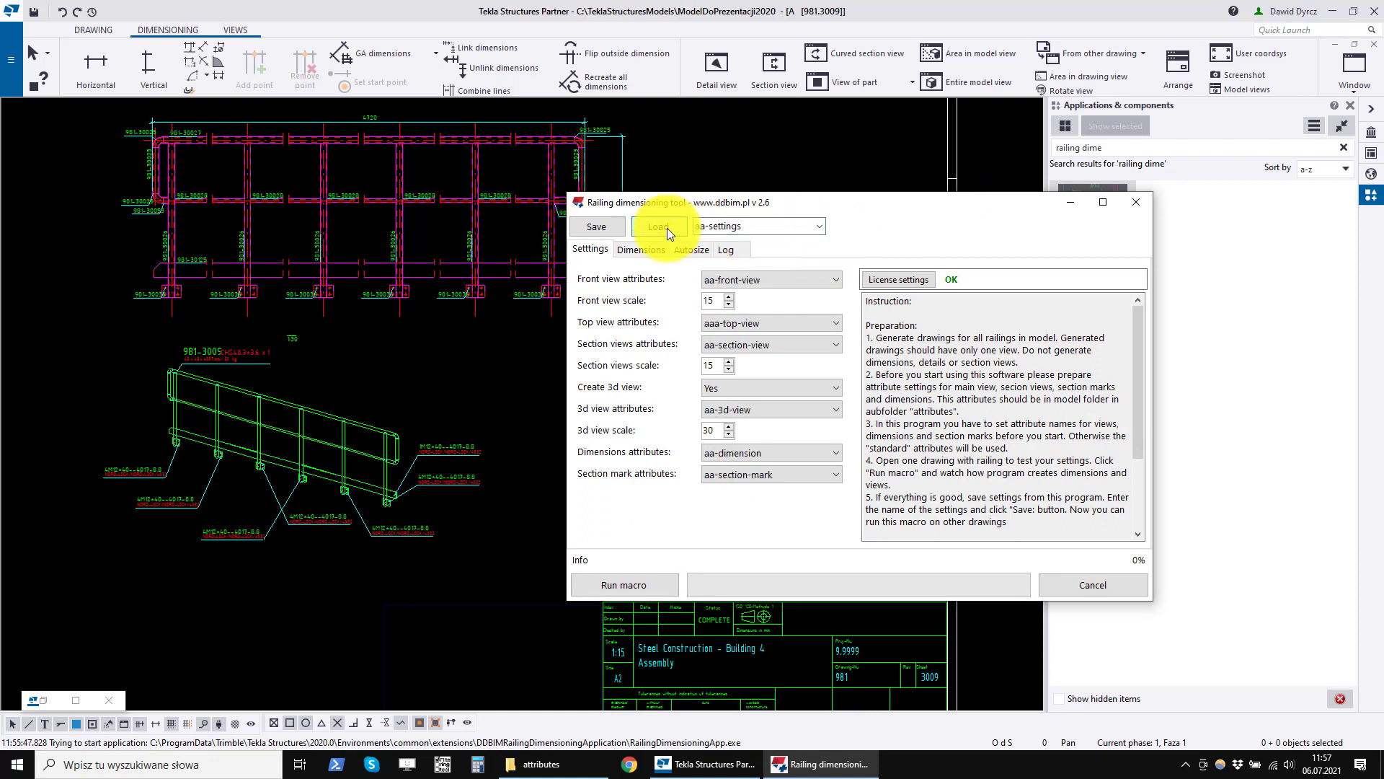
click(659, 226)
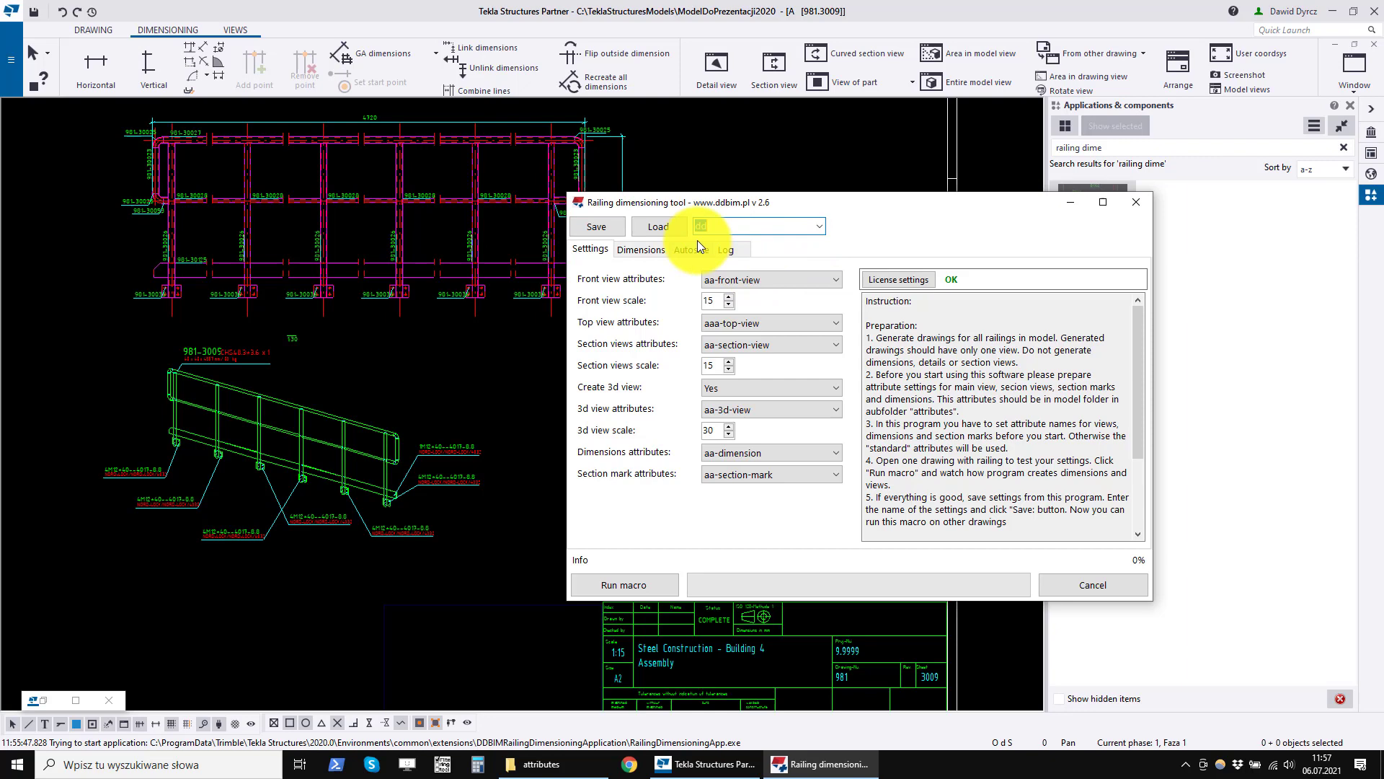
click(659, 226)
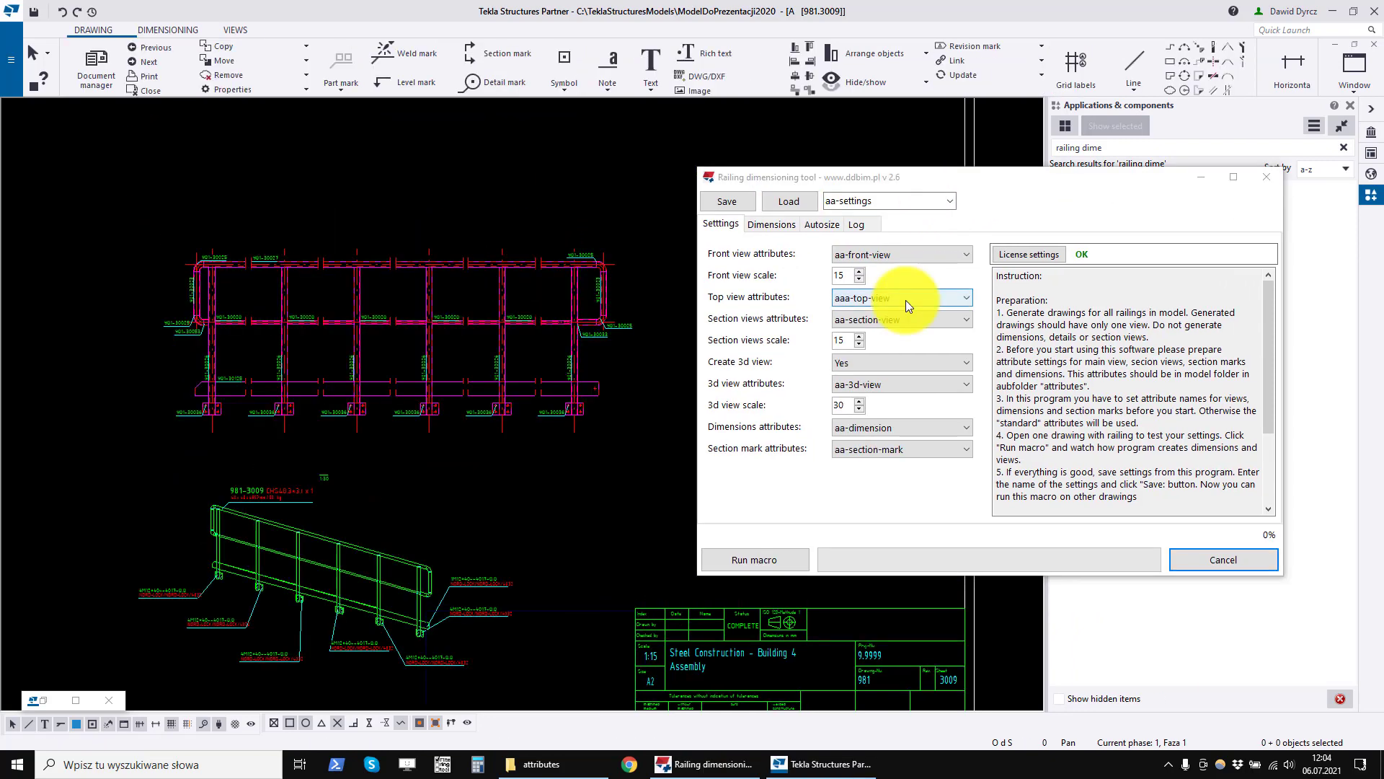
- Toggle the preset list between standard and aa-settings again, ending on aa-settings
click(917, 202)
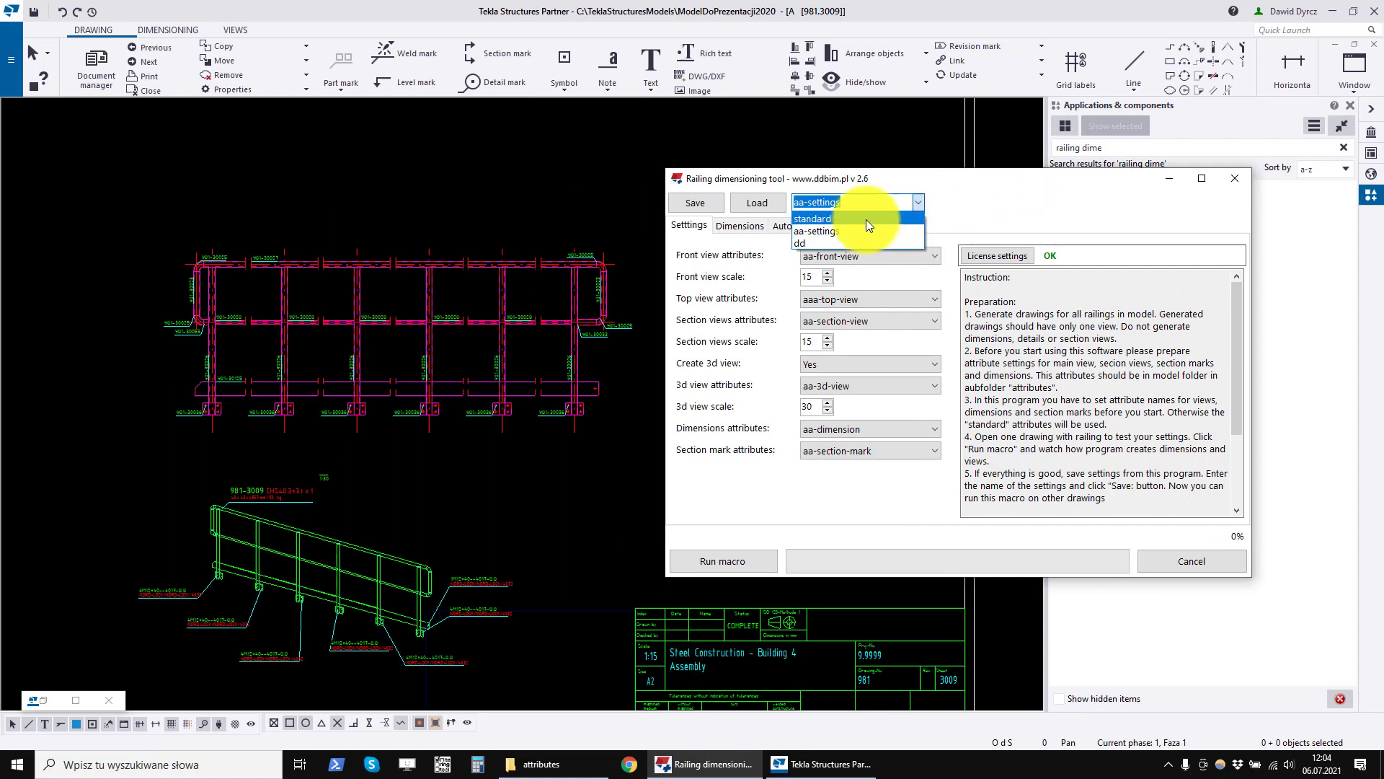
click(810, 218)
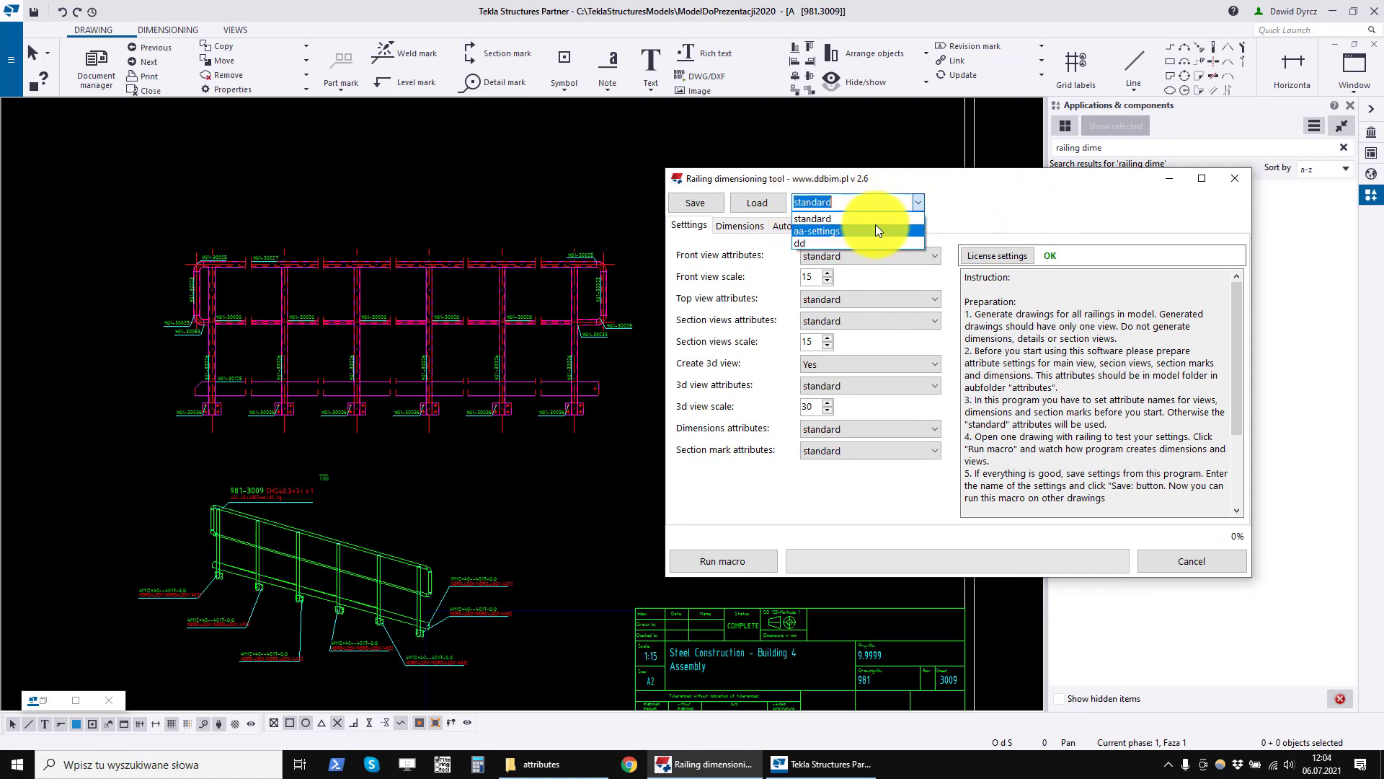
click(816, 231)
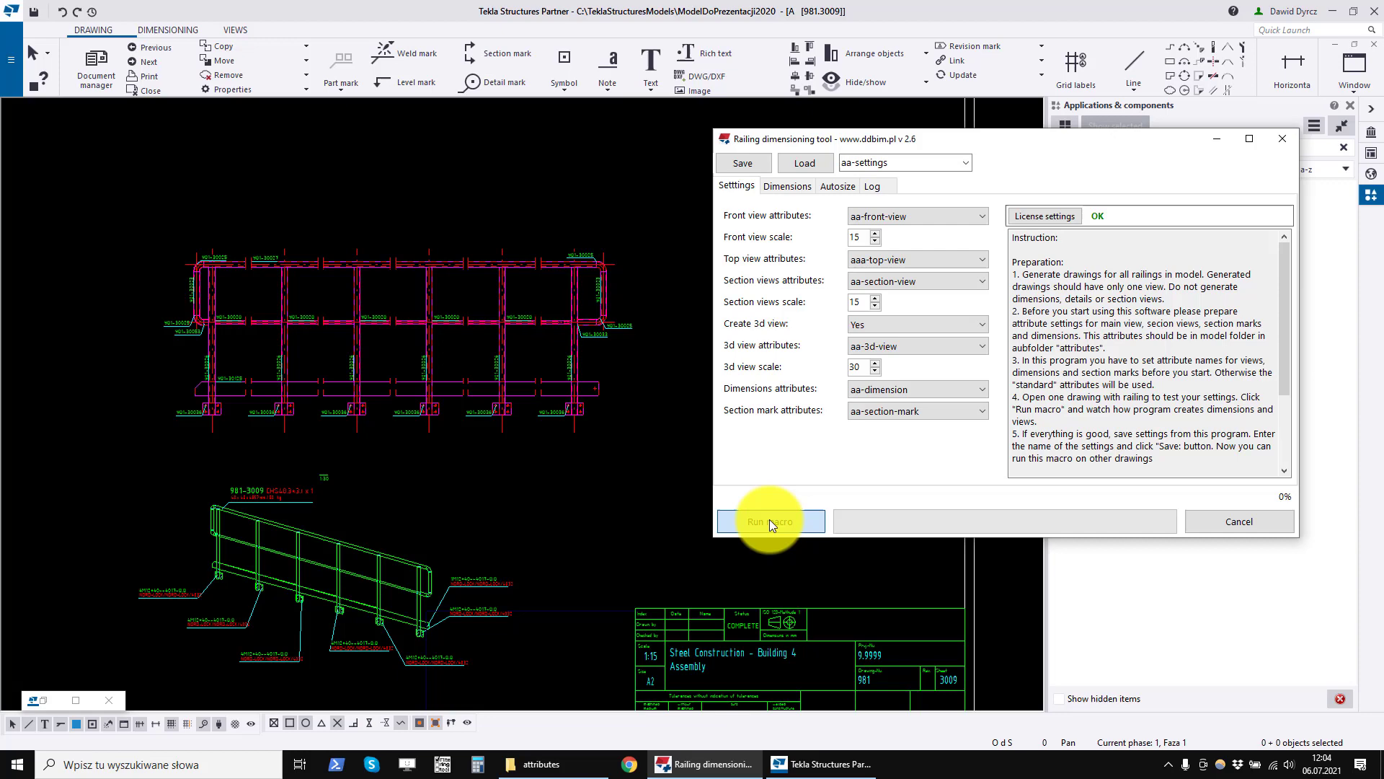
- Run the dimensioning macro to regenerate the drawing with sections A-A, B-B, C-C and dimensions
click(769, 521)
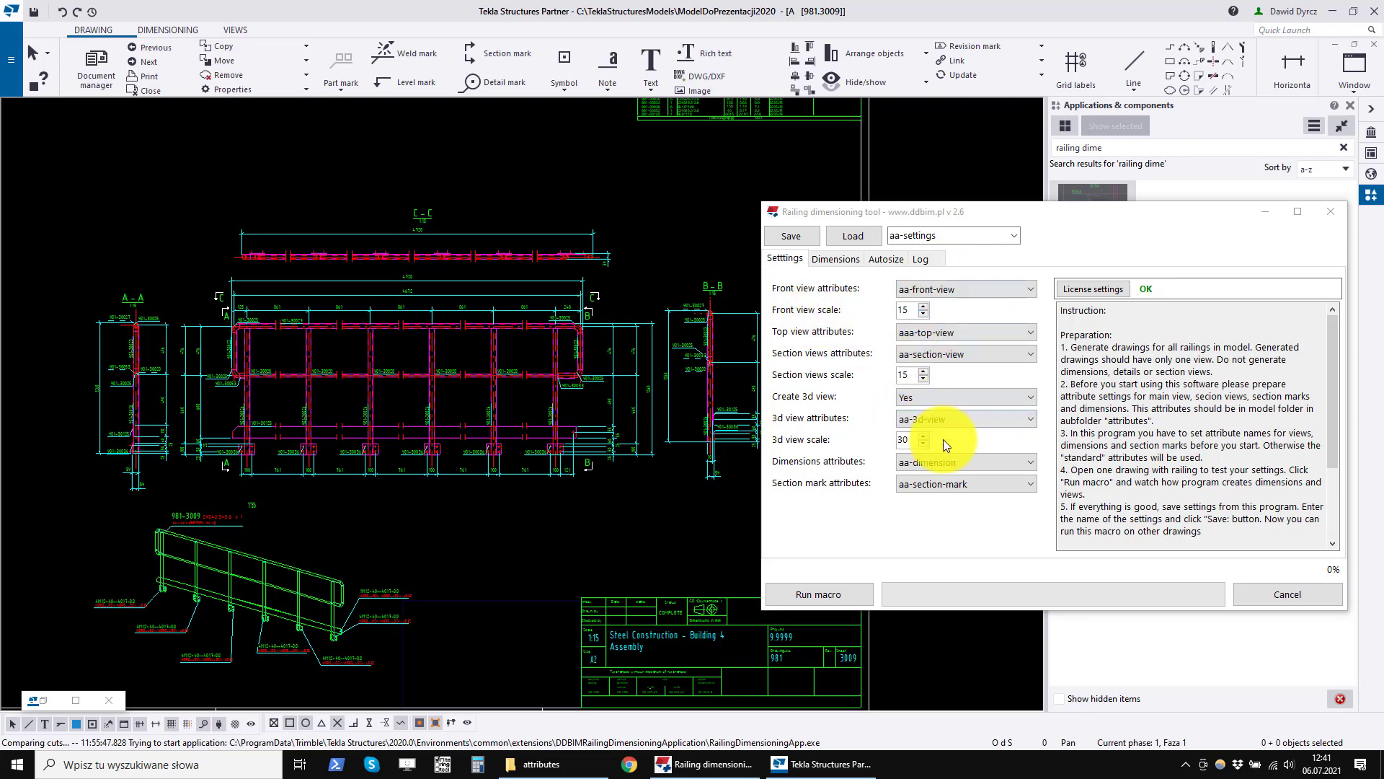
click(154, 374)
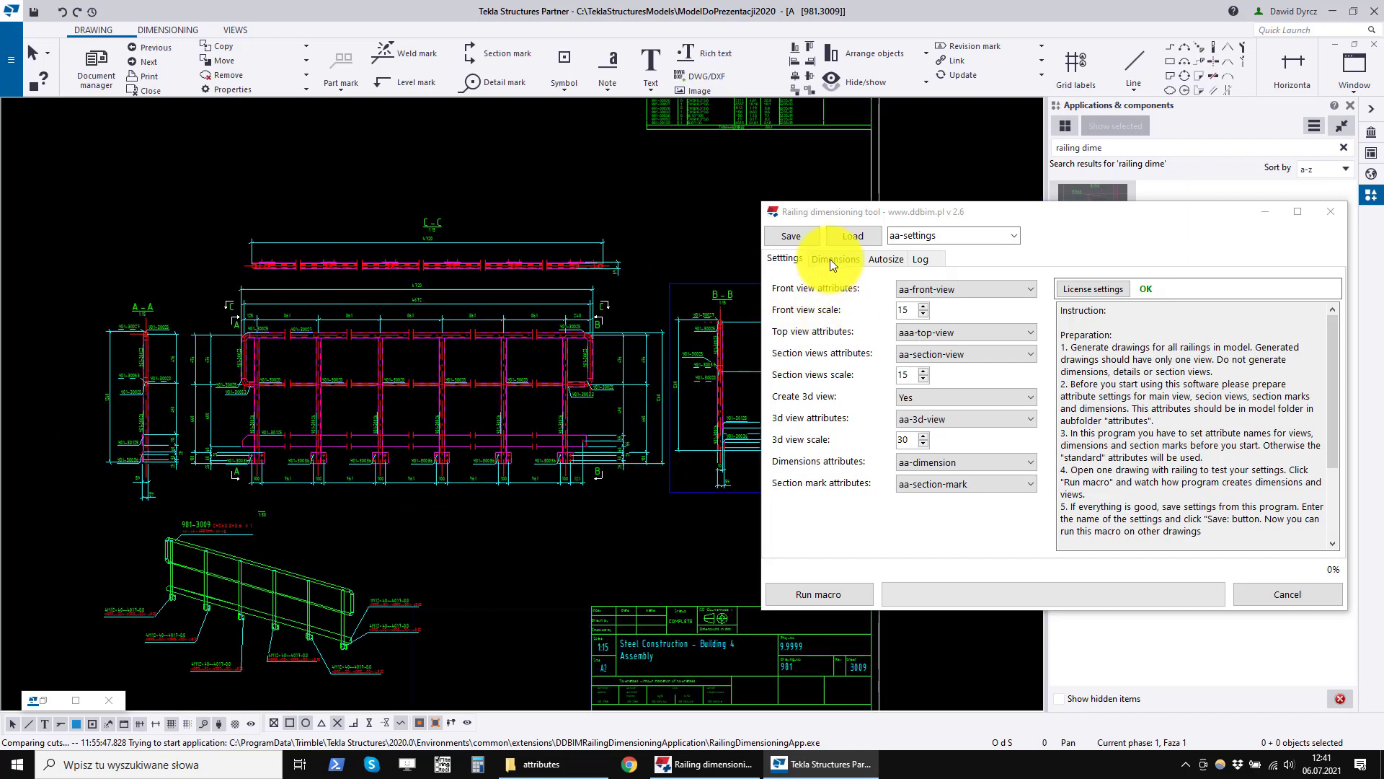
- Compare vertical and bolt dimension styles (100 vs 50/50), ending with the first options chosen
click(835, 258)
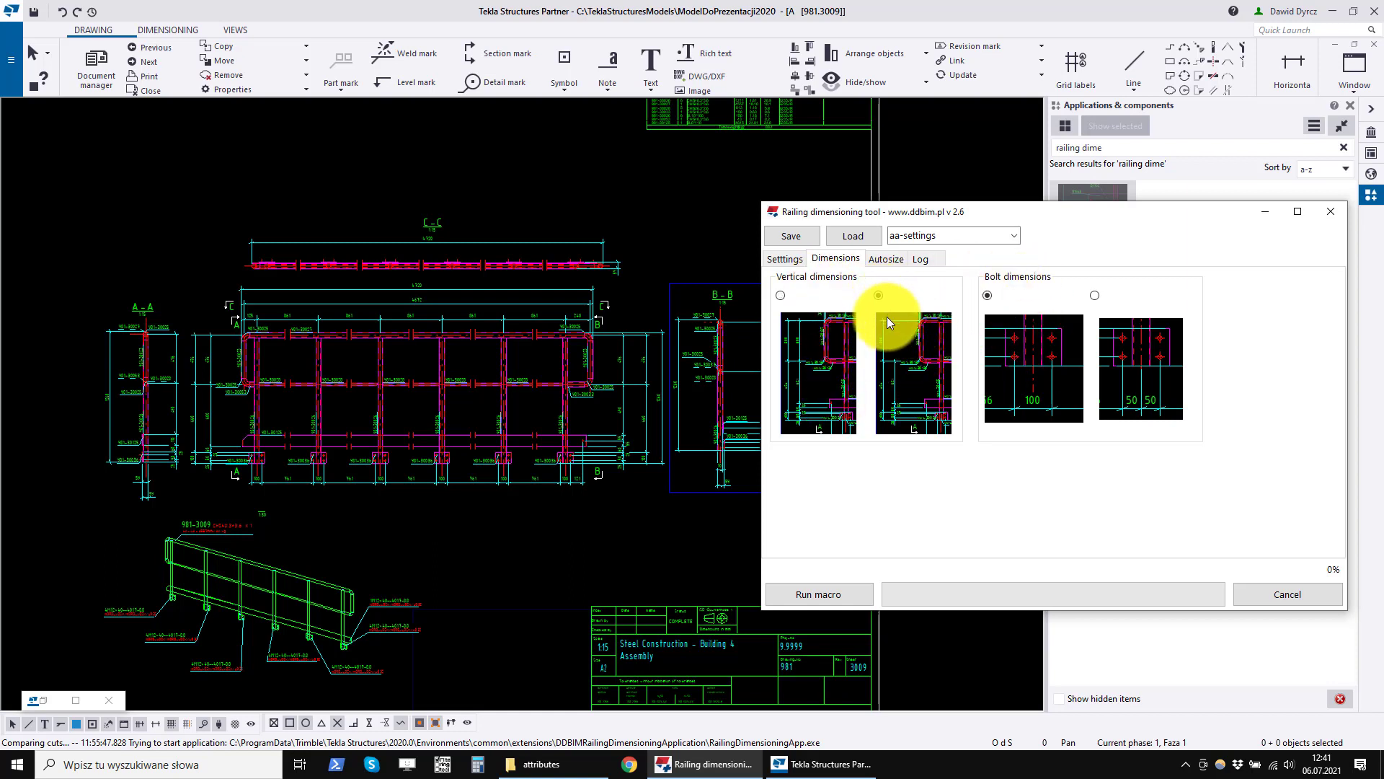
click(780, 294)
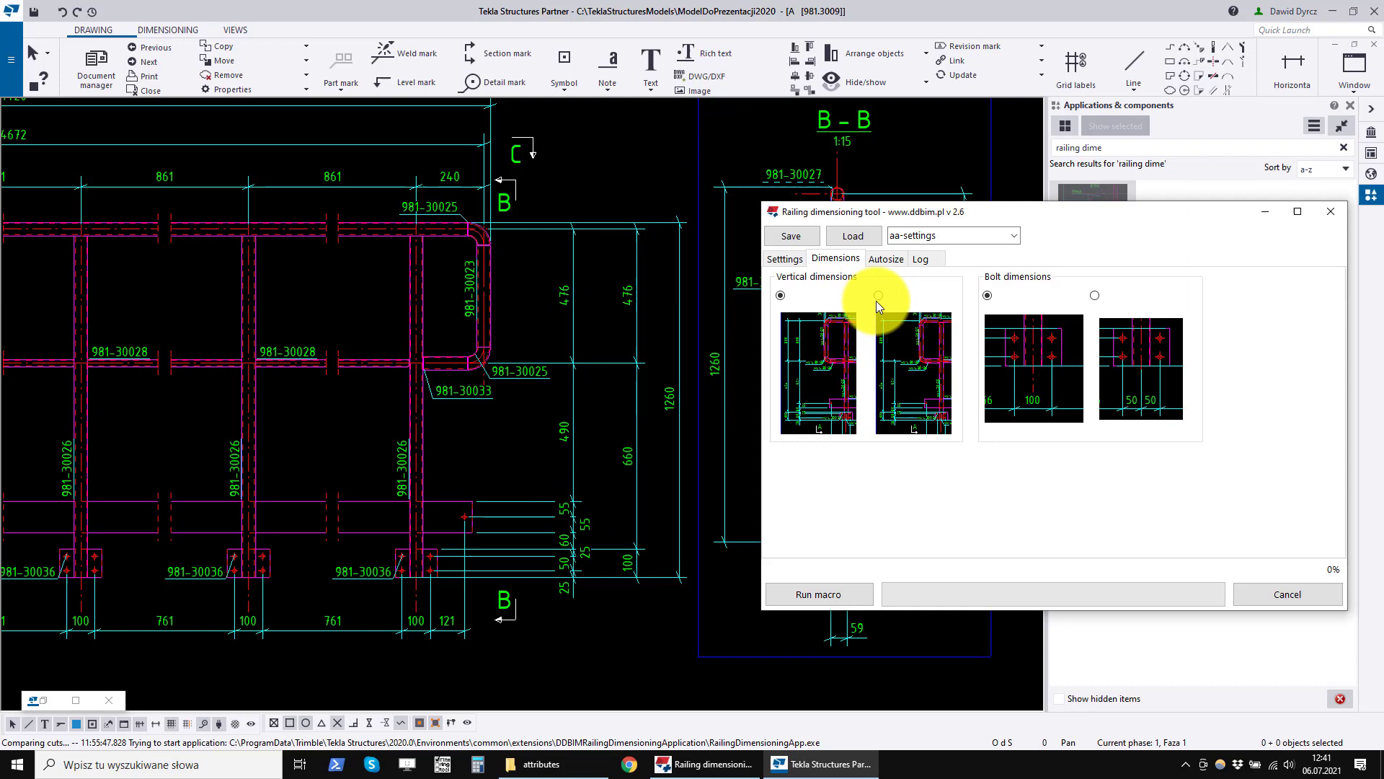
click(878, 294)
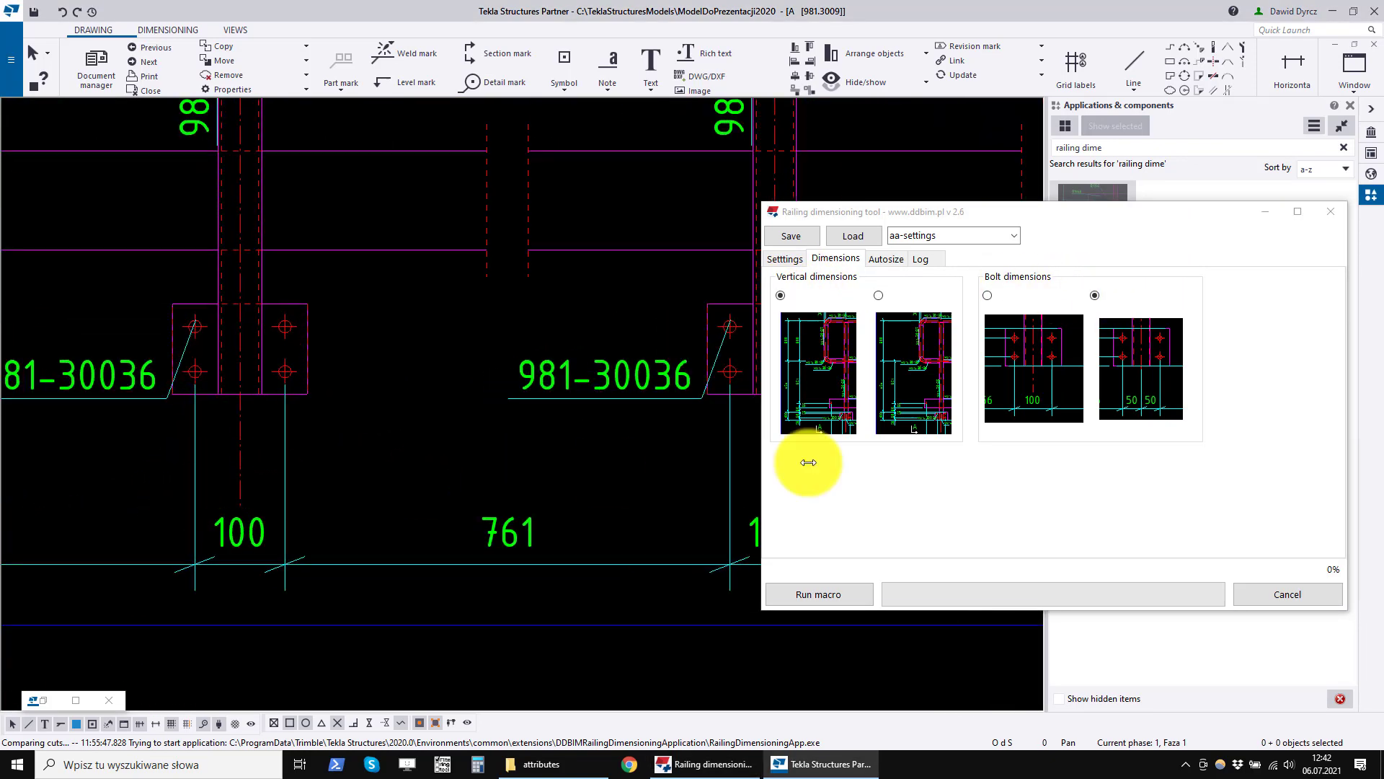
click(987, 294)
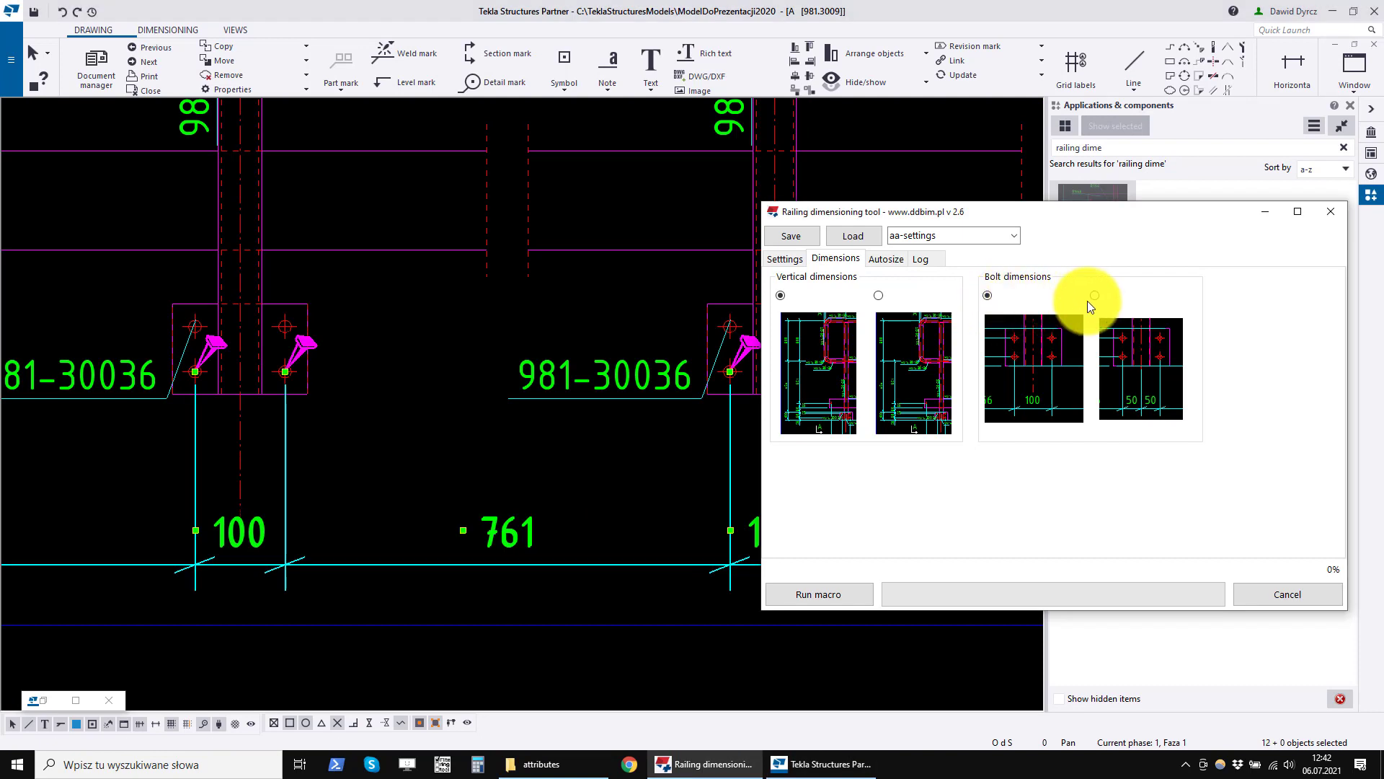
click(1094, 295)
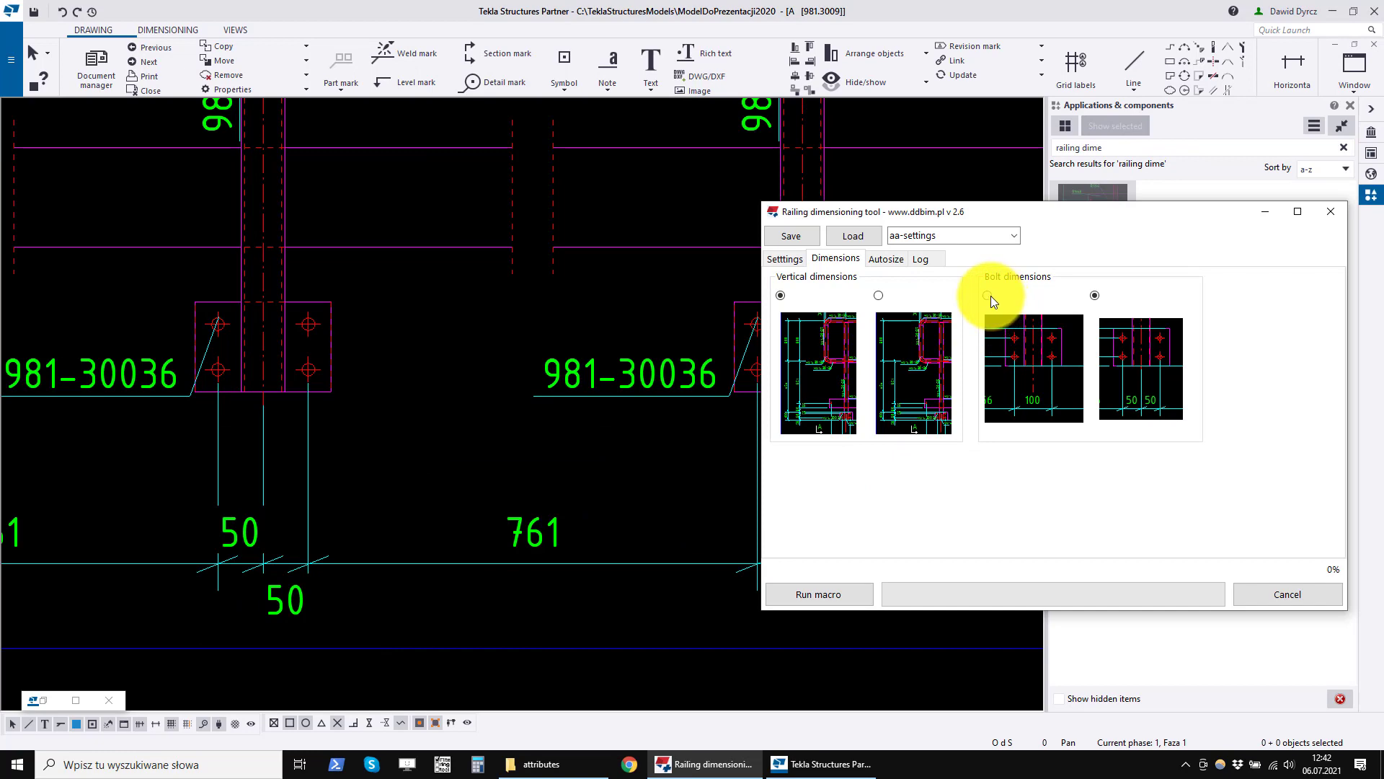
click(987, 294)
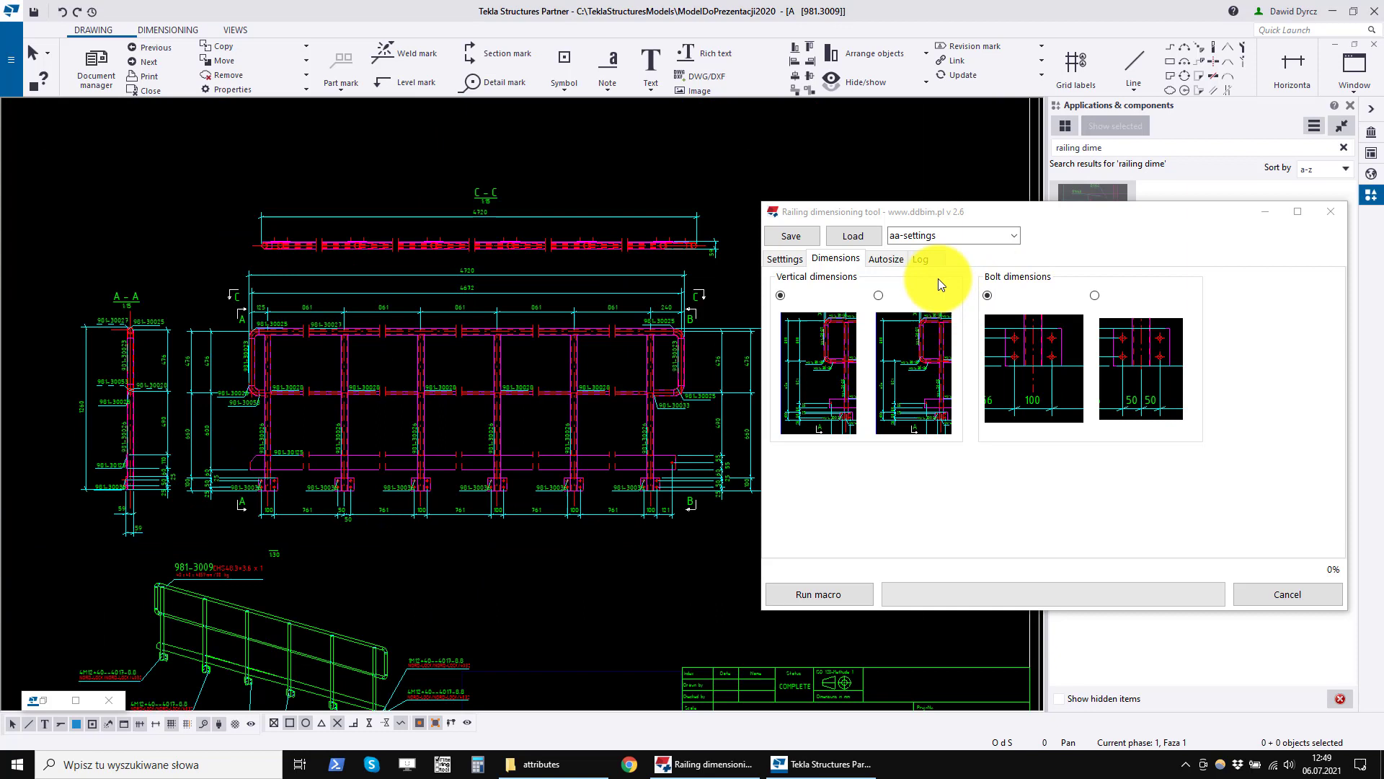
- Turn on autosize drawing layout and set the table width to 190
click(885, 258)
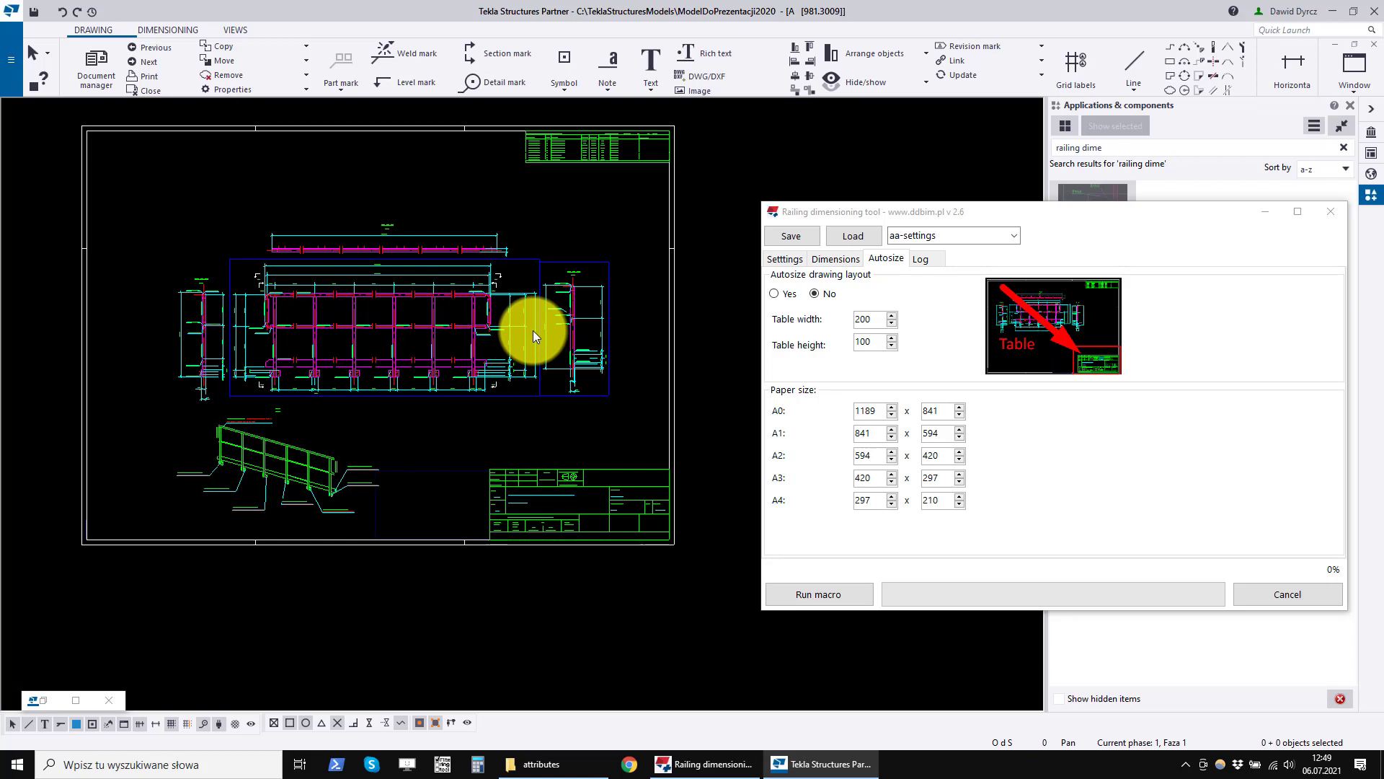
click(776, 292)
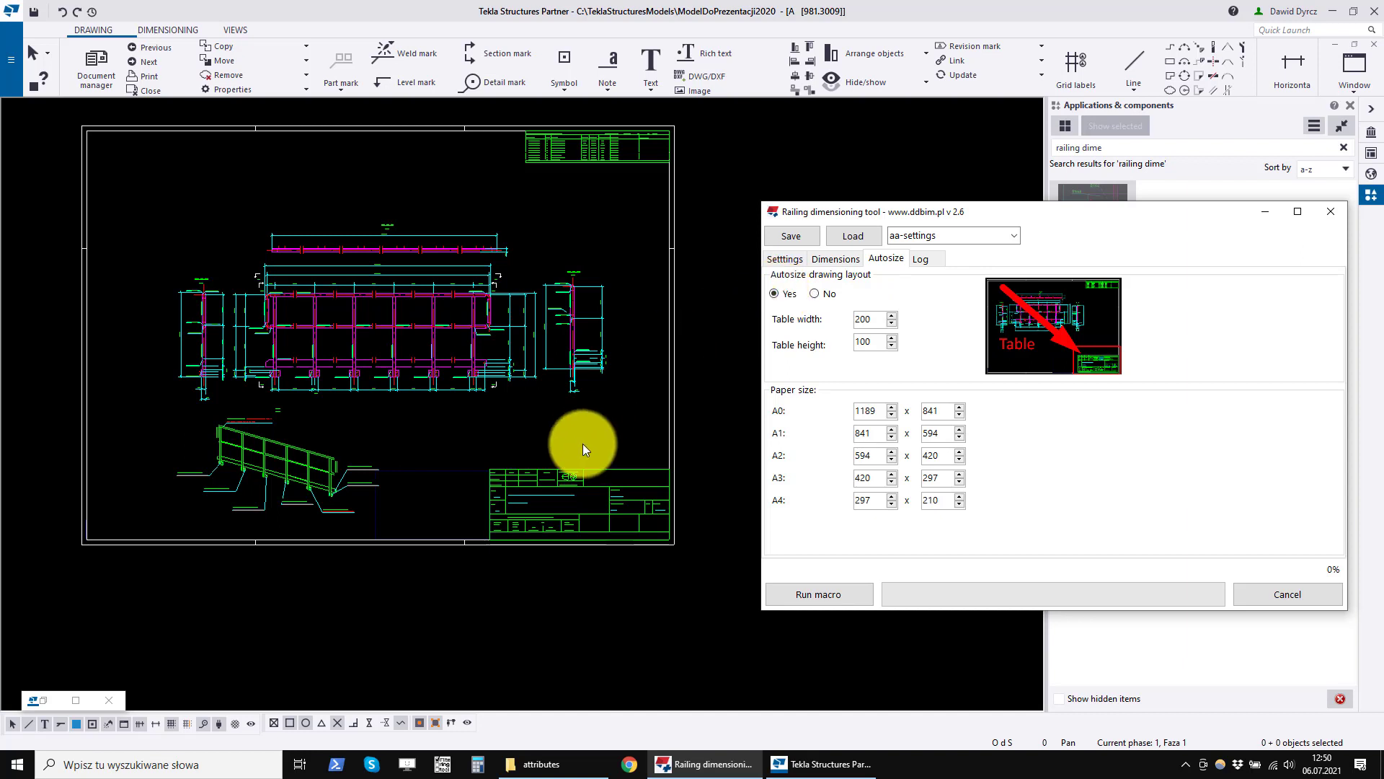
mouse_move(1015, 225)
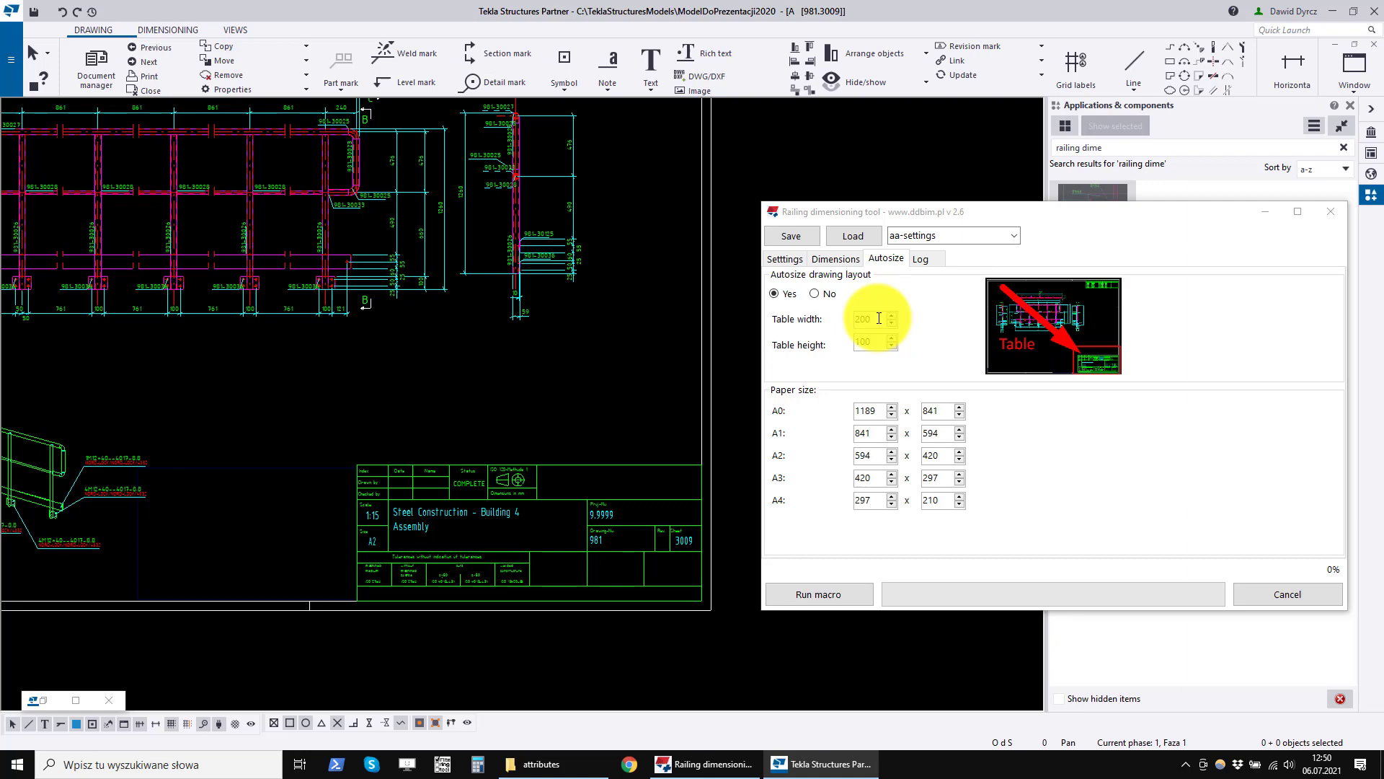
click(870, 342)
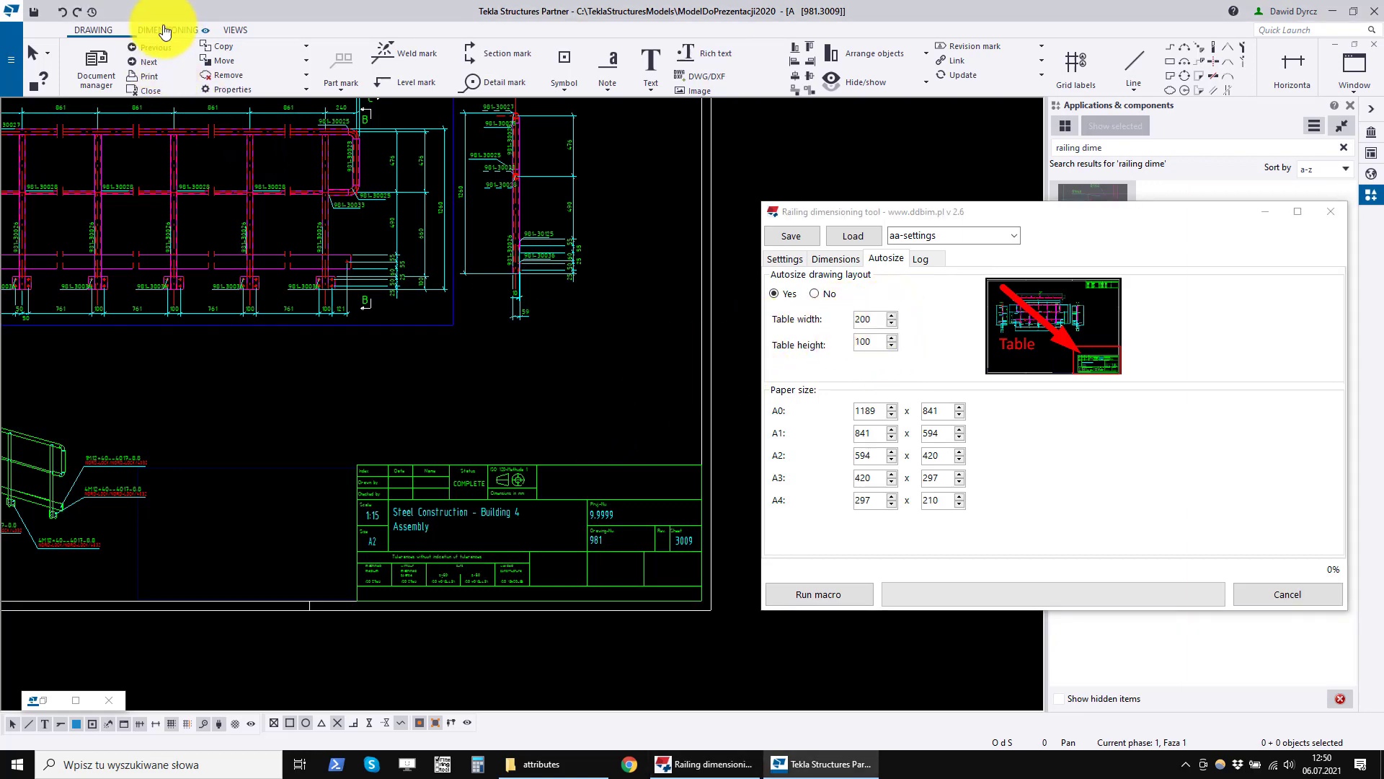
- Try placing a horizontal dimension on the drawing with the Dimensioning tools
click(167, 29)
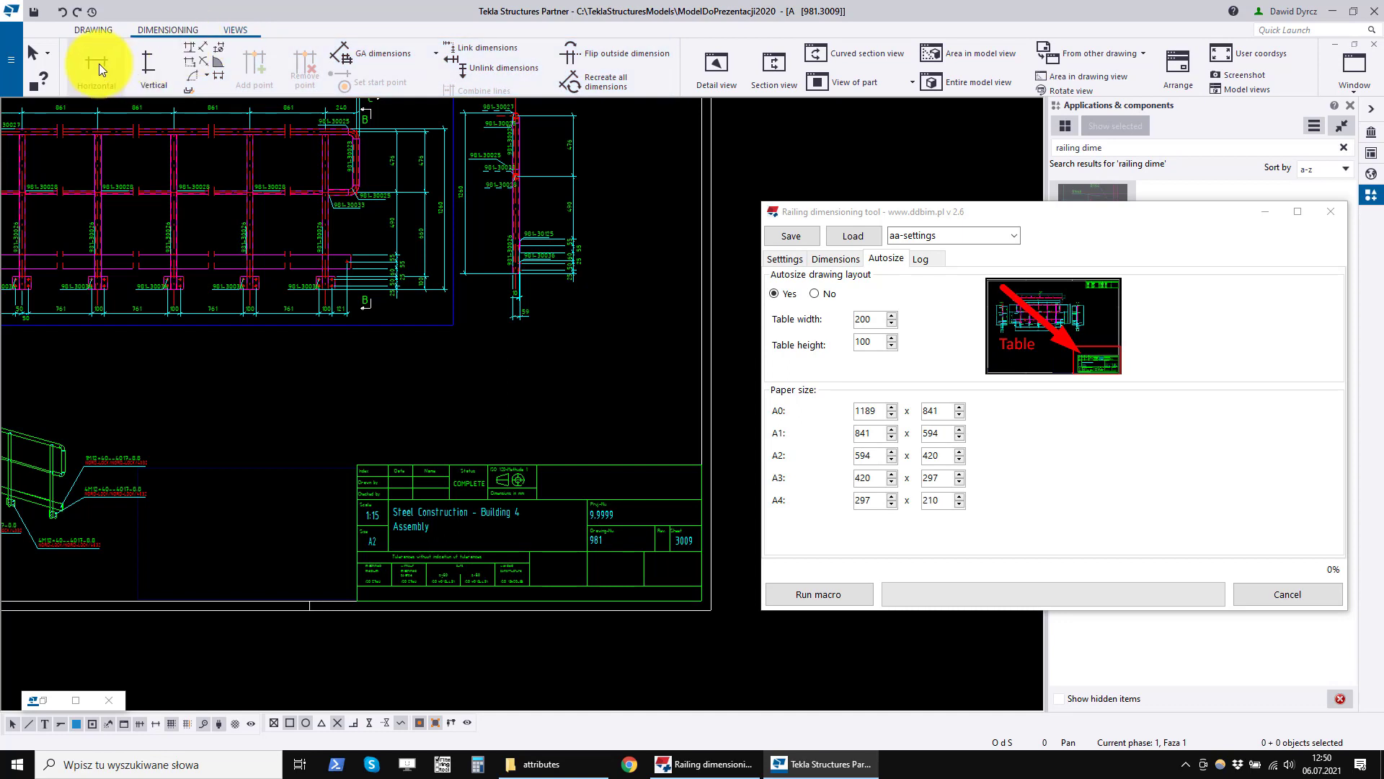
mouse_move(363, 442)
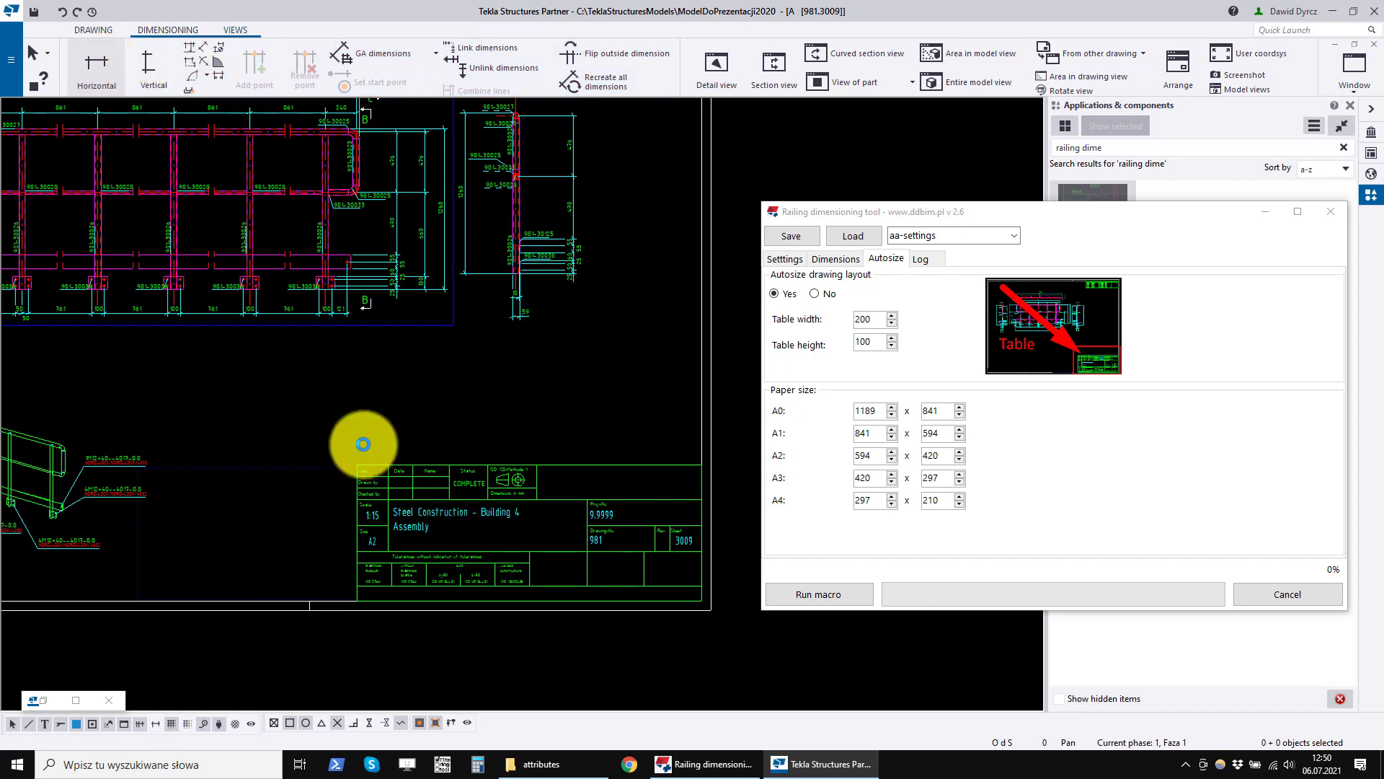
click(95, 68)
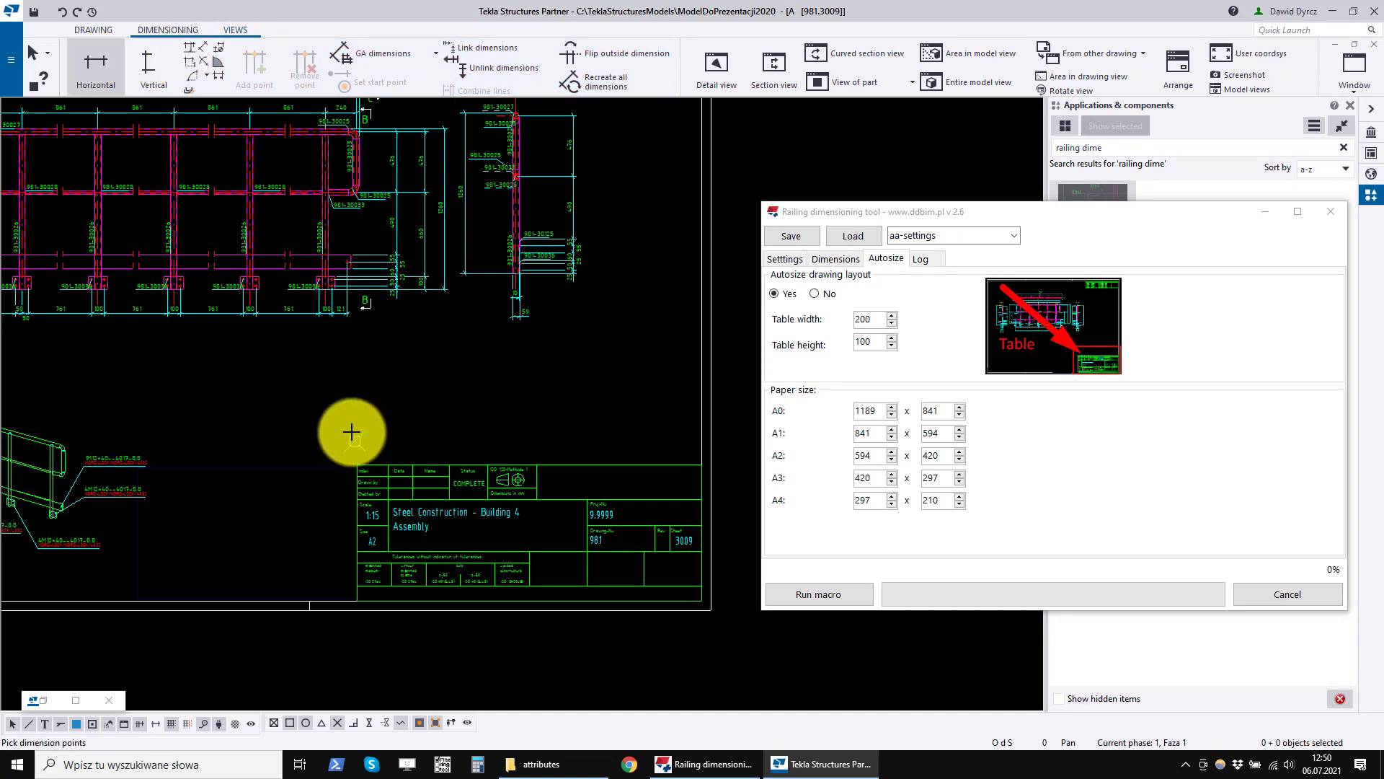
click(351, 433)
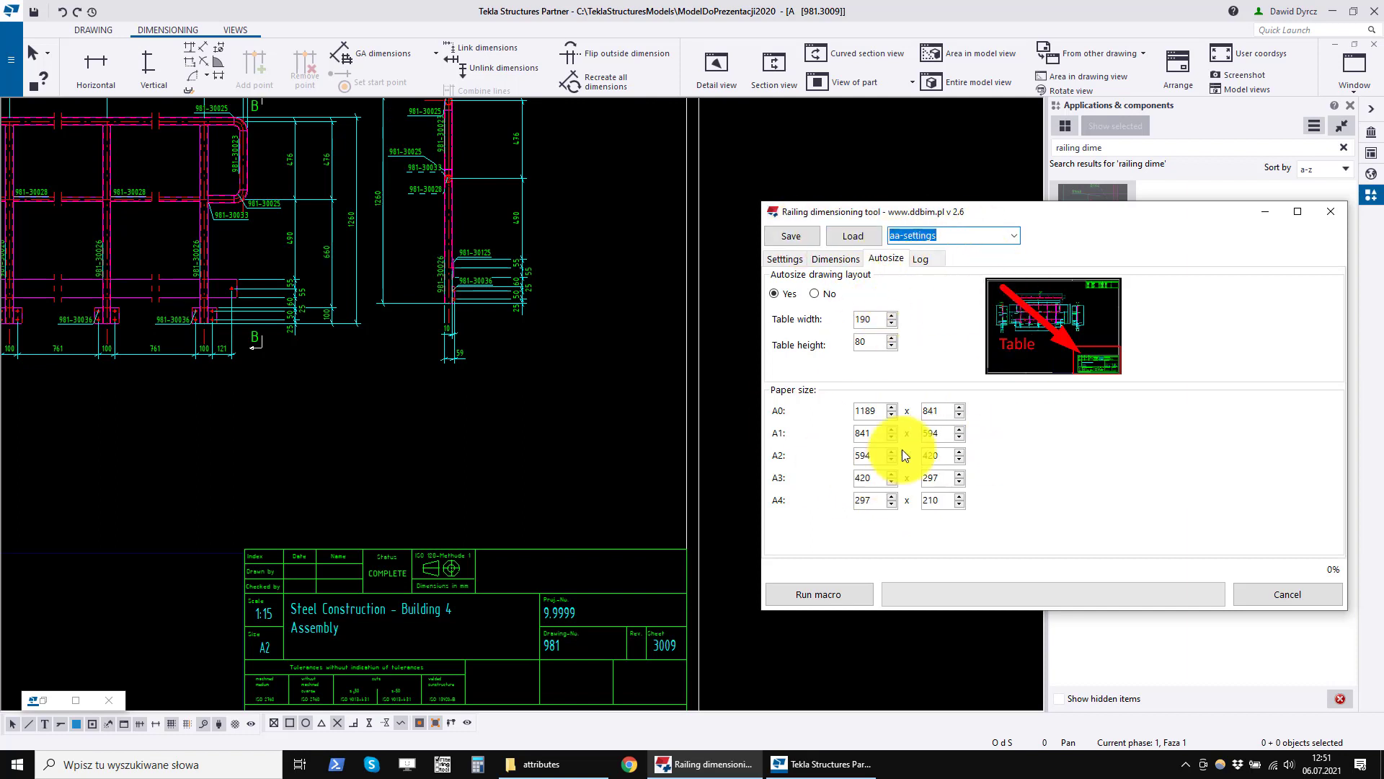
click(833, 259)
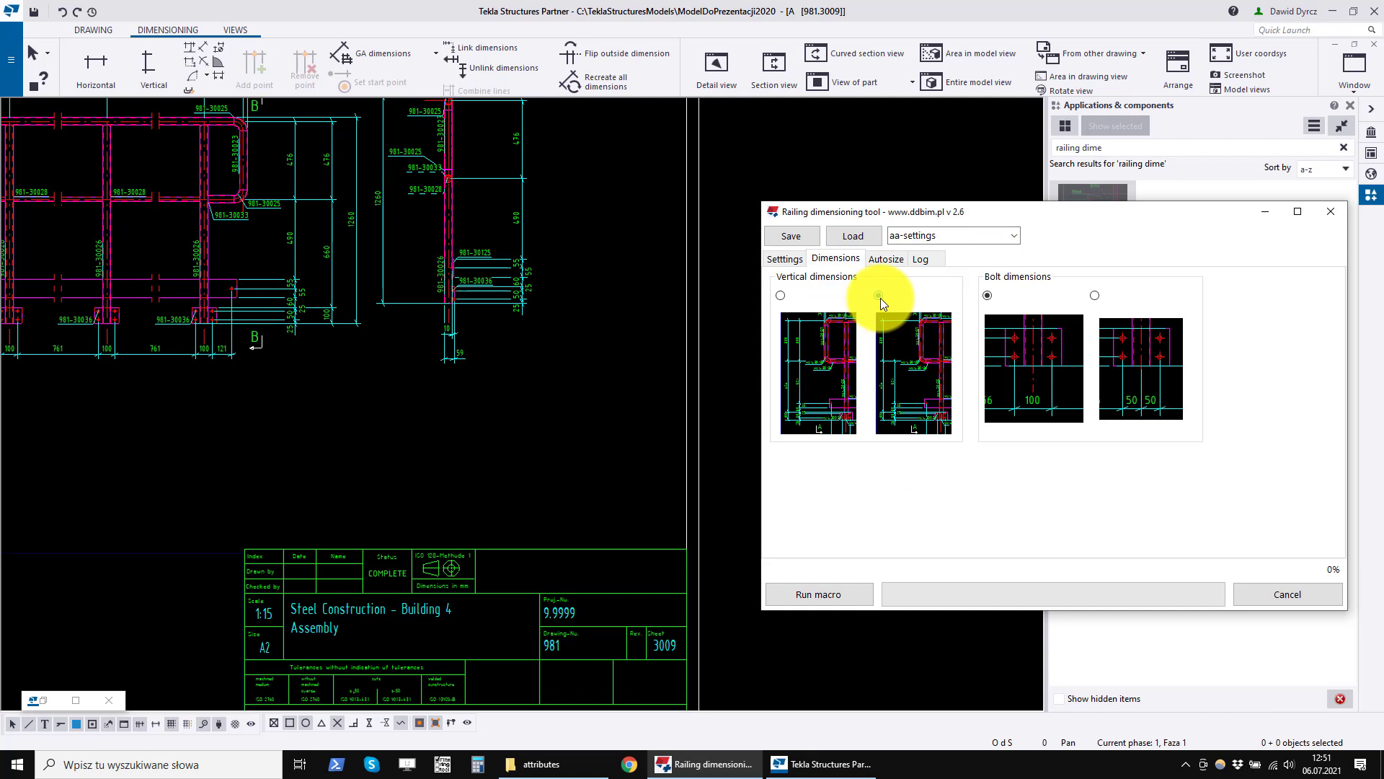
- Reload aa-settings, enable autosize with table height 90, and overwrite the preset
click(878, 294)
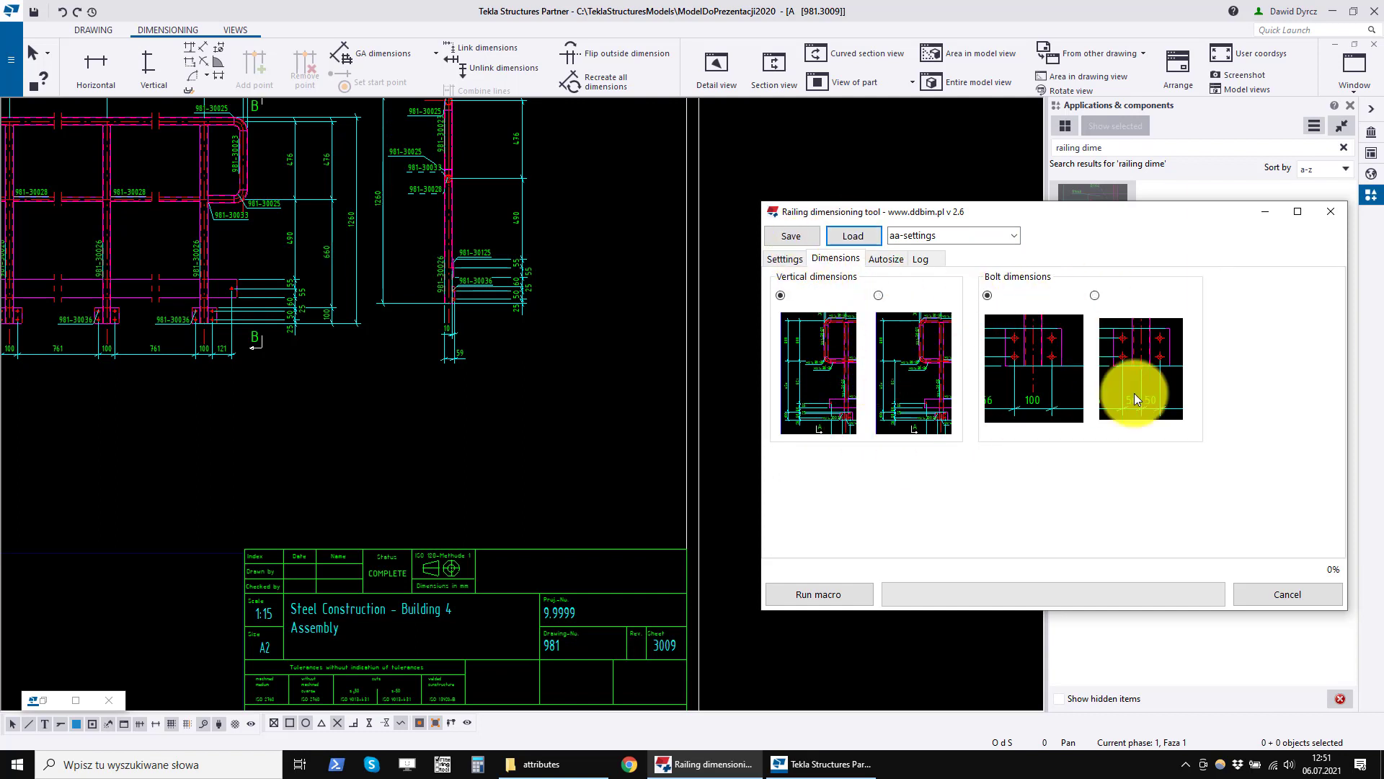
click(884, 258)
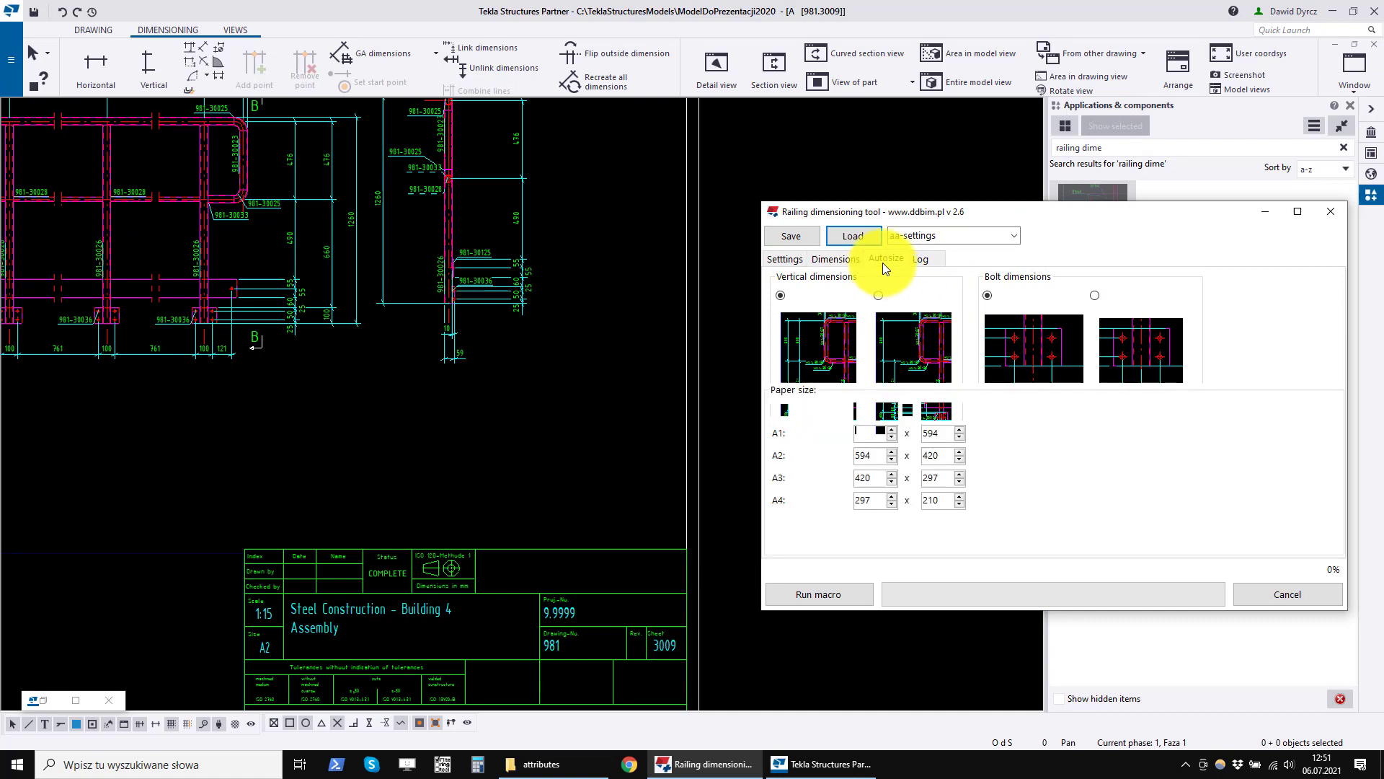
click(885, 258)
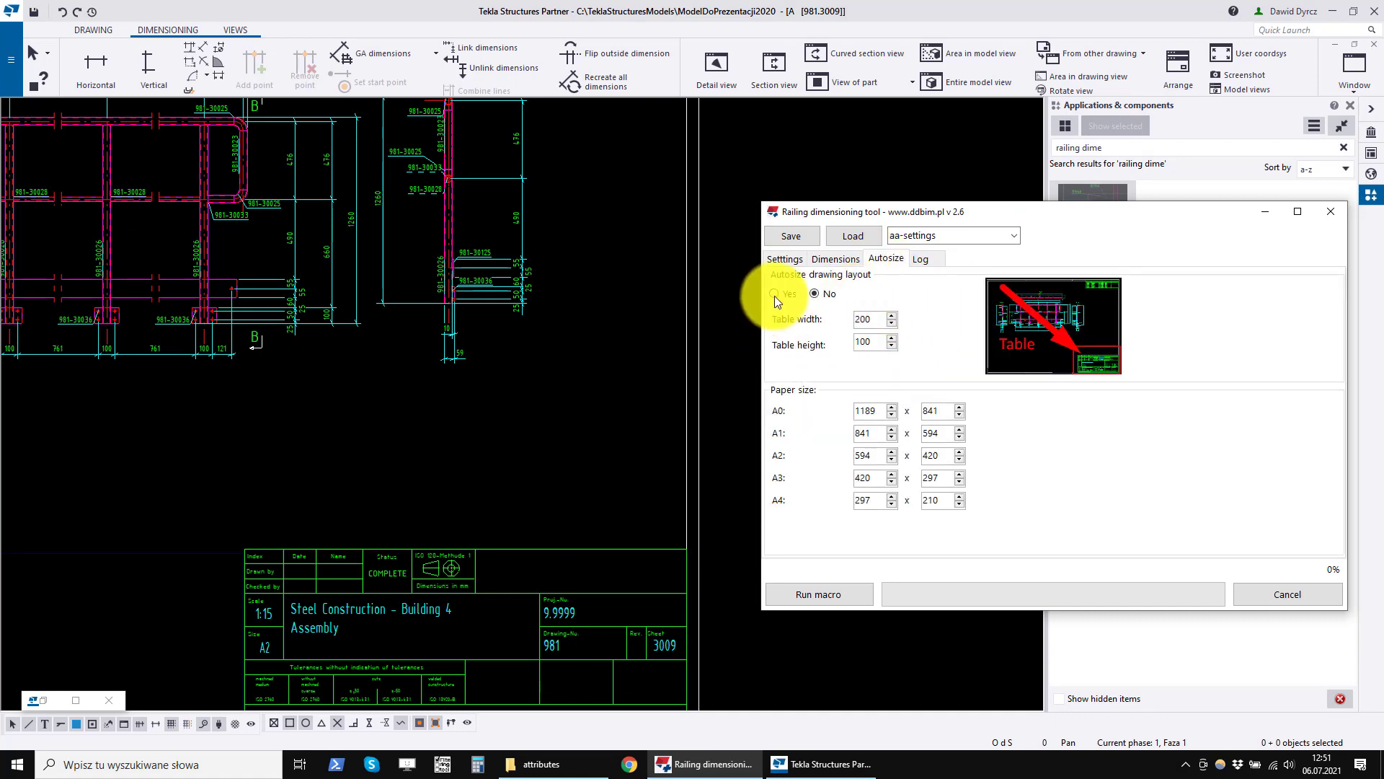
click(774, 293)
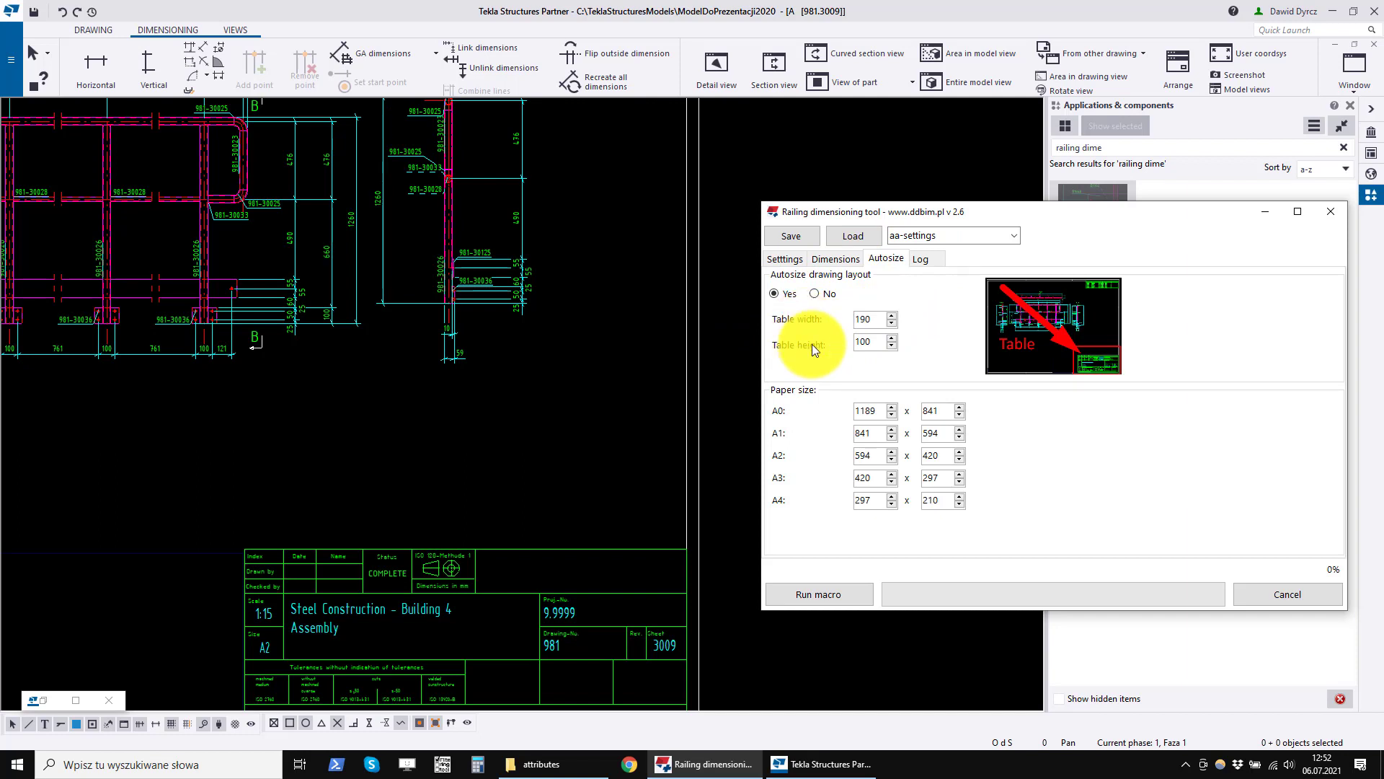
click(891, 345)
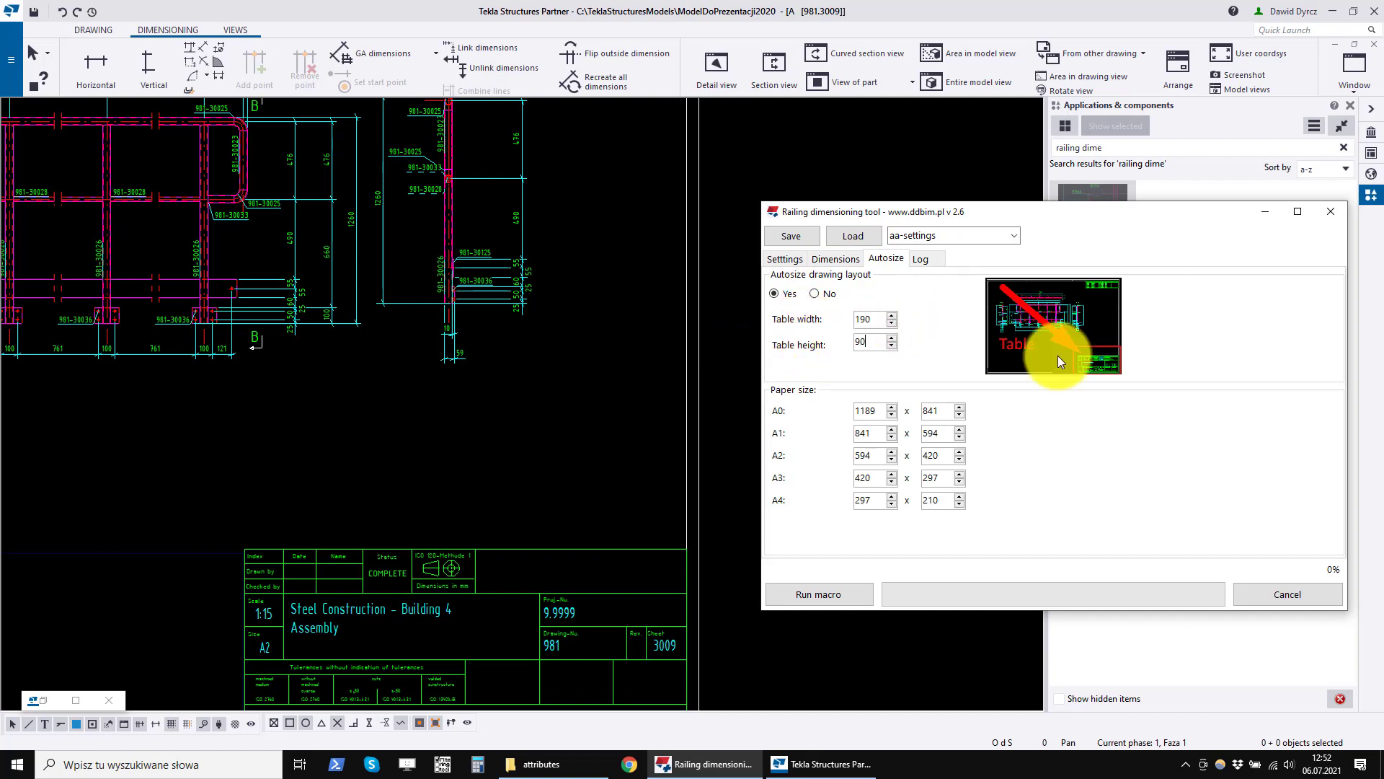
click(790, 235)
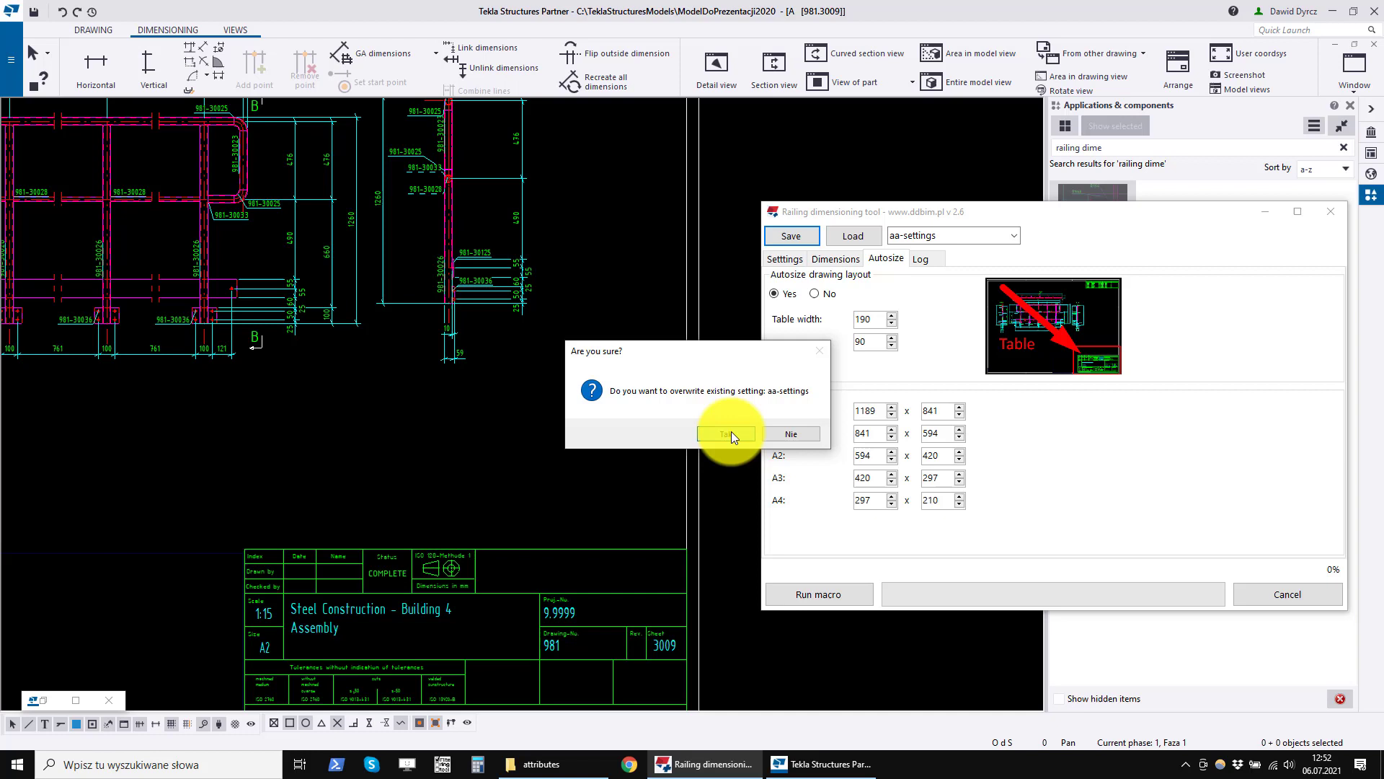
click(726, 434)
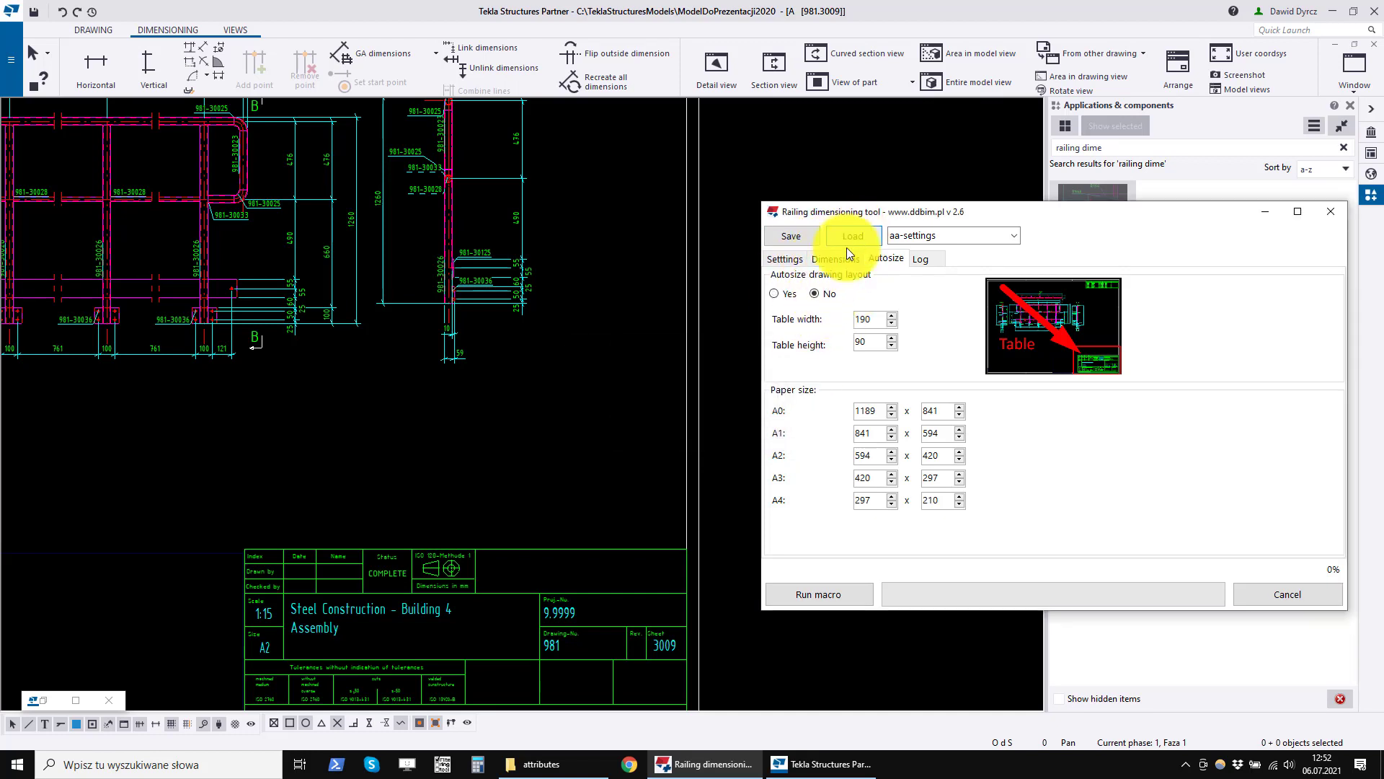
- Reload aa-settings, review dimension styles and save the preset again
click(776, 292)
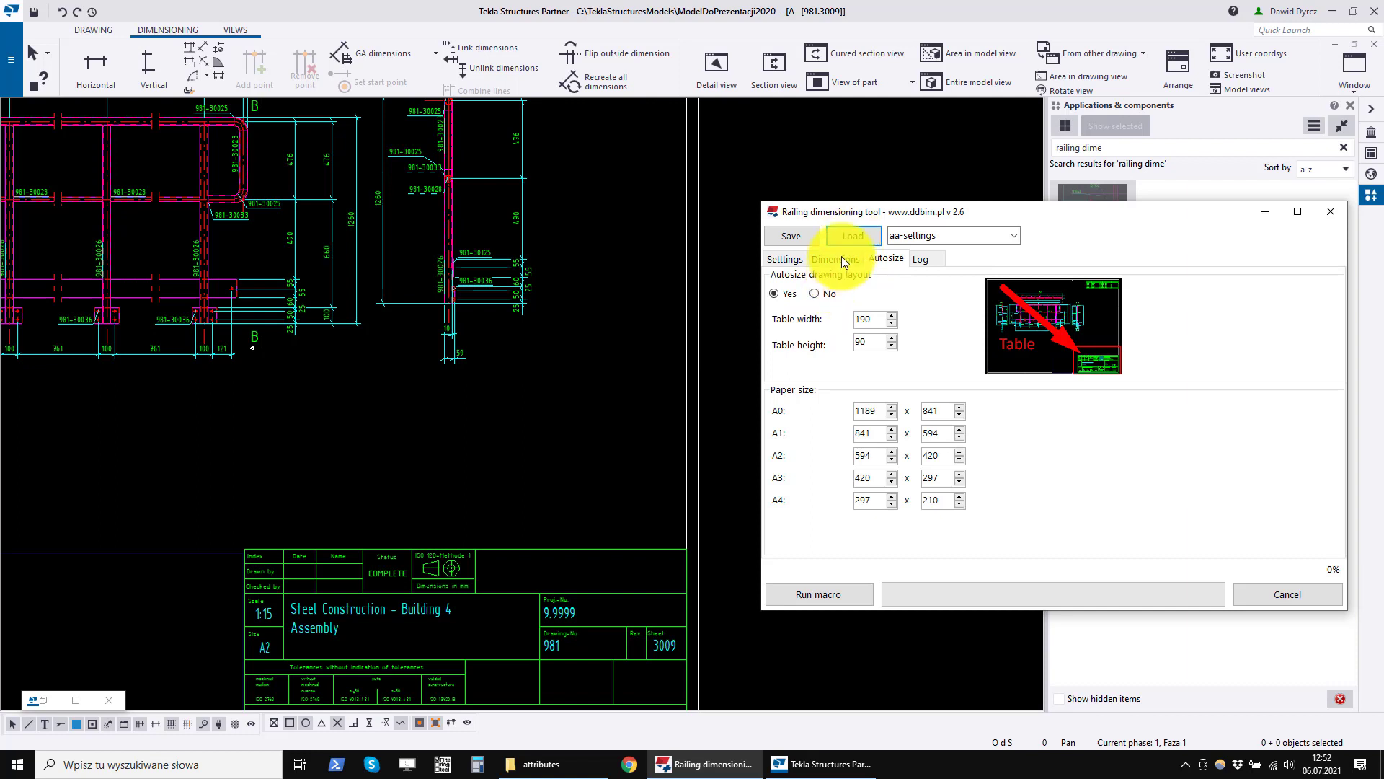
click(835, 258)
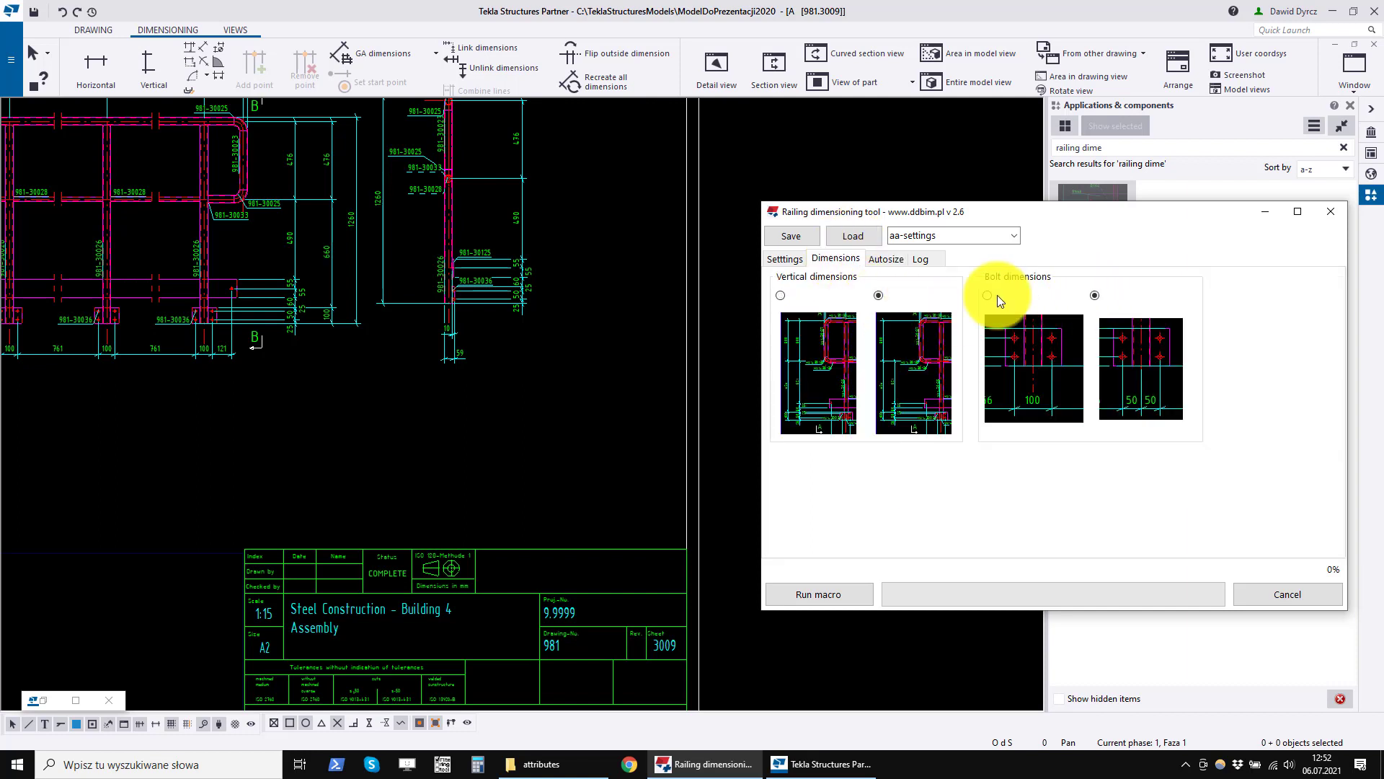
click(790, 235)
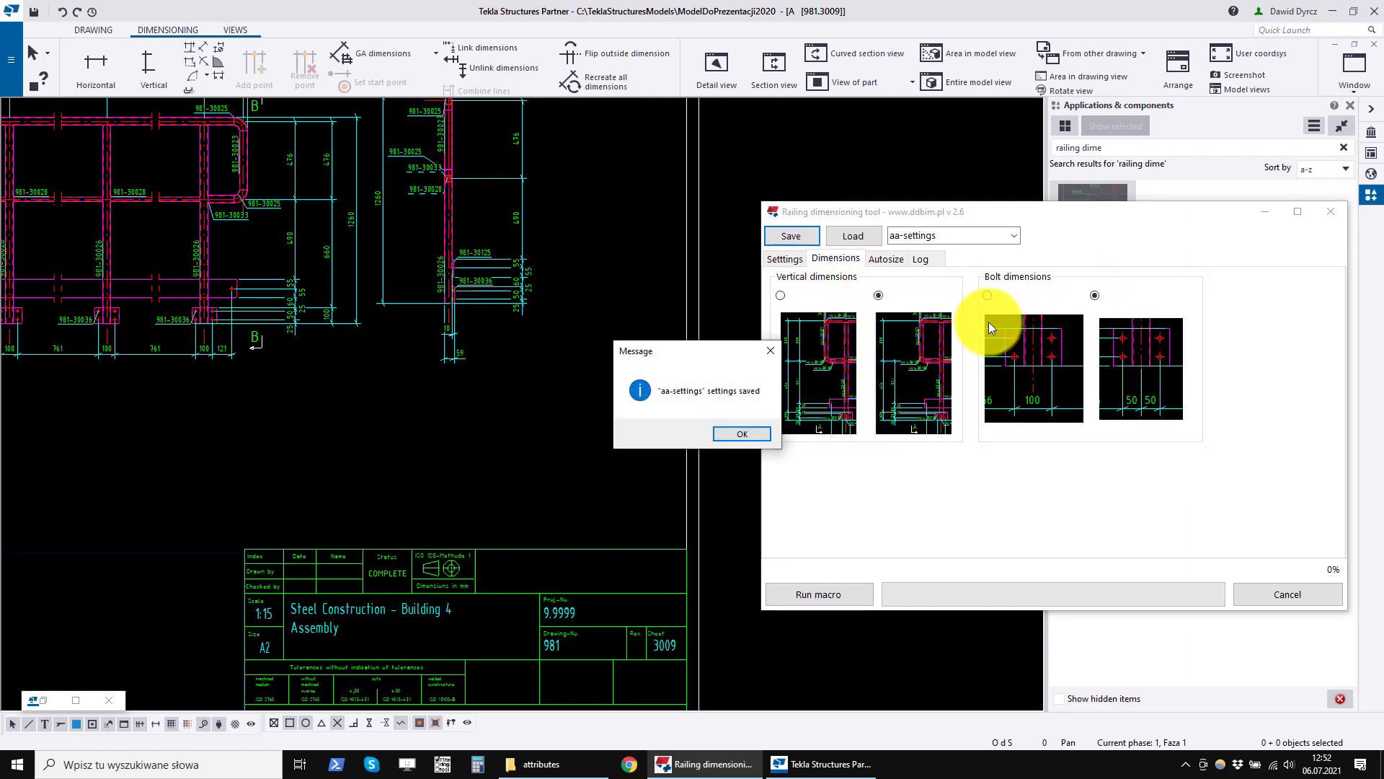
click(740, 434)
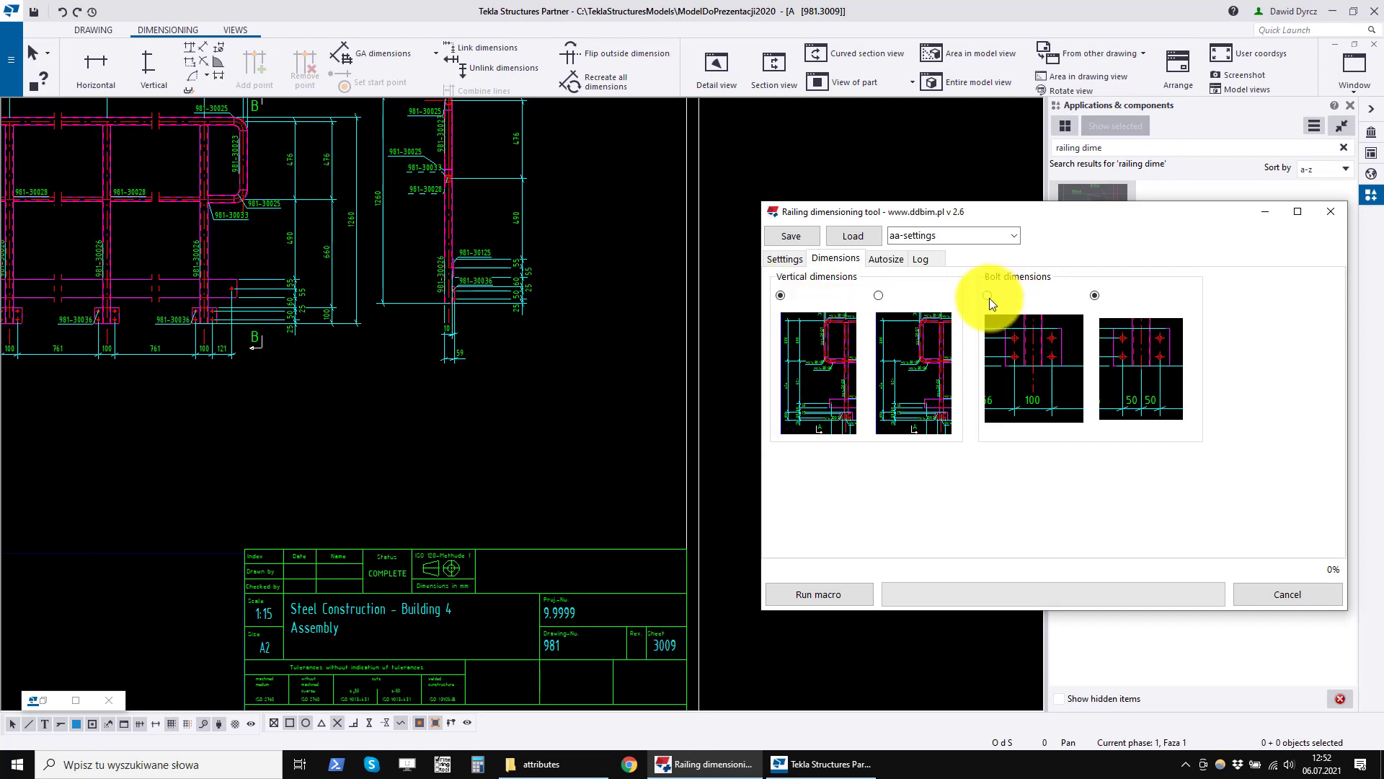
click(886, 258)
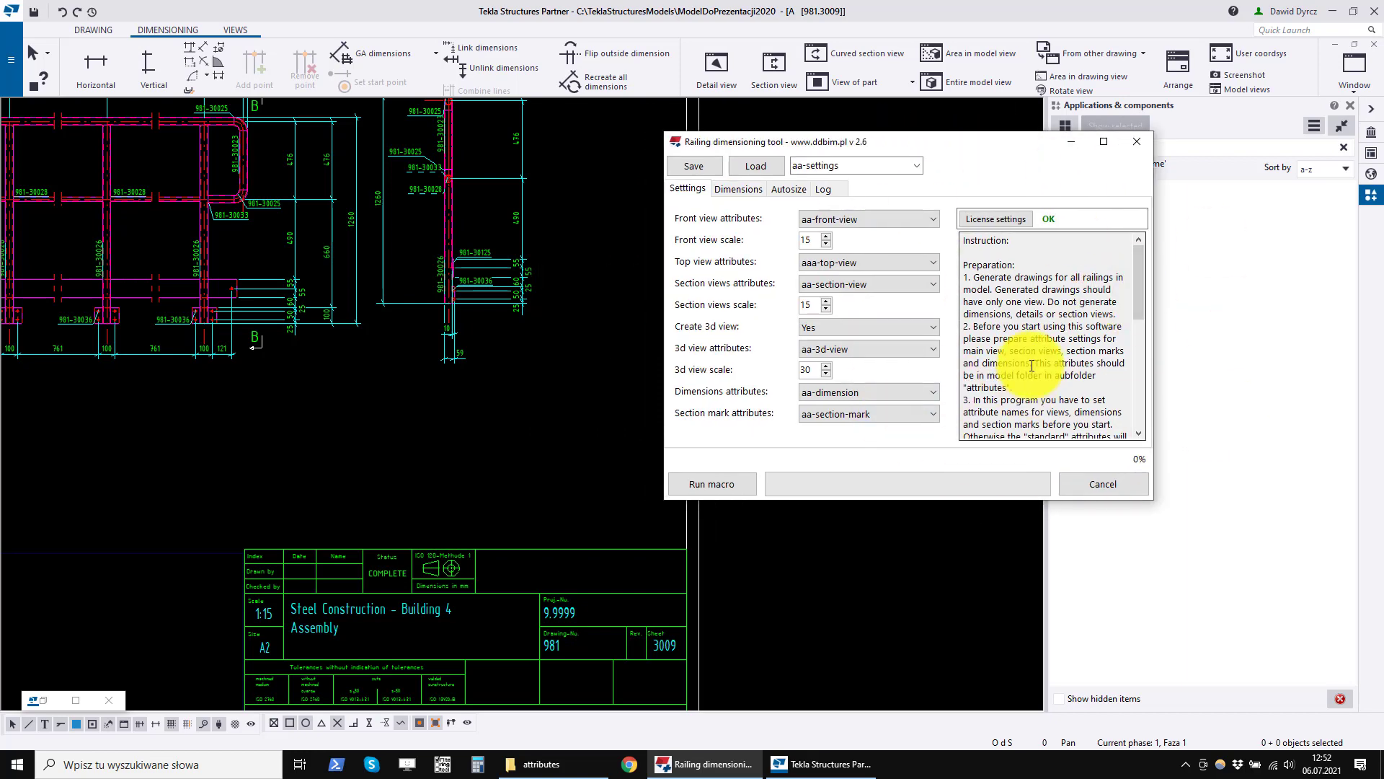
- Scroll the tool's instruction text down to the Dimensioning section
scroll(down, 3)
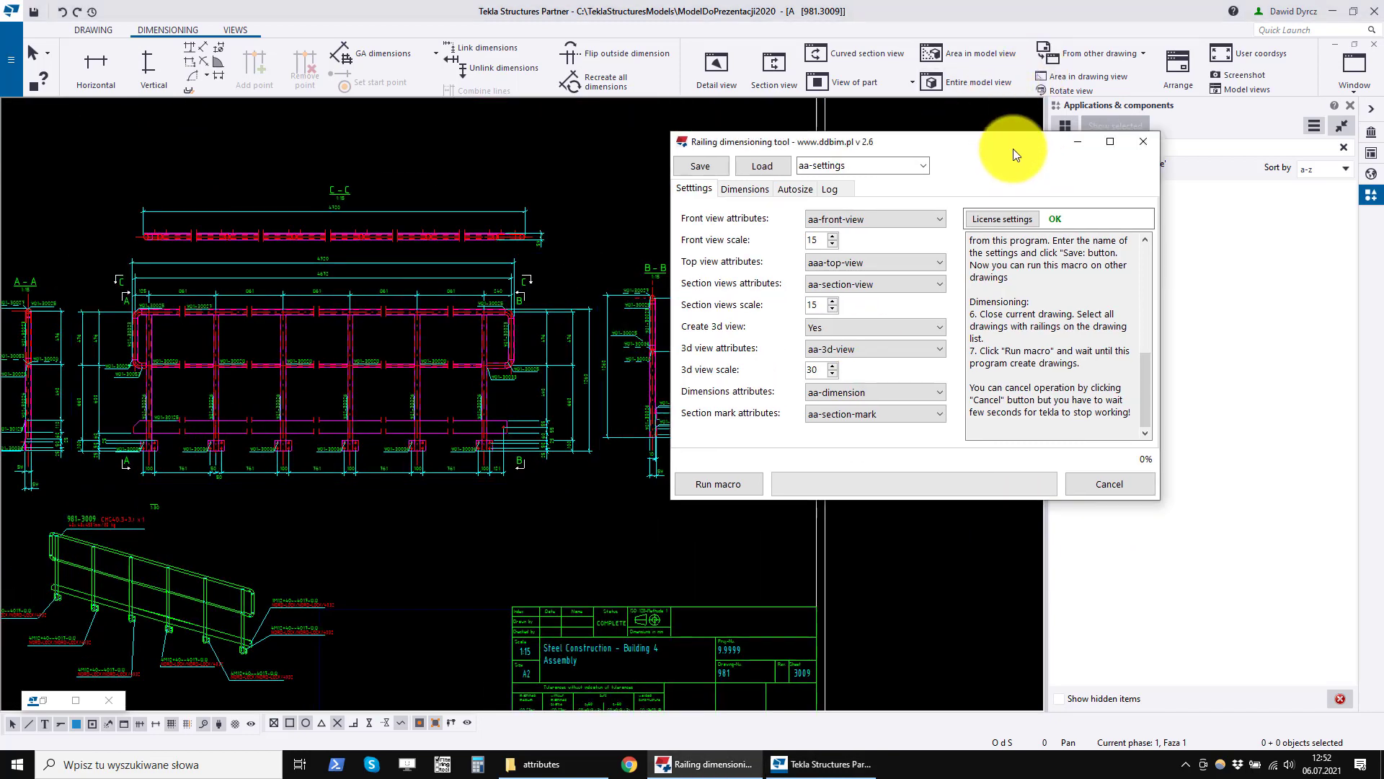
mouse_move(589, 539)
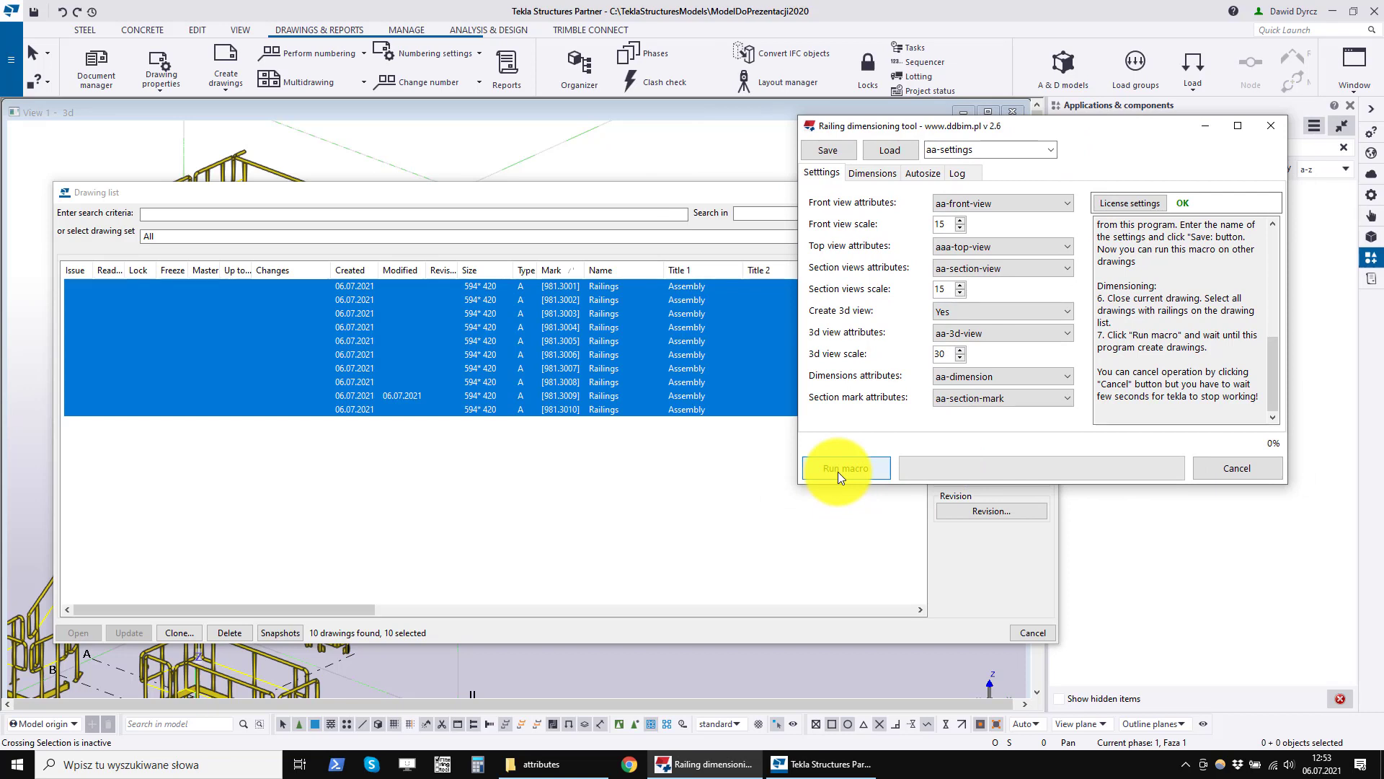
- Run the dimensioning macro on all ten selected railing drawings
click(845, 467)
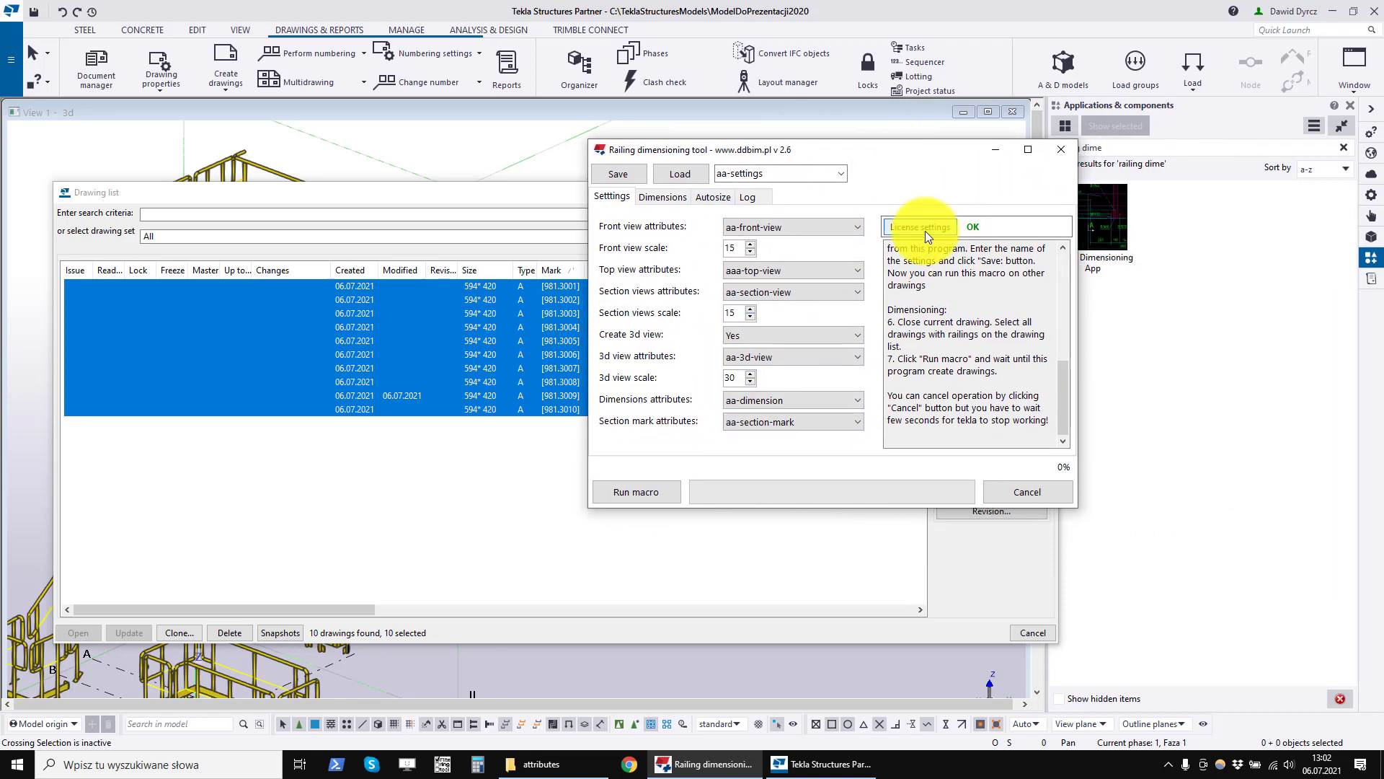
click(920, 226)
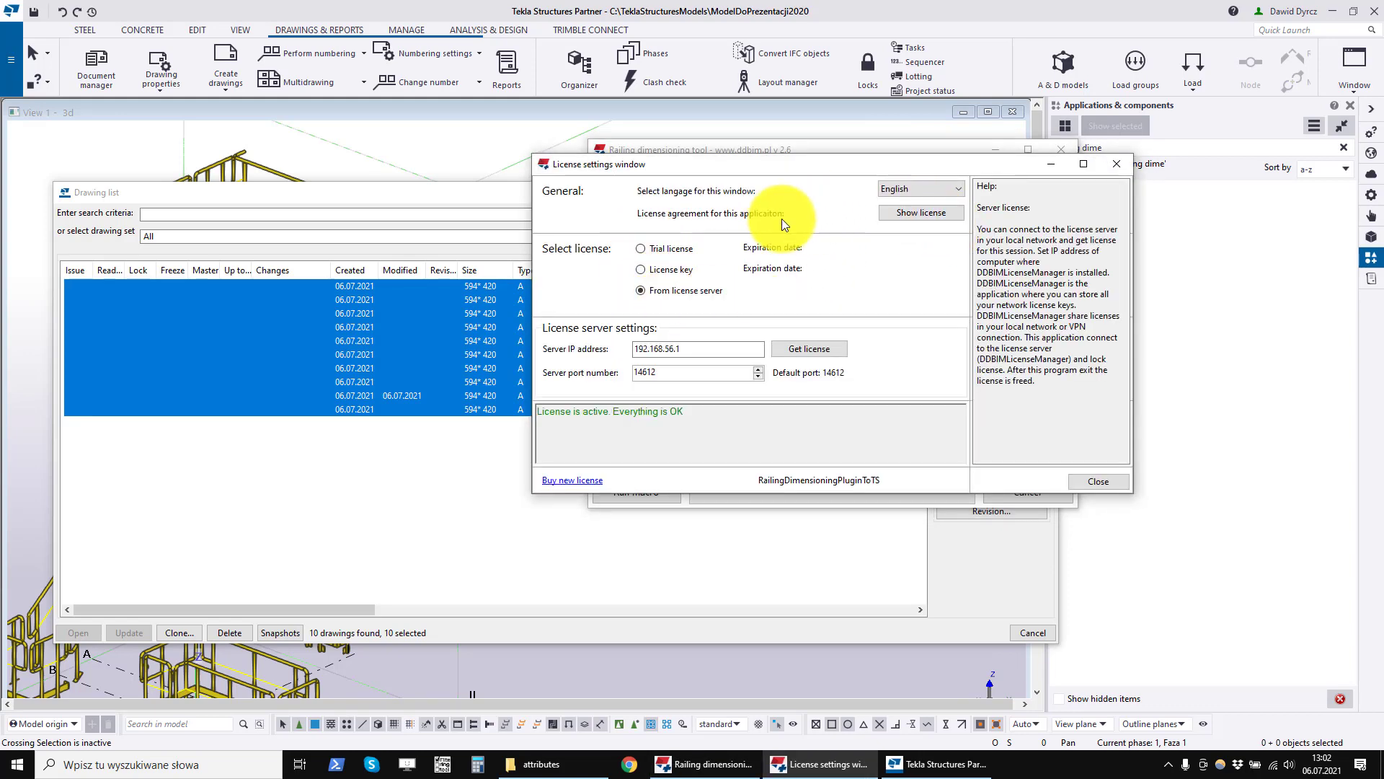
click(640, 248)
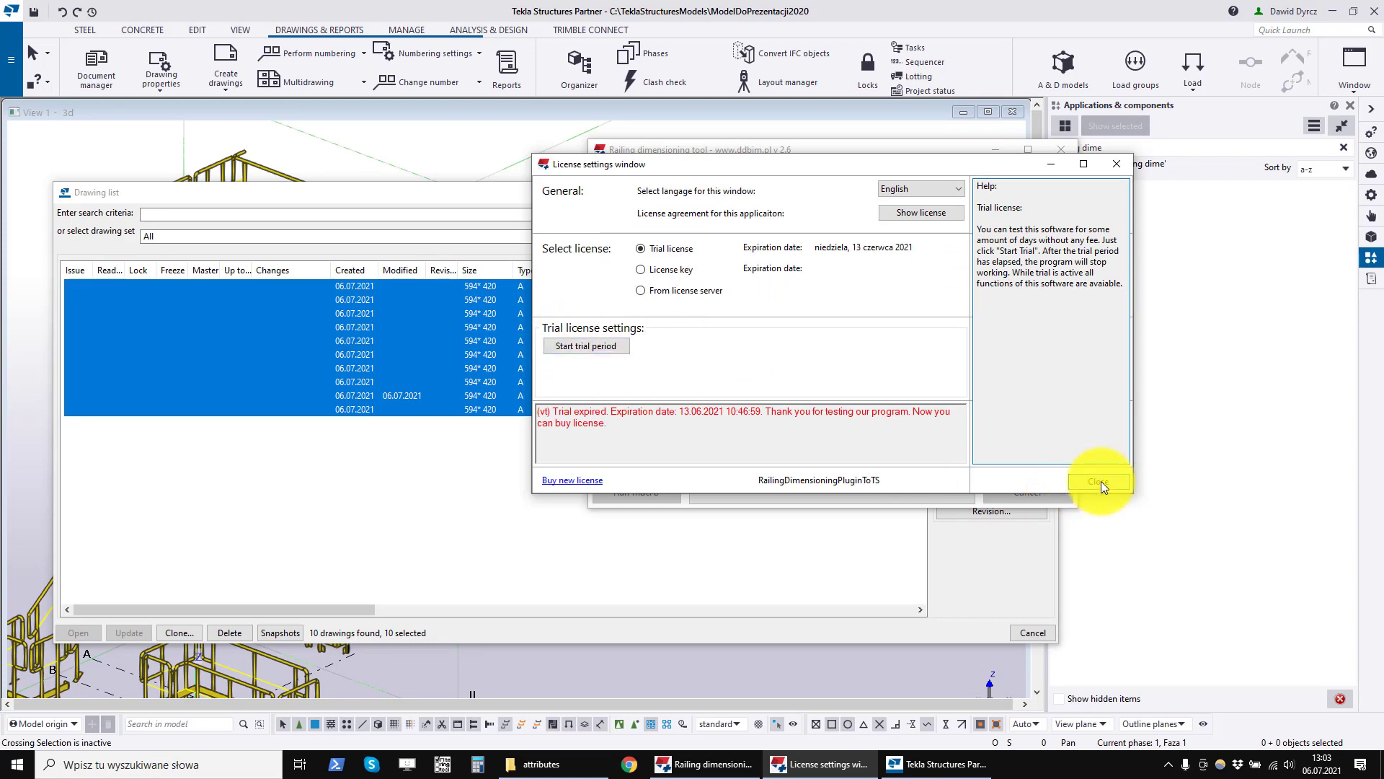
click(1100, 481)
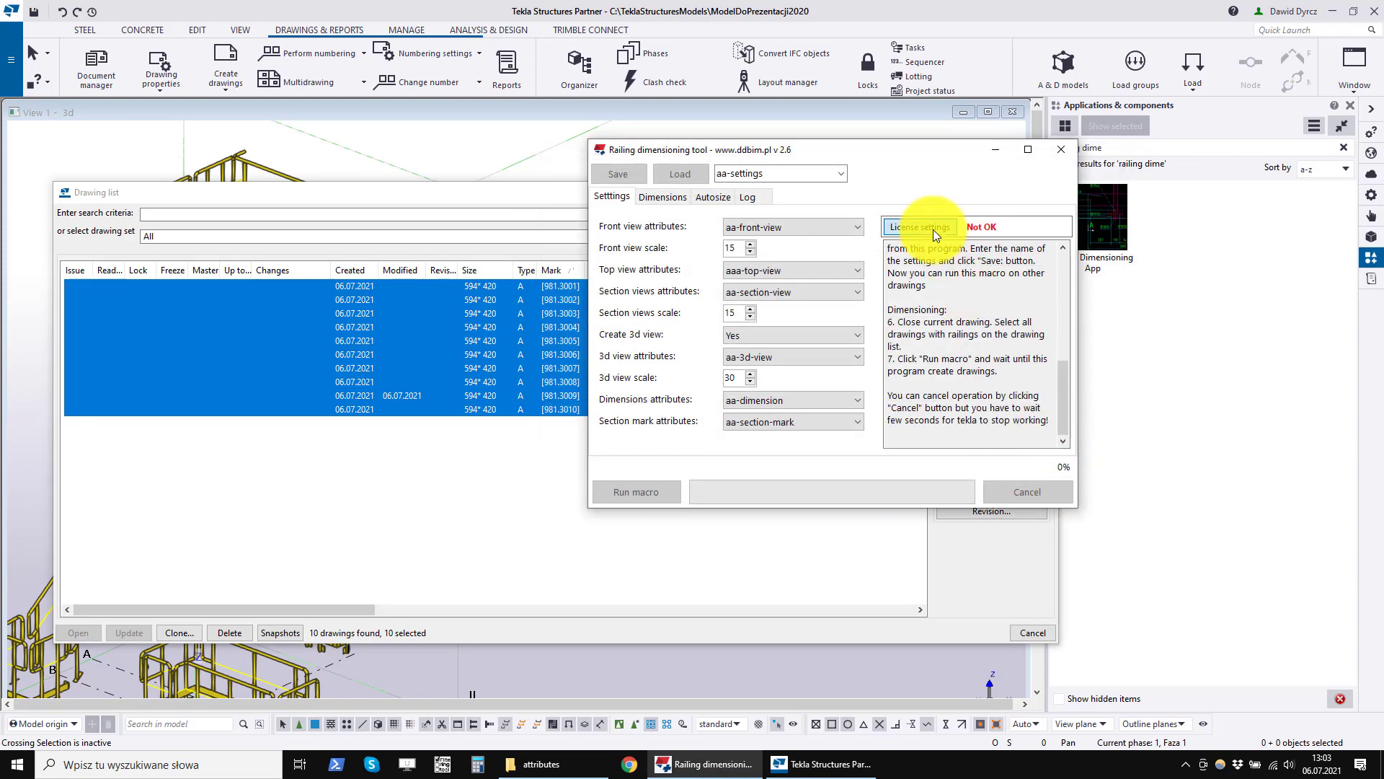
click(918, 226)
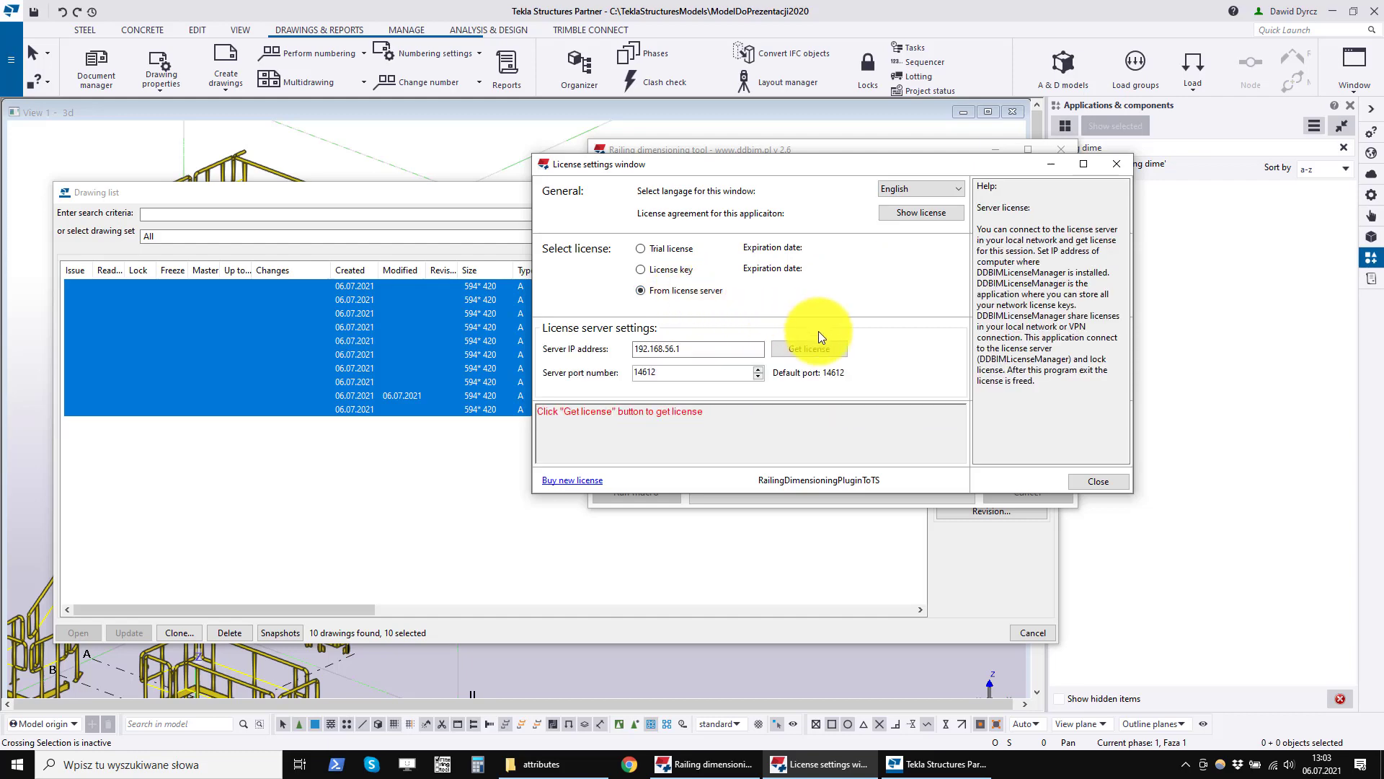
click(1115, 165)
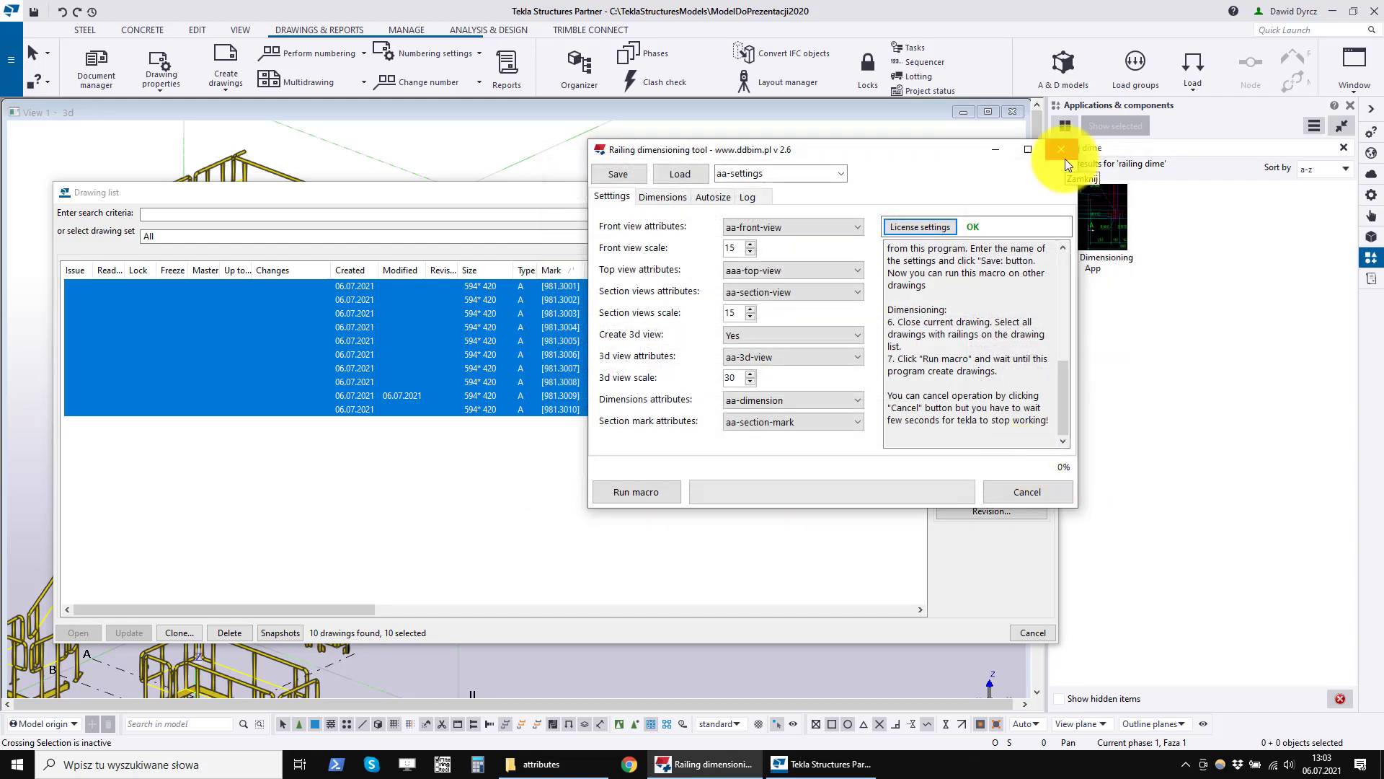